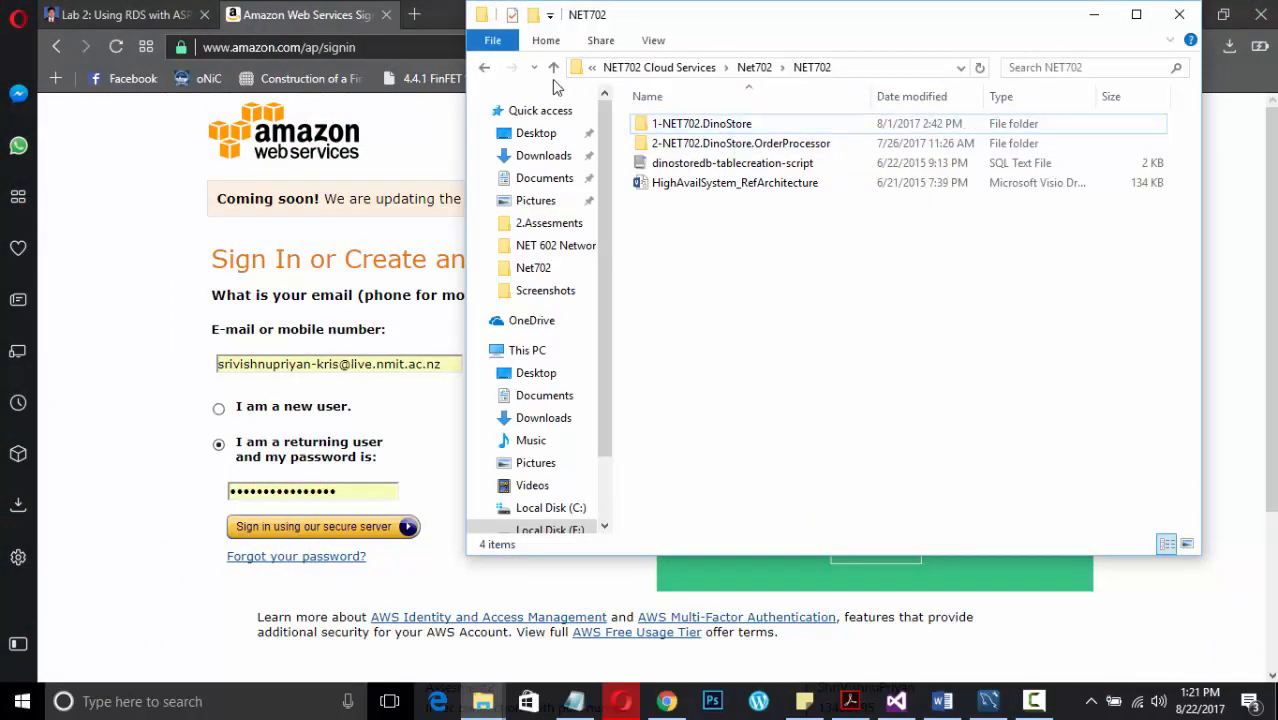
Go up from the NET702 folder to its parent Net702 folder in File Explorer
click(485, 67)
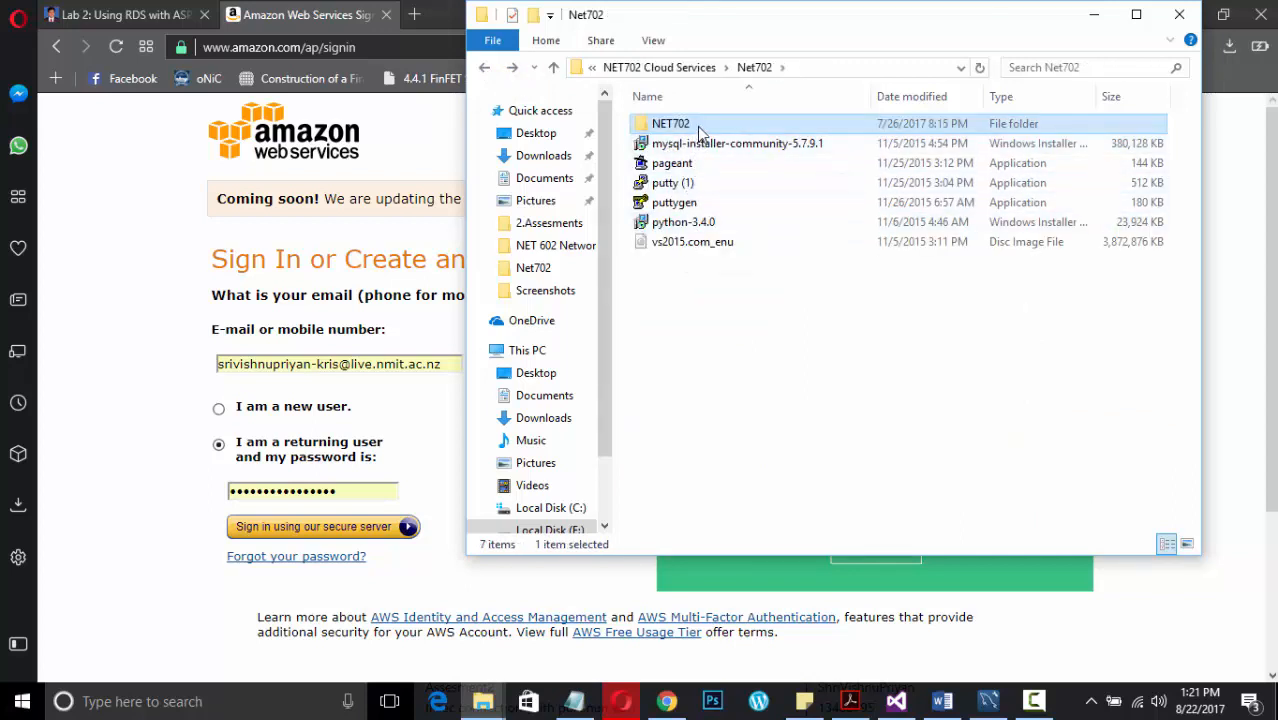
mouse_move(670, 123)
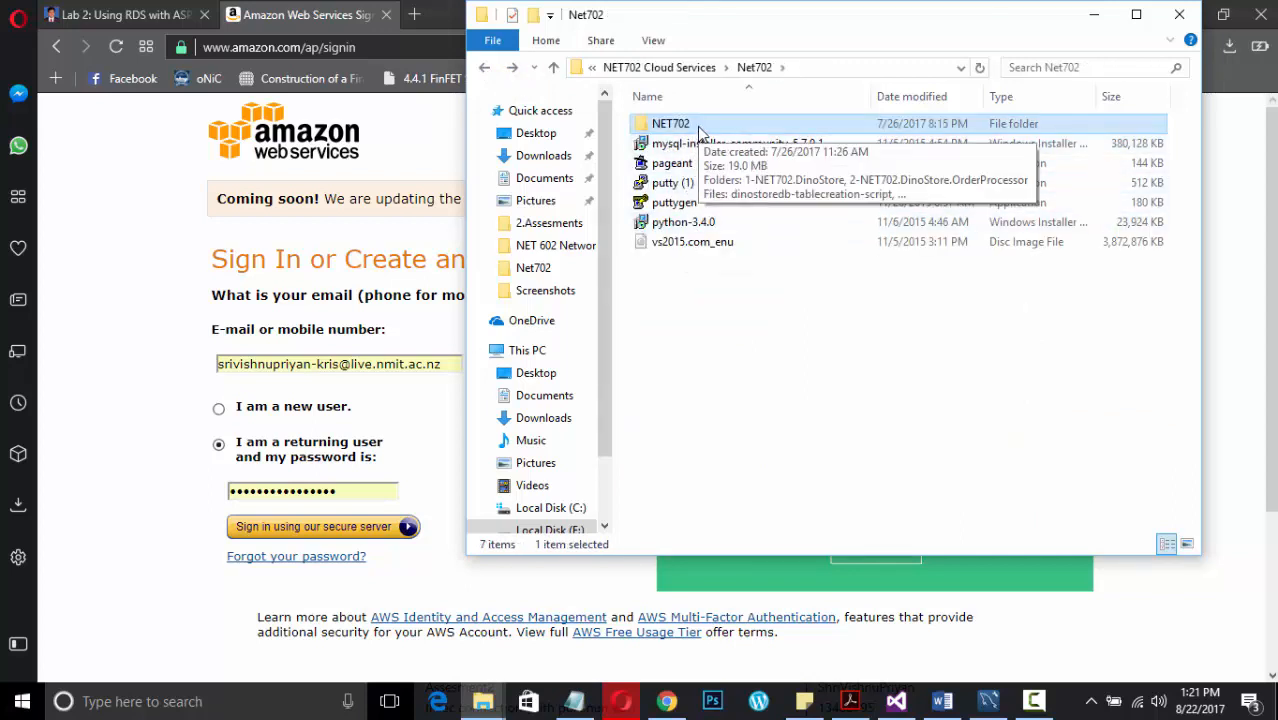
mouse_move(1052, 33)
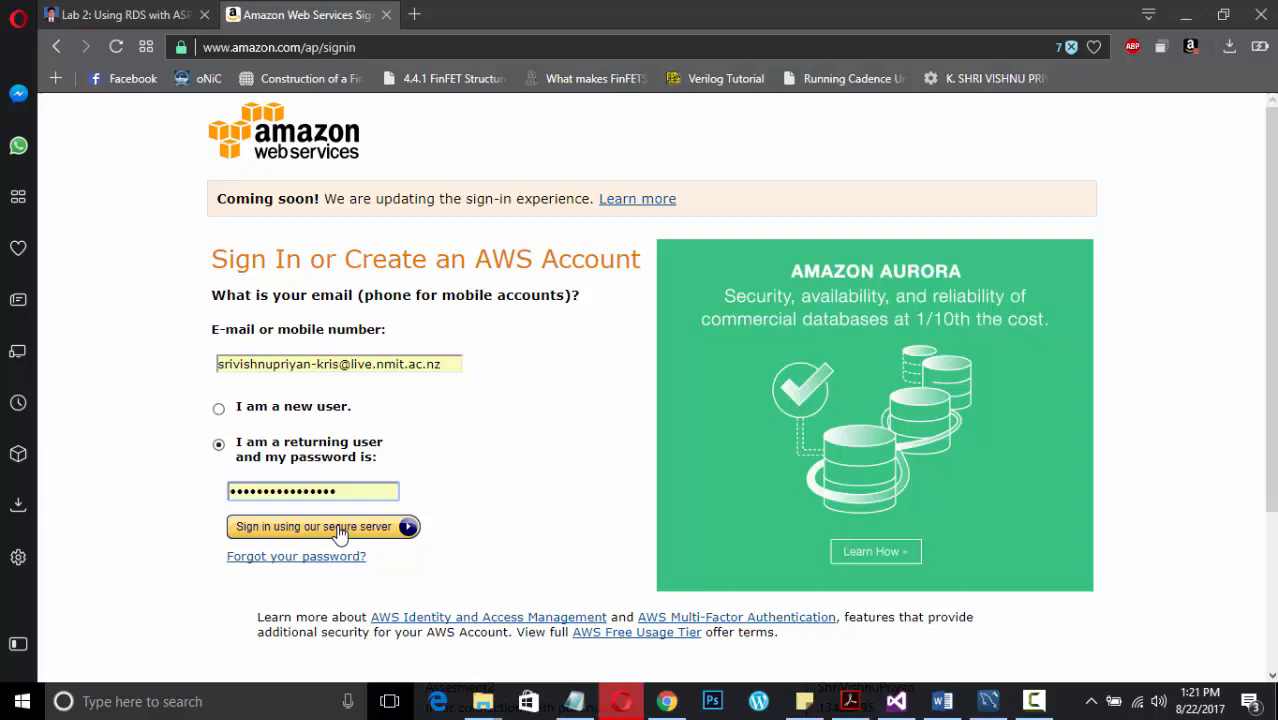
Sign in through the secure server to the console home, then bring up the RDS lab document in Word
click(313, 526)
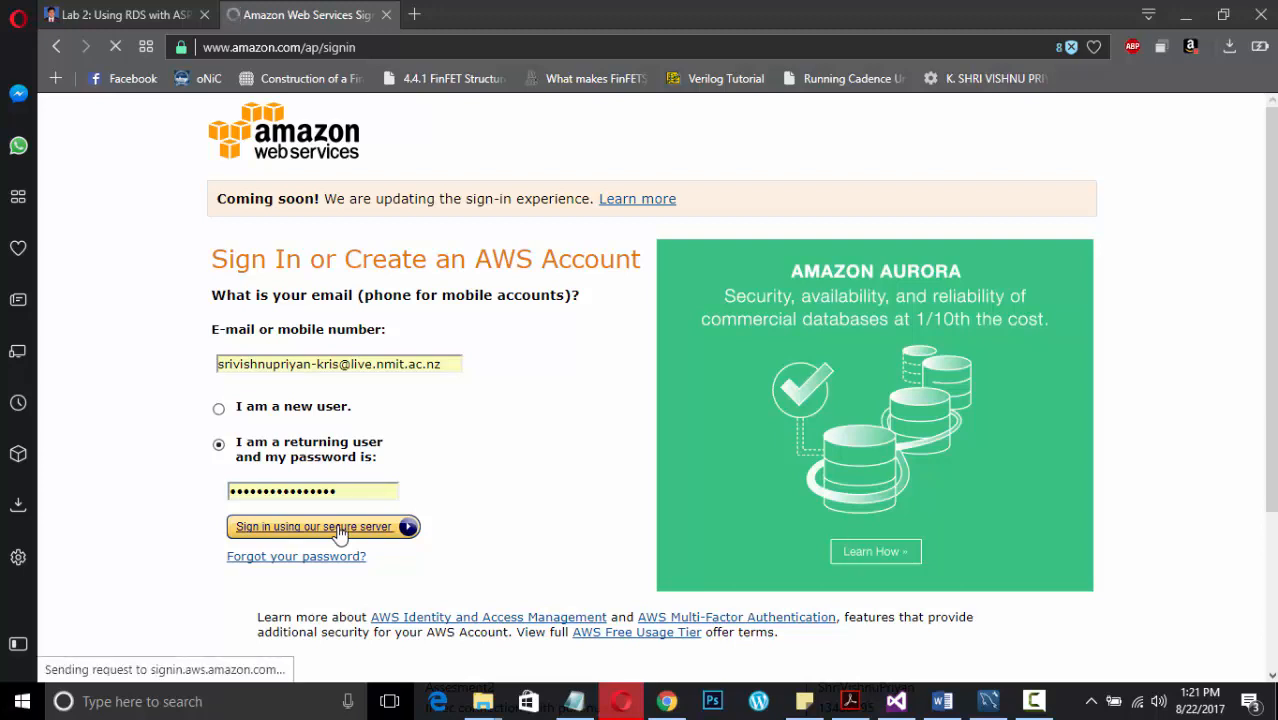
click(313, 526)
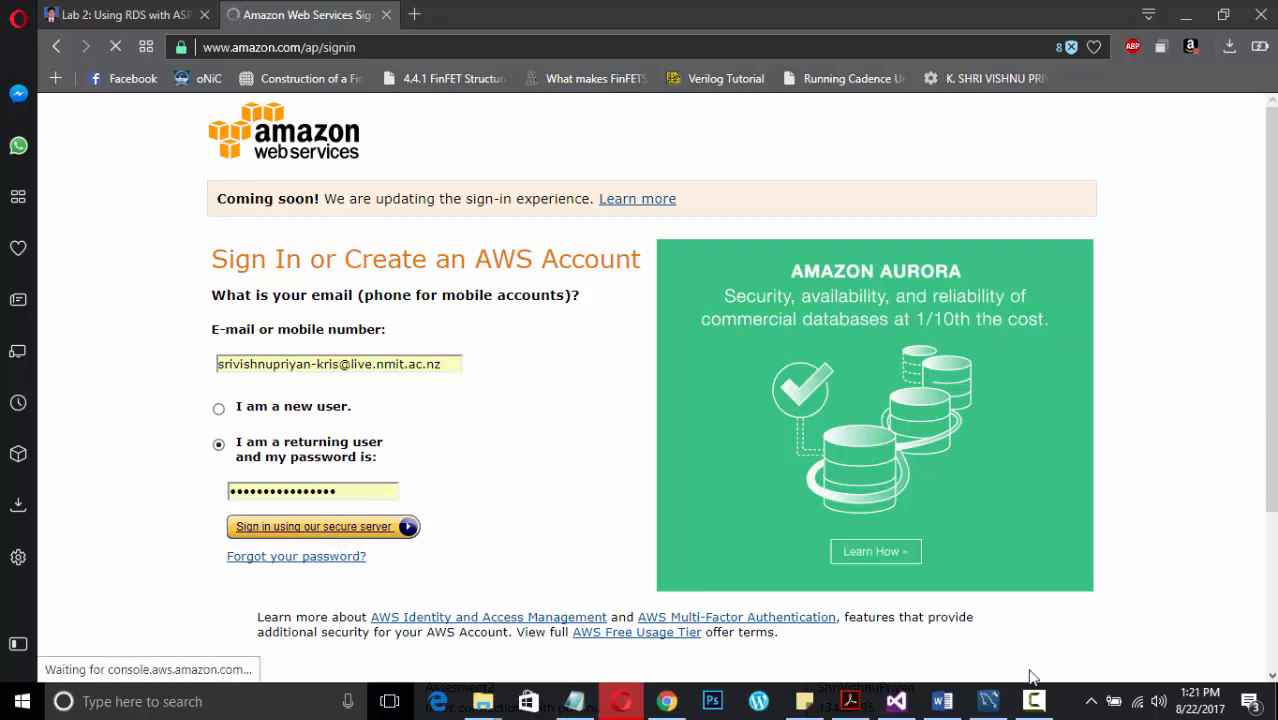
click(315, 526)
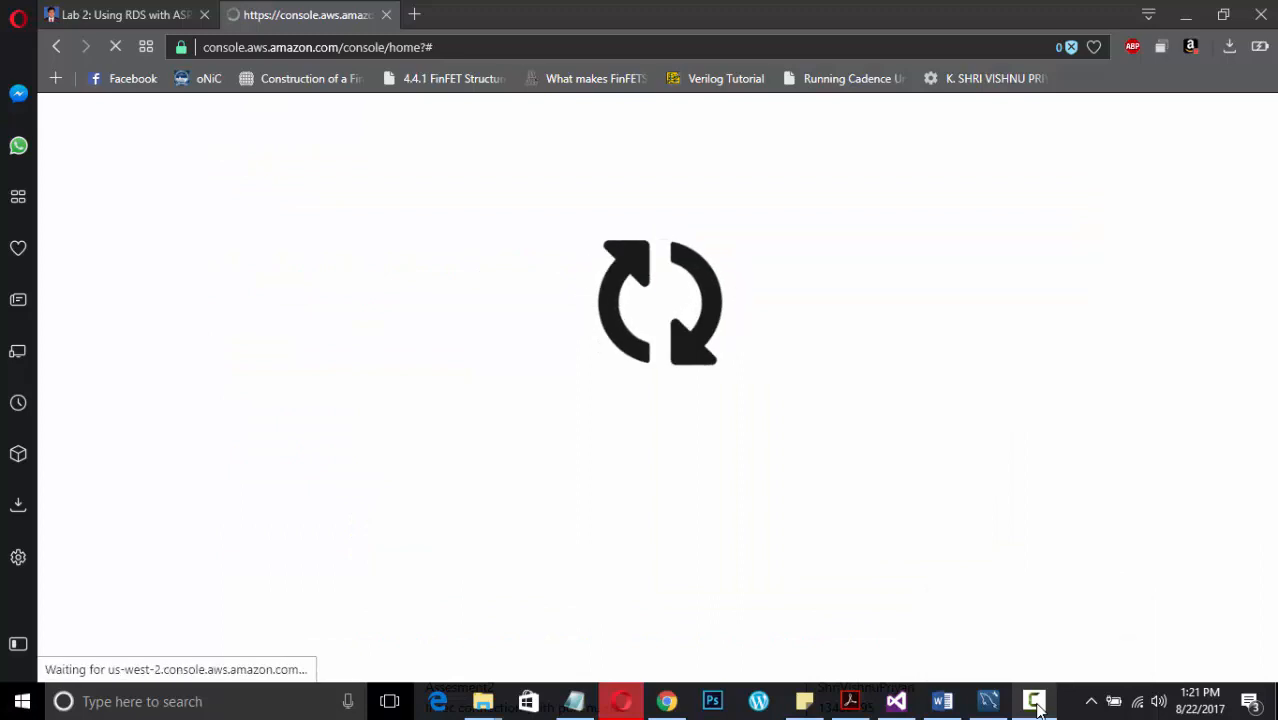
click(1035, 700)
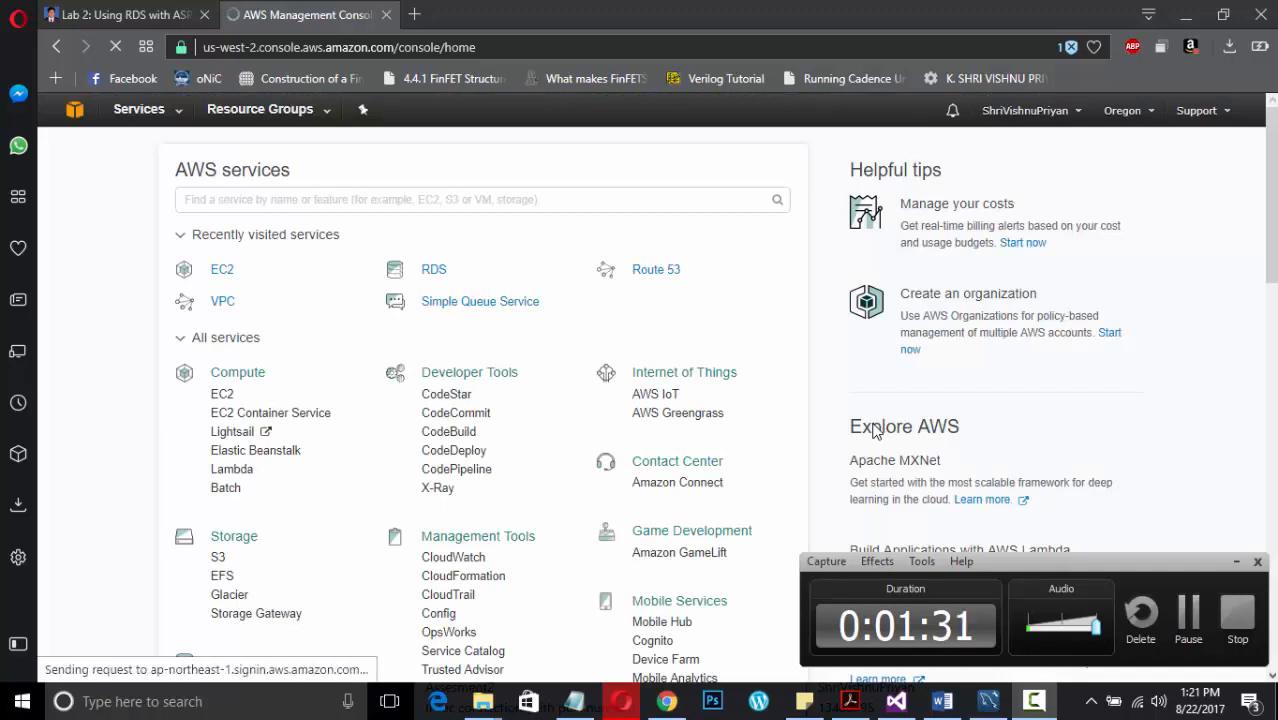
mouse_move(480, 301)
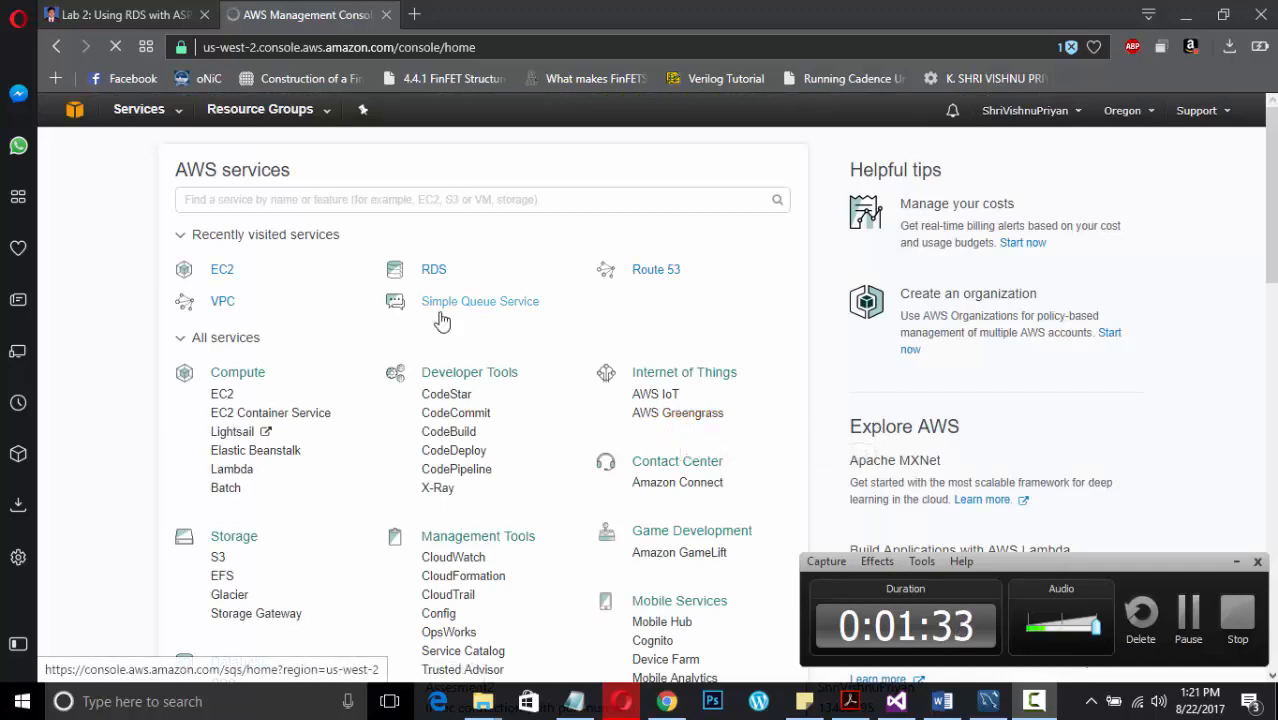
click(433, 269)
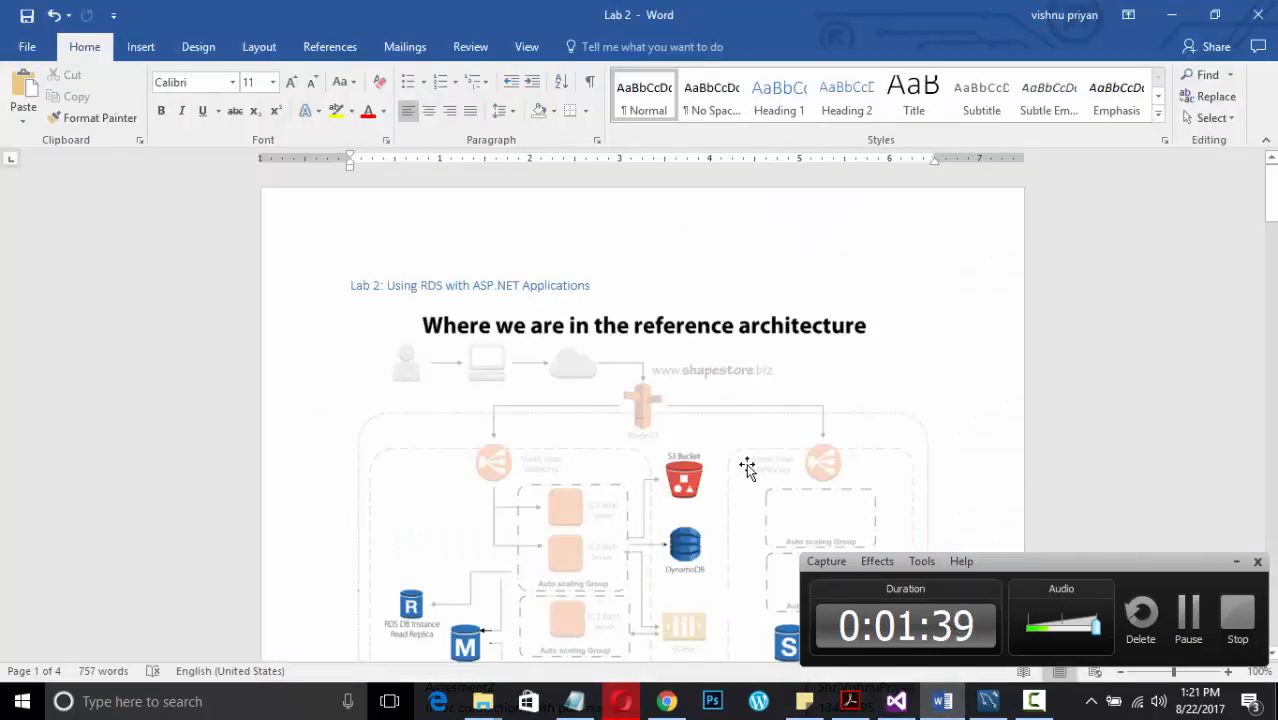
Scroll the Lab 2 document to the step 1 instructions for launching a MySQL RDS instance
scroll(down, 3)
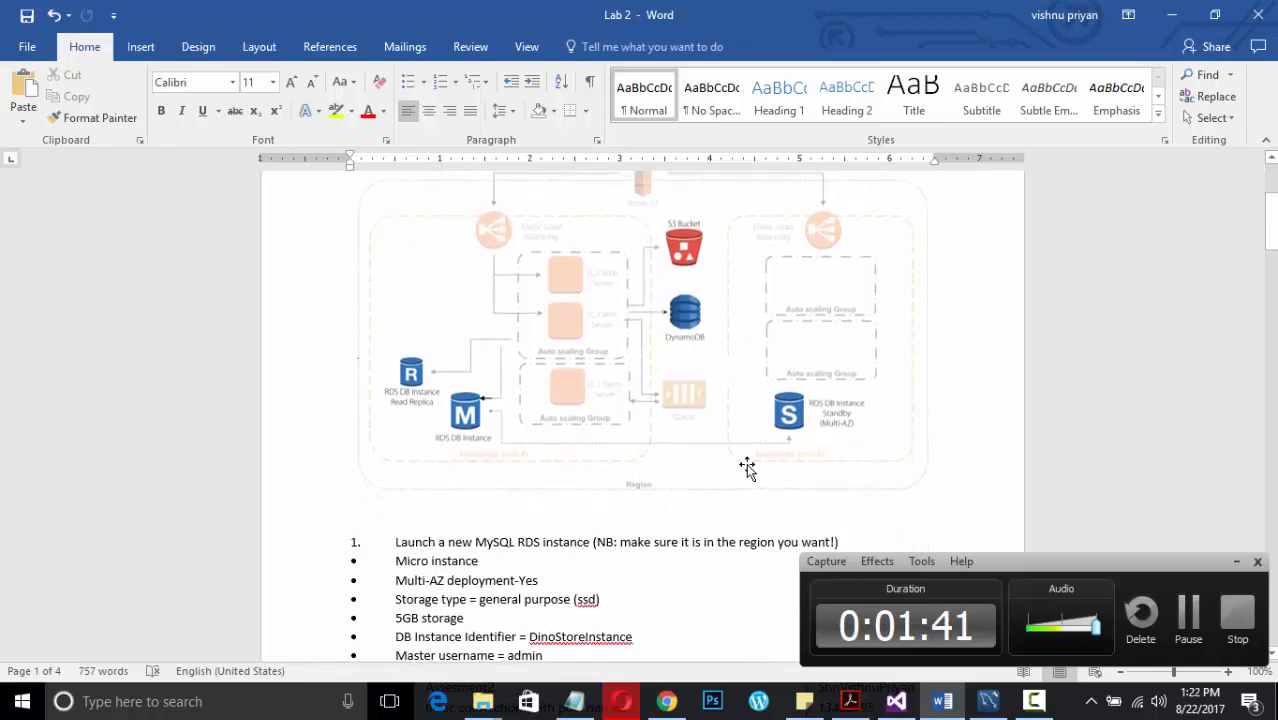
scroll(down, 3)
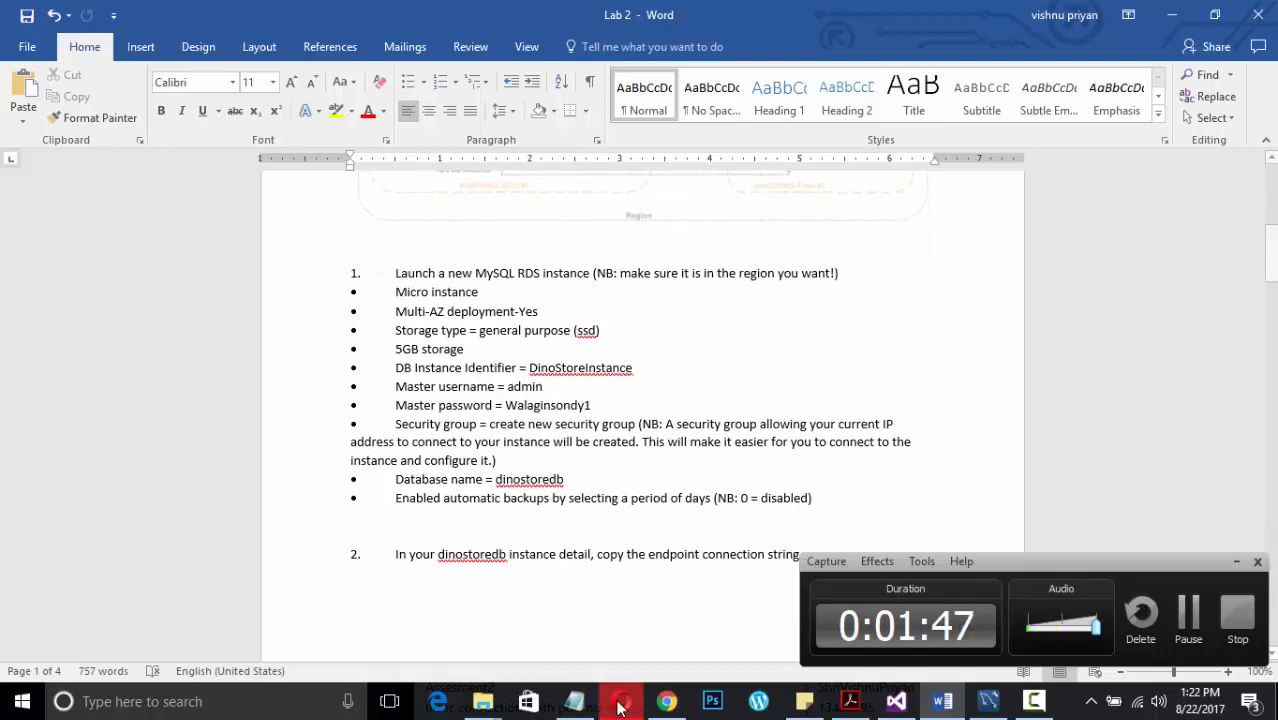
Launch a new RDS DB instance with the MySQL engine and the Dev/Test option
click(666, 700)
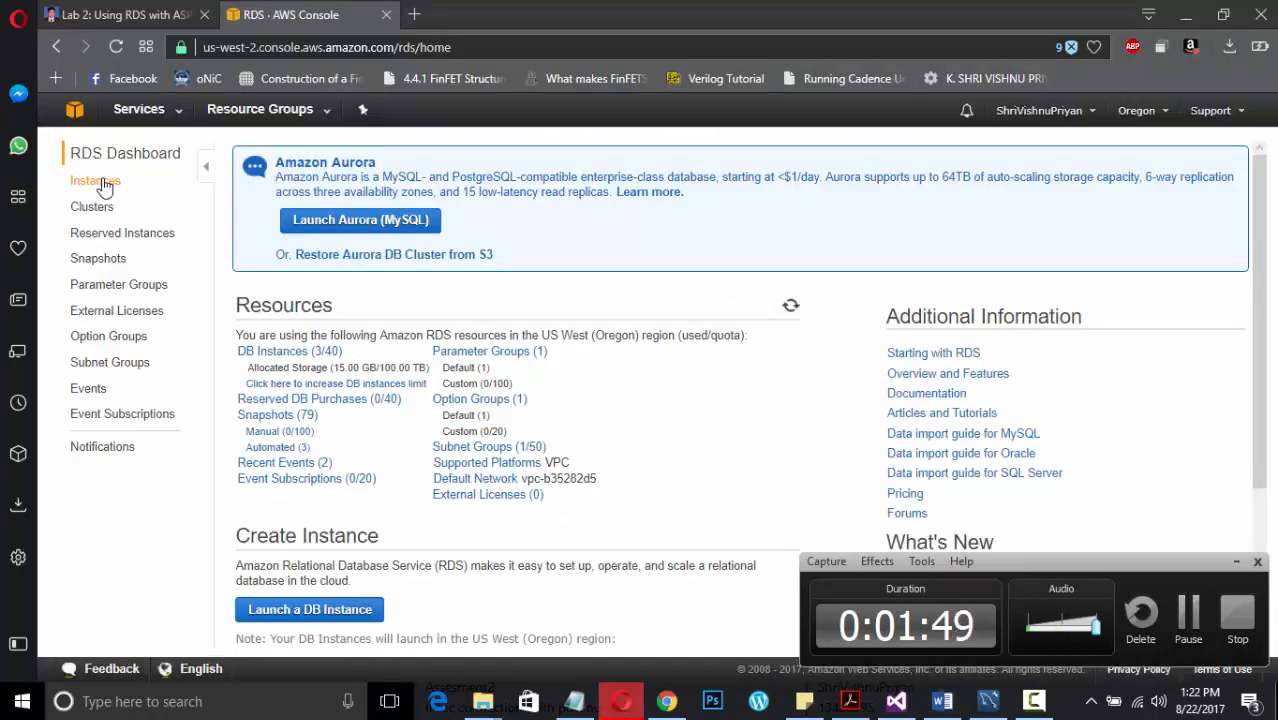
click(95, 180)
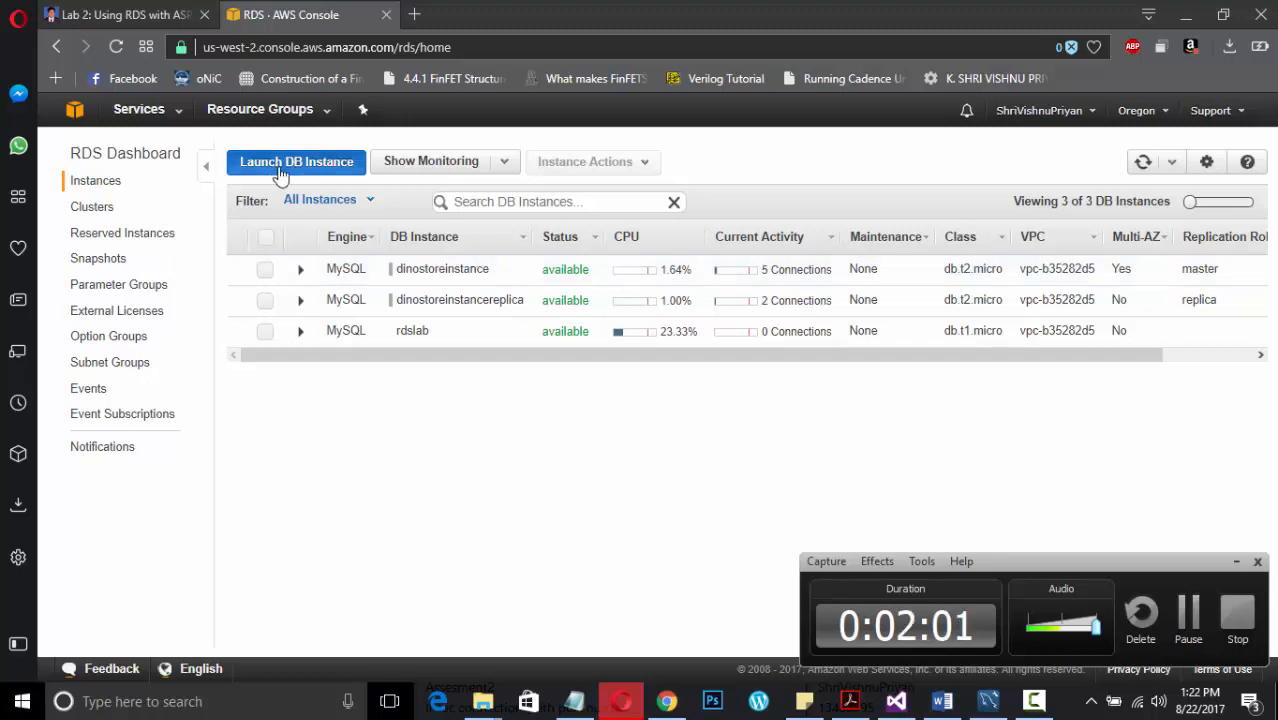
click(297, 161)
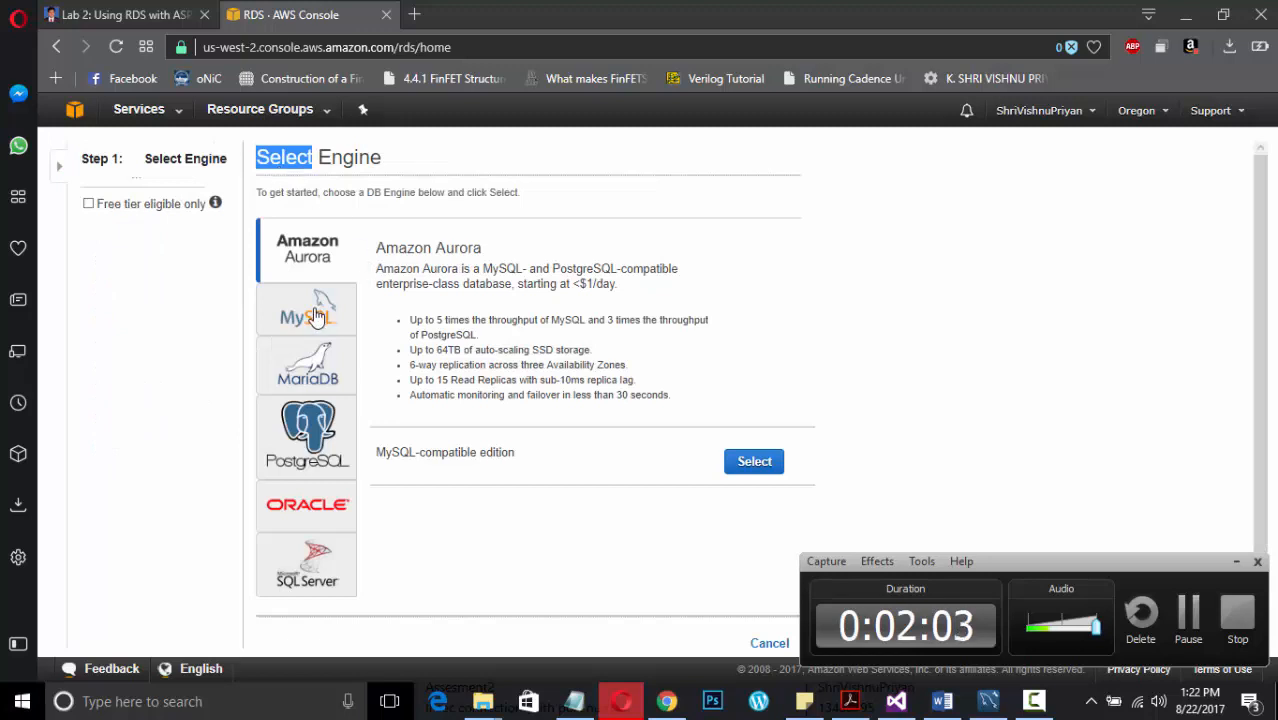
click(306, 310)
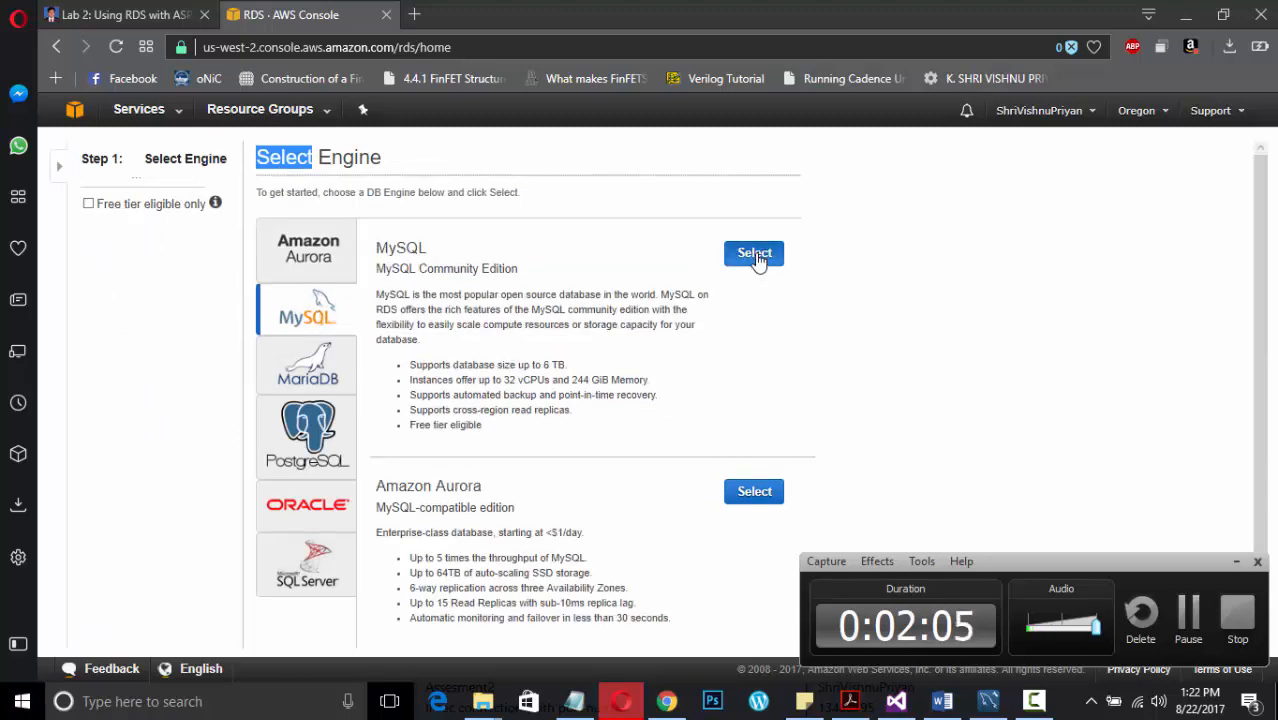
click(753, 252)
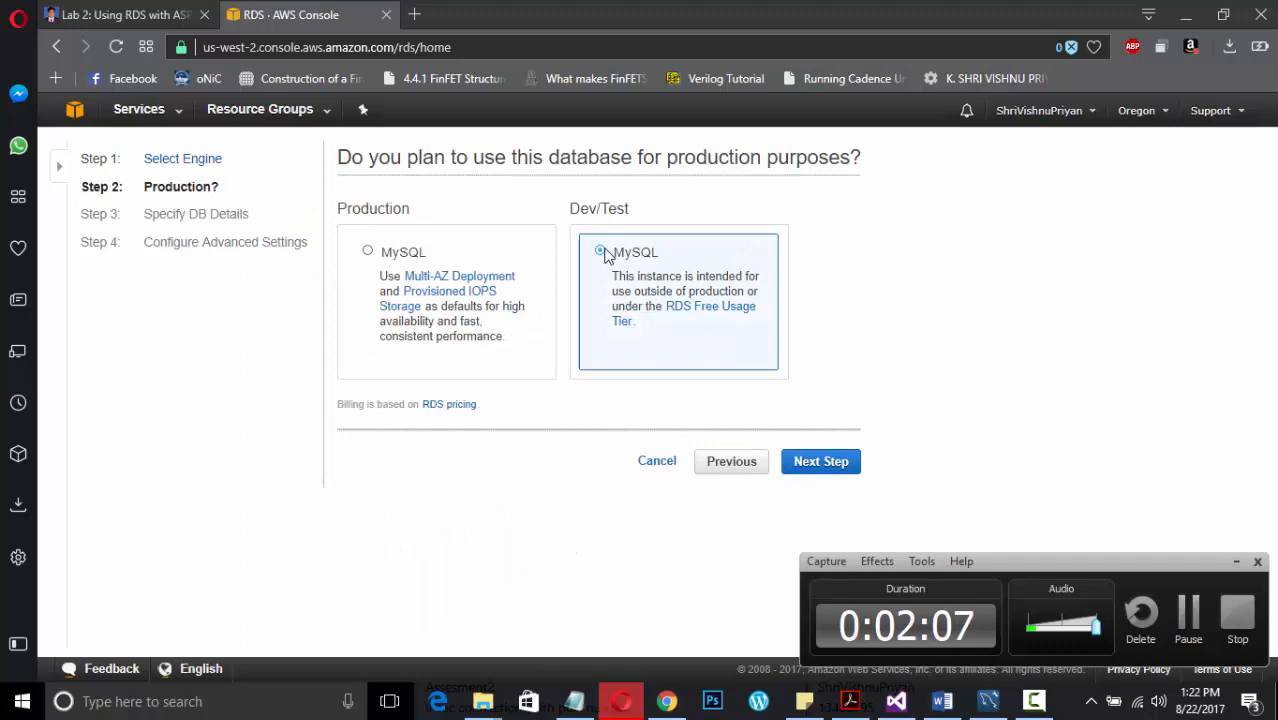
click(820, 461)
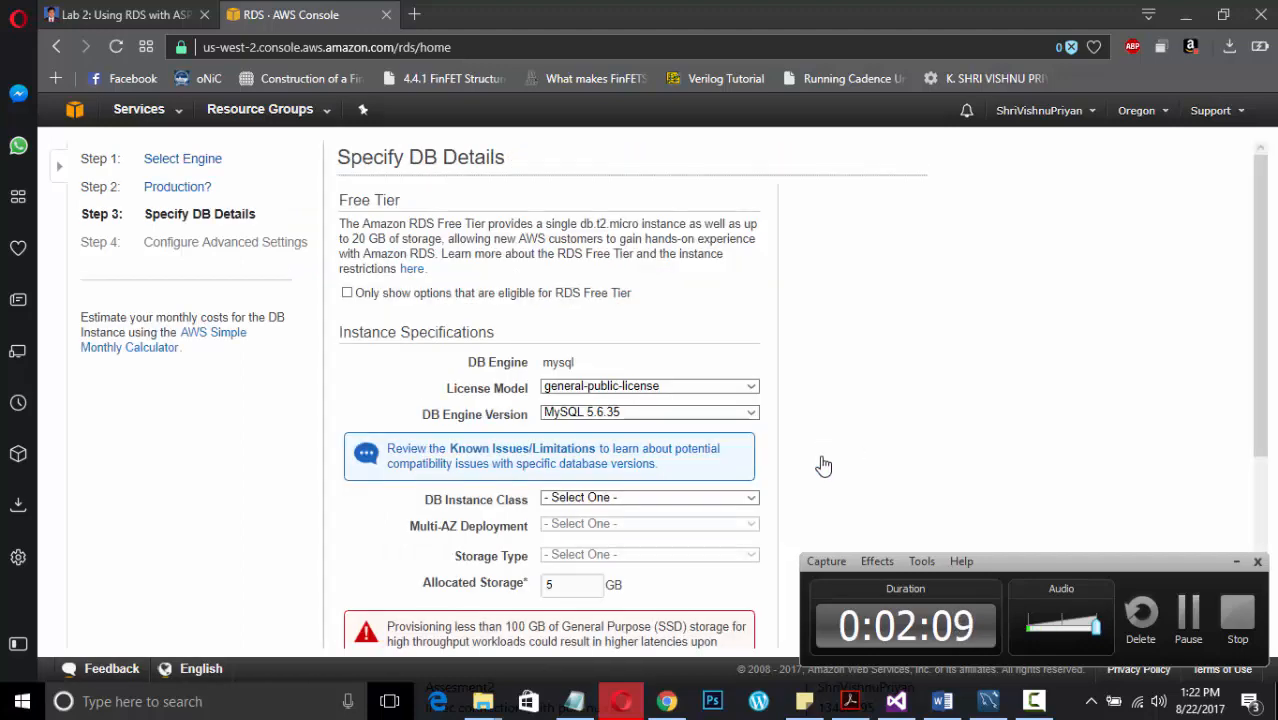
Set instance class db.t2.micro with Multi-AZ deployment, and select DinoStoreInstance in the instructions
scroll(down, 3)
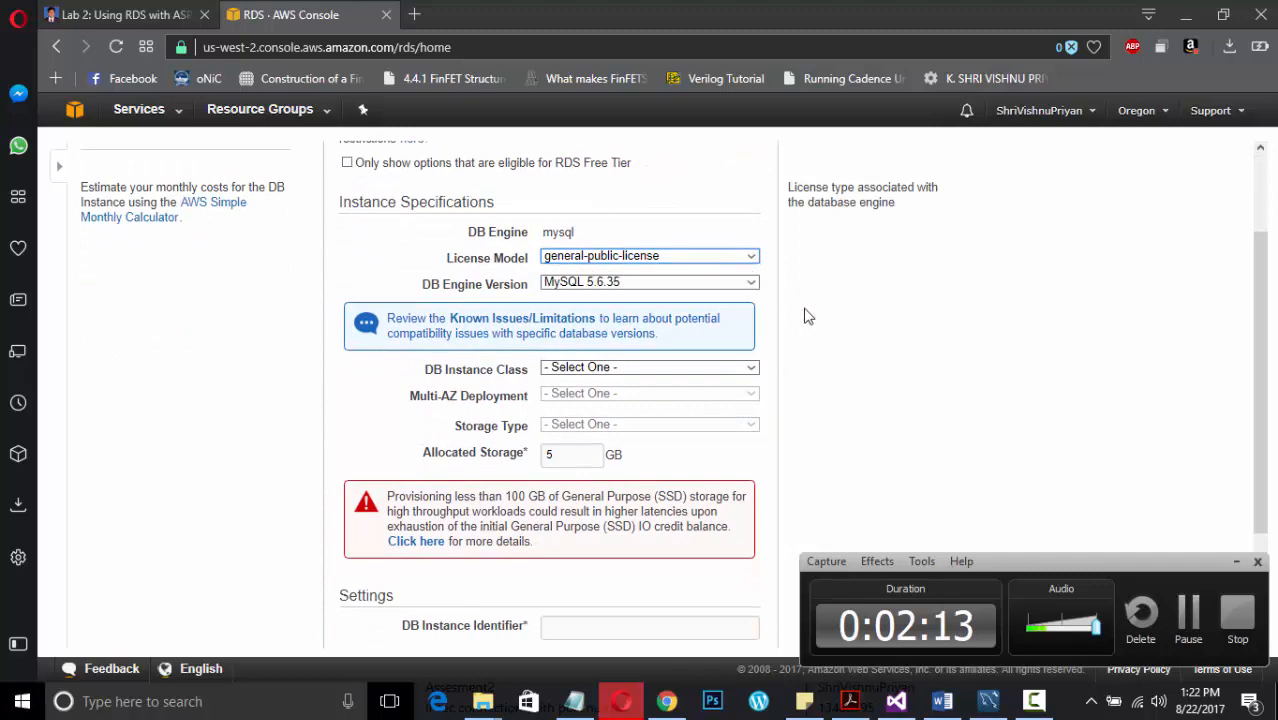
scroll(down, 3)
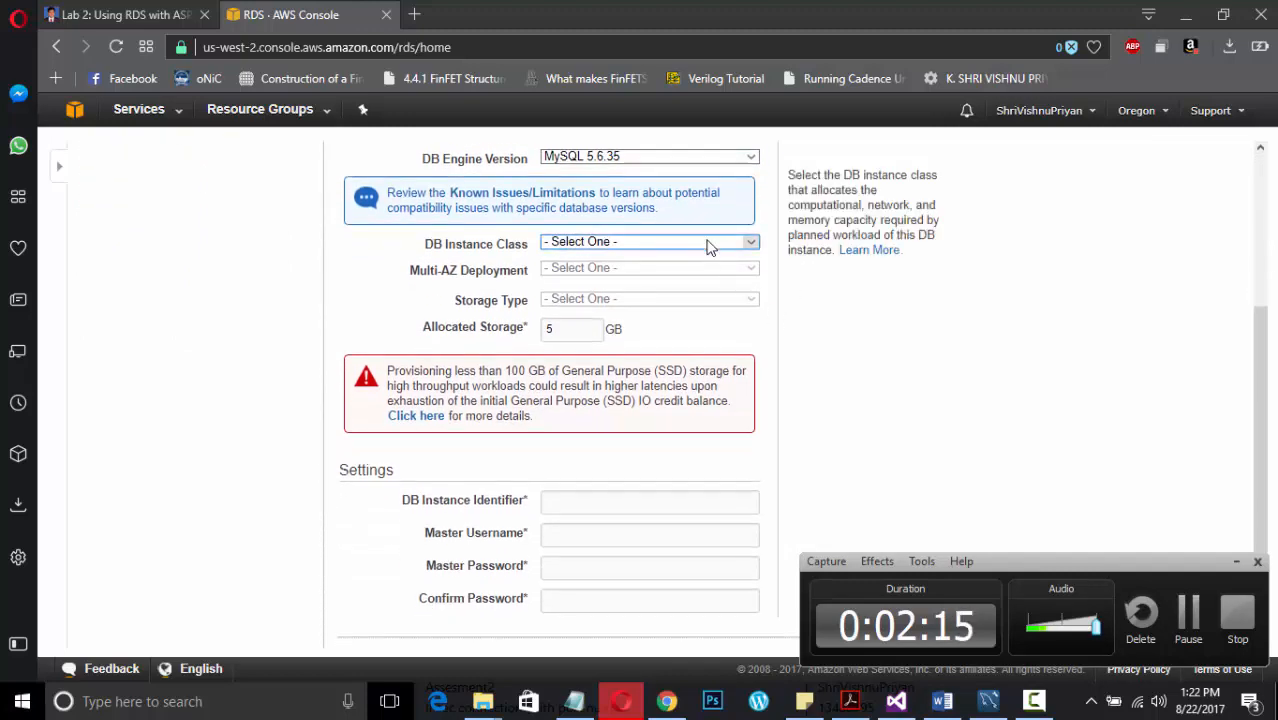
click(648, 241)
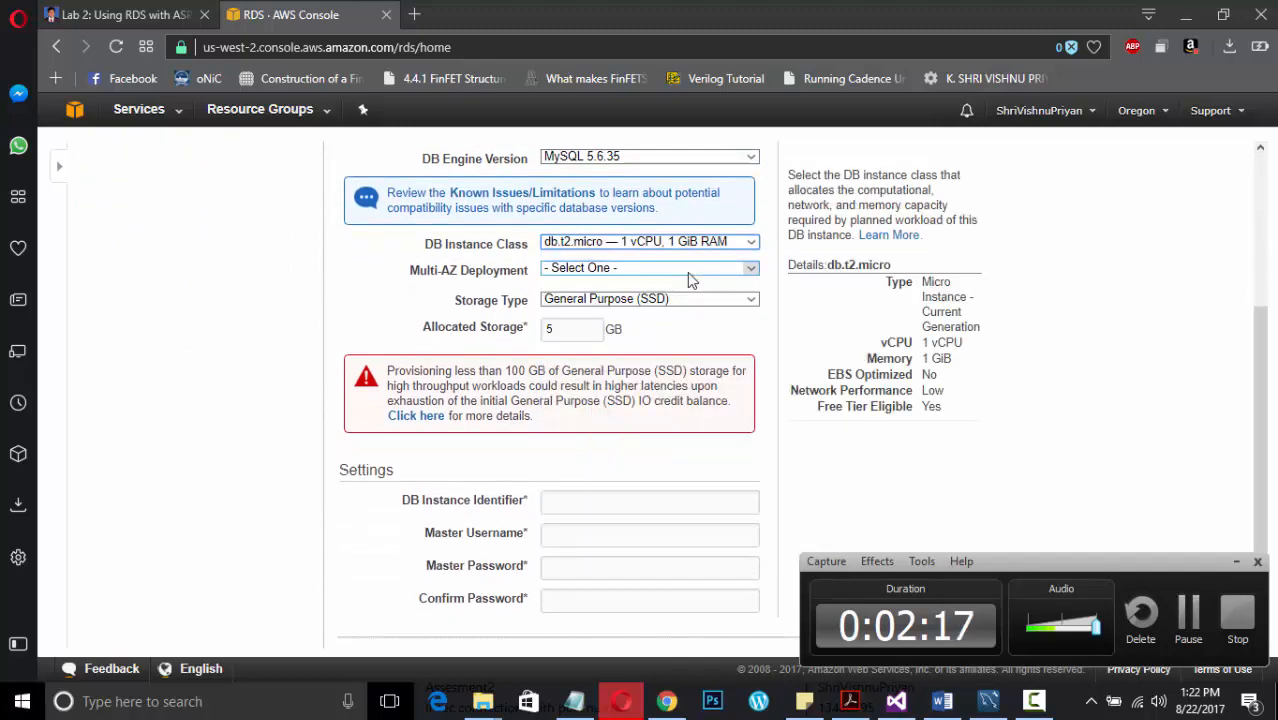
click(649, 267)
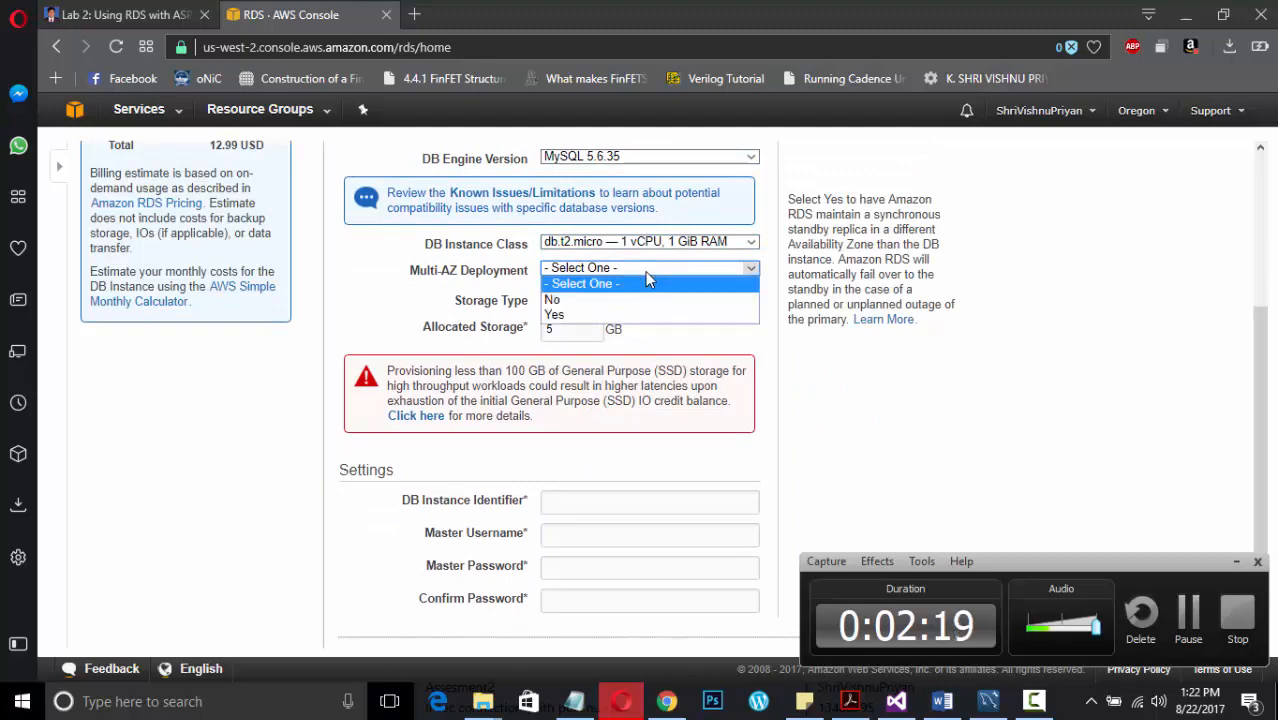
click(554, 314)
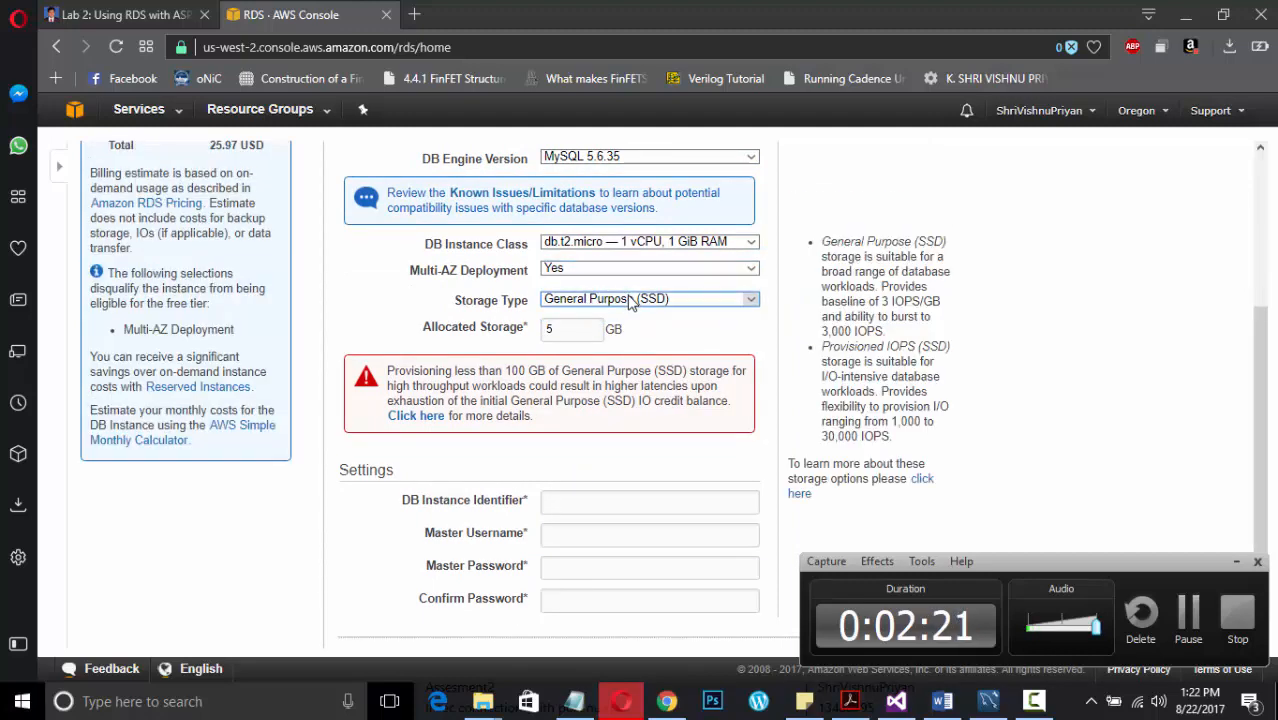
scroll(down, 3)
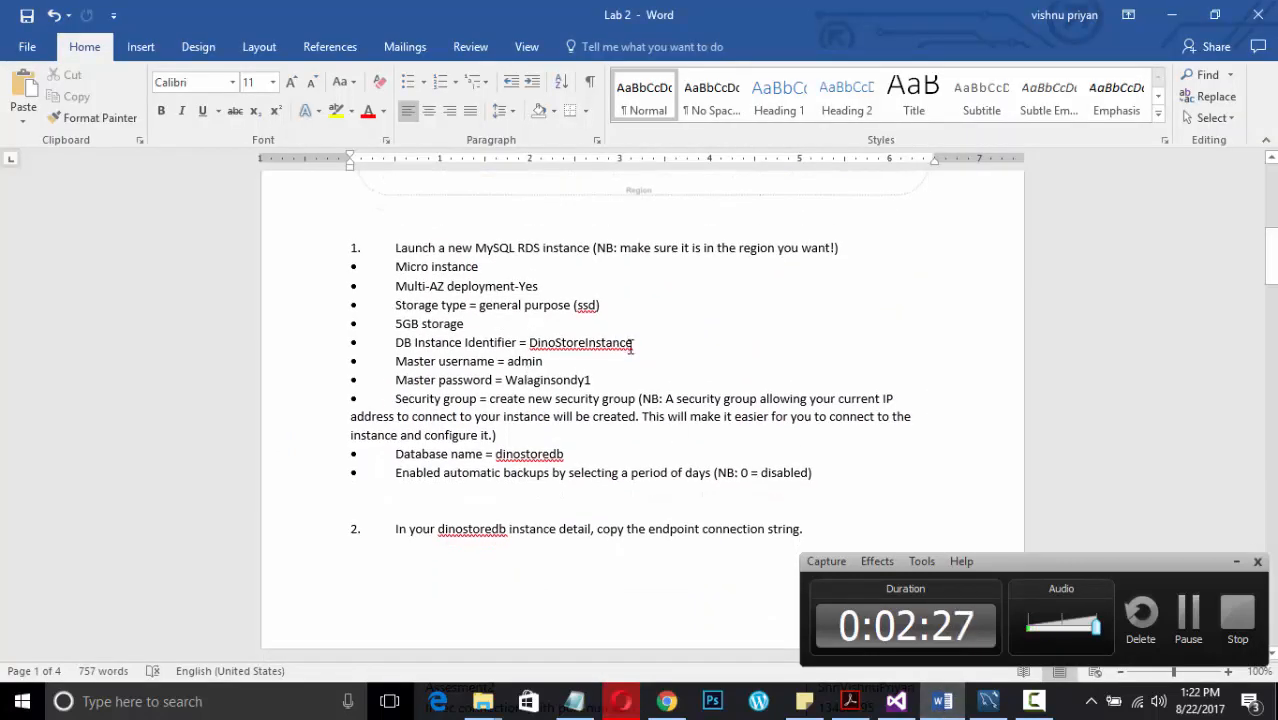
double_click(580, 342)
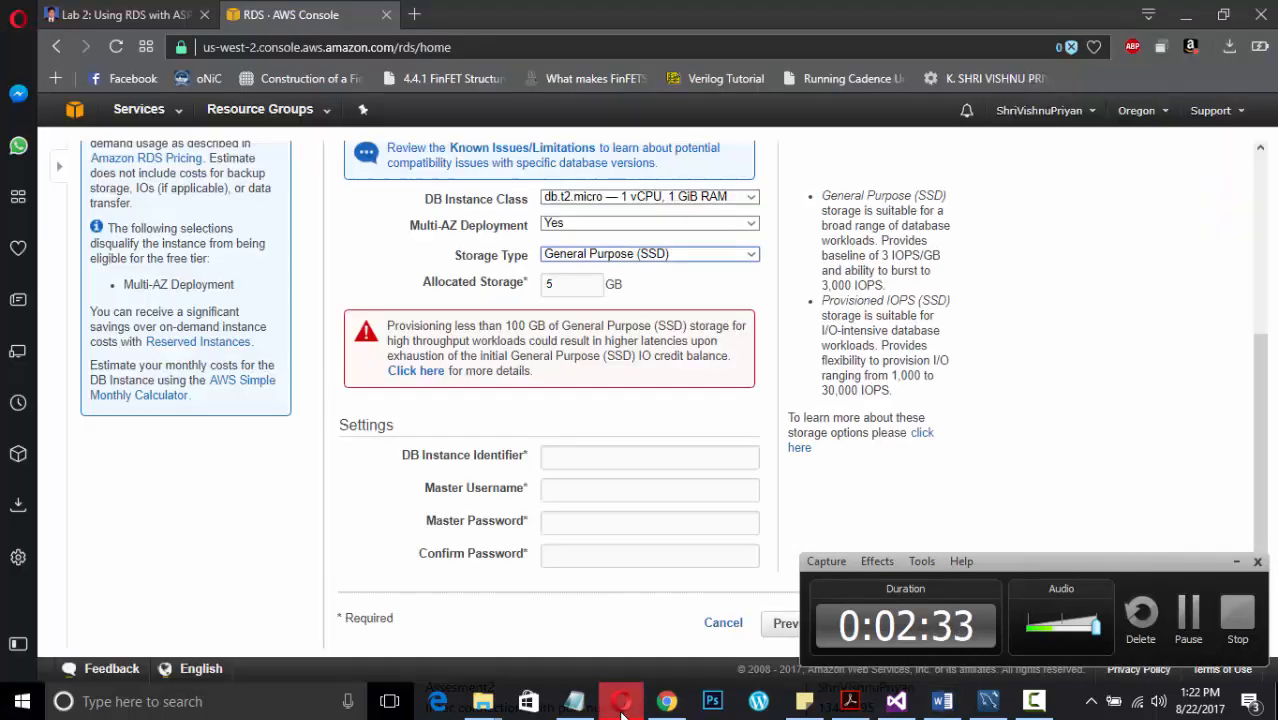
Enter identifier DinoStoreInstance, master username admin and the master password
click(649, 456)
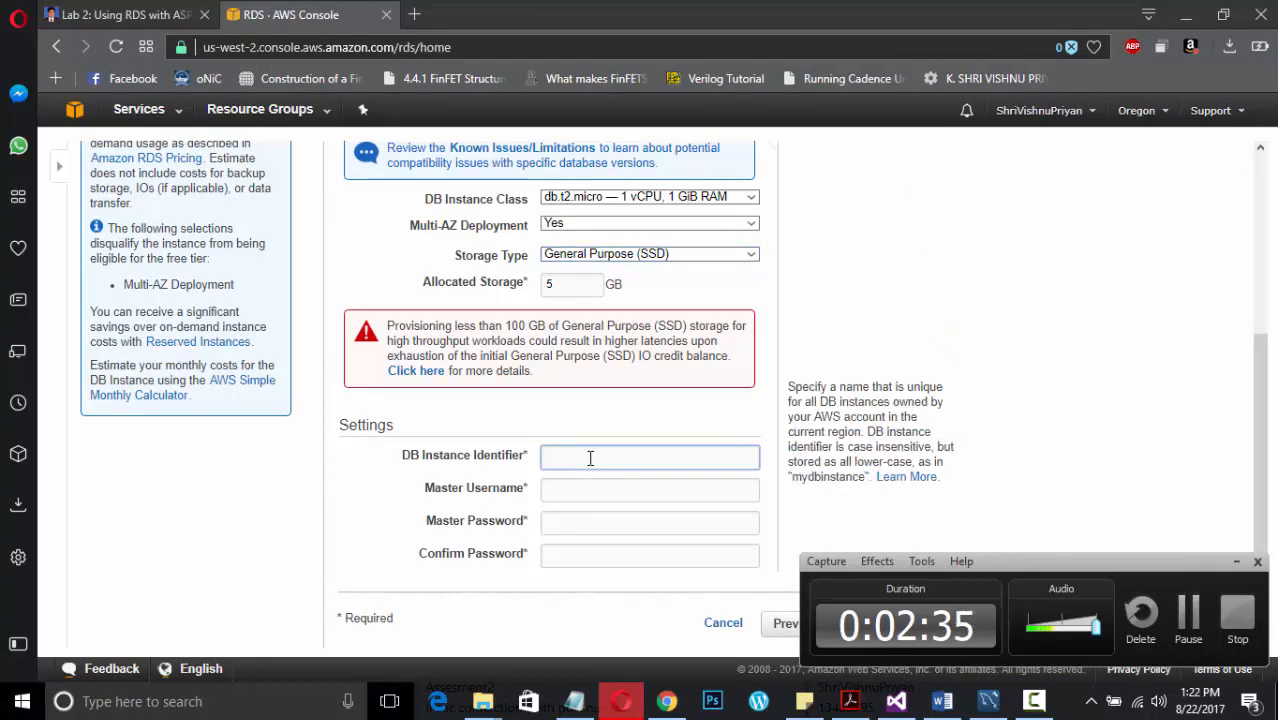
text(DinoStoreInstance)
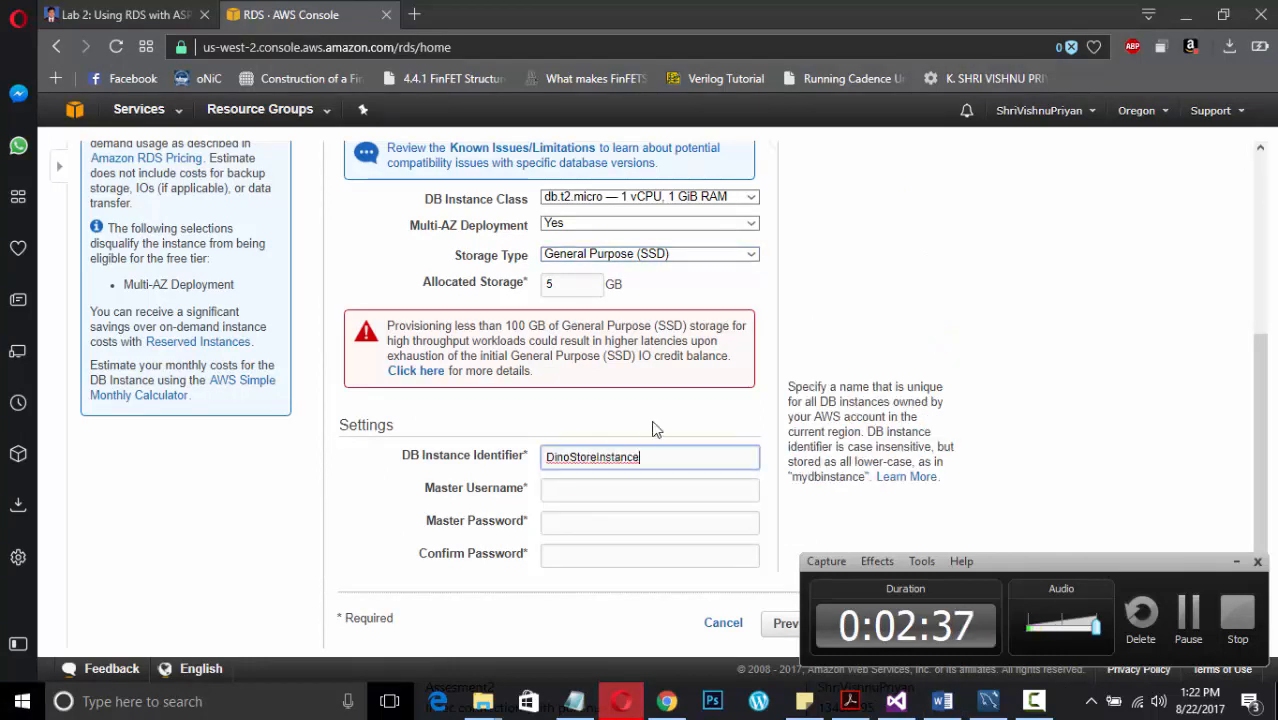
click(649, 489)
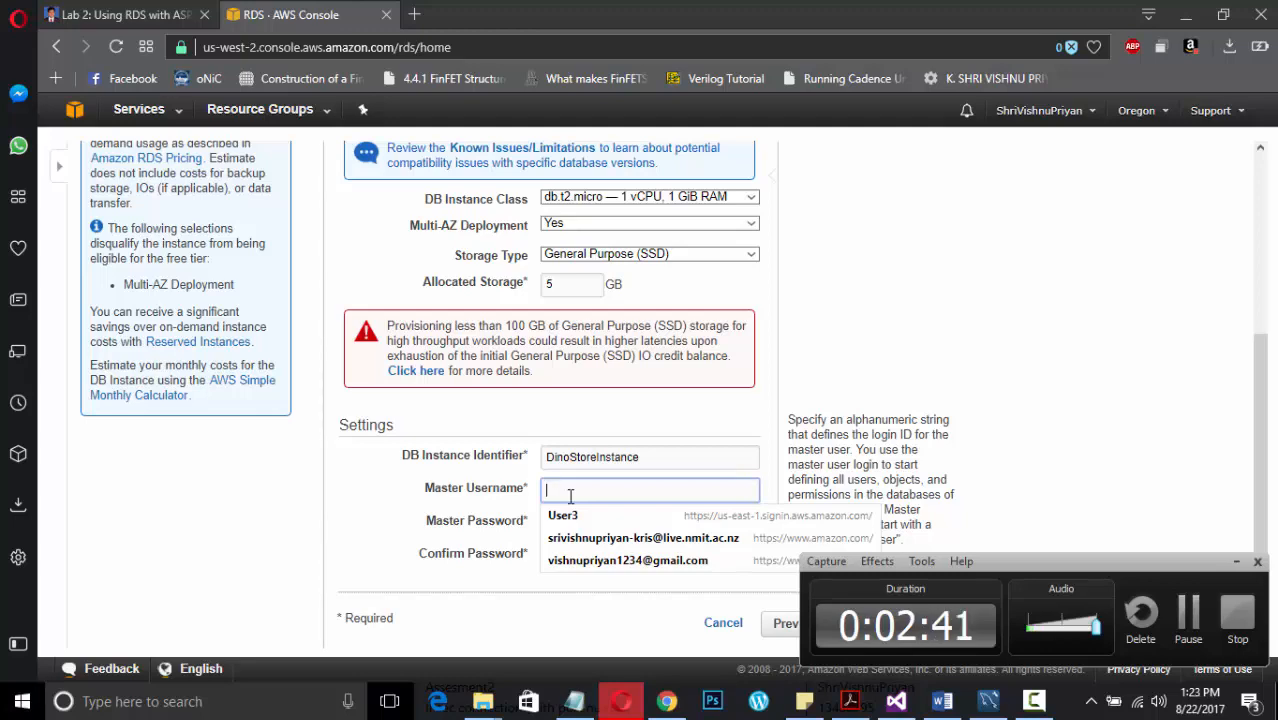
click(941, 700)
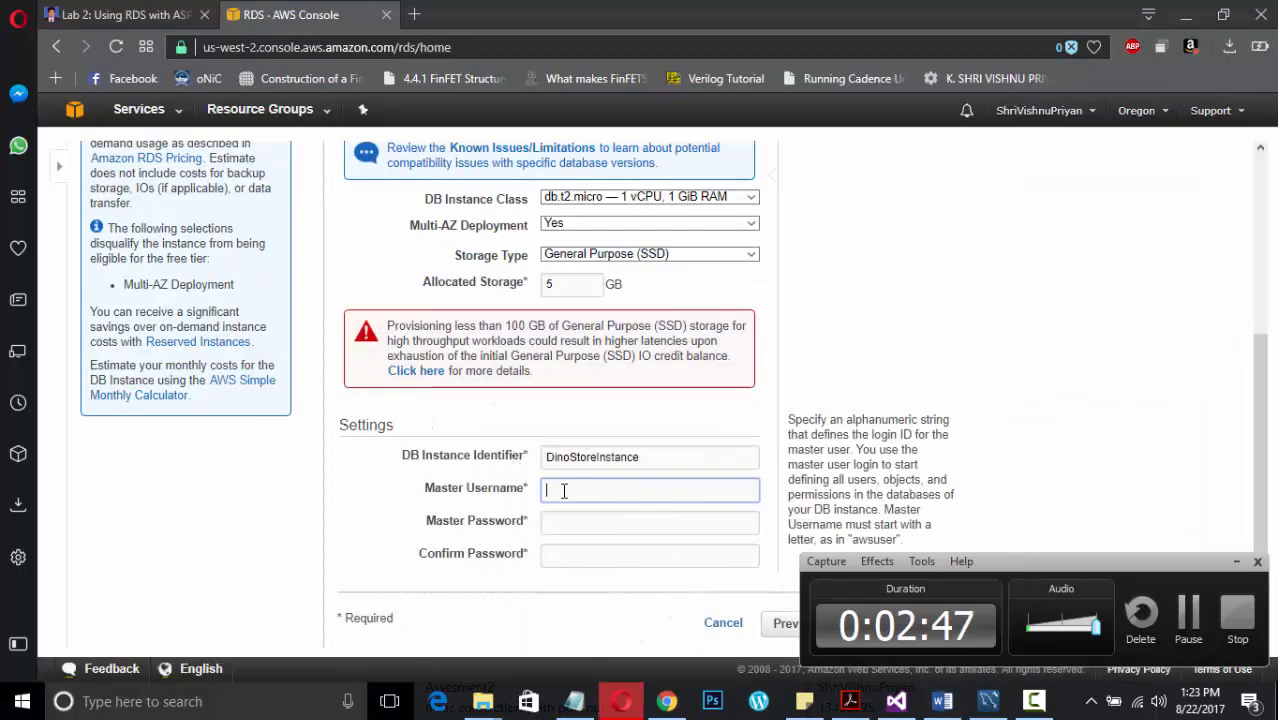
text(admin)
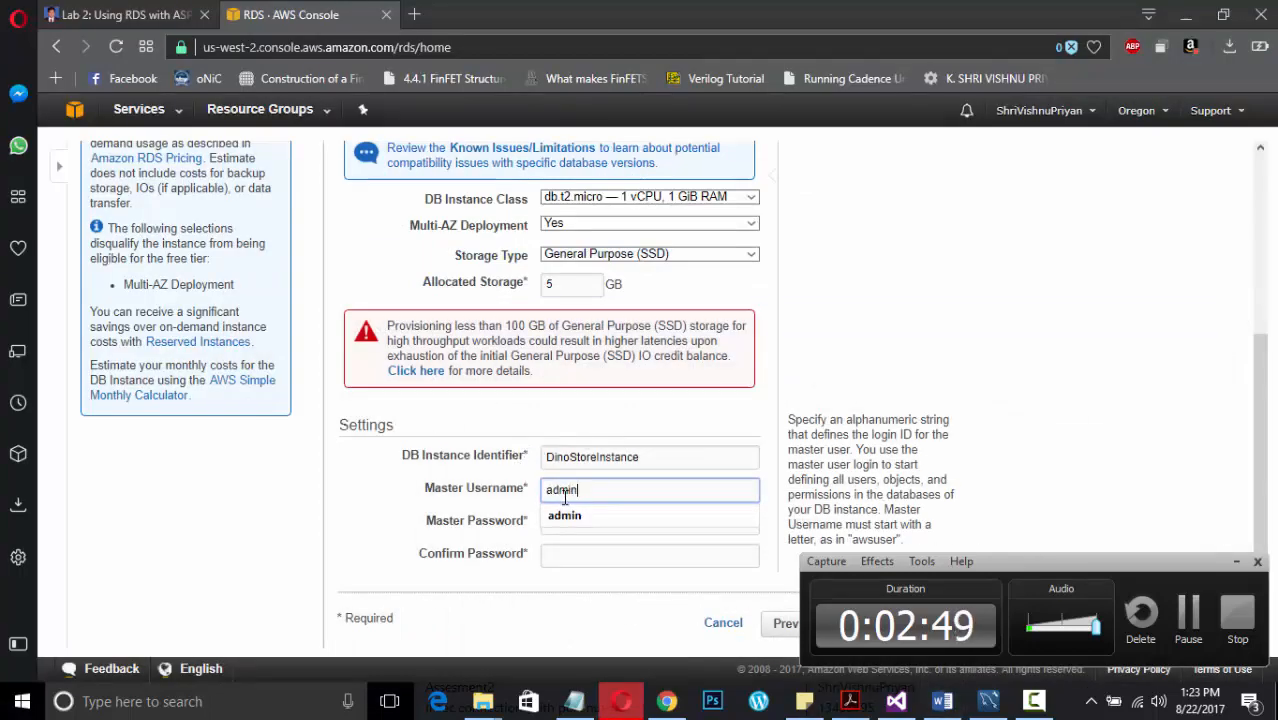
click(649, 521)
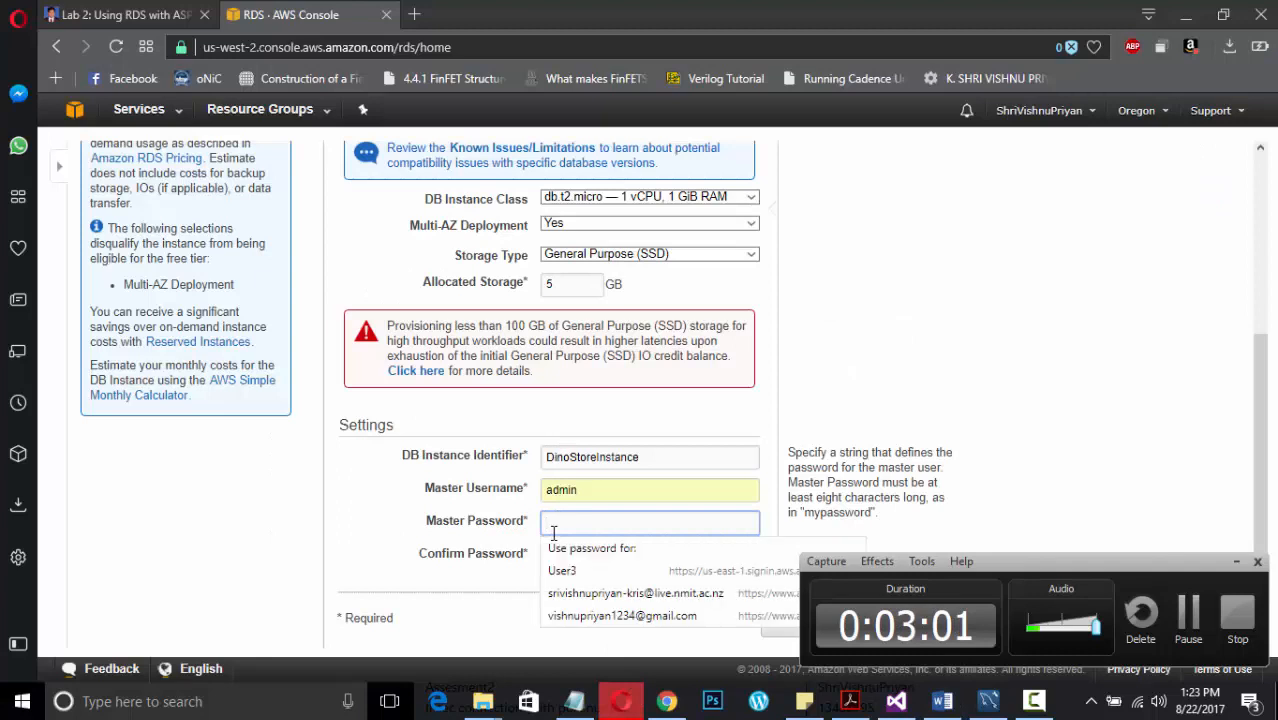
text(••••••••••••)
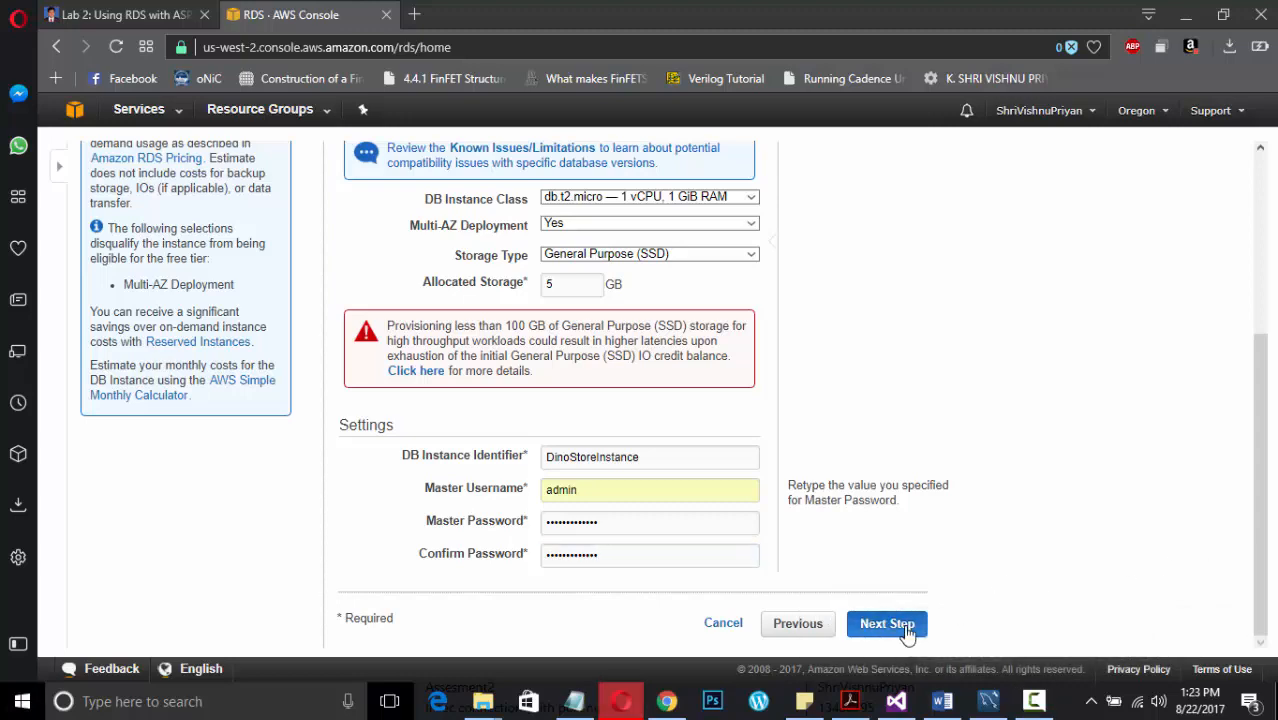
Continue to Configure Advanced Settings and scroll down to the backup options
click(886, 623)
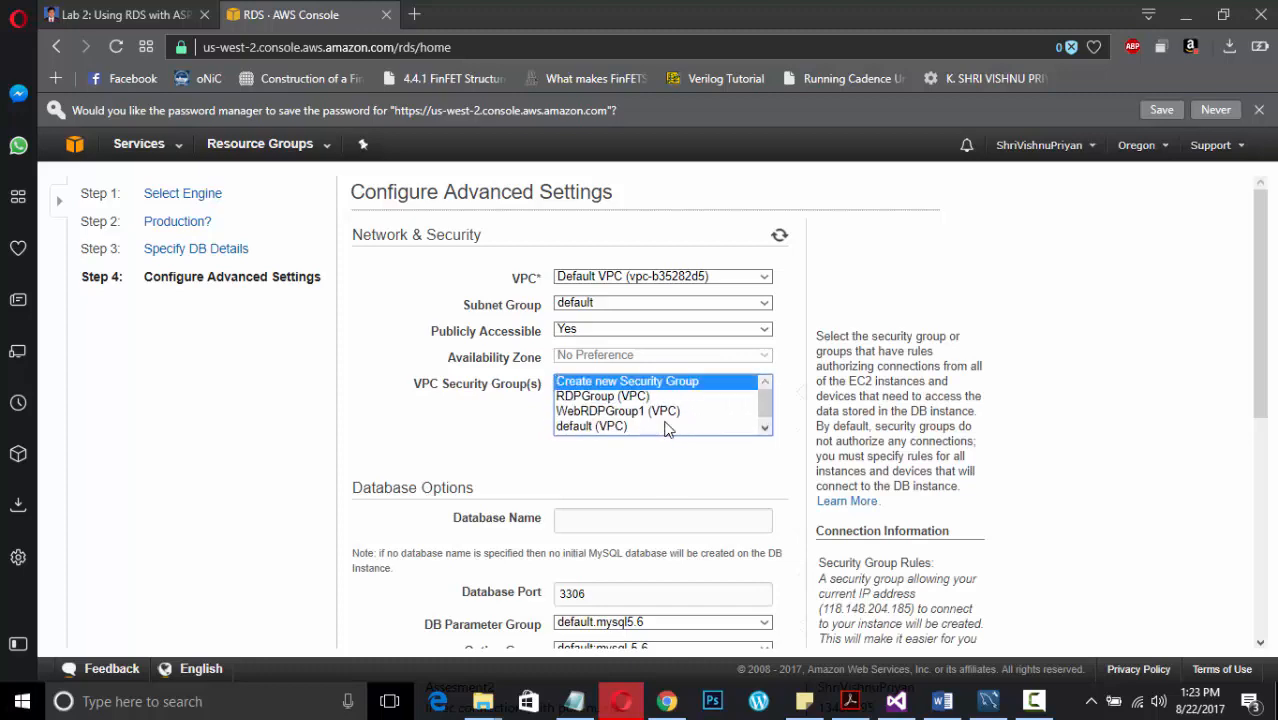
scroll(down, 3)
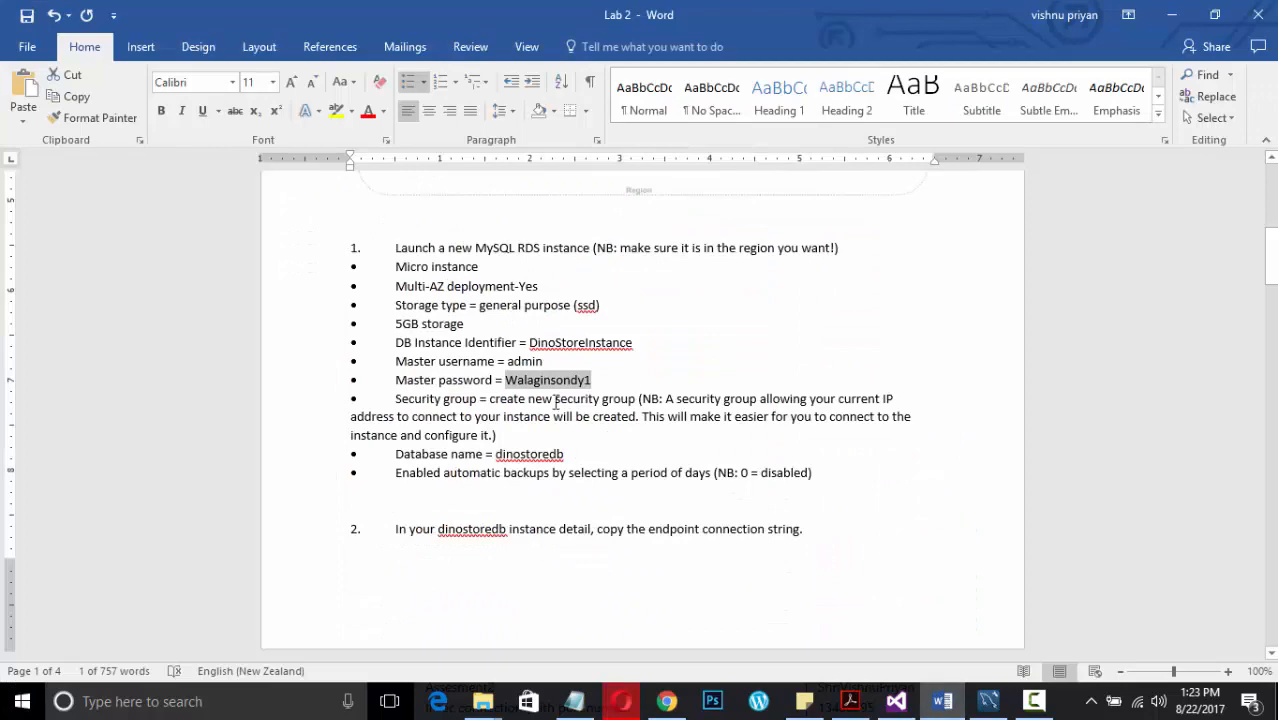
scroll(down, 3)
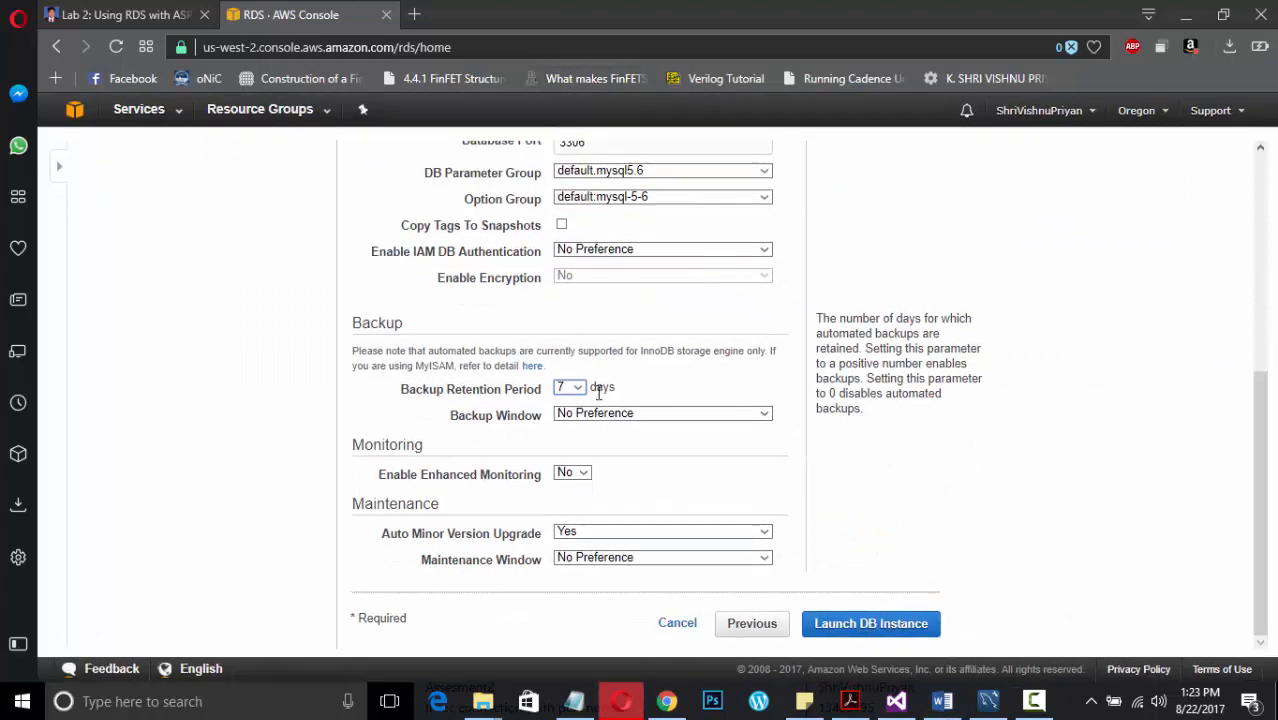
Set backup retention to 0 days, then cancel the launch to return to DB Instances
click(662, 413)
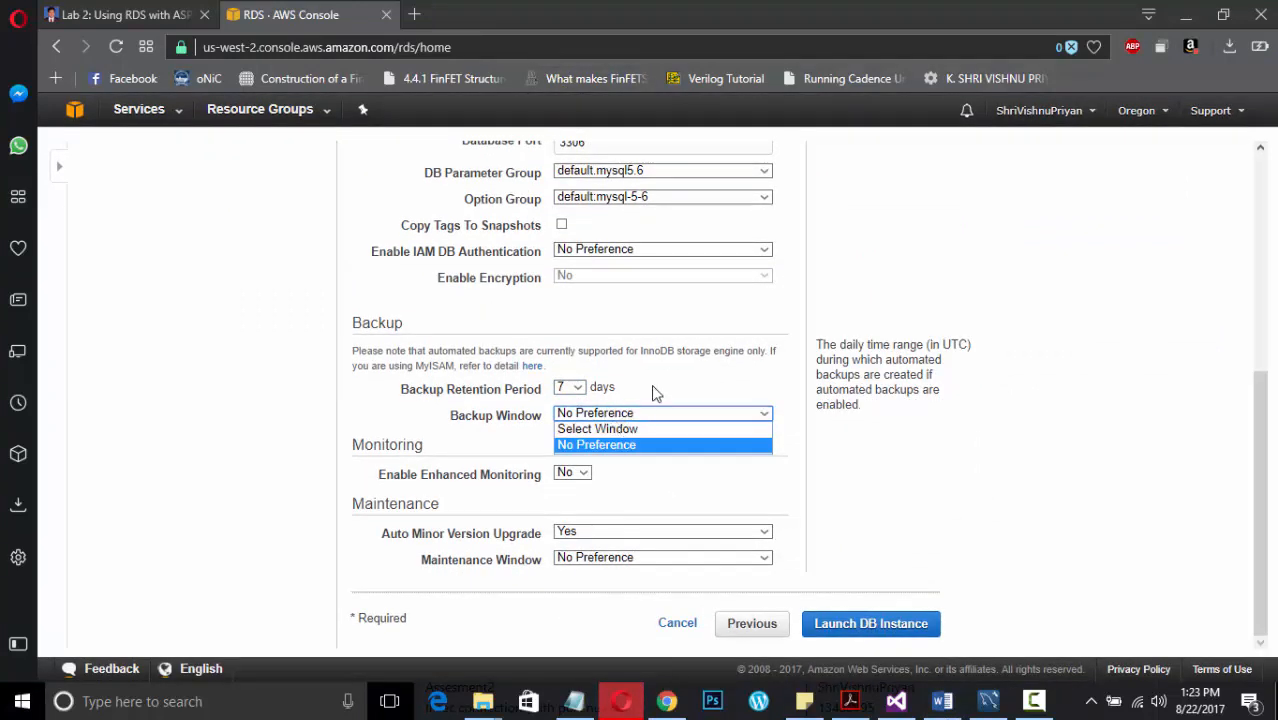
click(568, 387)
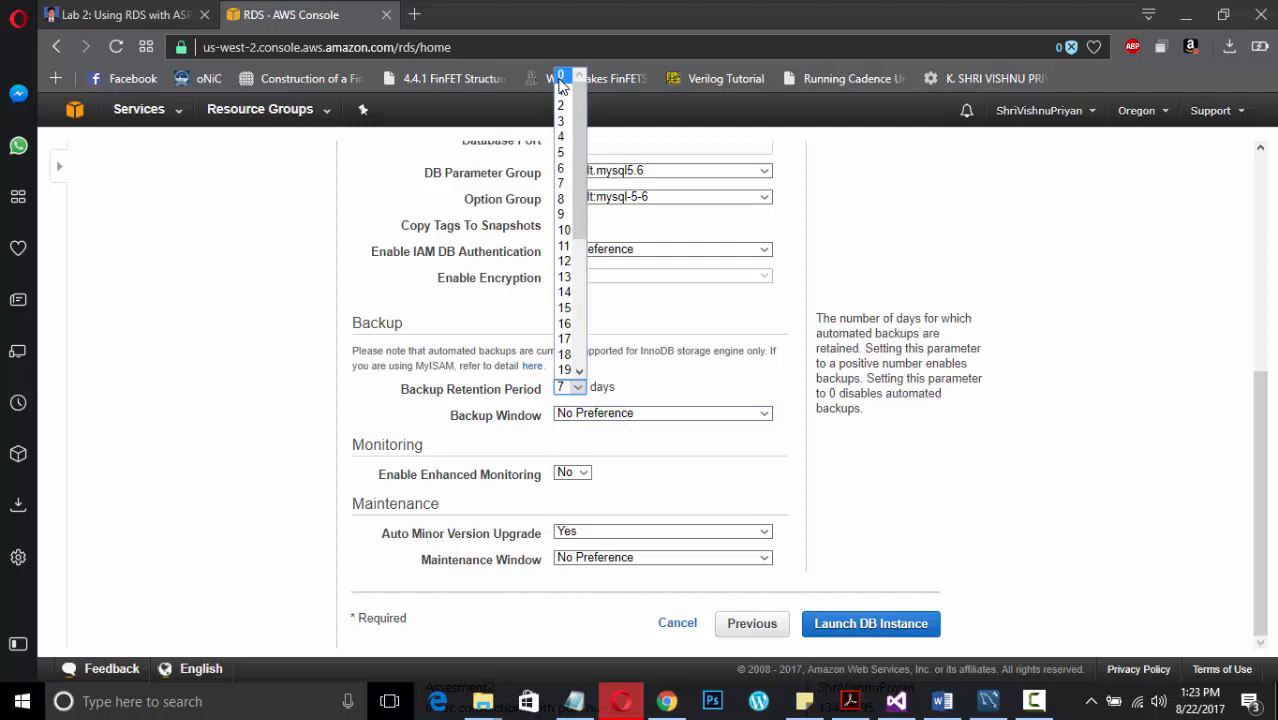
click(560, 74)
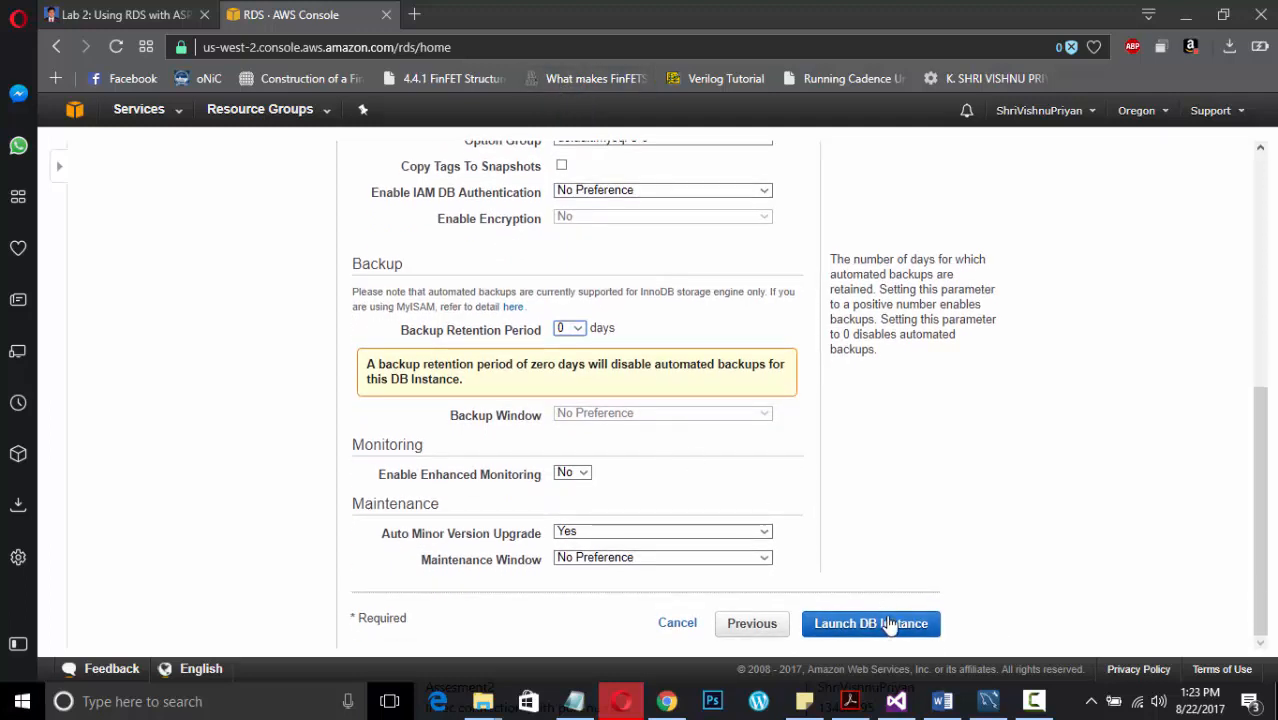
mouse_move(677, 623)
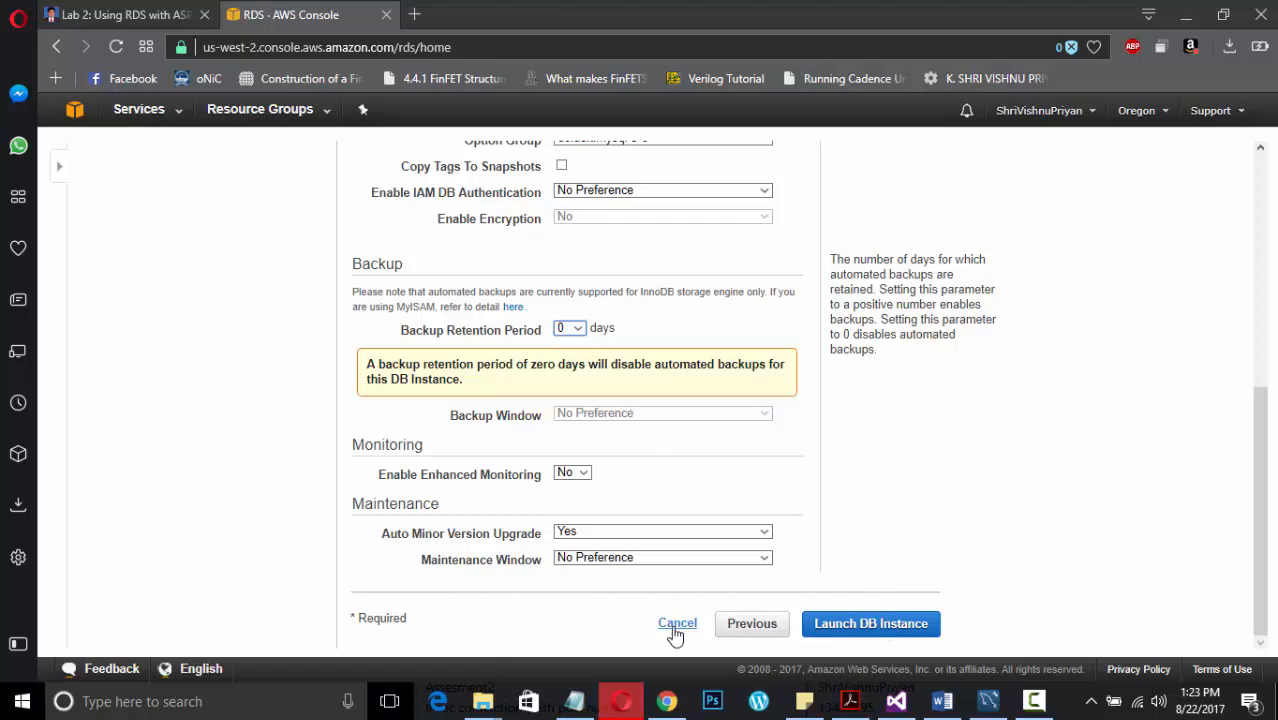
click(677, 623)
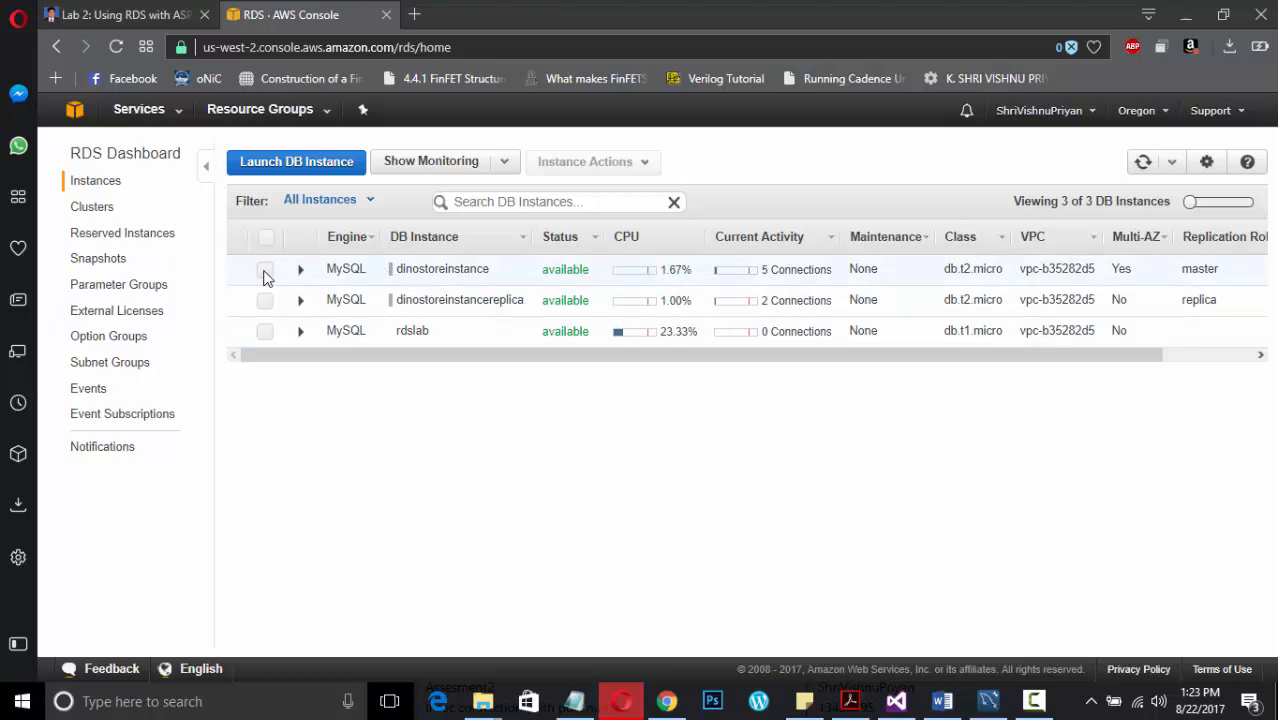
click(300, 269)
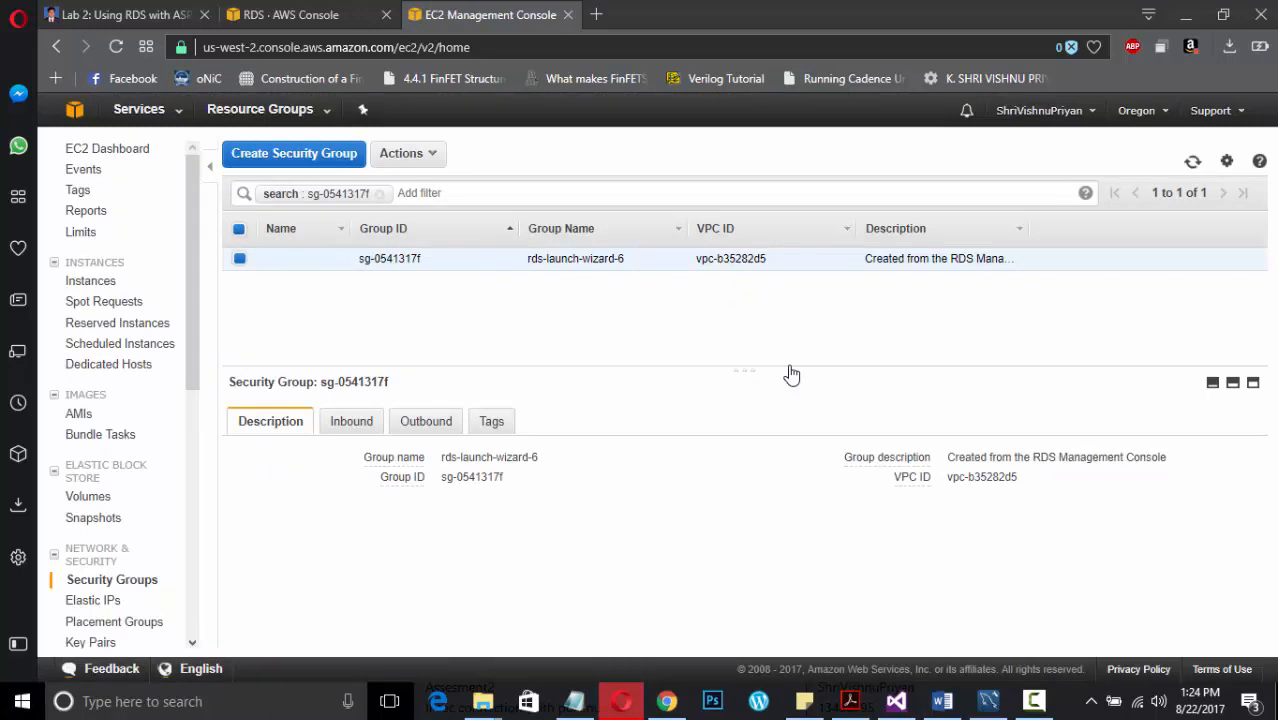
mouse_move(380, 346)
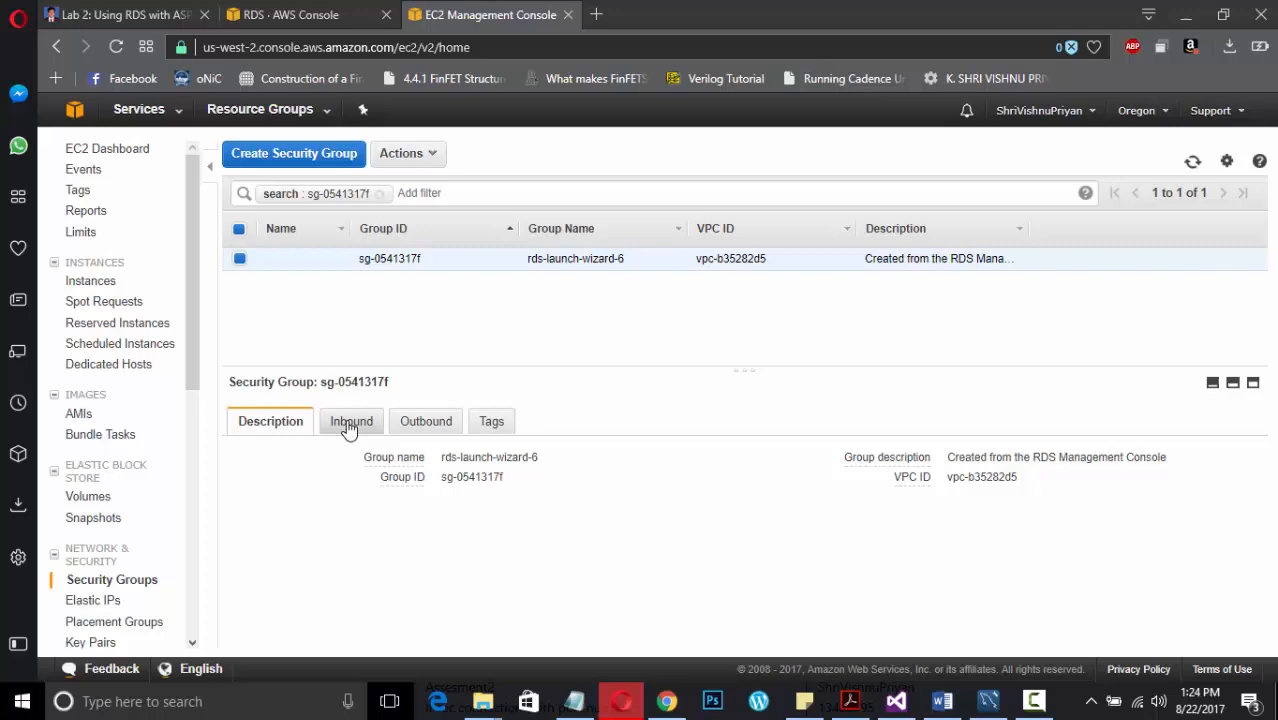
Change the second MySQL/Aurora inbound rule's source to My IP and save the rules
click(351, 421)
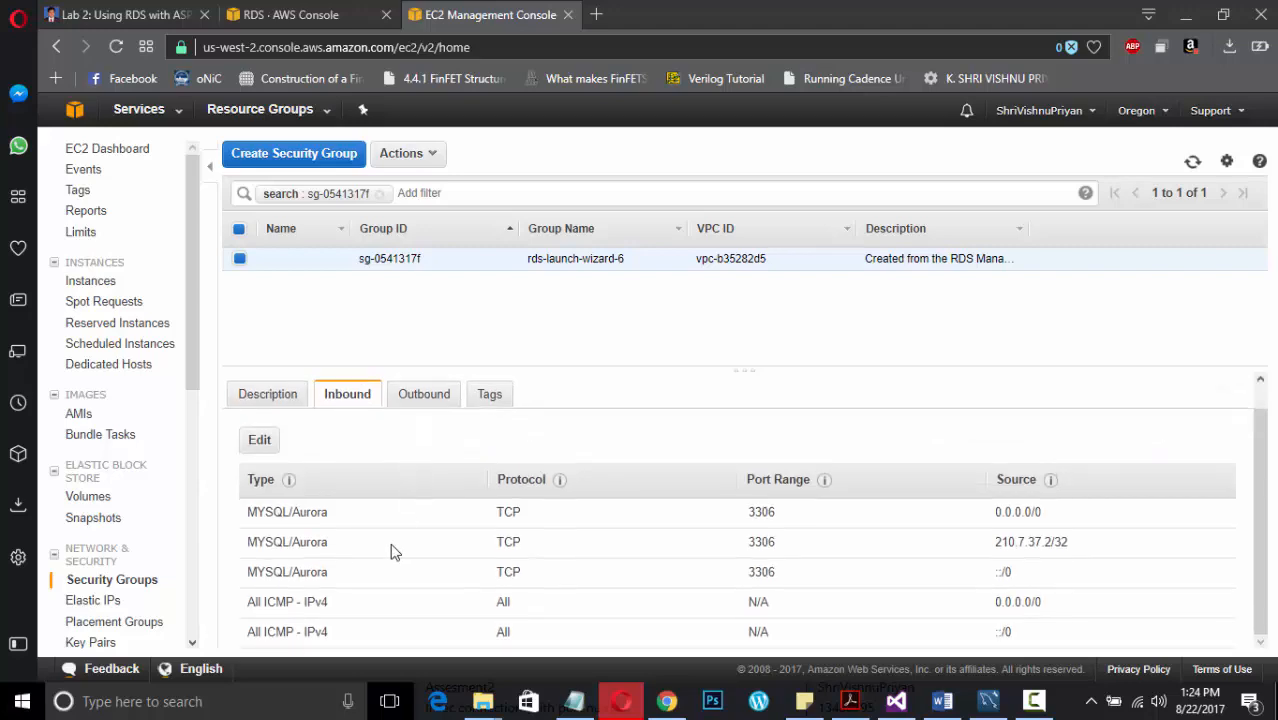
click(259, 439)
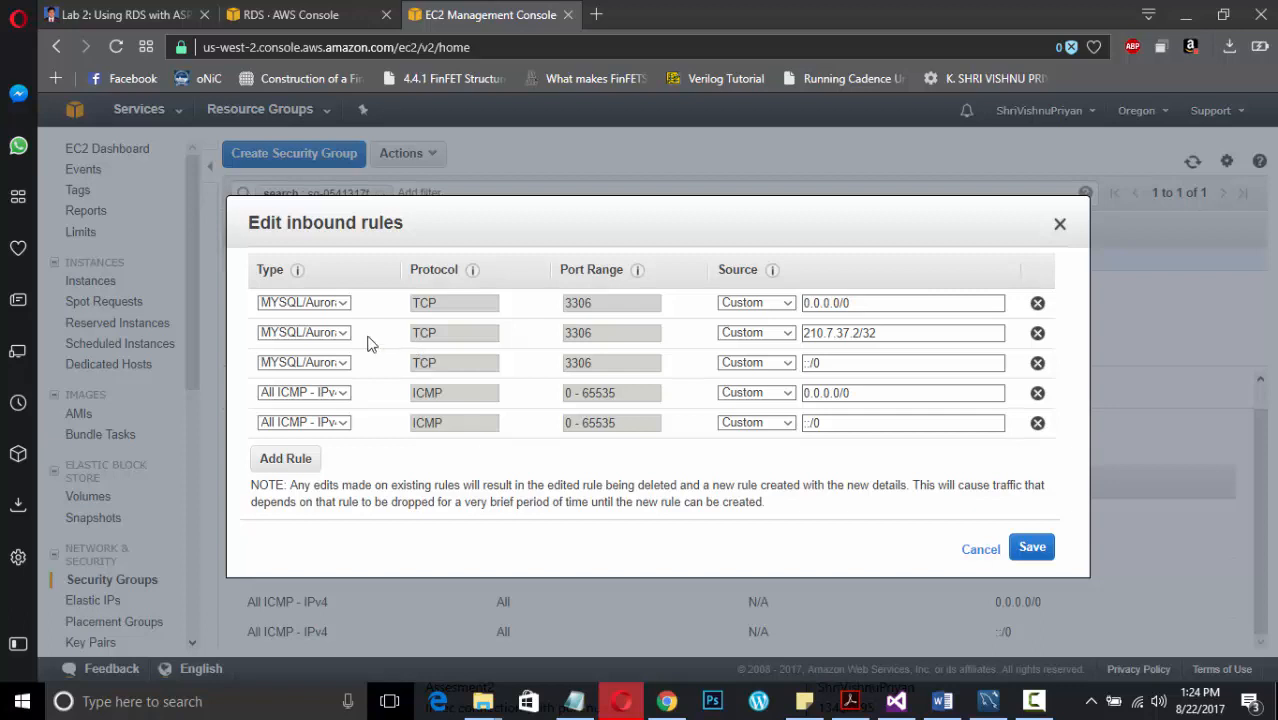
click(303, 332)
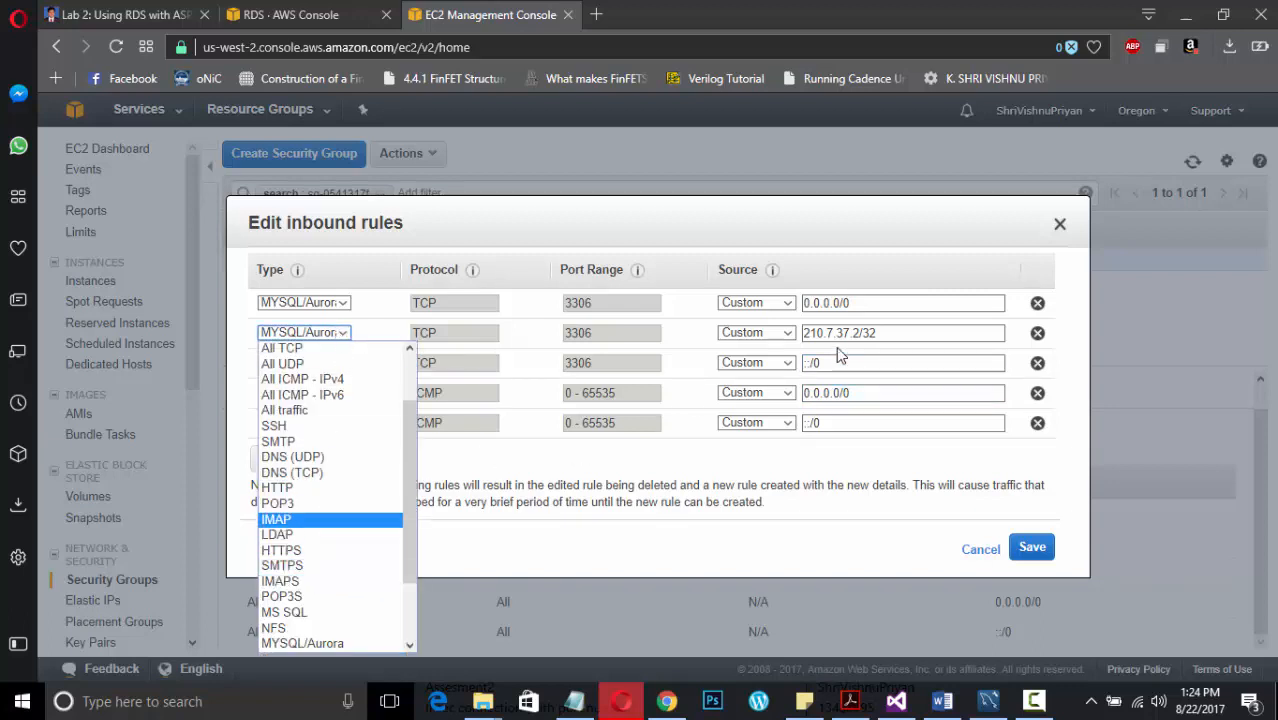
click(757, 332)
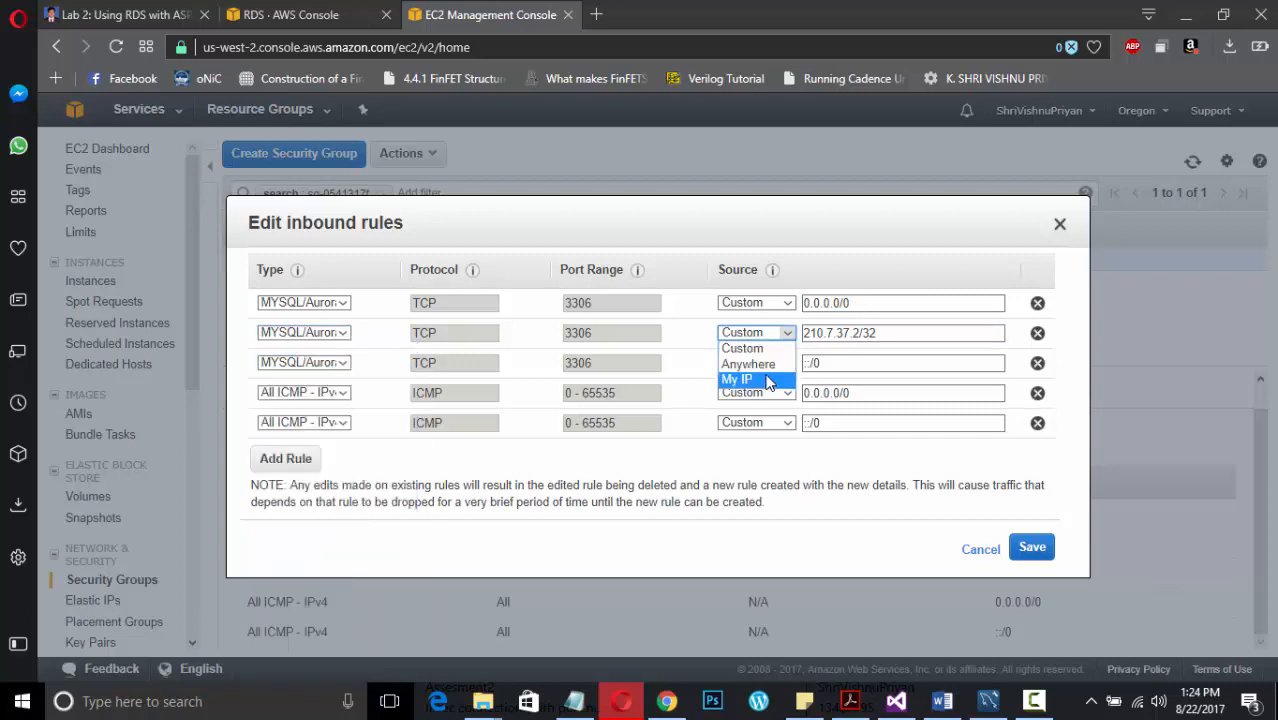
click(737, 379)
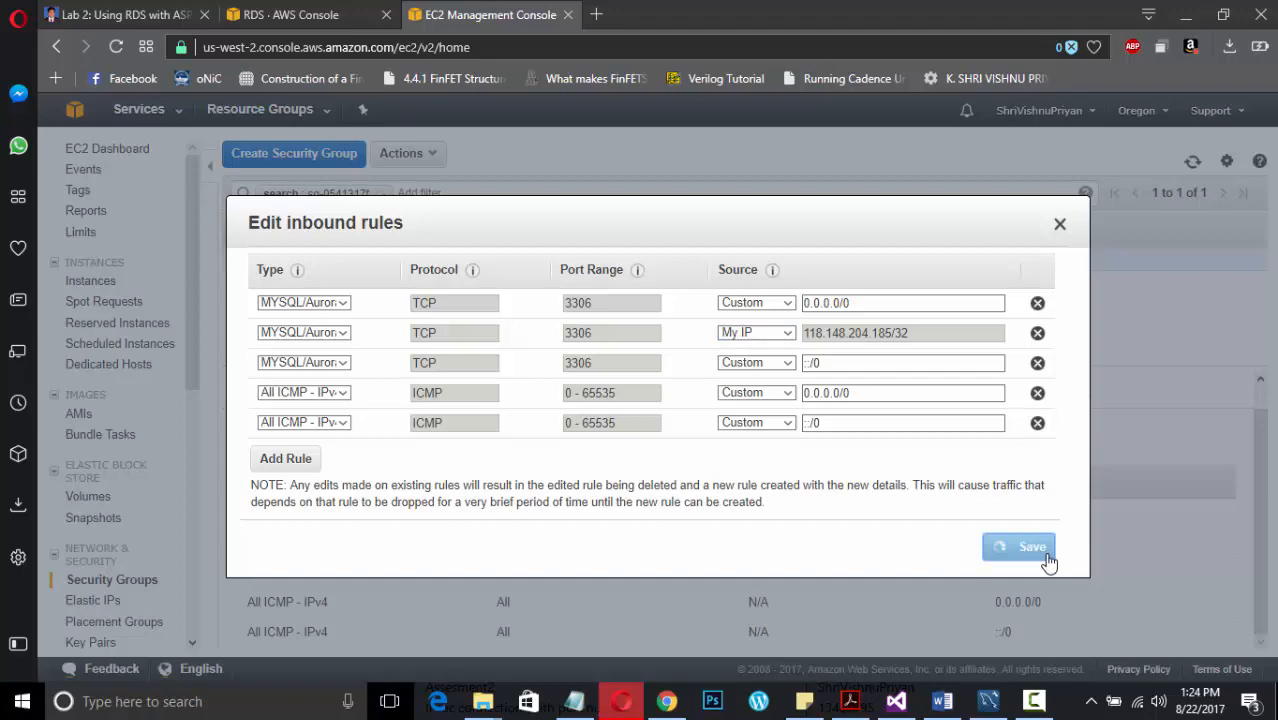
click(1018, 546)
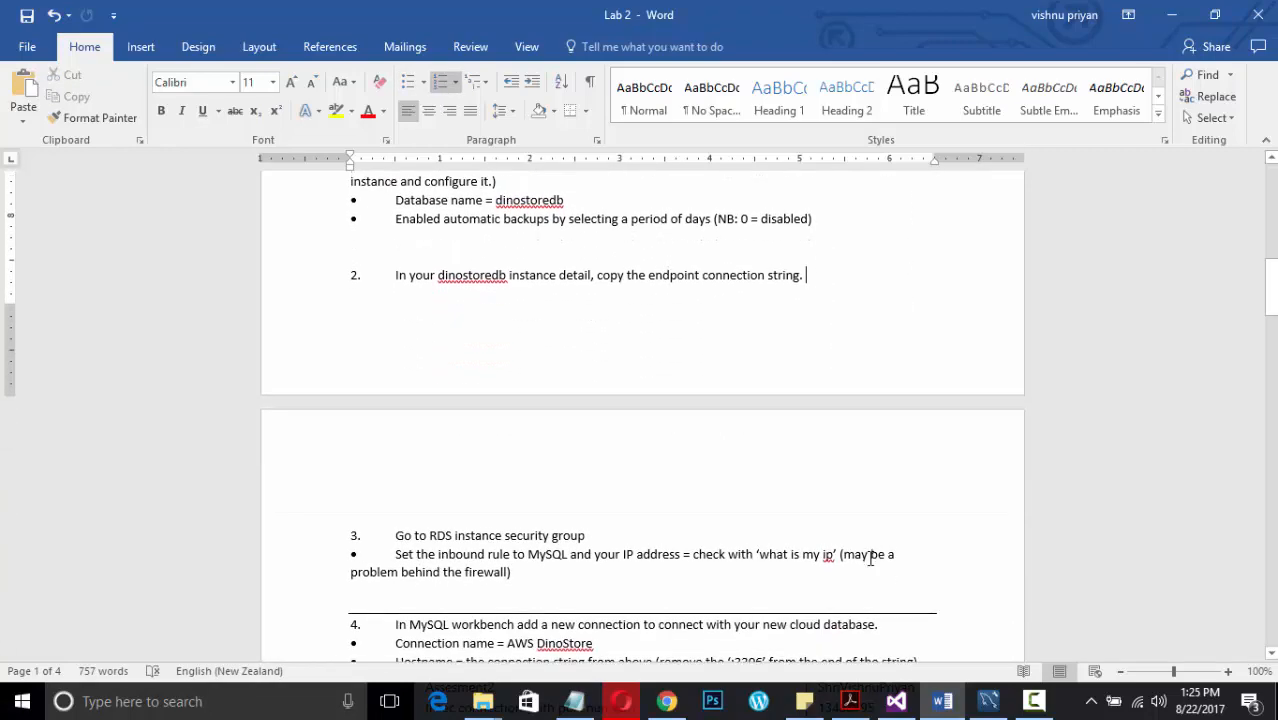
Scroll the lab document to steps 4 and 5 on MySQL Workbench and cloud database setup
scroll(down, 3)
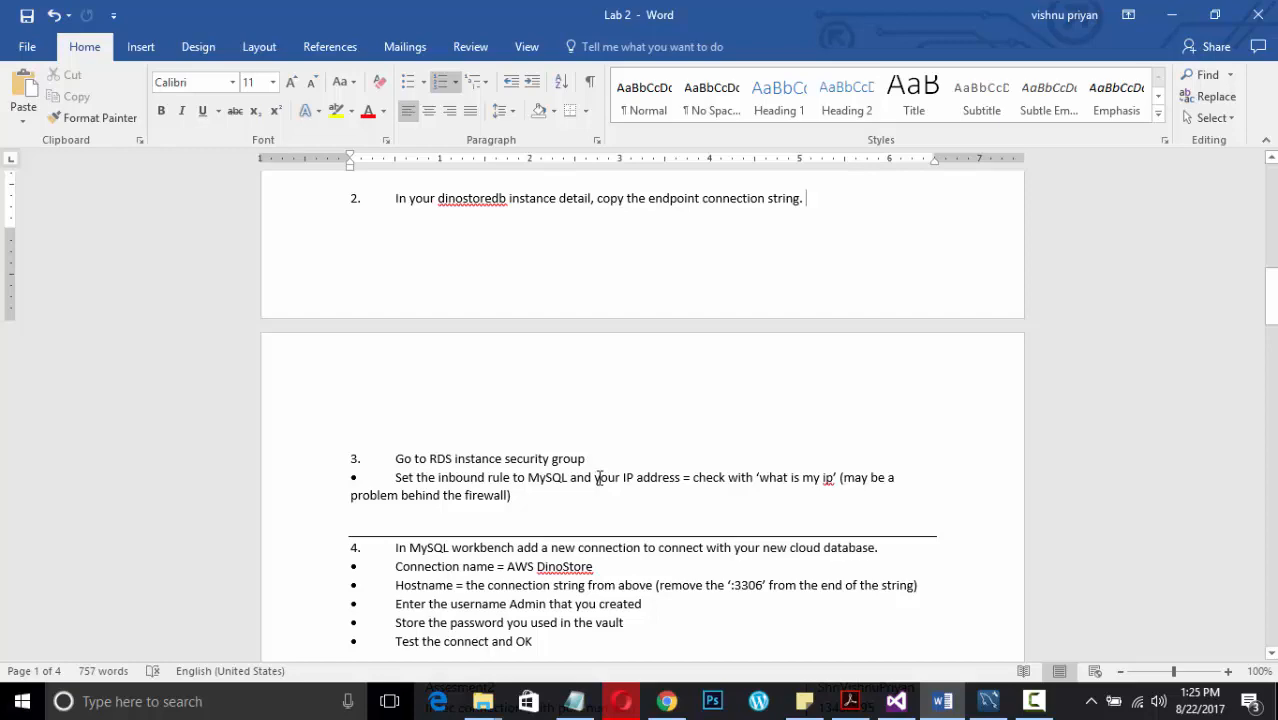
scroll(down, 3)
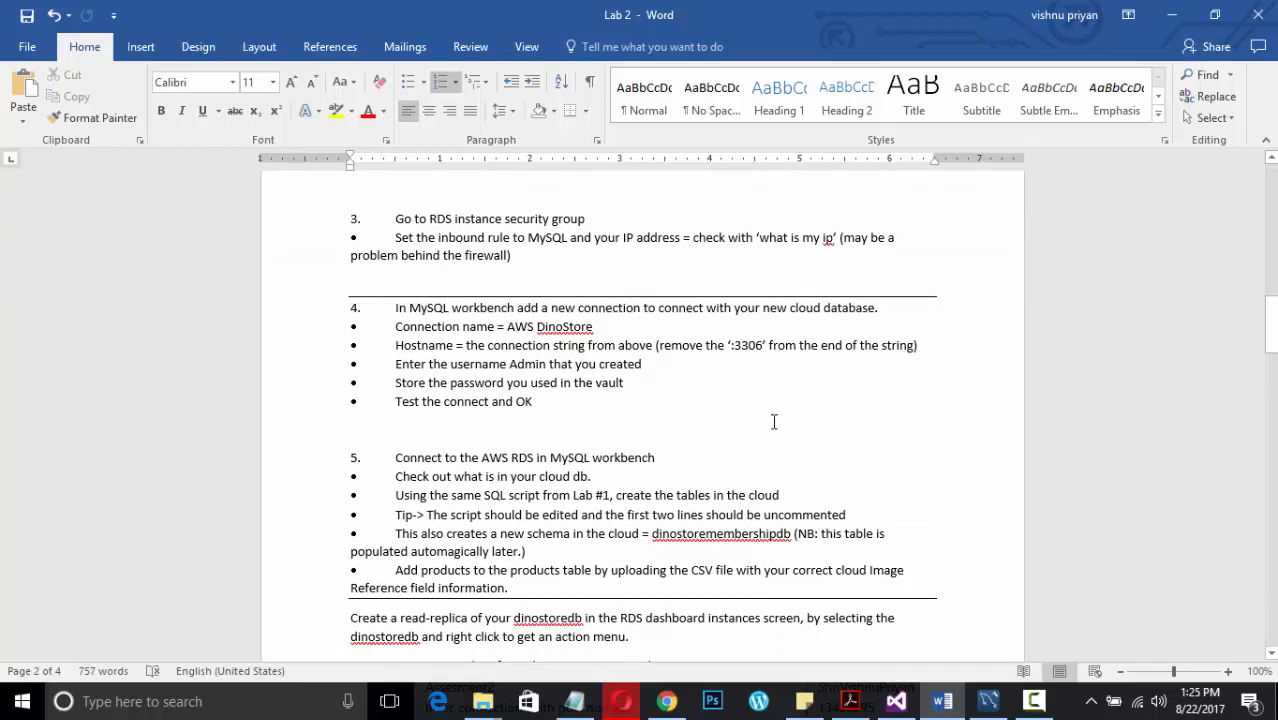
mouse_move(988, 700)
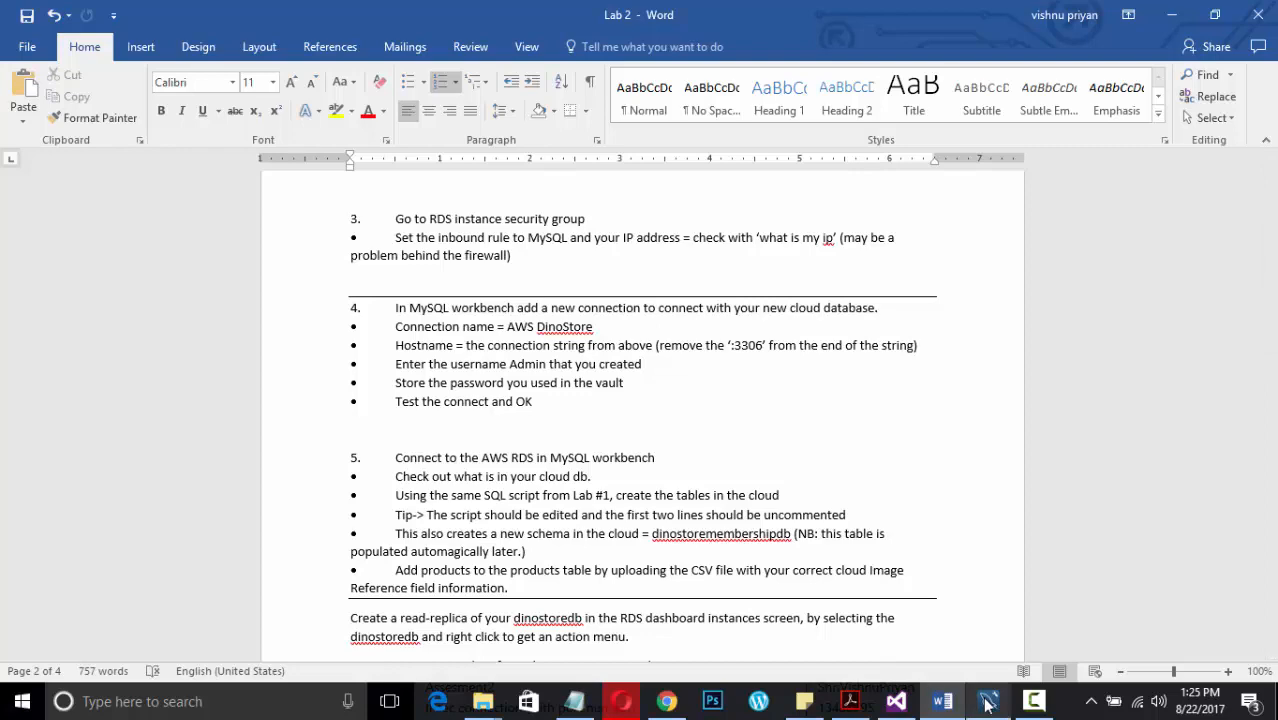
Create a new AWS Dinostore connection with the RDS endpoint as hostname
click(987, 700)
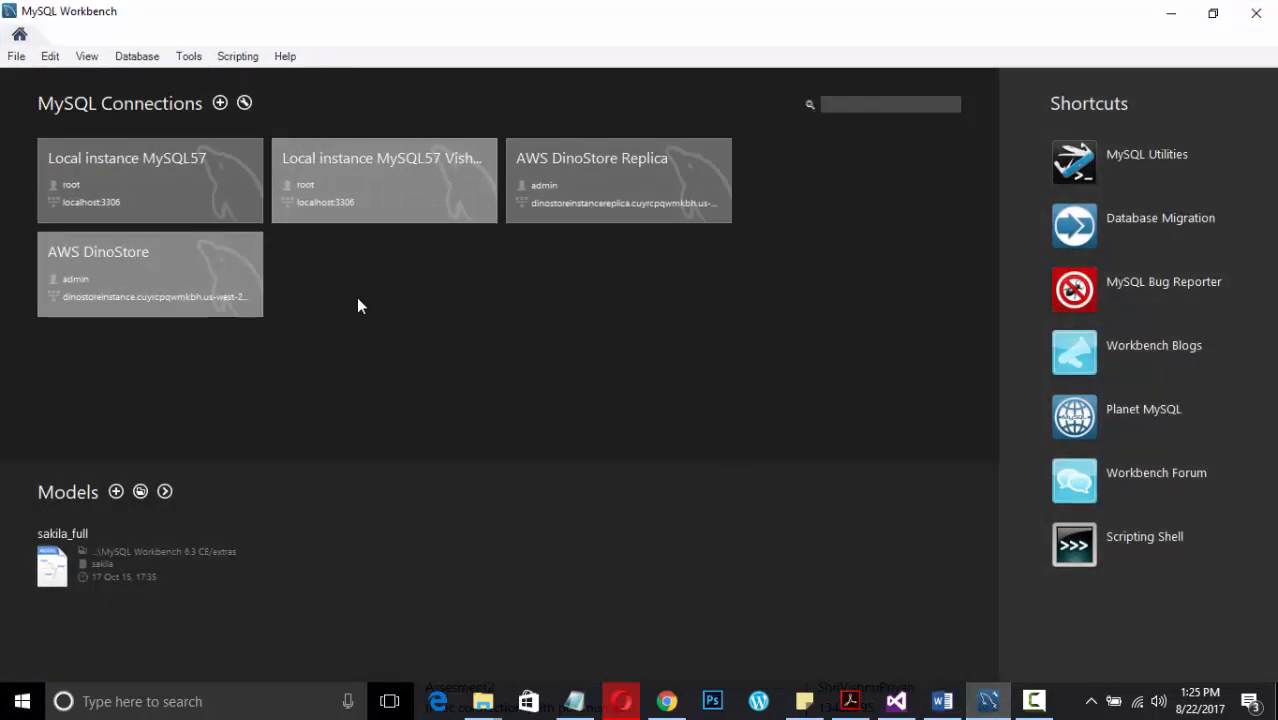
mouse_move(370, 232)
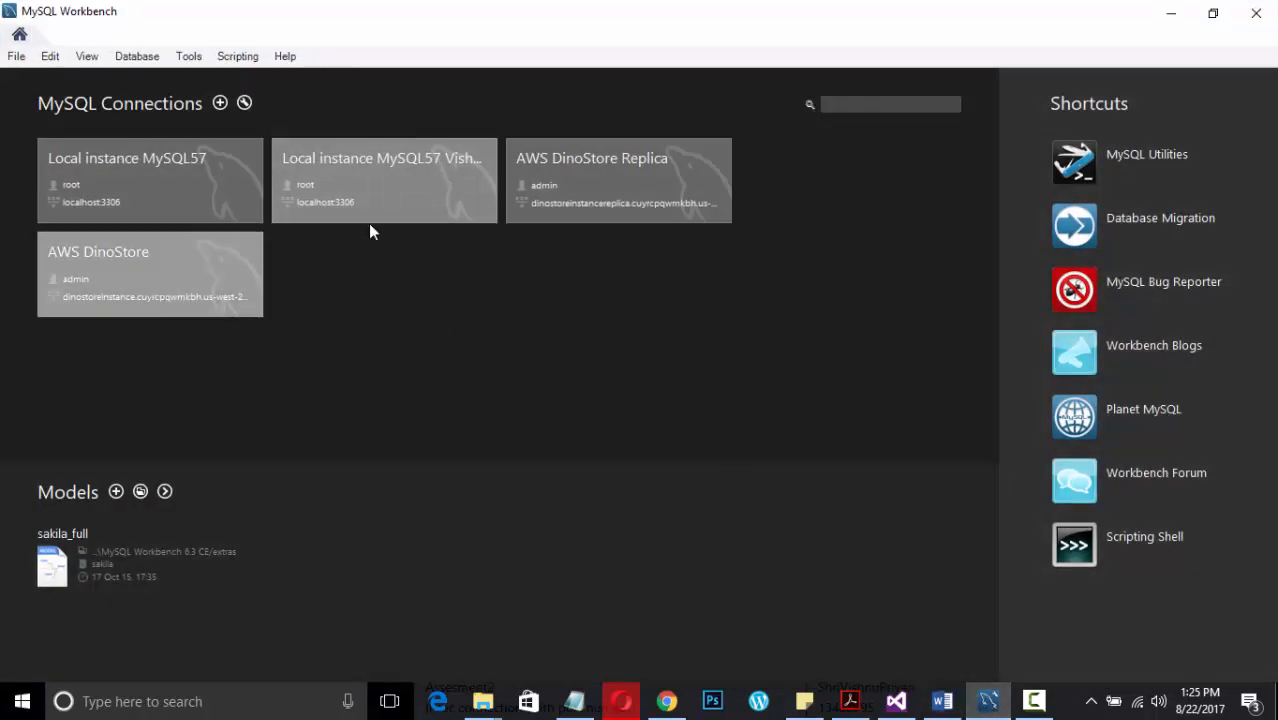
mouse_move(398, 120)
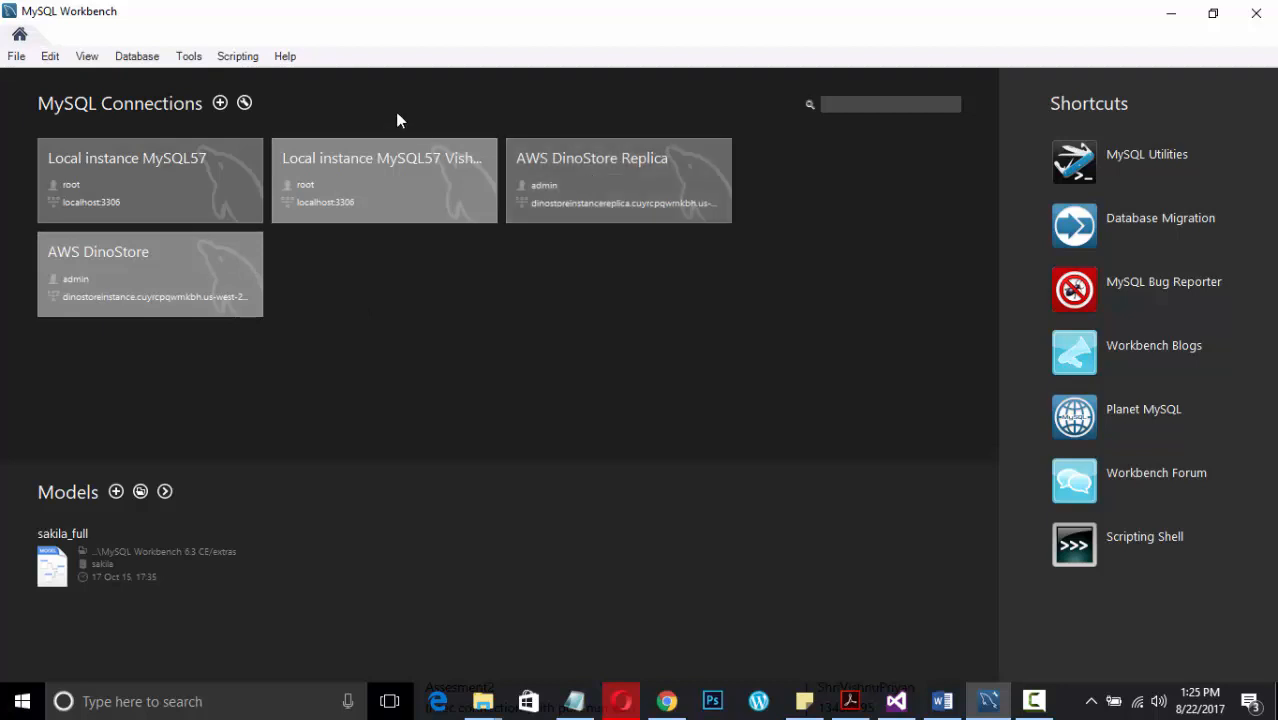
click(220, 103)
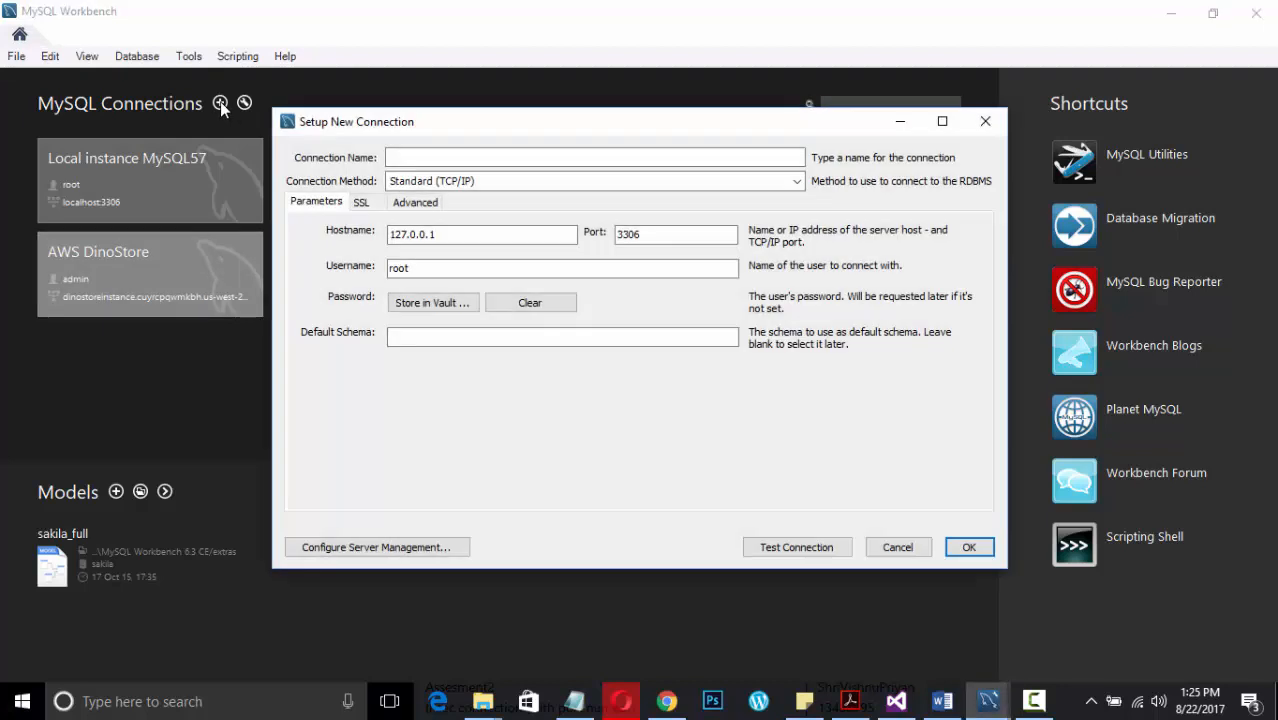
click(594, 157)
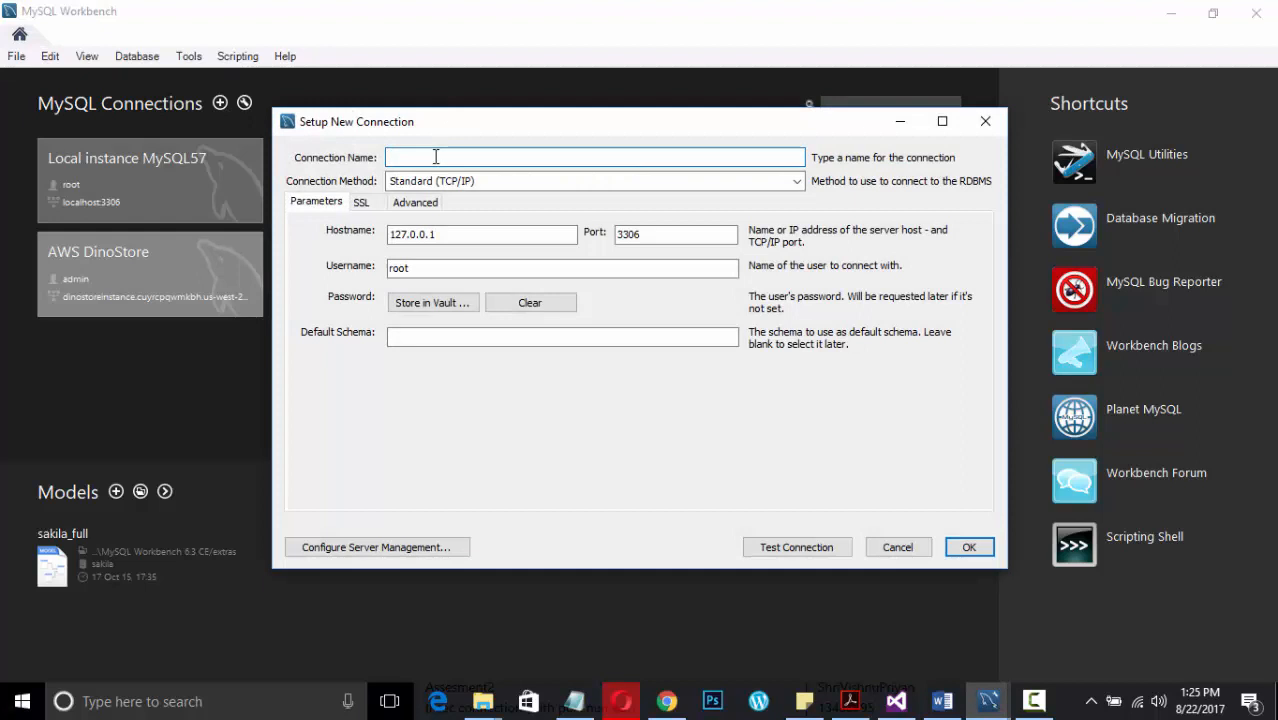
text(AWS Din)
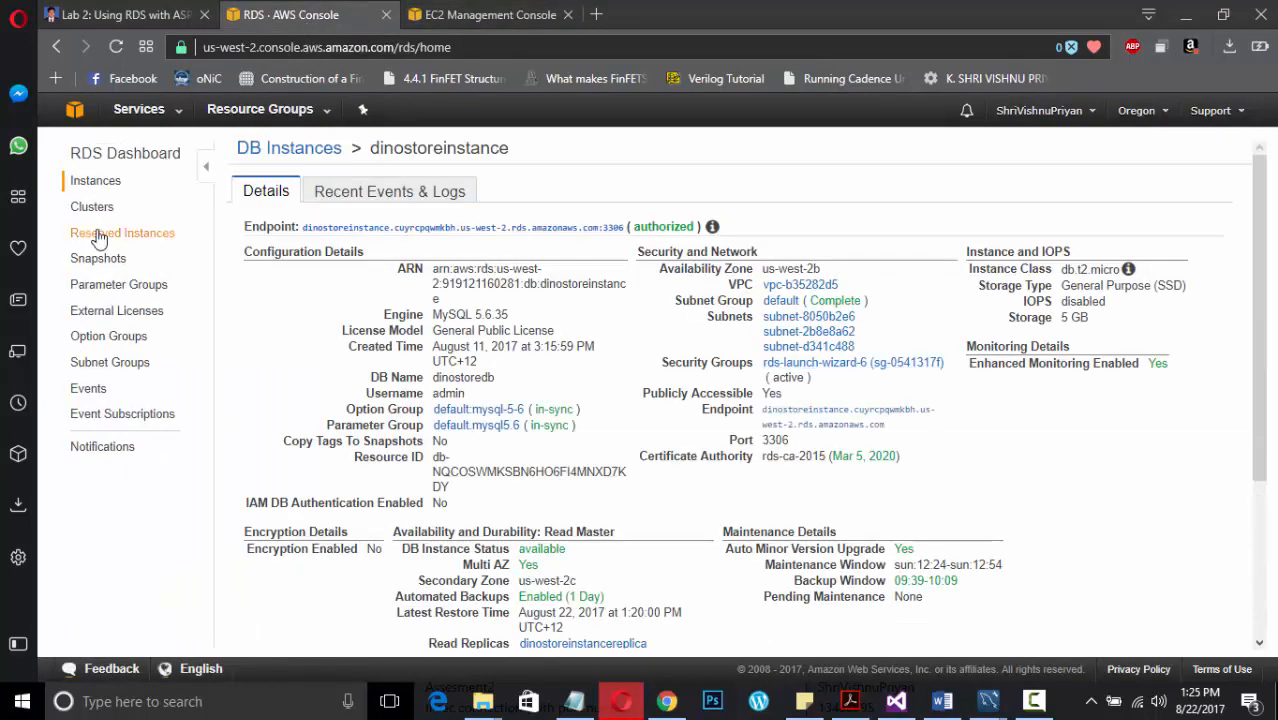
mouse_move(308, 226)
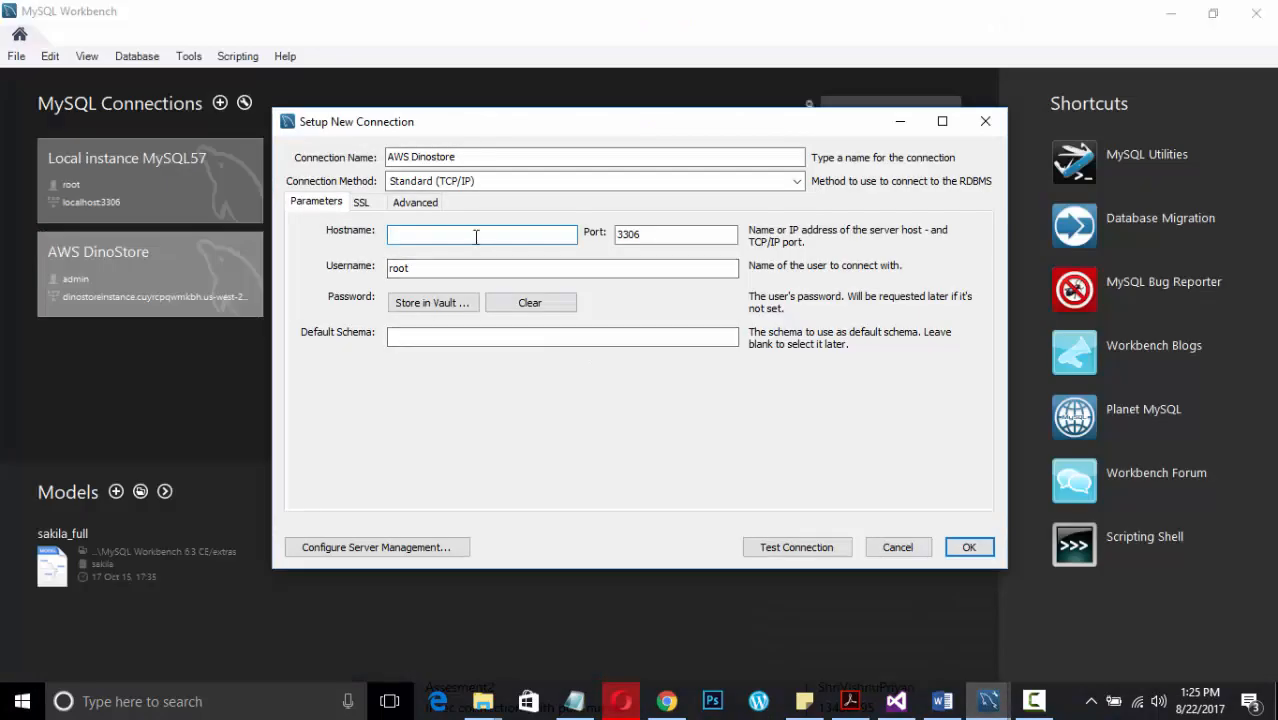
text(qwmkbh.us-west-2.rds.amazonaws.com:)
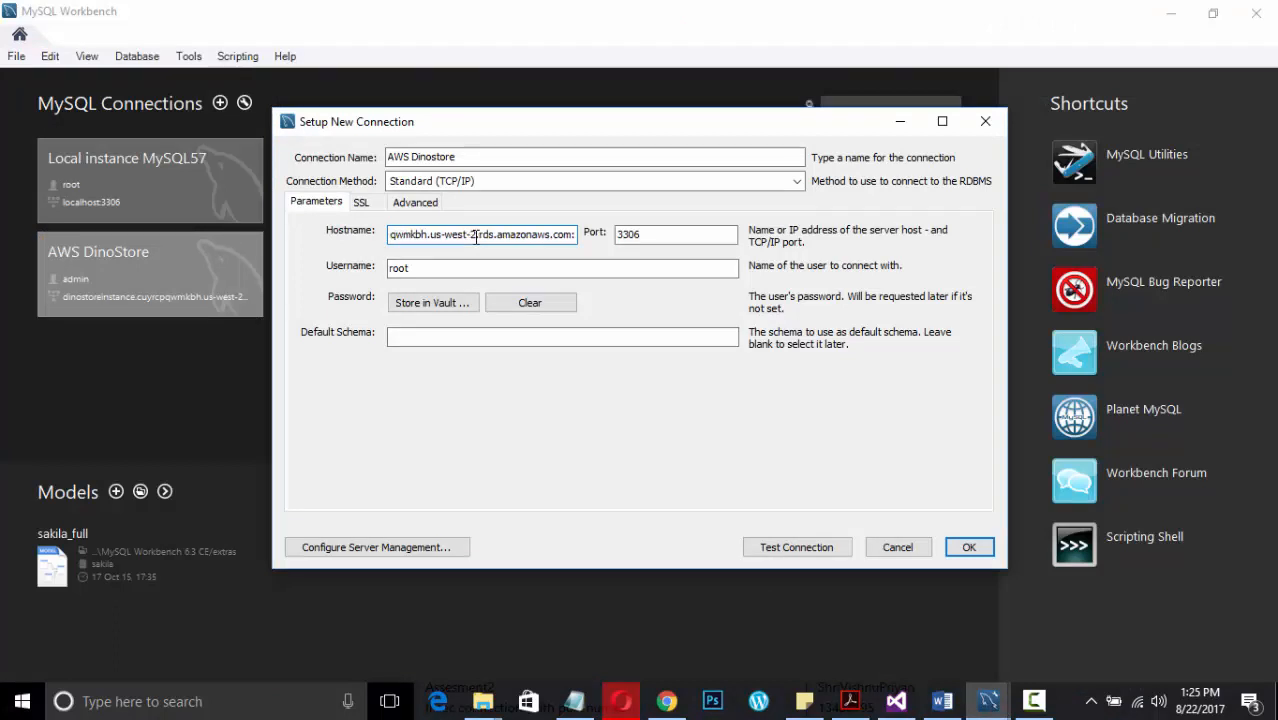
click(481, 234)
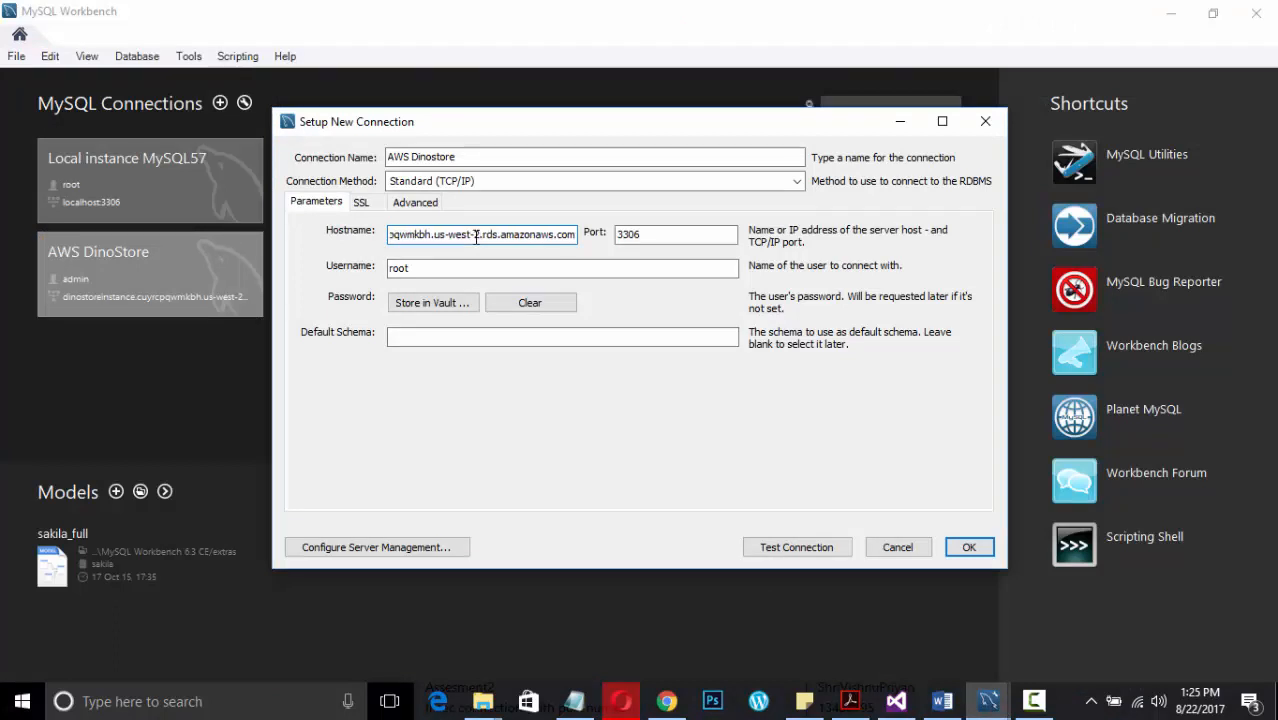
Set the username to Admin and store the master password from the lab notes
click(562, 267)
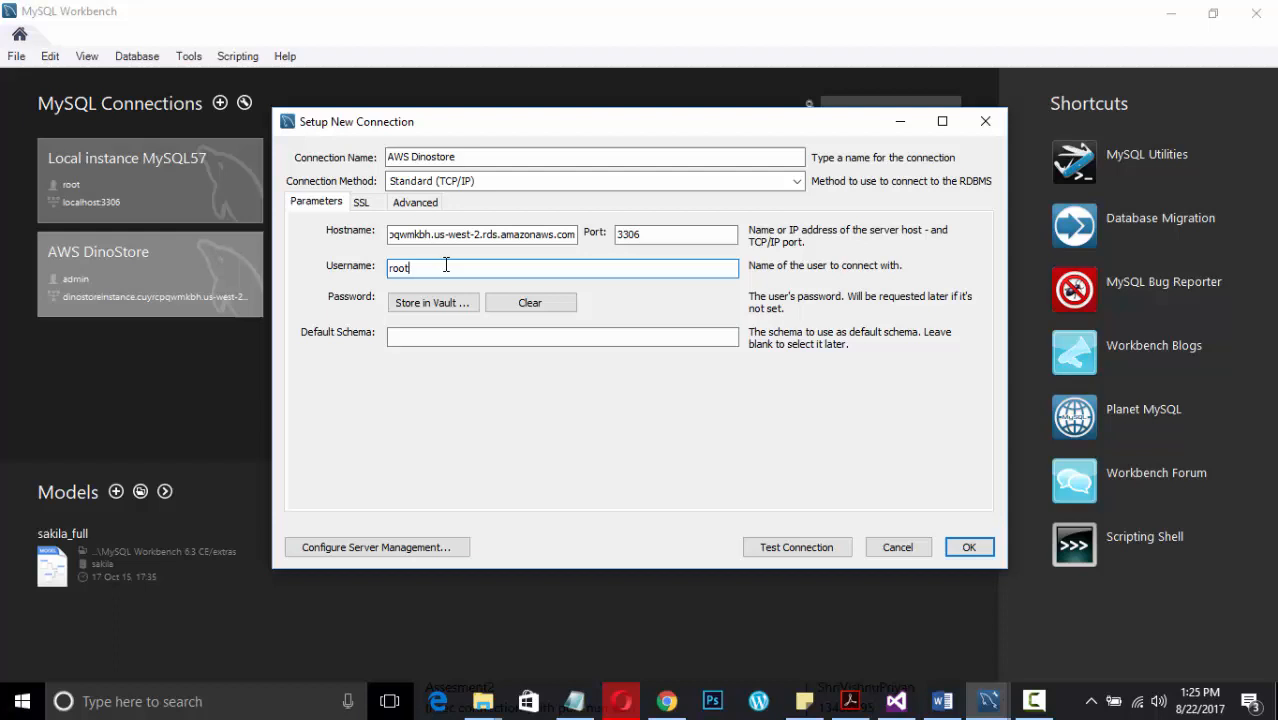
key(Ctrl+a)
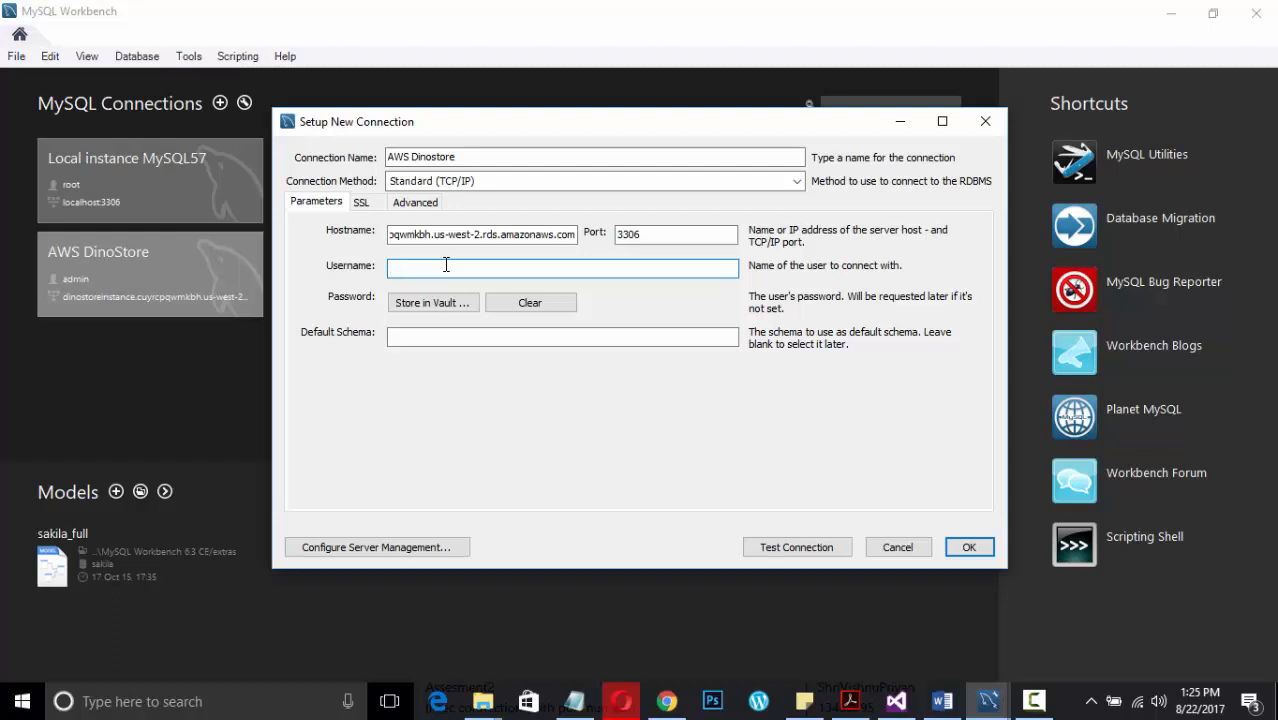
text(Admin)
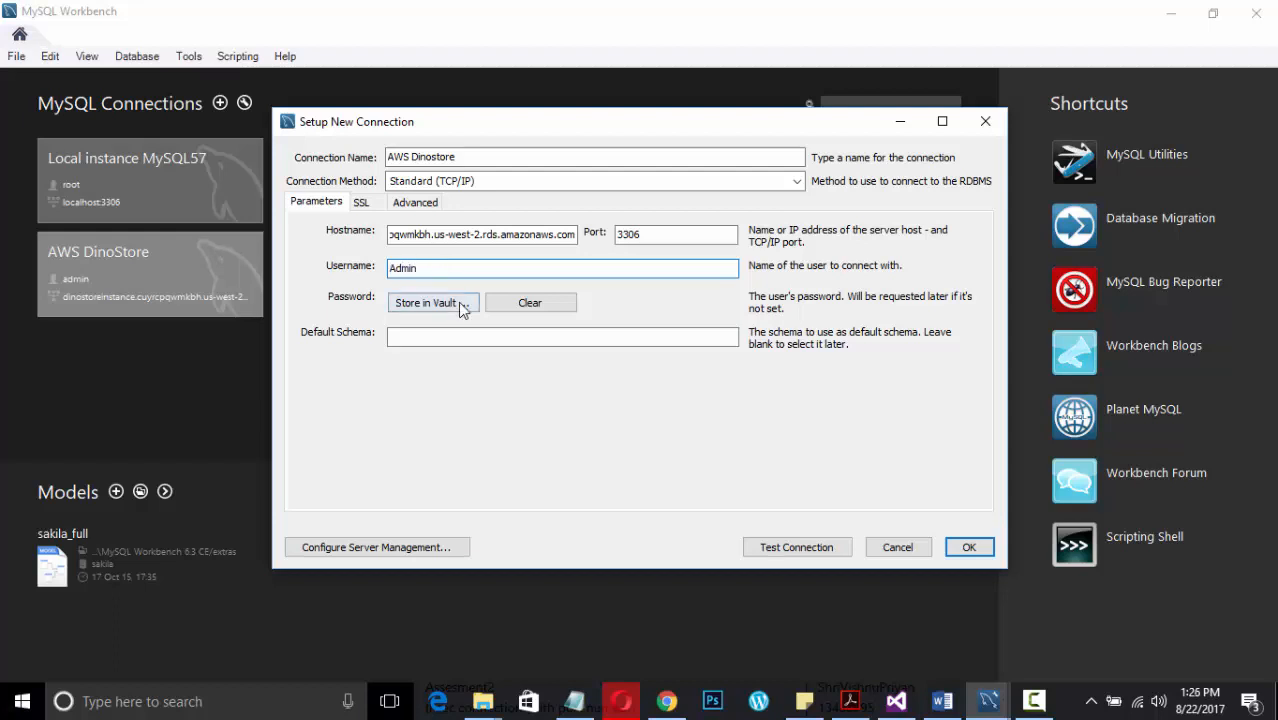
click(425, 302)
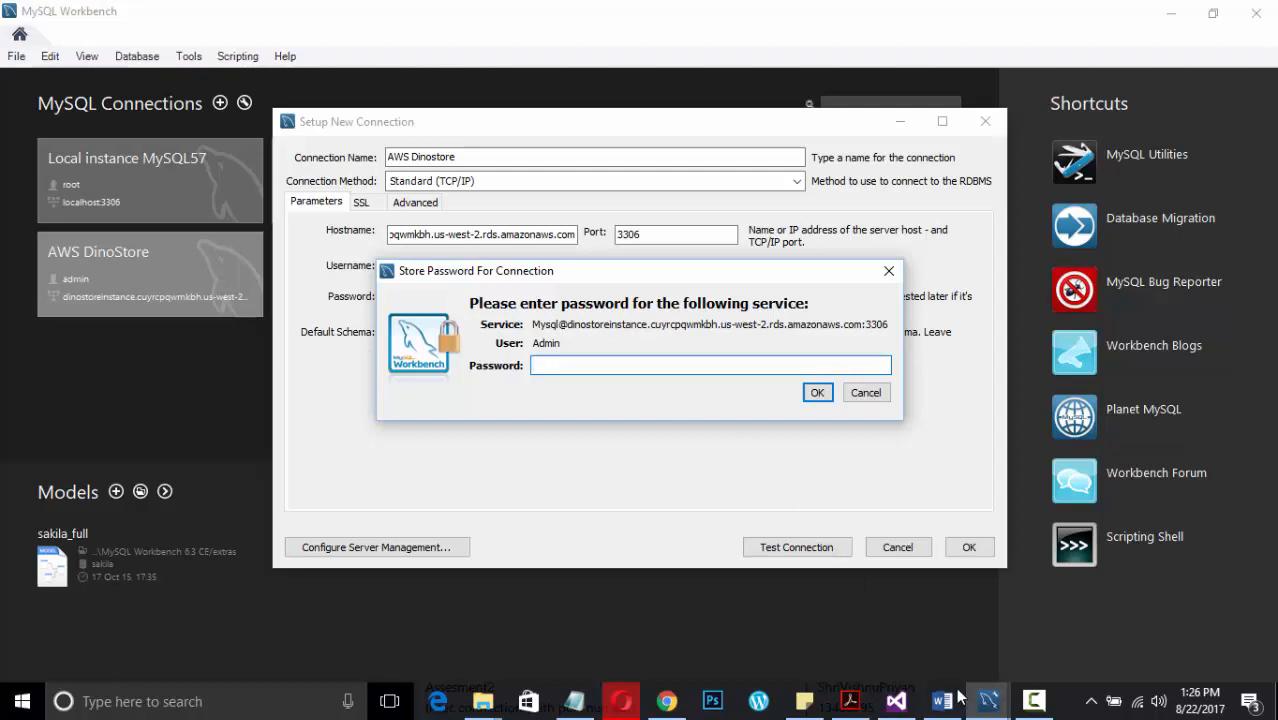
click(941, 700)
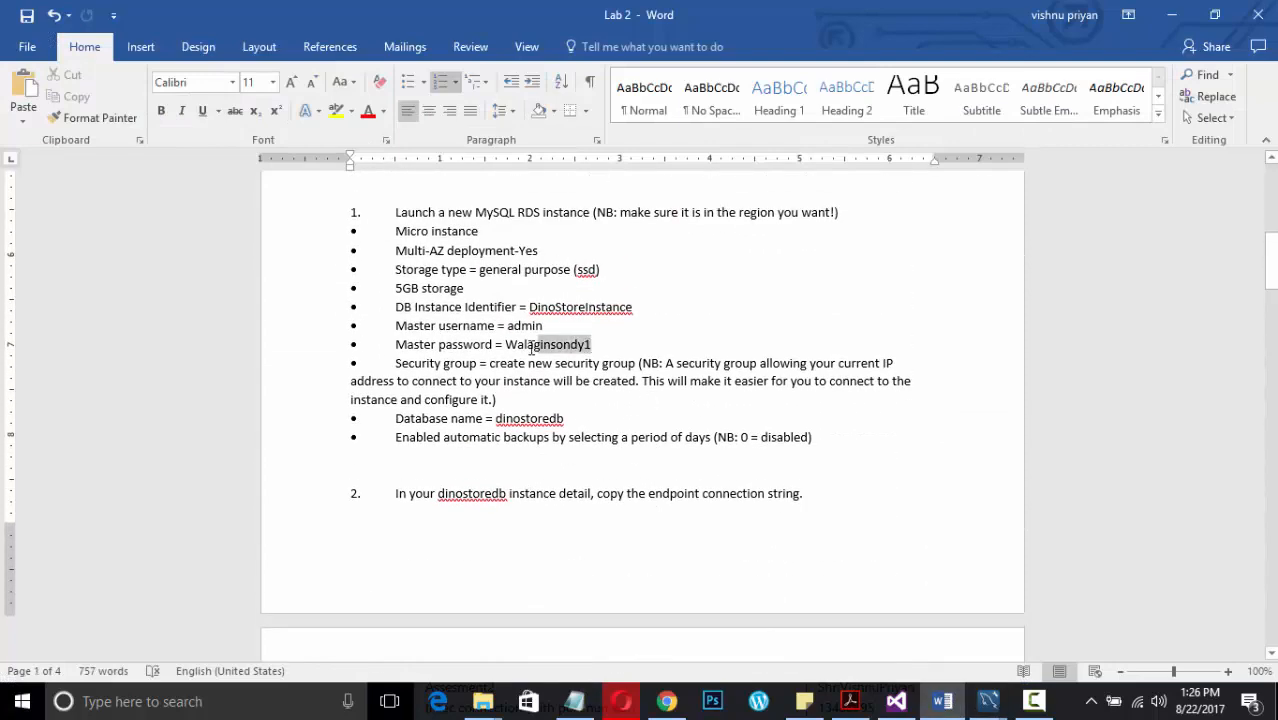
double_click(547, 344)
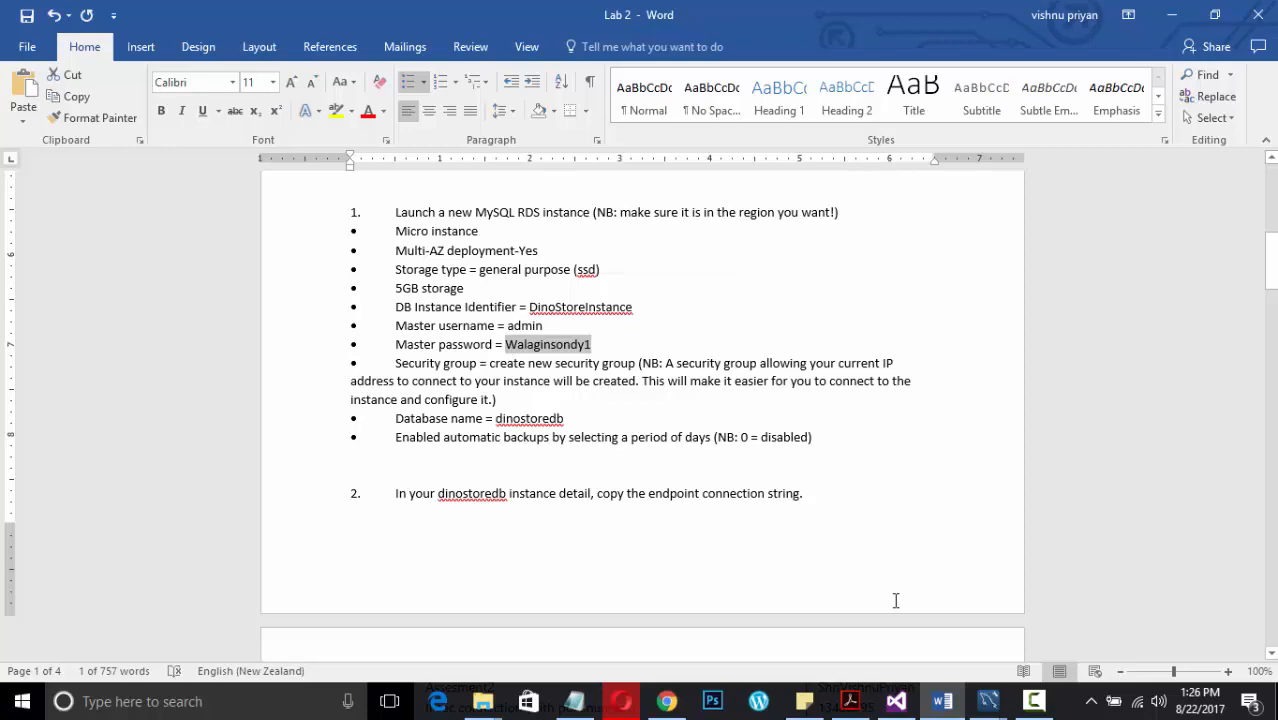
mouse_move(987, 700)
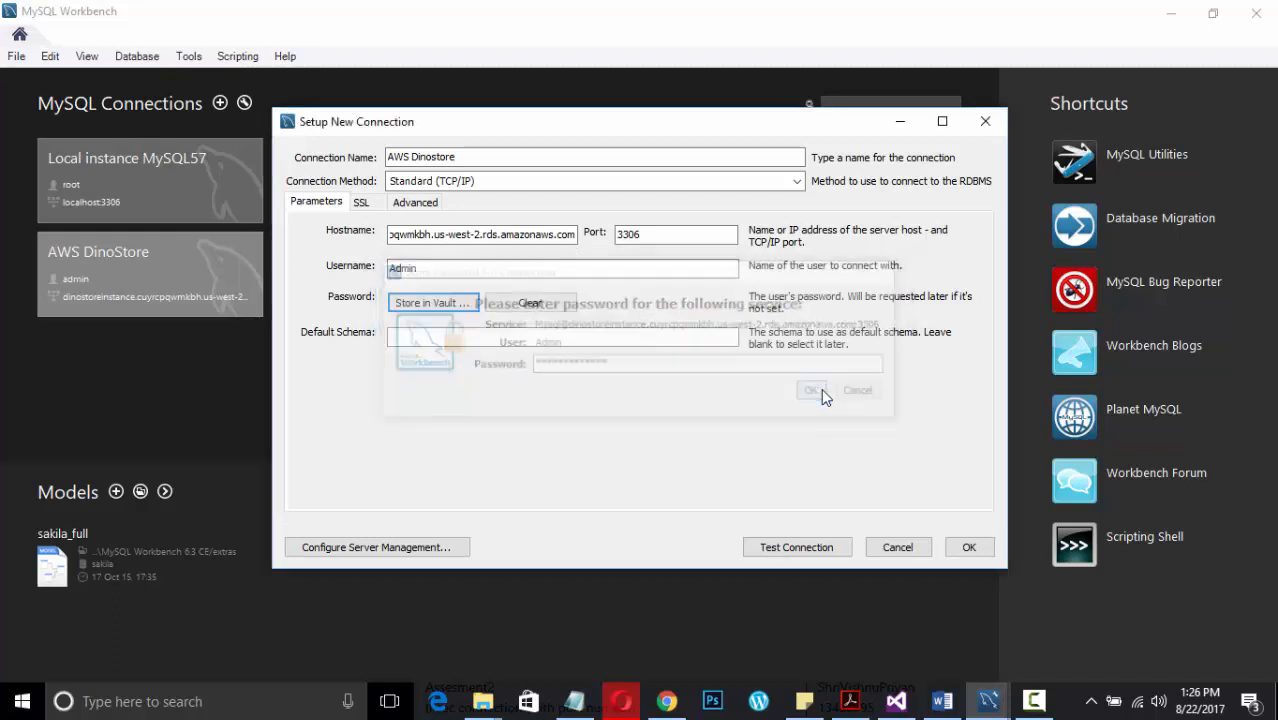
click(813, 390)
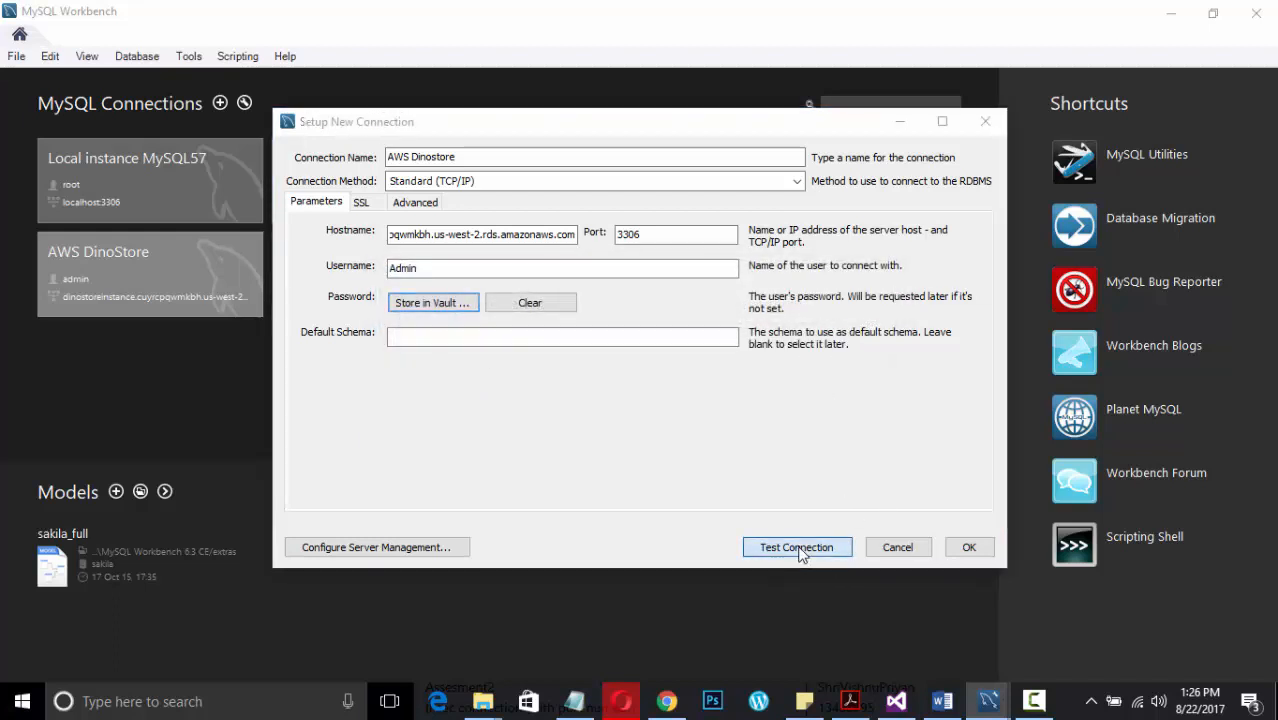
Dismiss the failed test, re-store the password, retest successfully and save AWS Dinostore
click(796, 547)
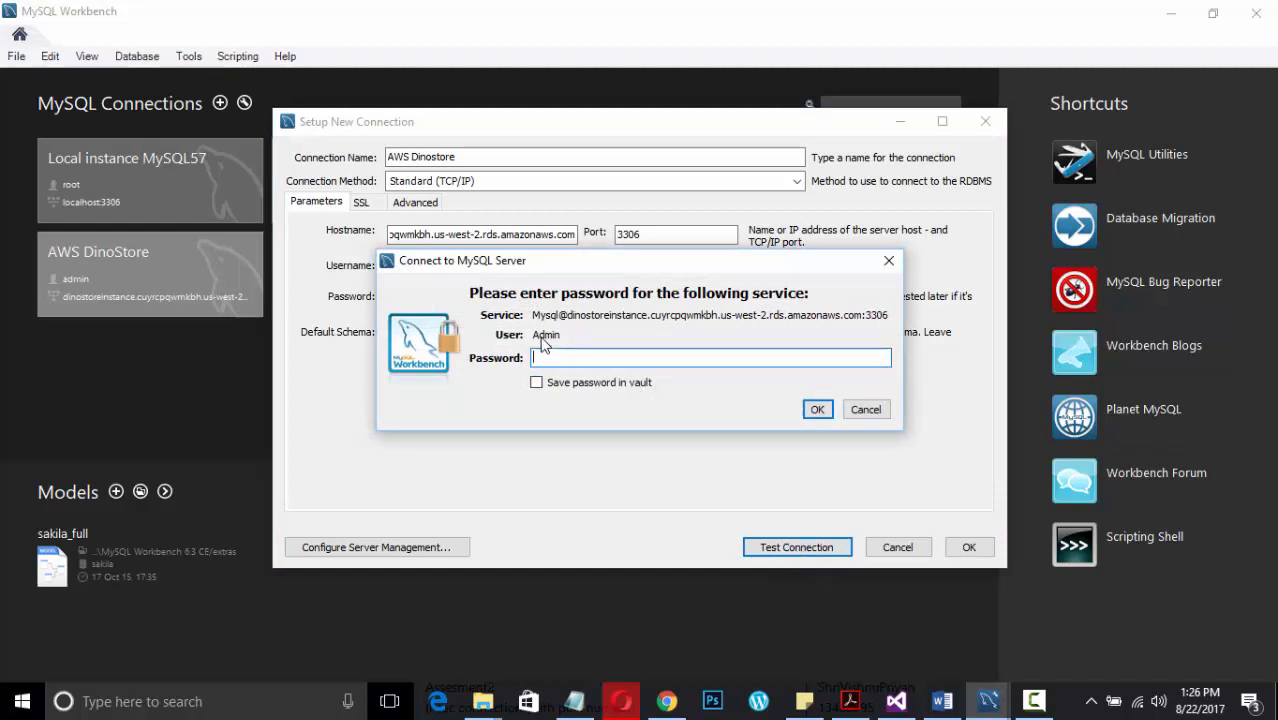
click(865, 409)
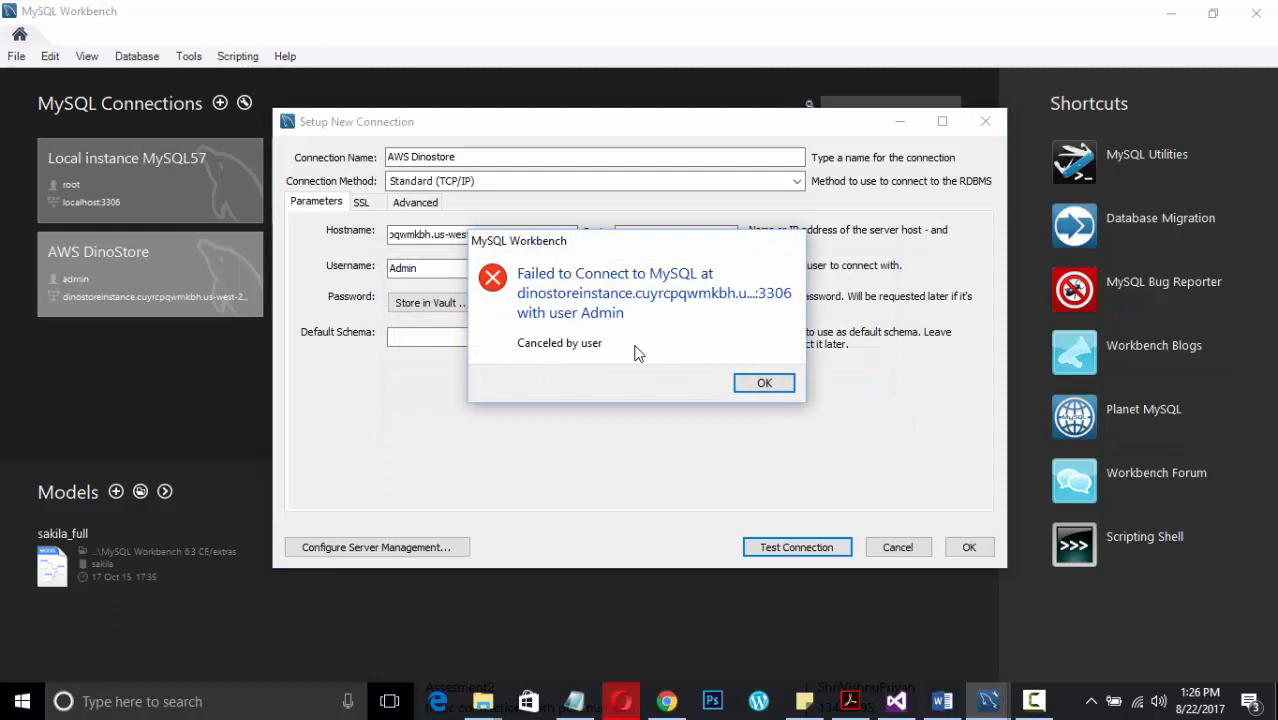
click(764, 382)
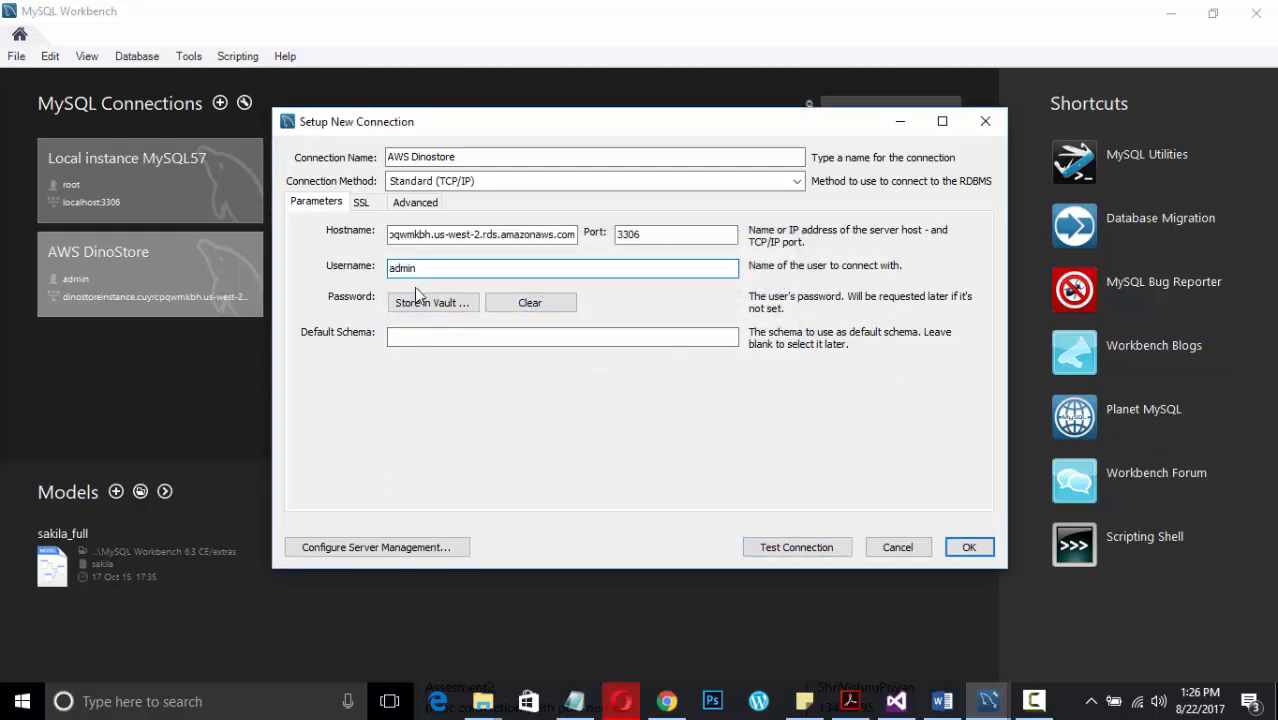
click(432, 302)
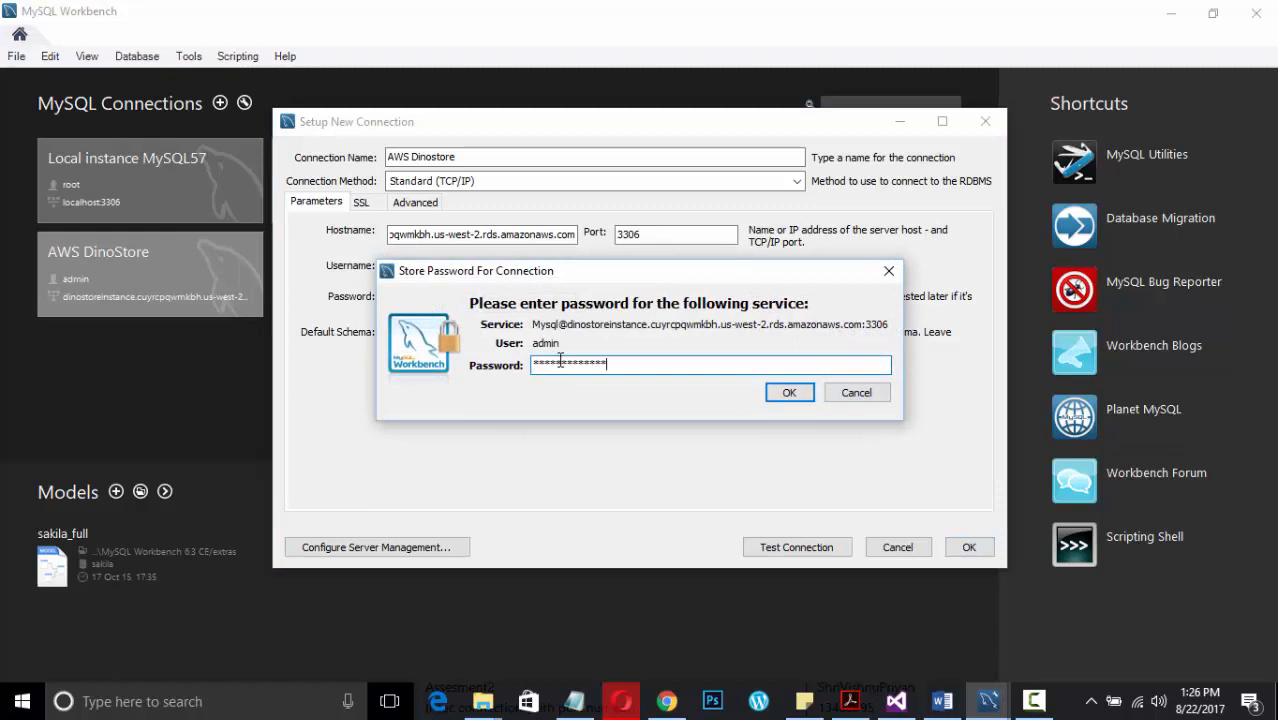
click(789, 392)
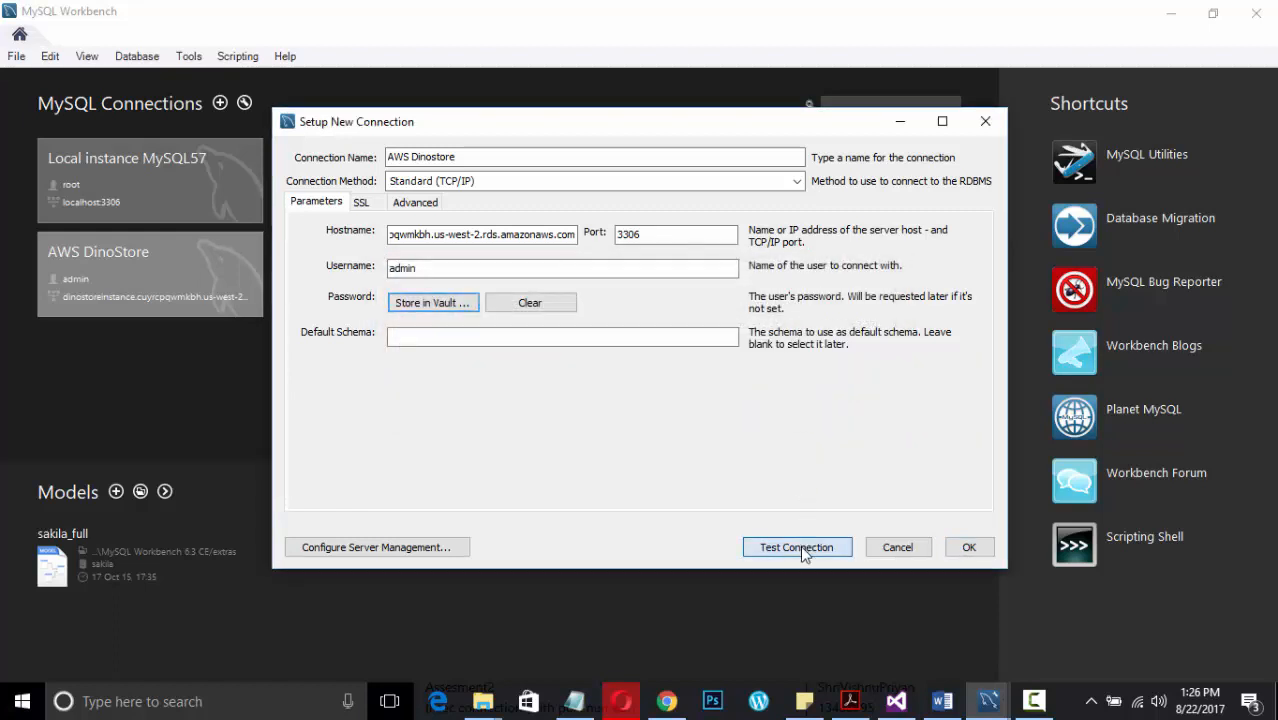
click(796, 547)
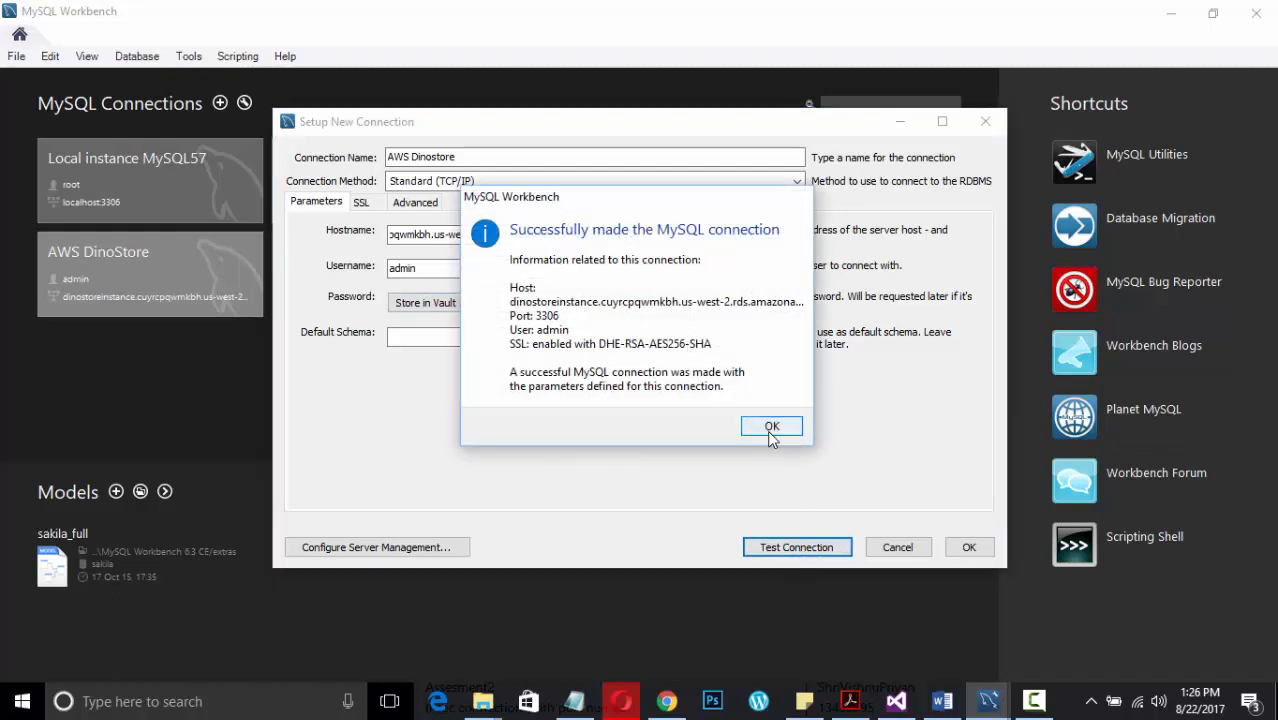
click(771, 426)
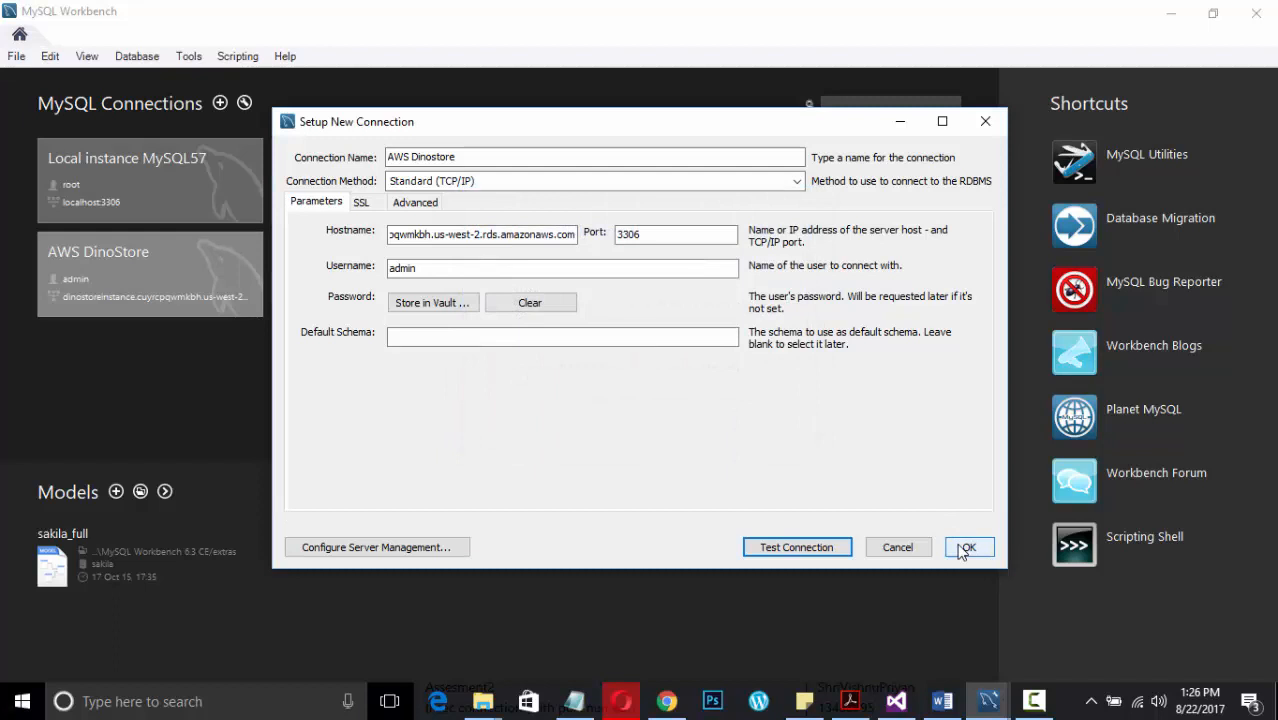
click(966, 547)
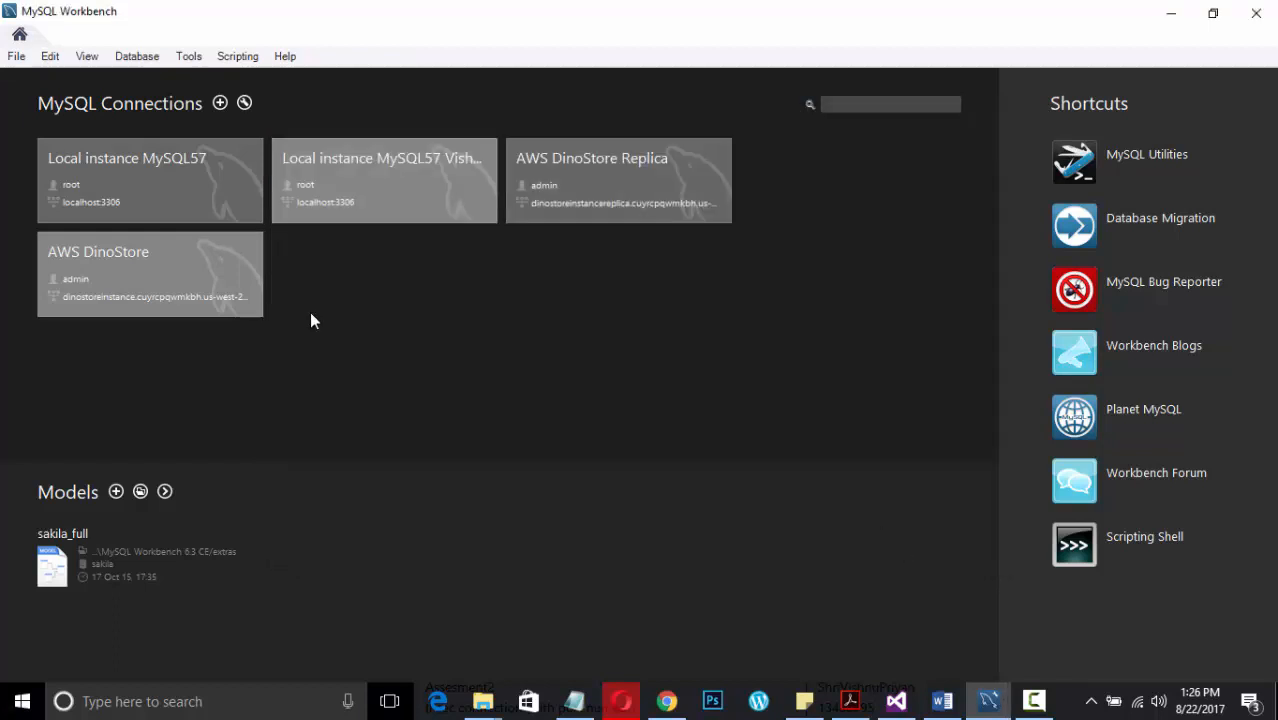
Open the AWS DinoStore connection and expand dinostoredb to reveal Tables, Views and Routines
double_click(150, 275)
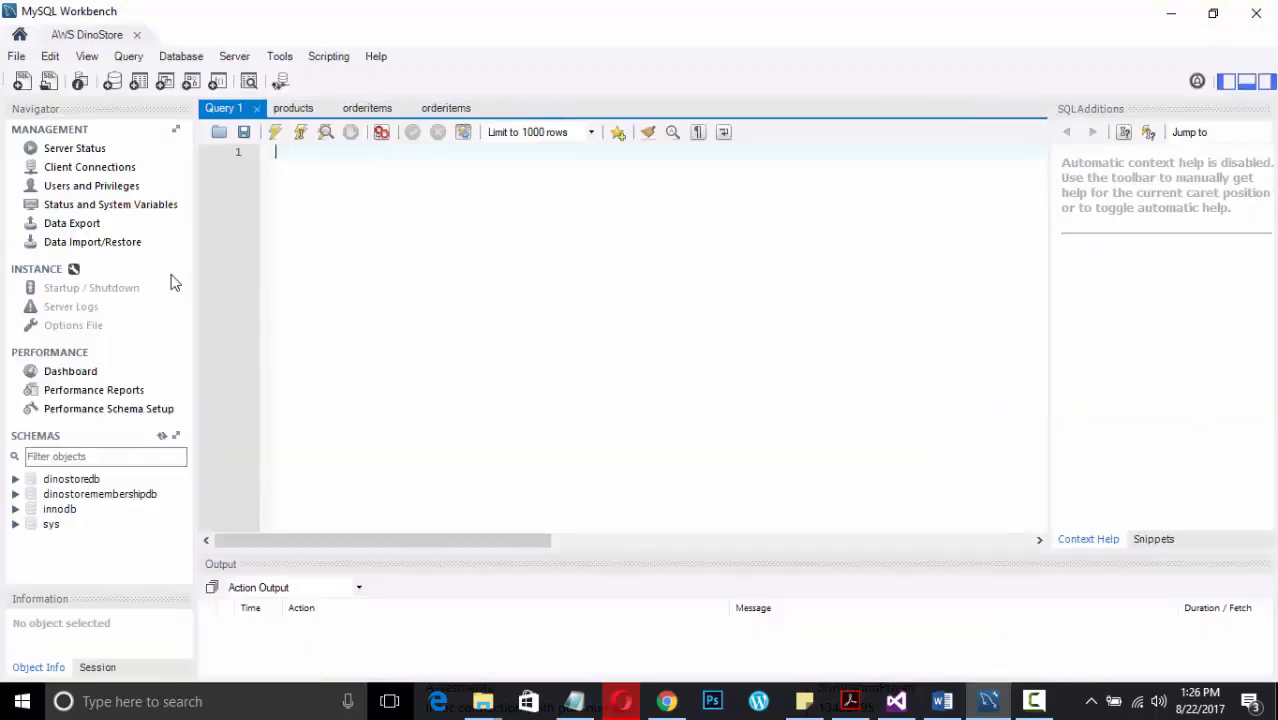
click(72, 478)
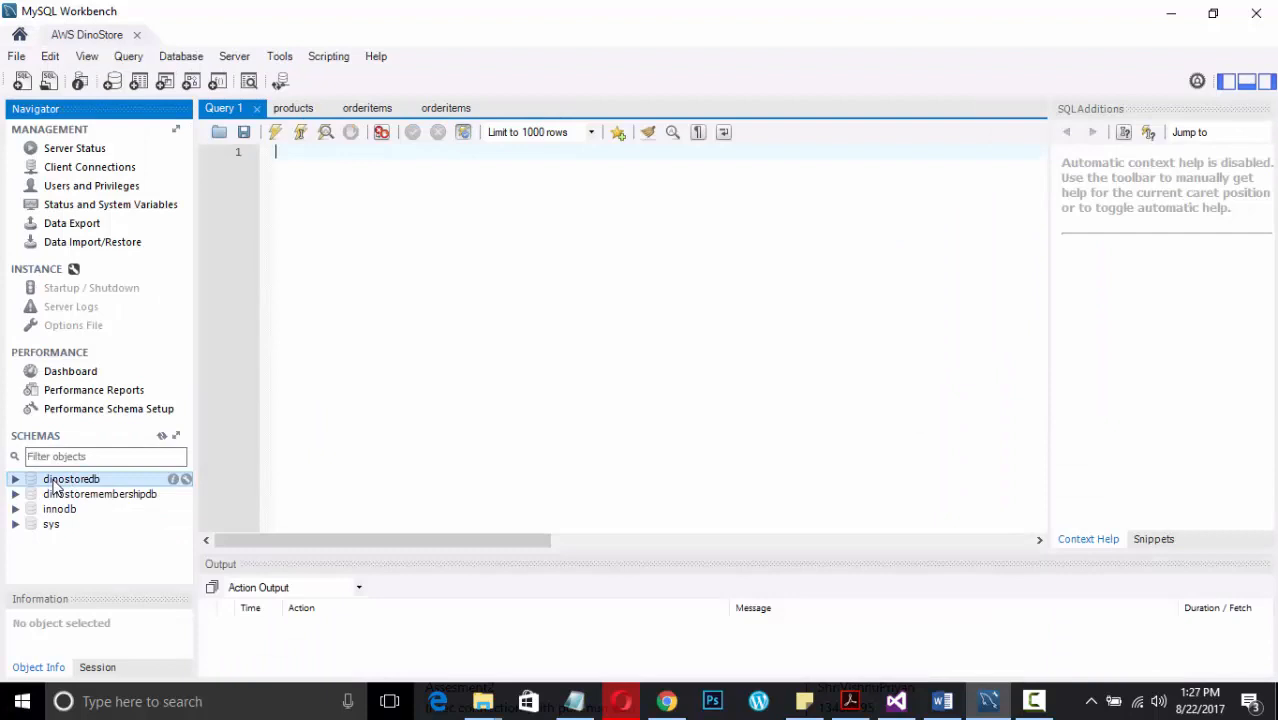
click(71, 478)
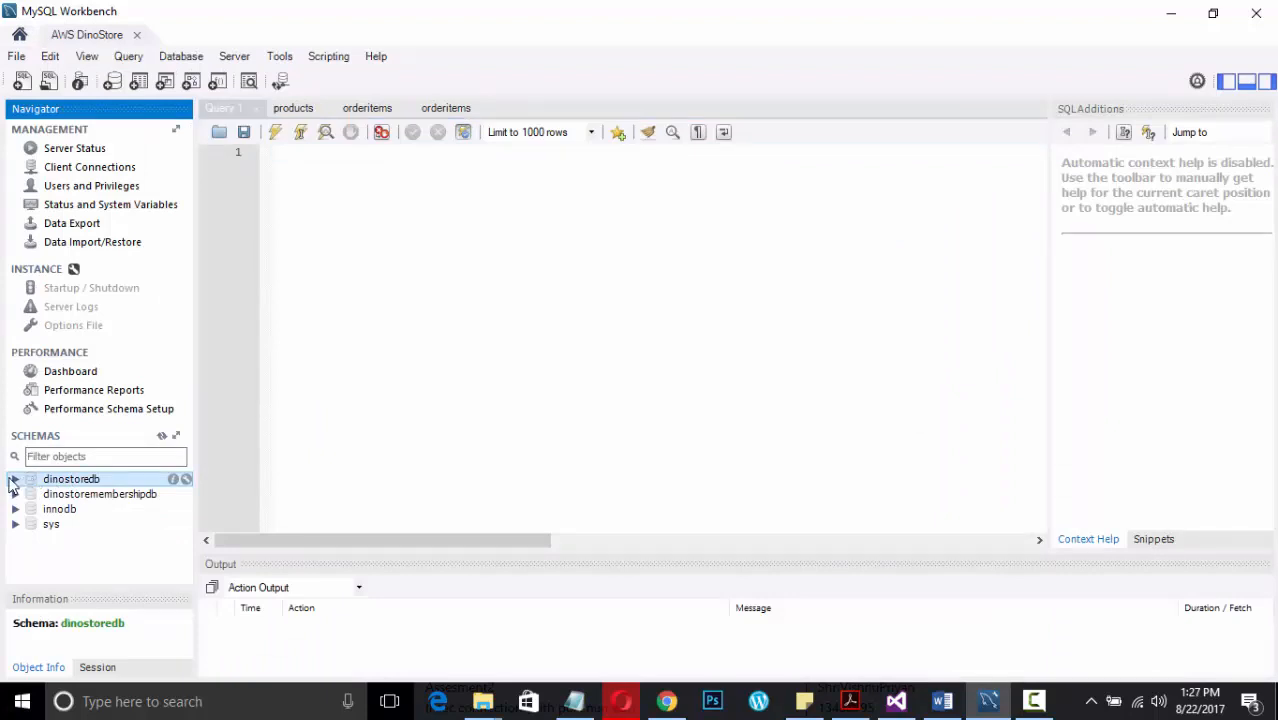
click(16, 478)
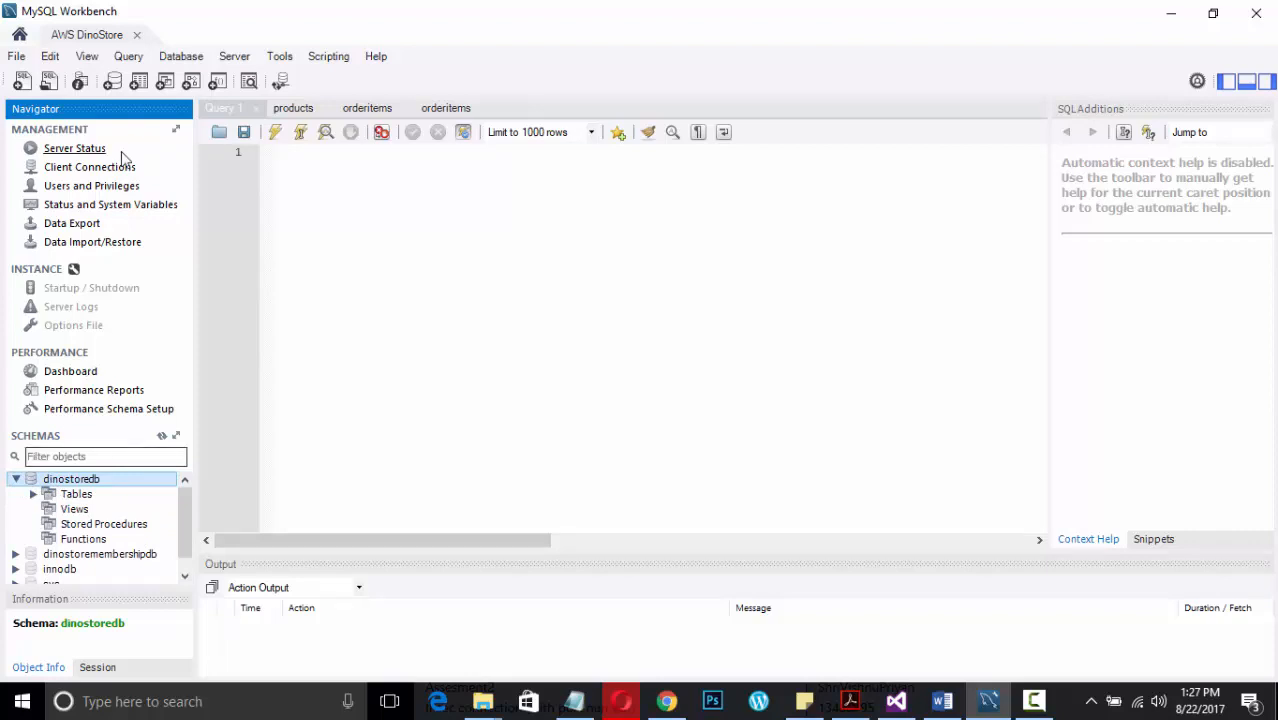
click(16, 56)
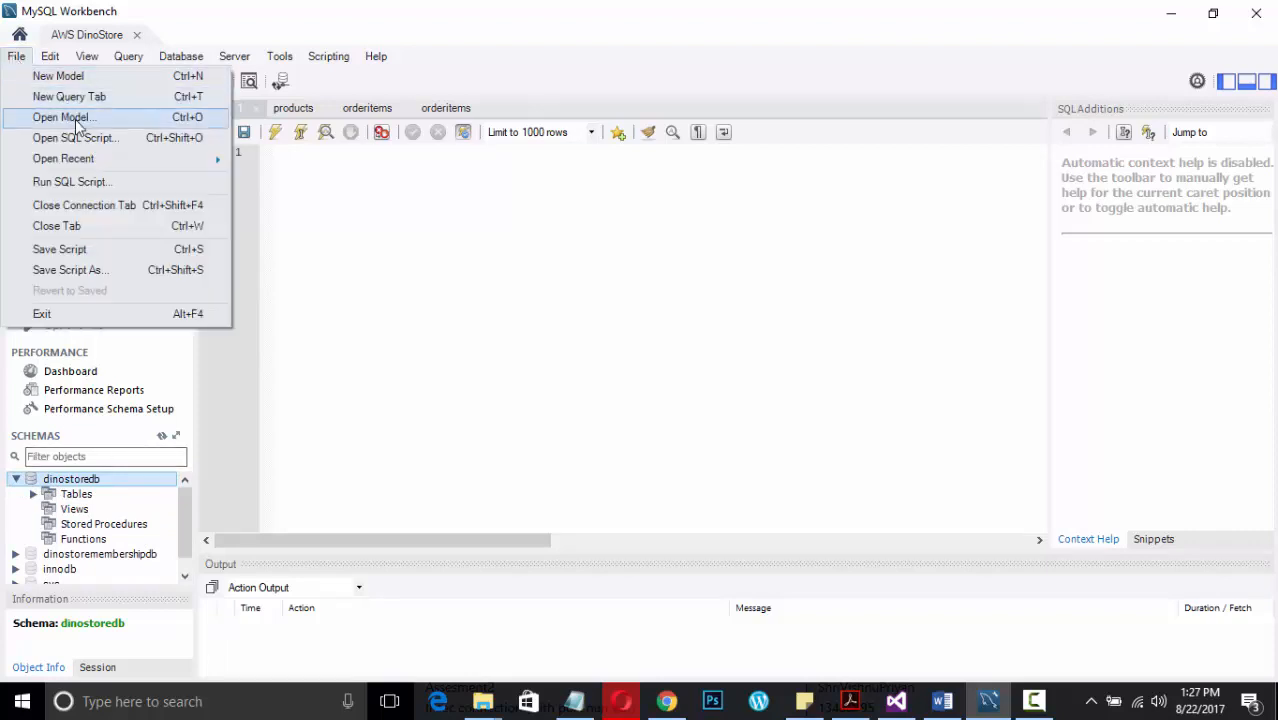
click(75, 137)
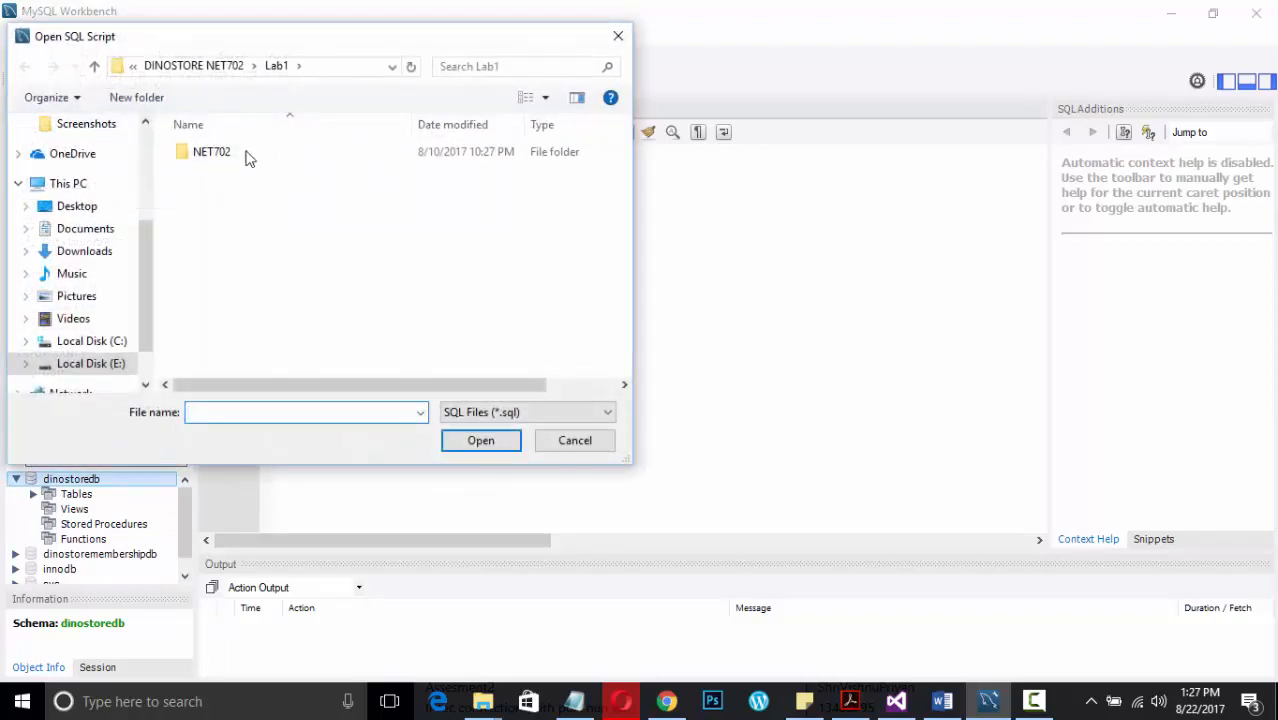
double_click(211, 151)
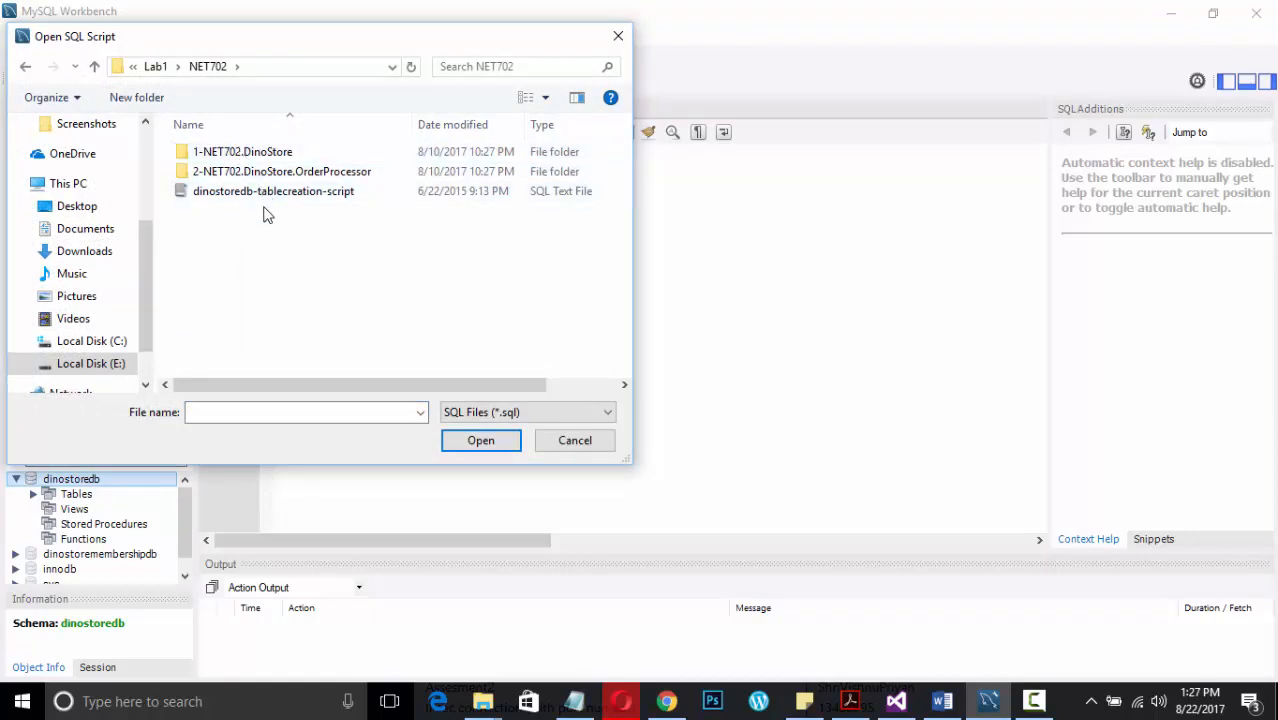
click(273, 190)
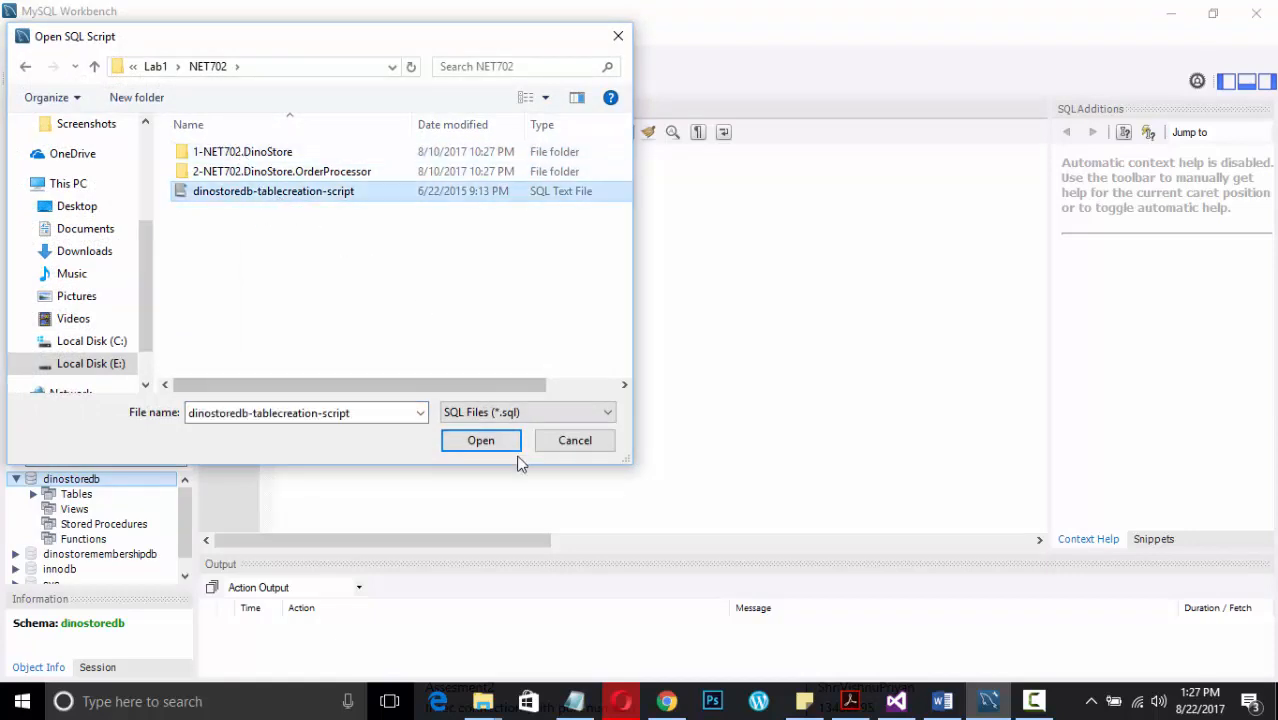
click(480, 440)
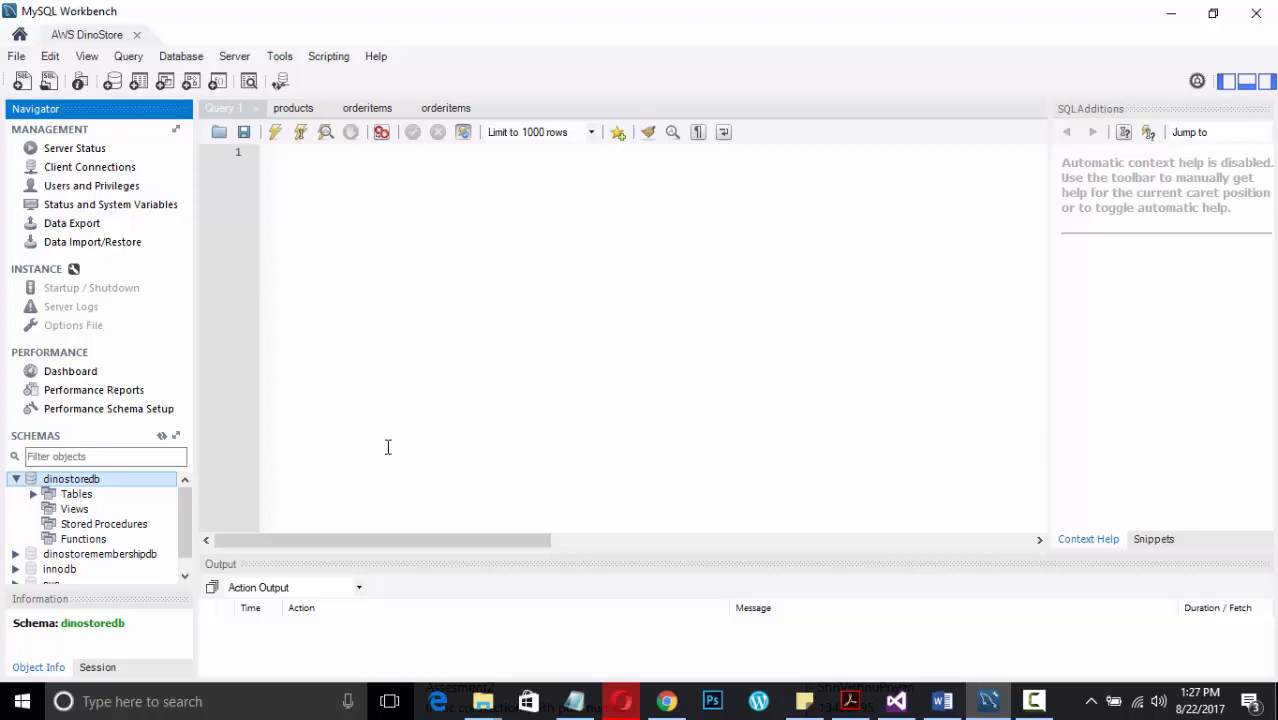
click(33, 494)
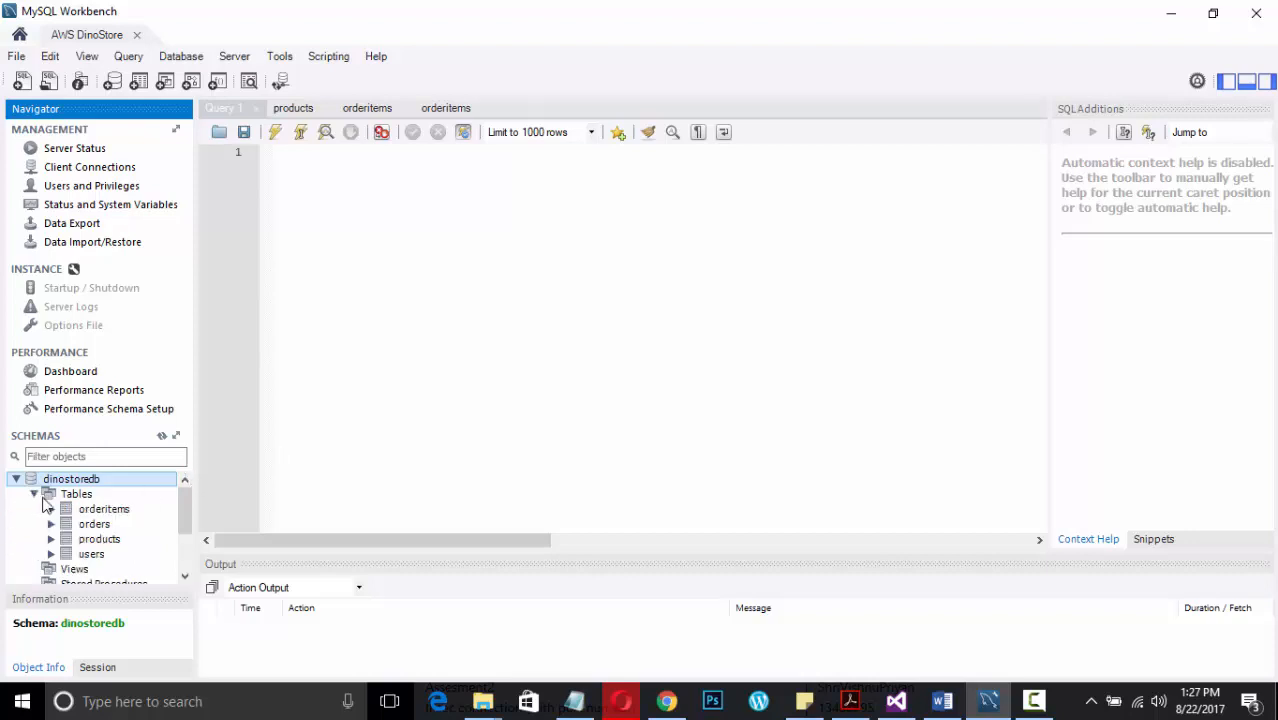
click(99, 538)
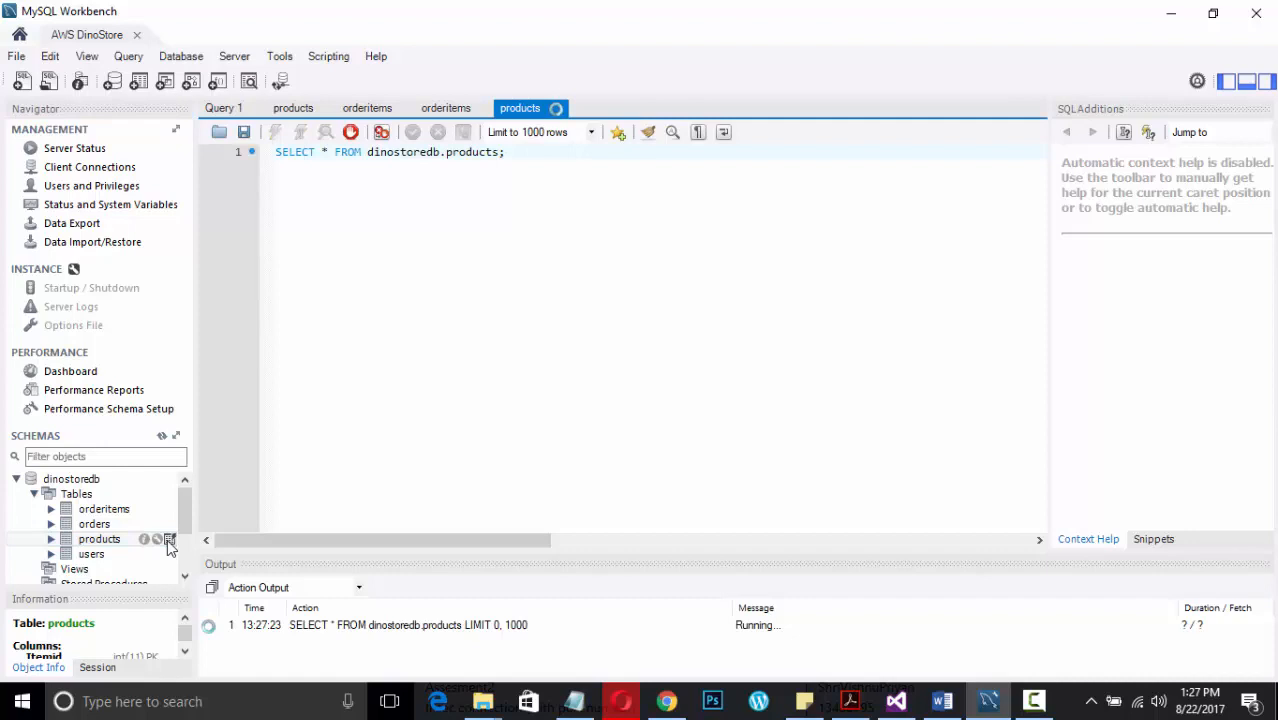
click(350, 131)
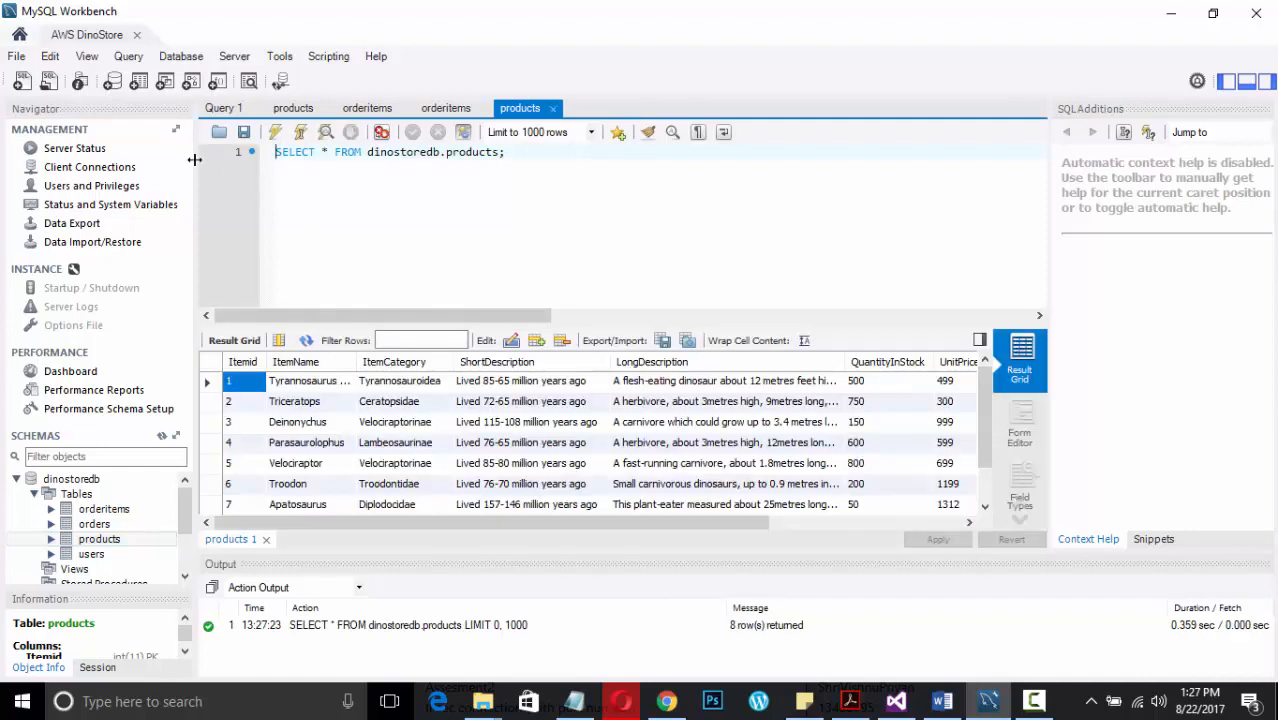
click(16, 56)
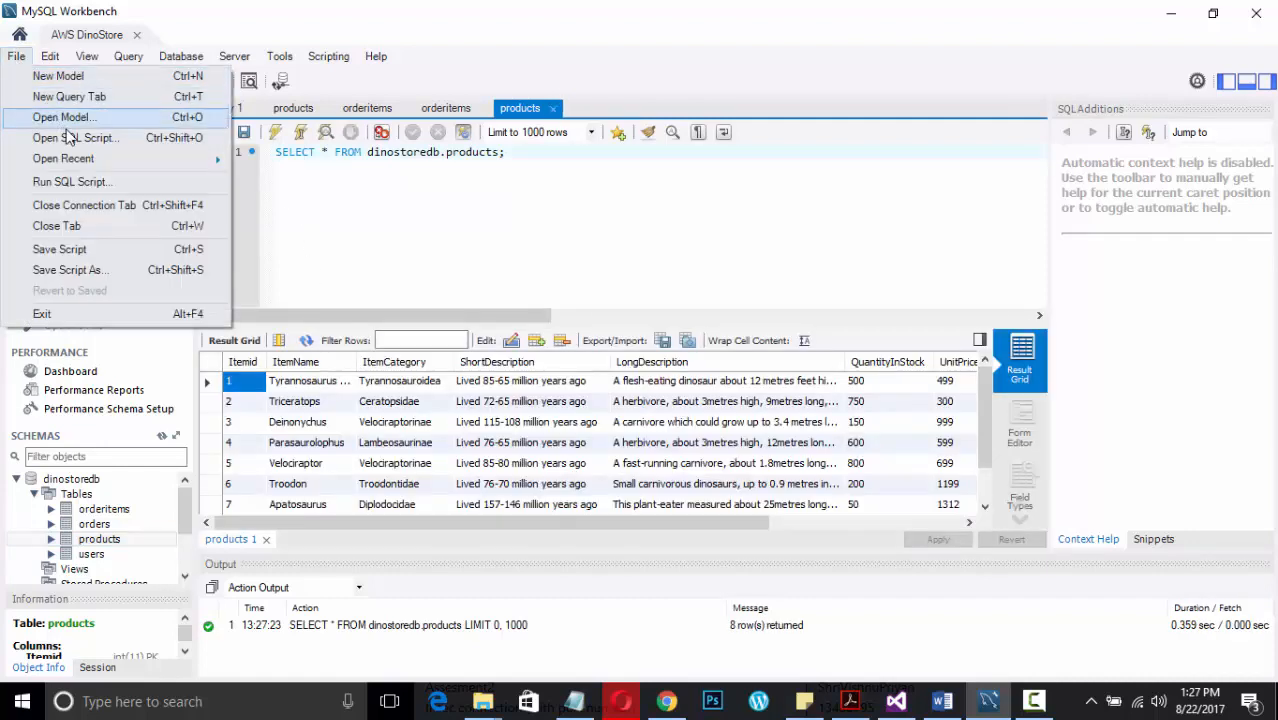
mouse_move(75, 138)
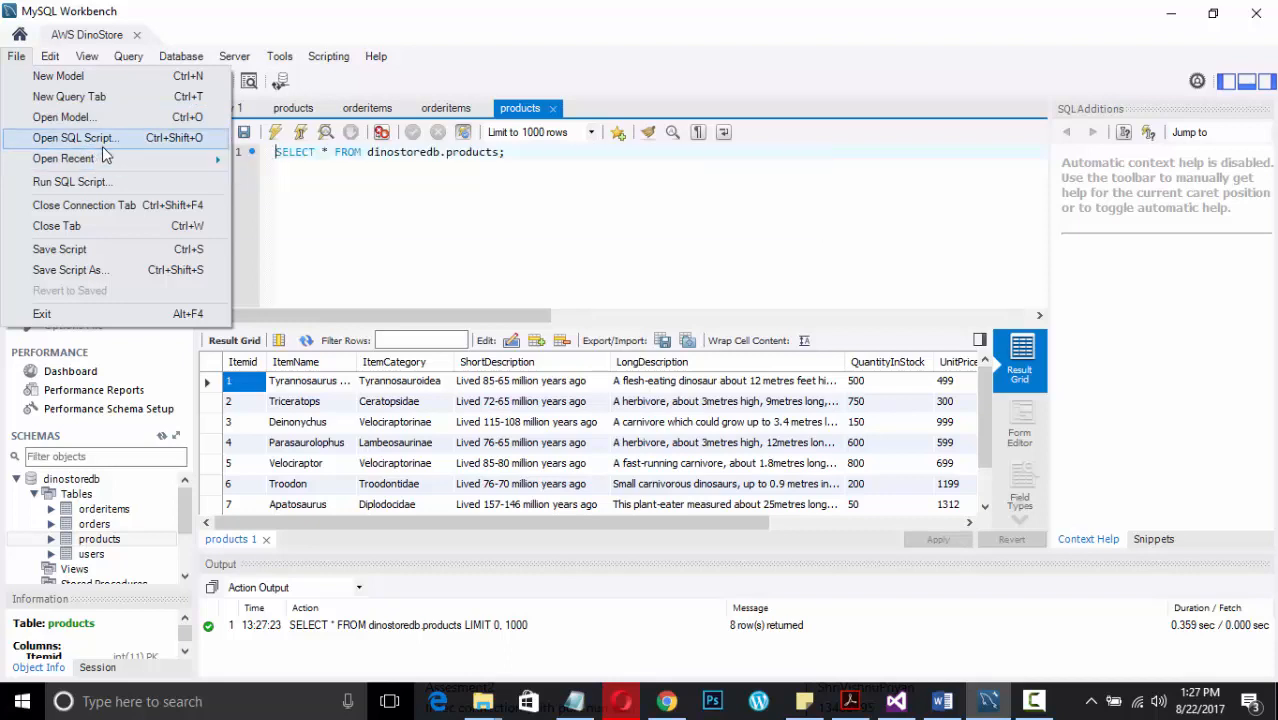
mouse_move(115, 138)
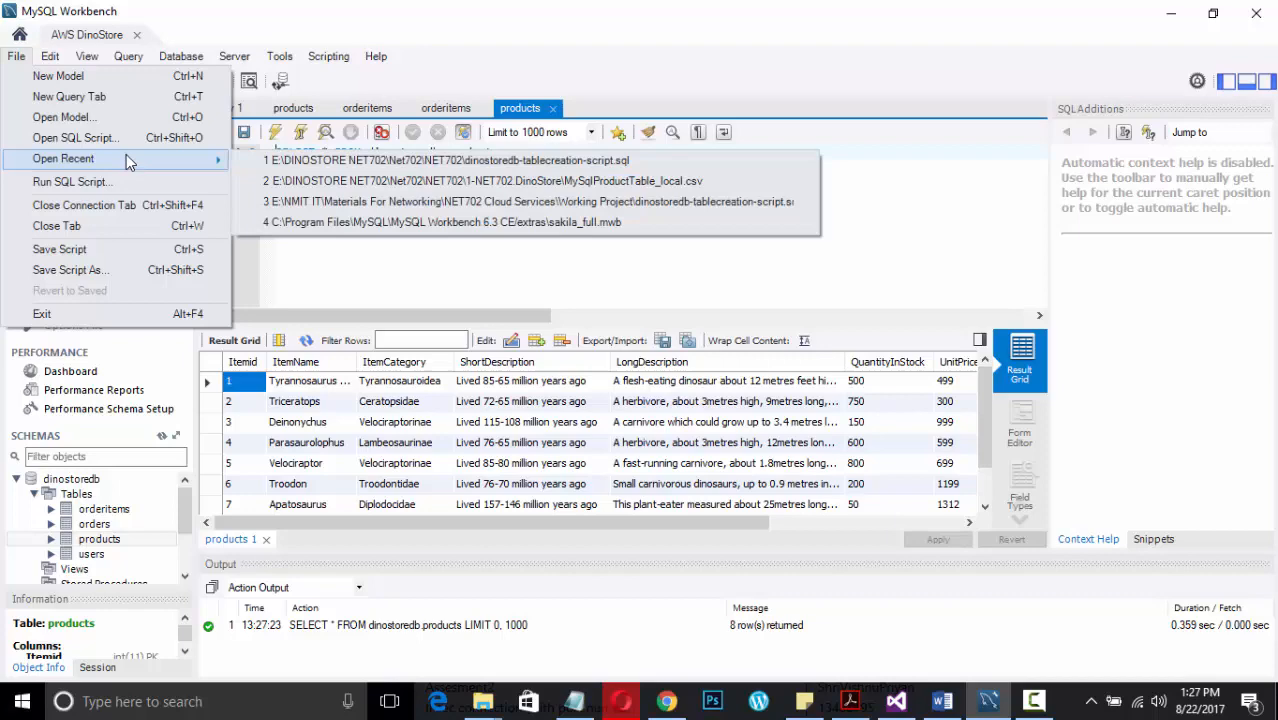
click(75, 137)
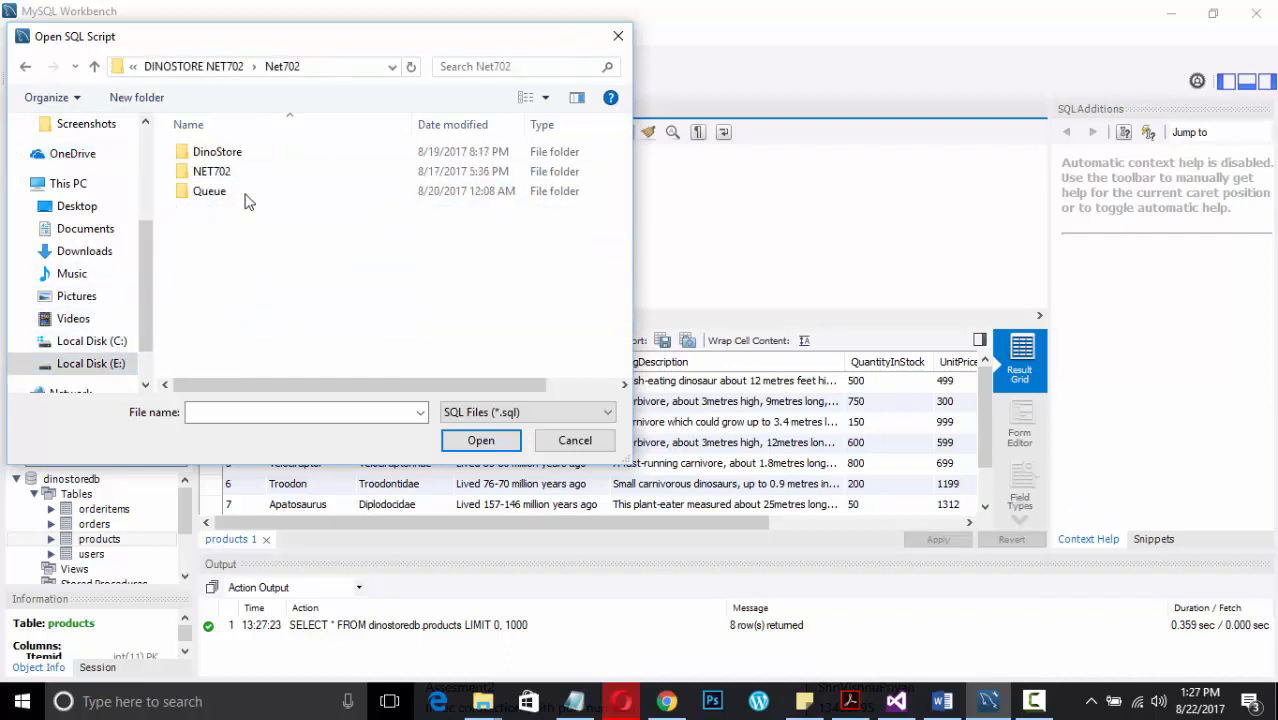
double_click(211, 171)
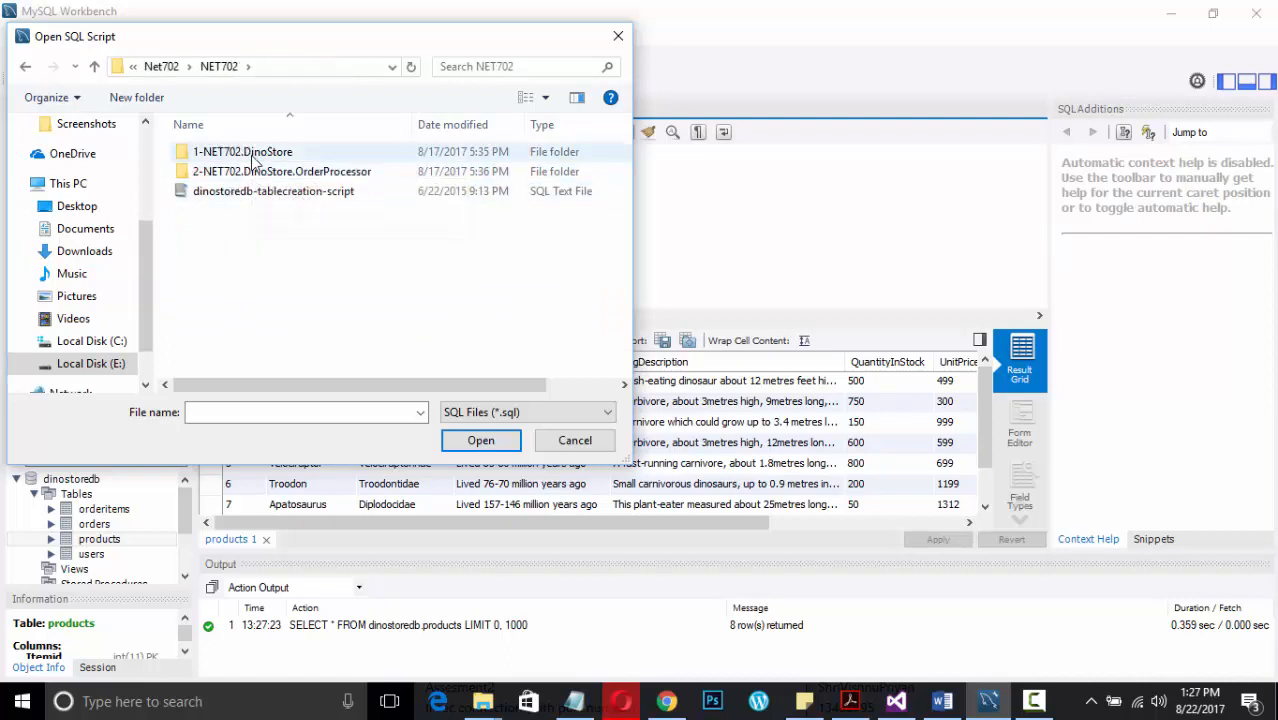
double_click(242, 151)
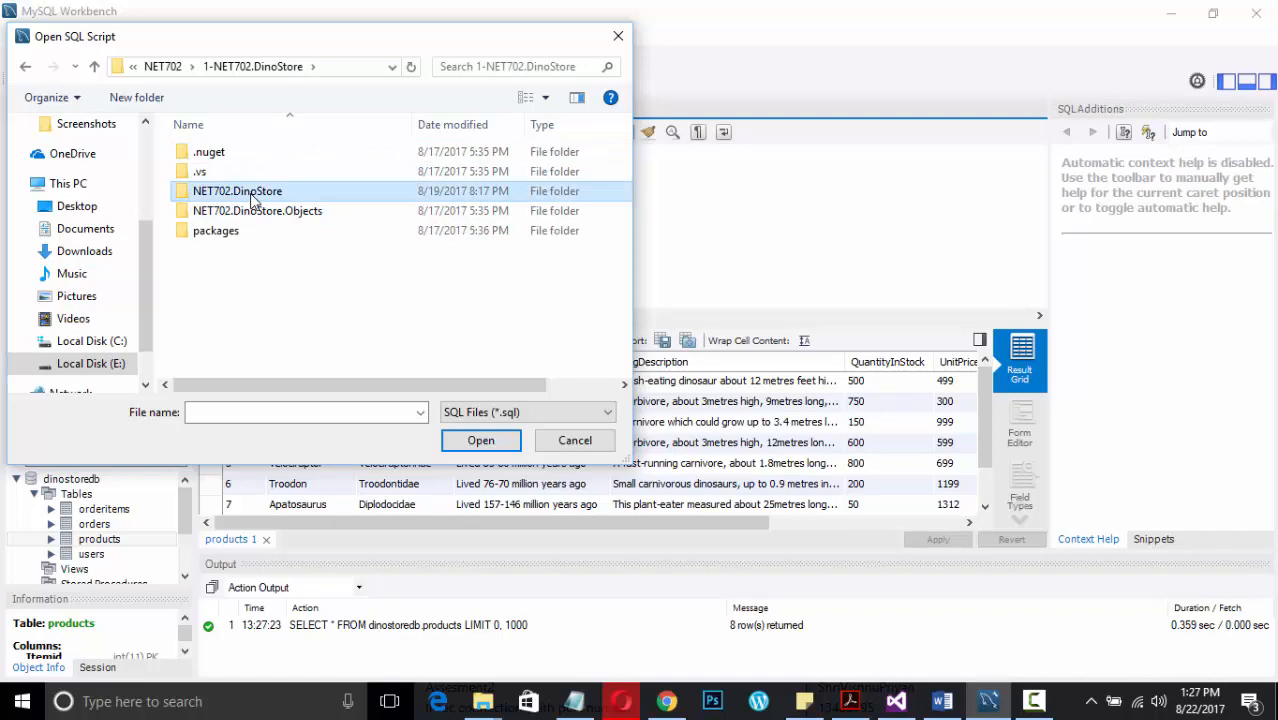
double_click(237, 191)
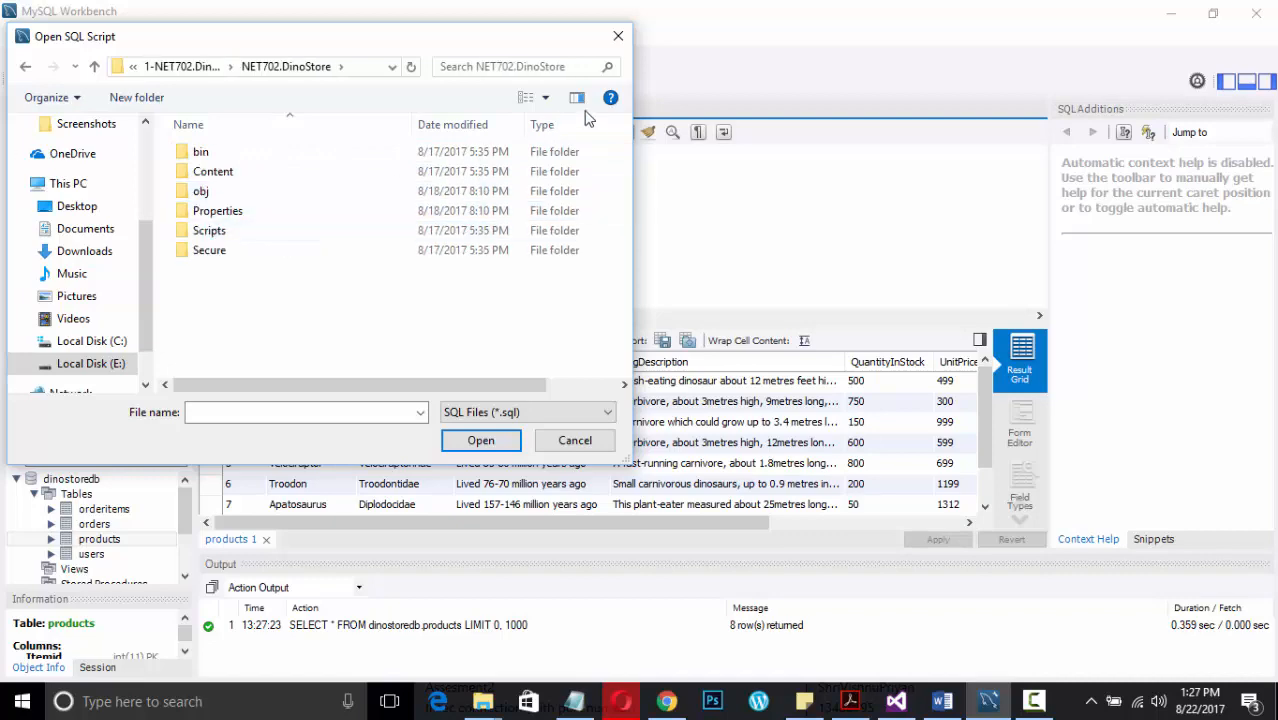
click(574, 440)
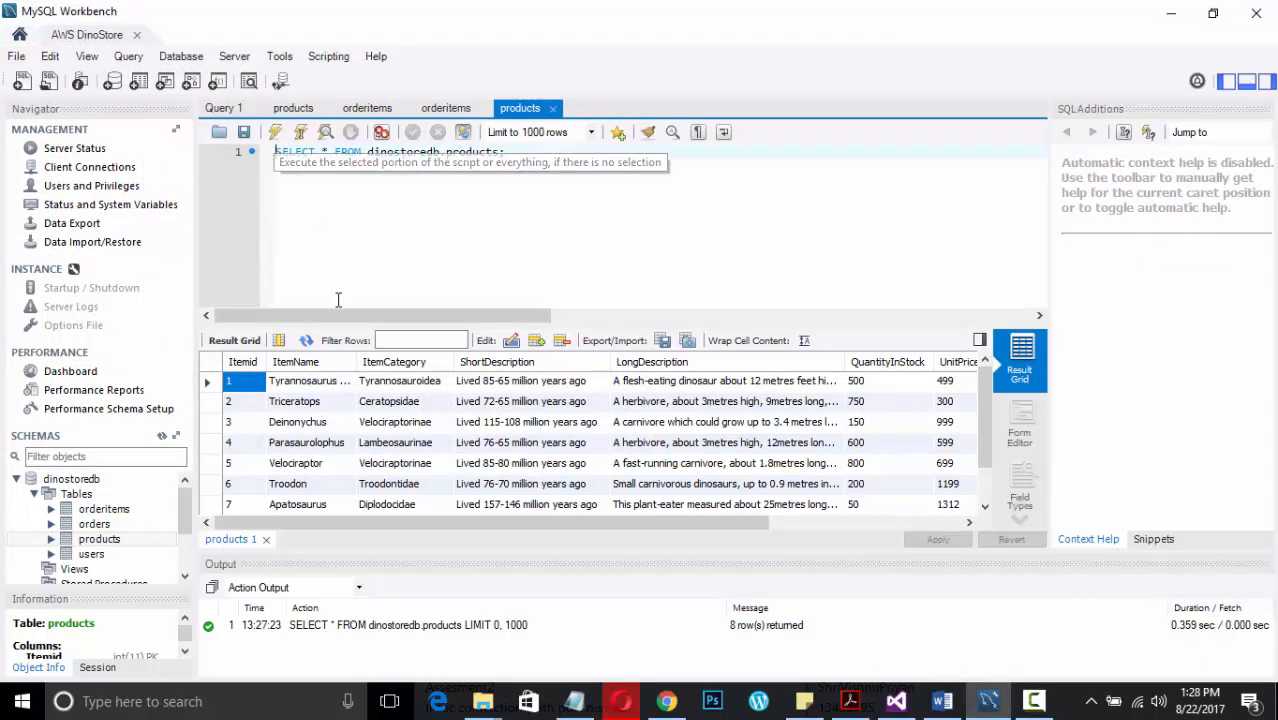
Scroll the Word lab notes through Lab 2 steps 4–7, highlighting the cloud database connection steps
scroll(right, 3)
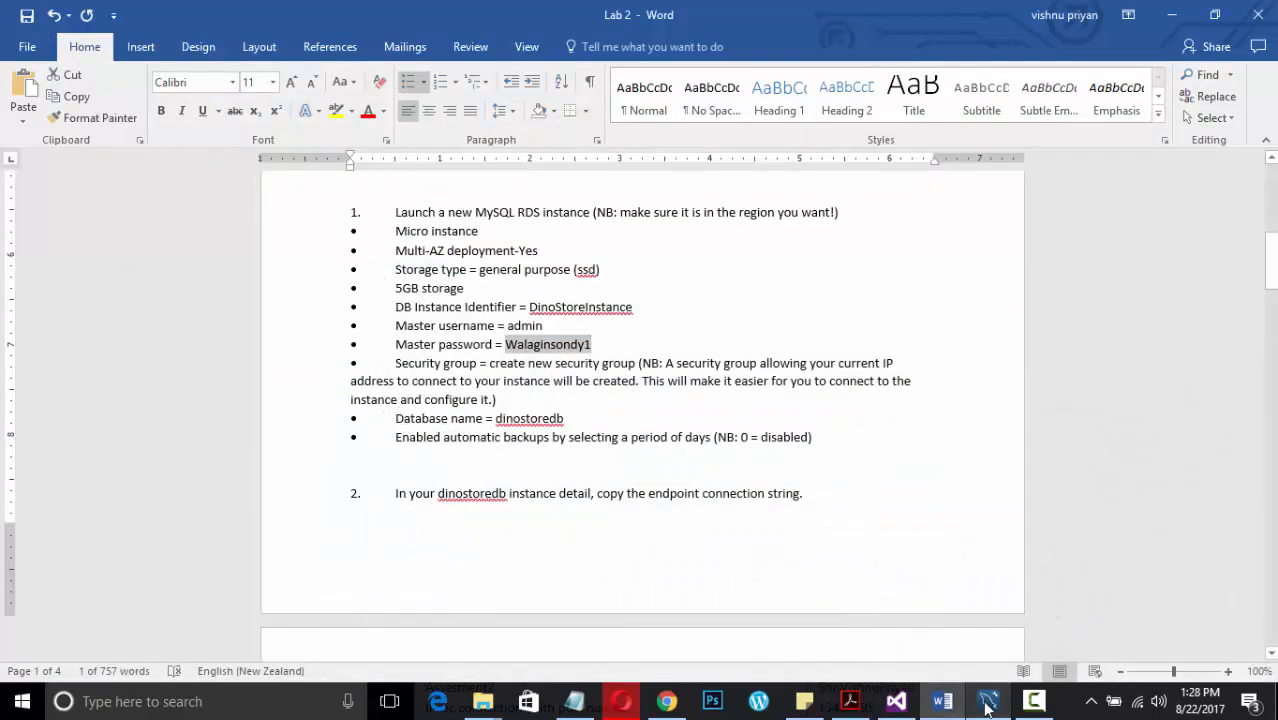
scroll(down, 3)
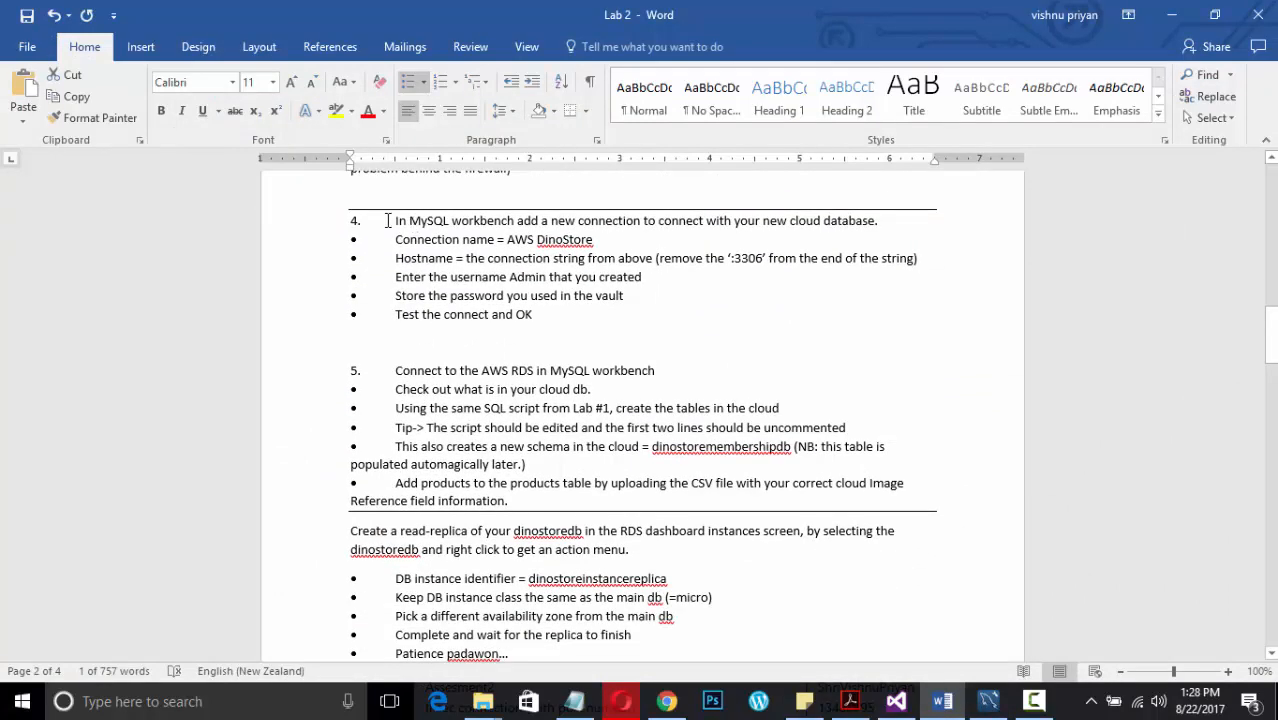
drag(388, 220, 575, 490)
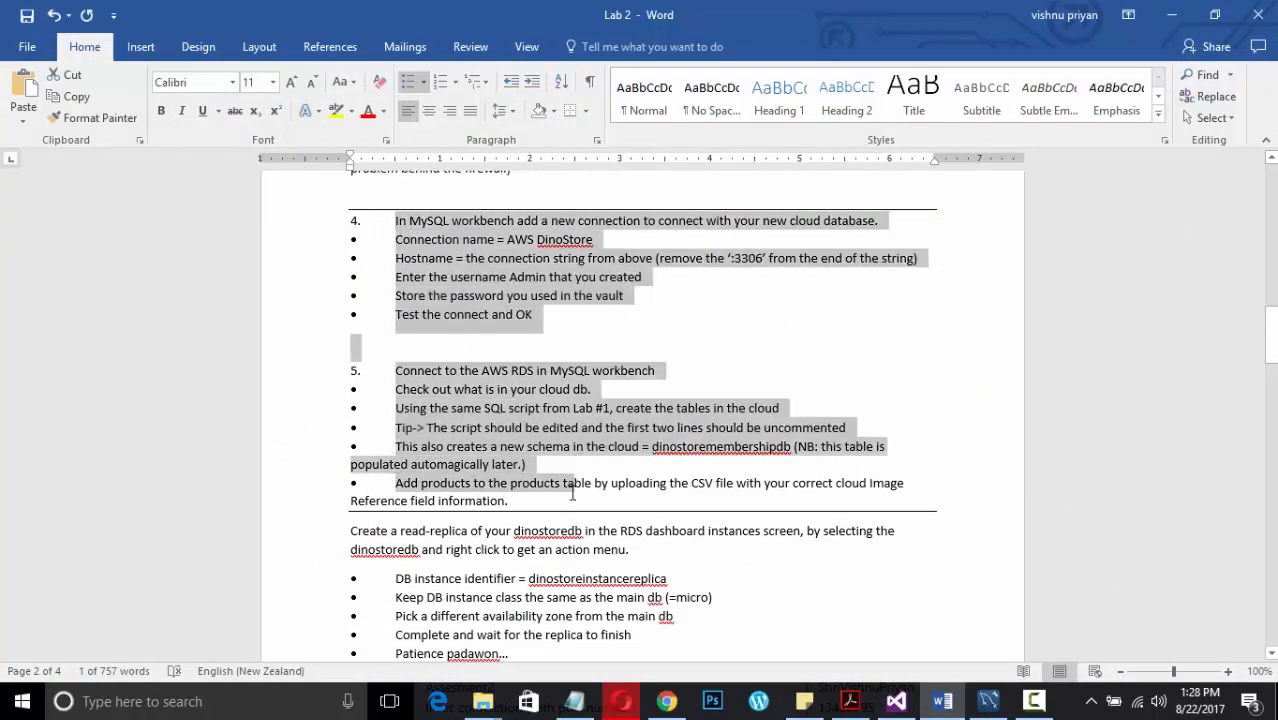
scroll(down, 3)
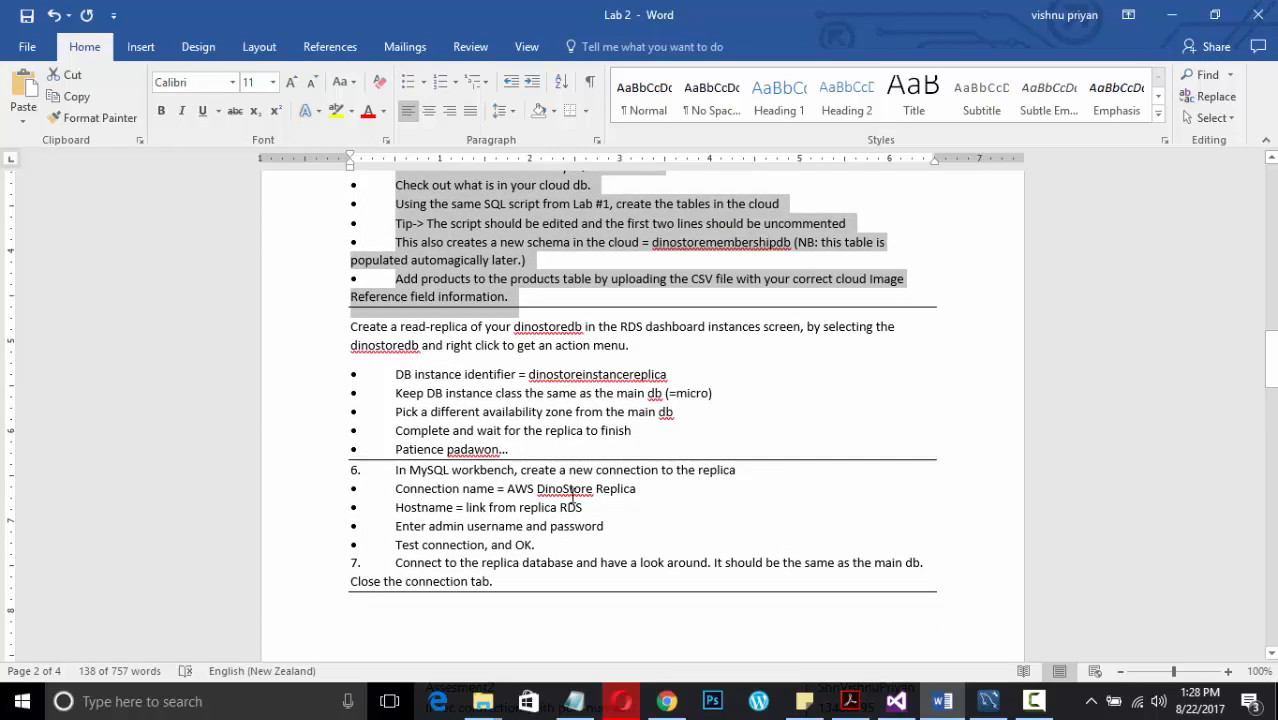
scroll(down, 3)
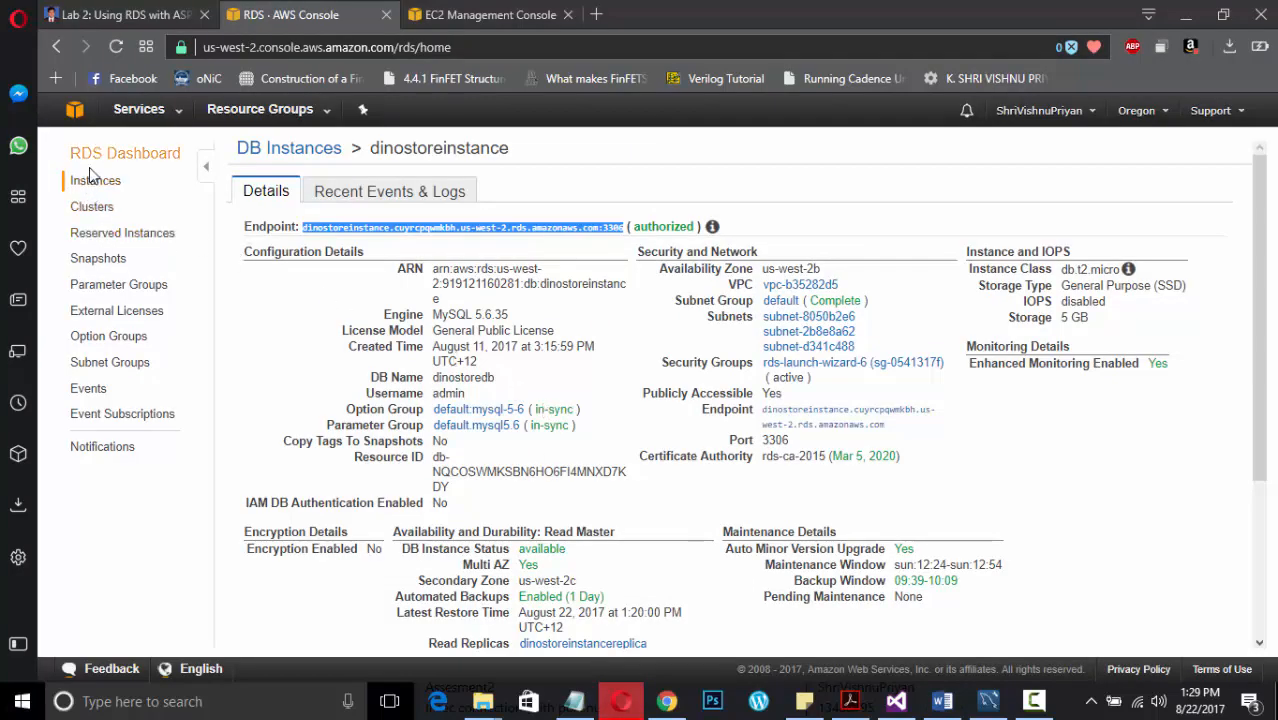
Return to the RDS instances list, toggle dinostoreinstance details, and check lab step 8
click(95, 180)
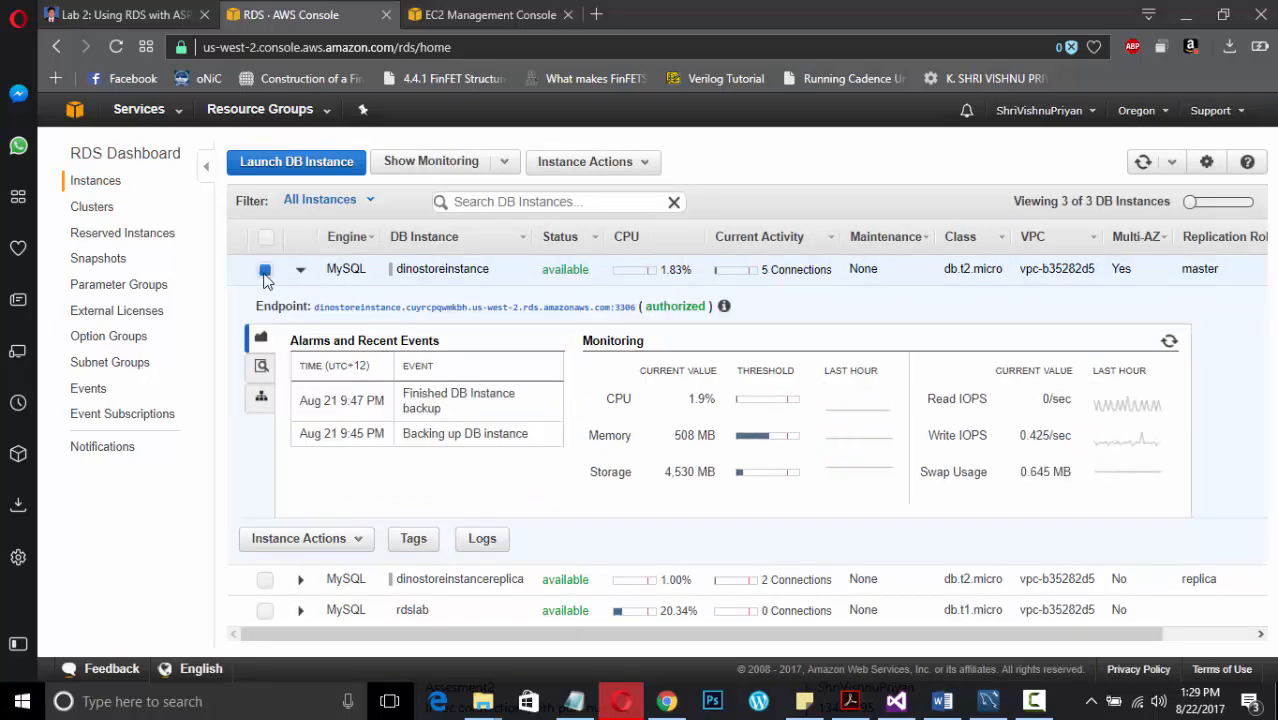
click(300, 269)
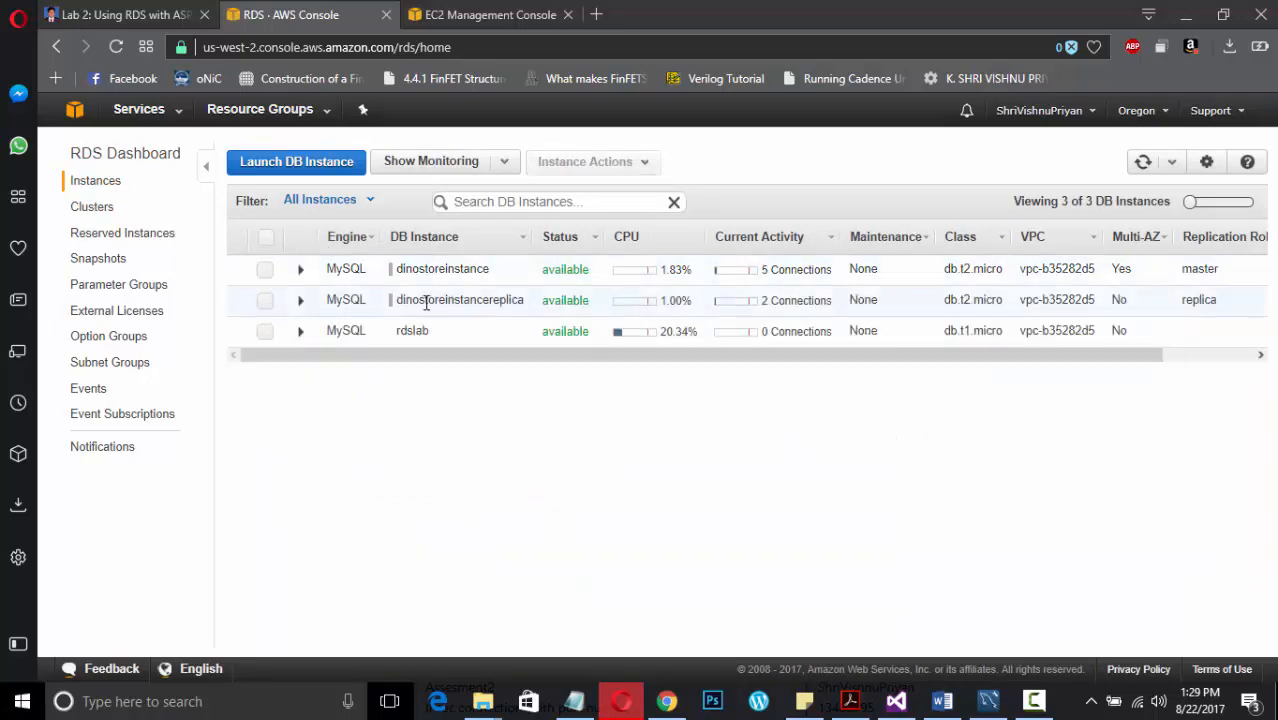
click(300, 268)
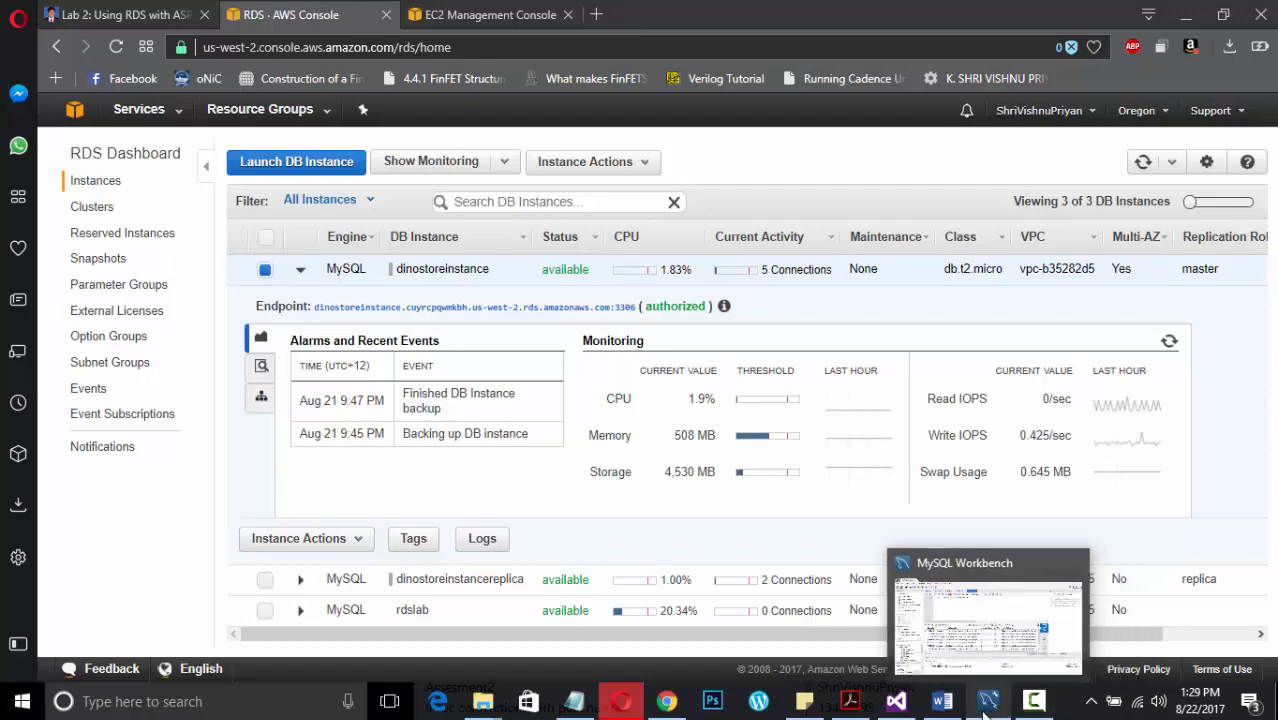
click(941, 700)
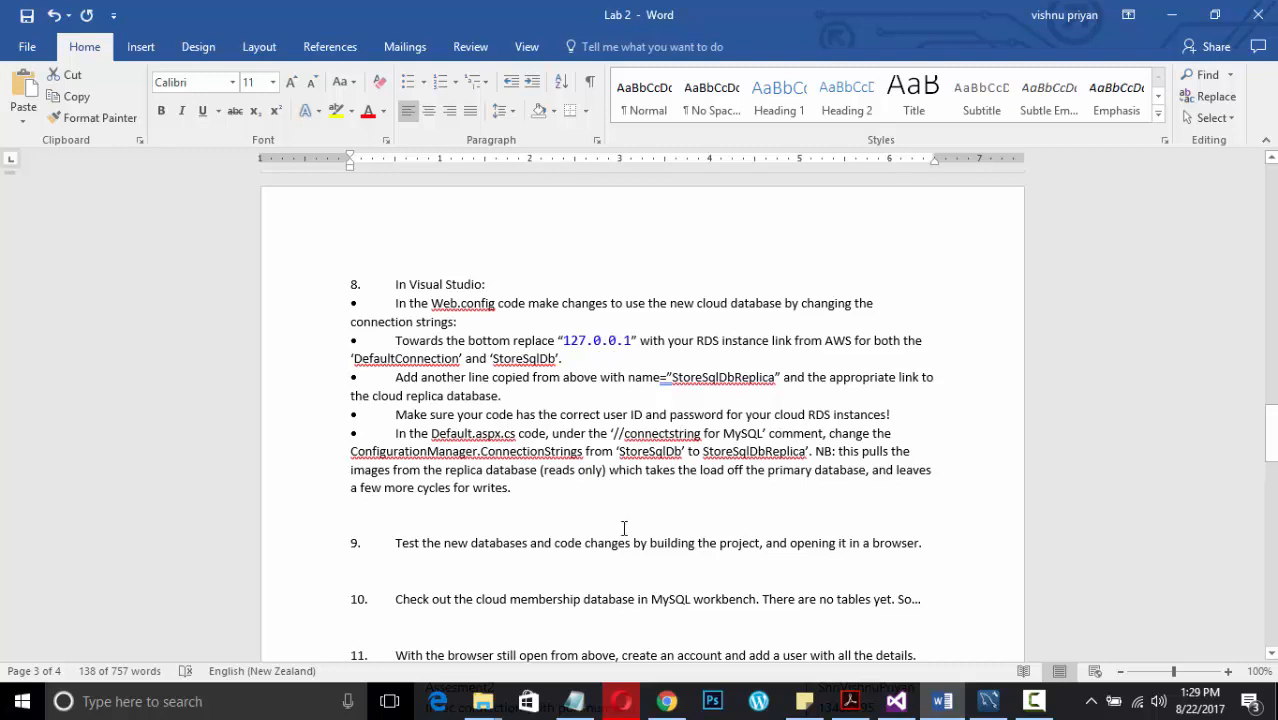
mouse_move(987, 700)
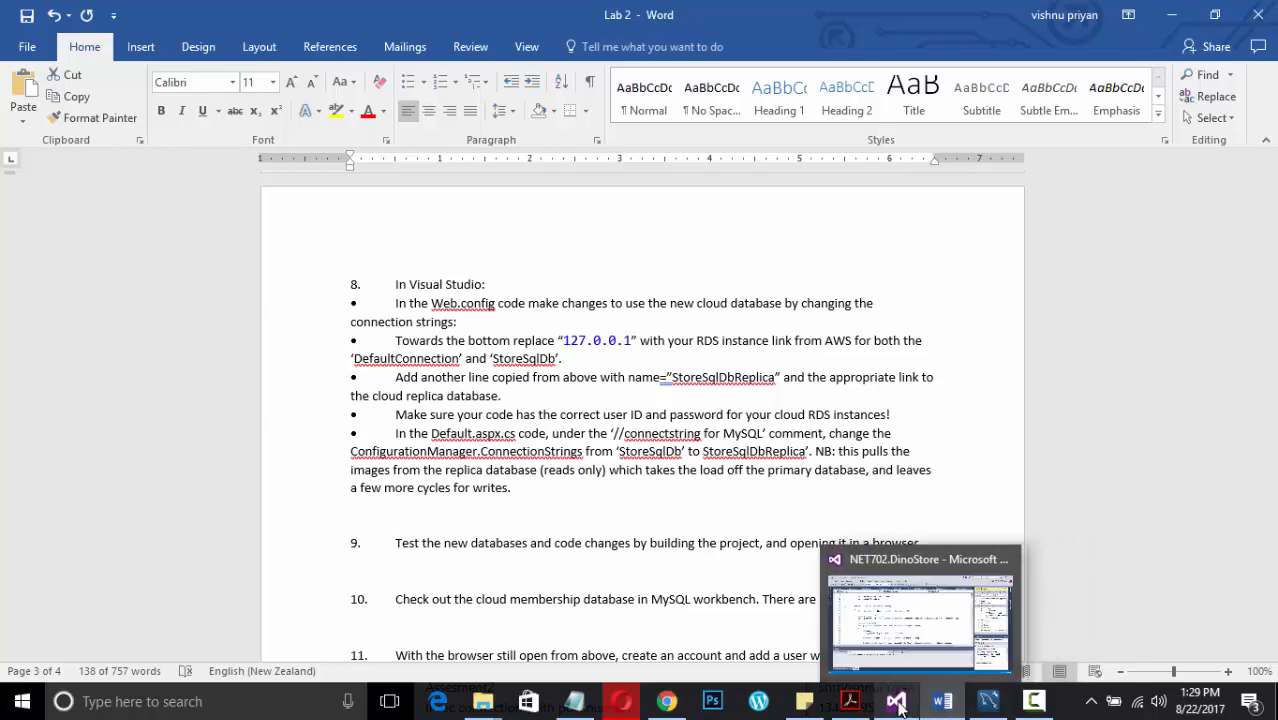
click(899, 700)
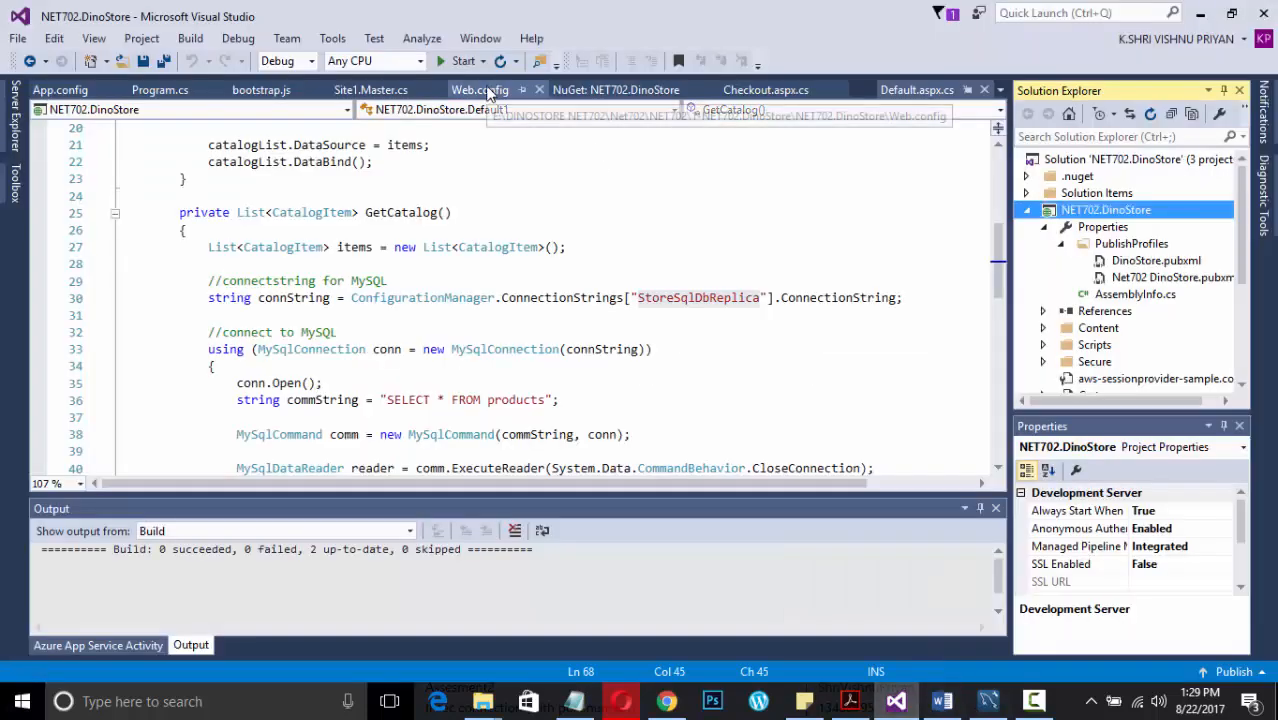
click(479, 89)
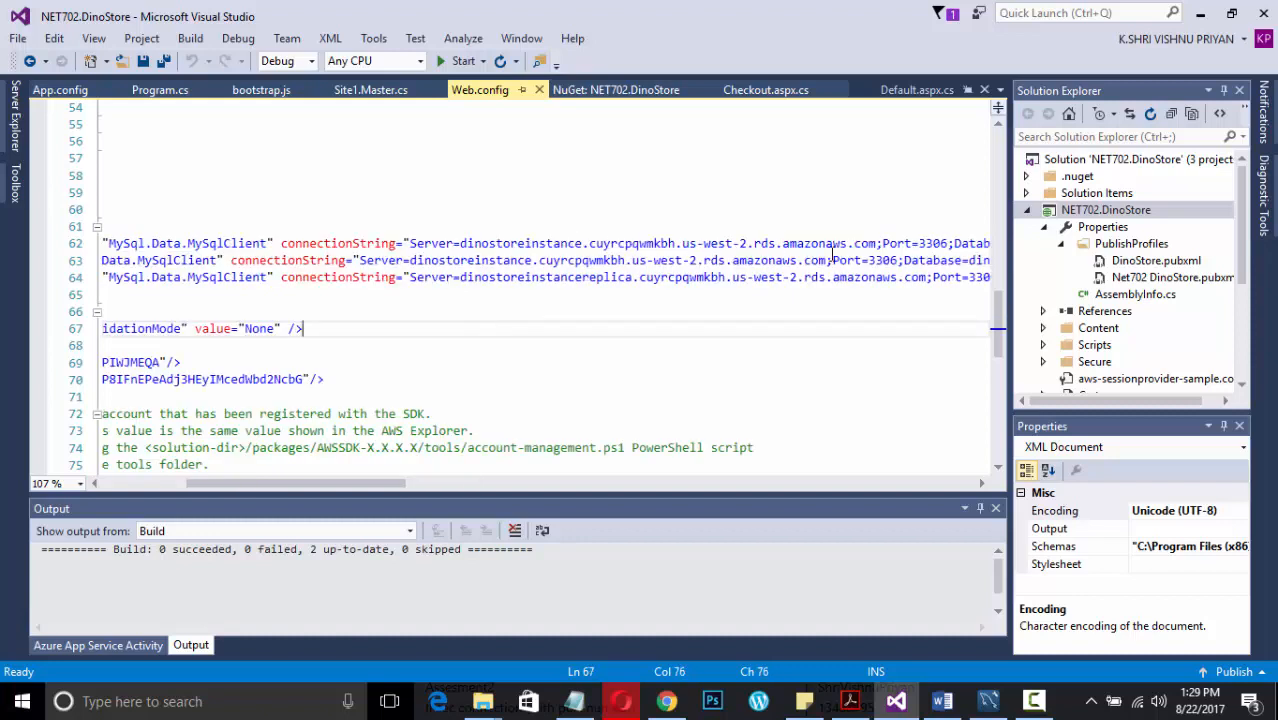
click(860, 243)
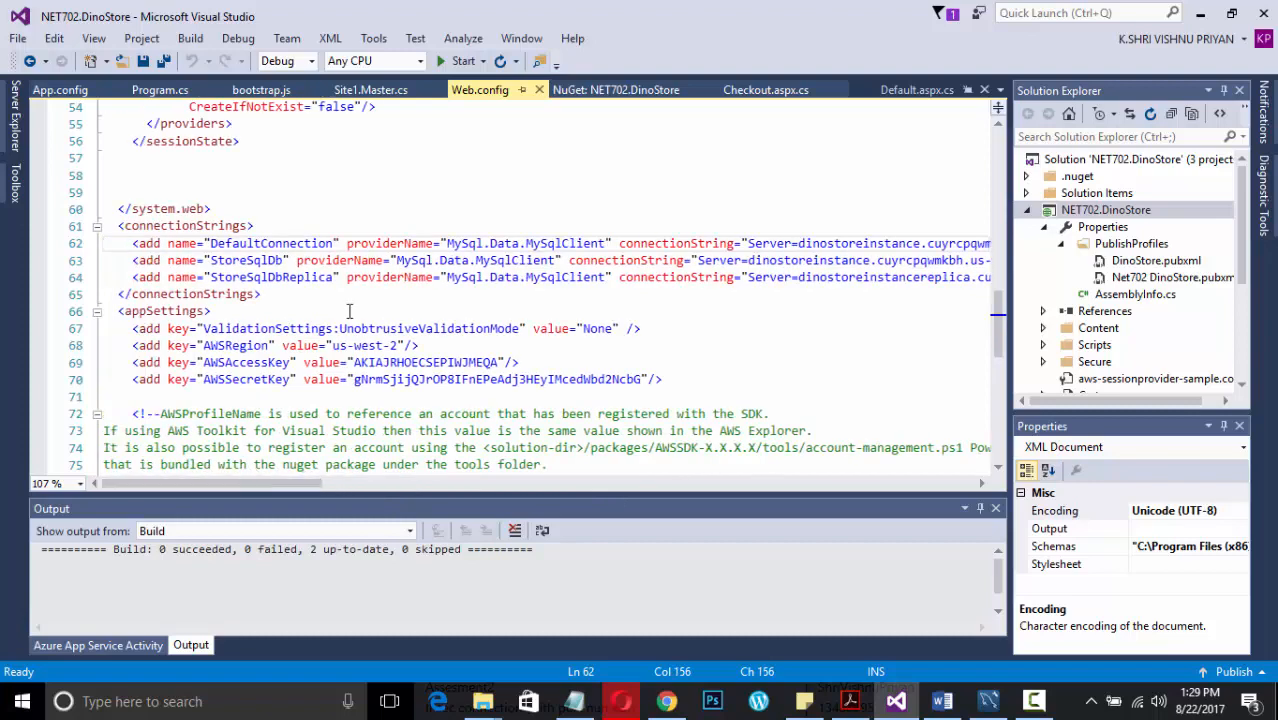
click(131, 243)
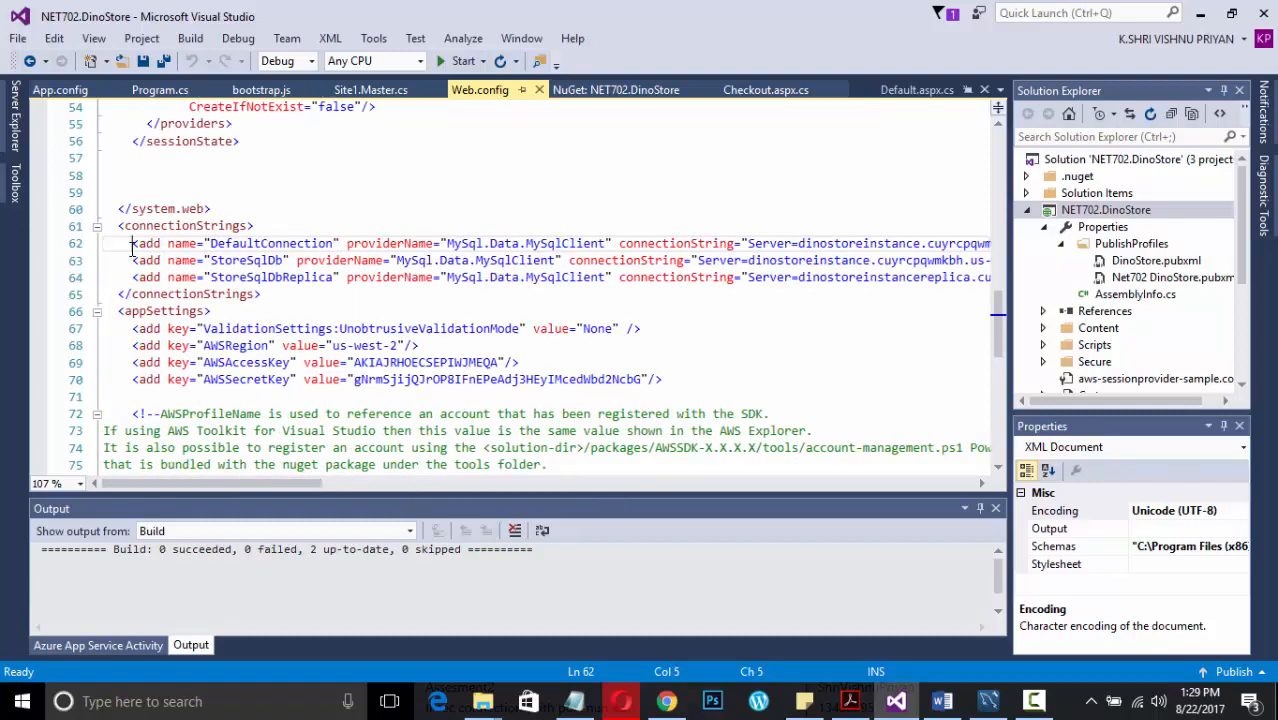
click(165, 260)
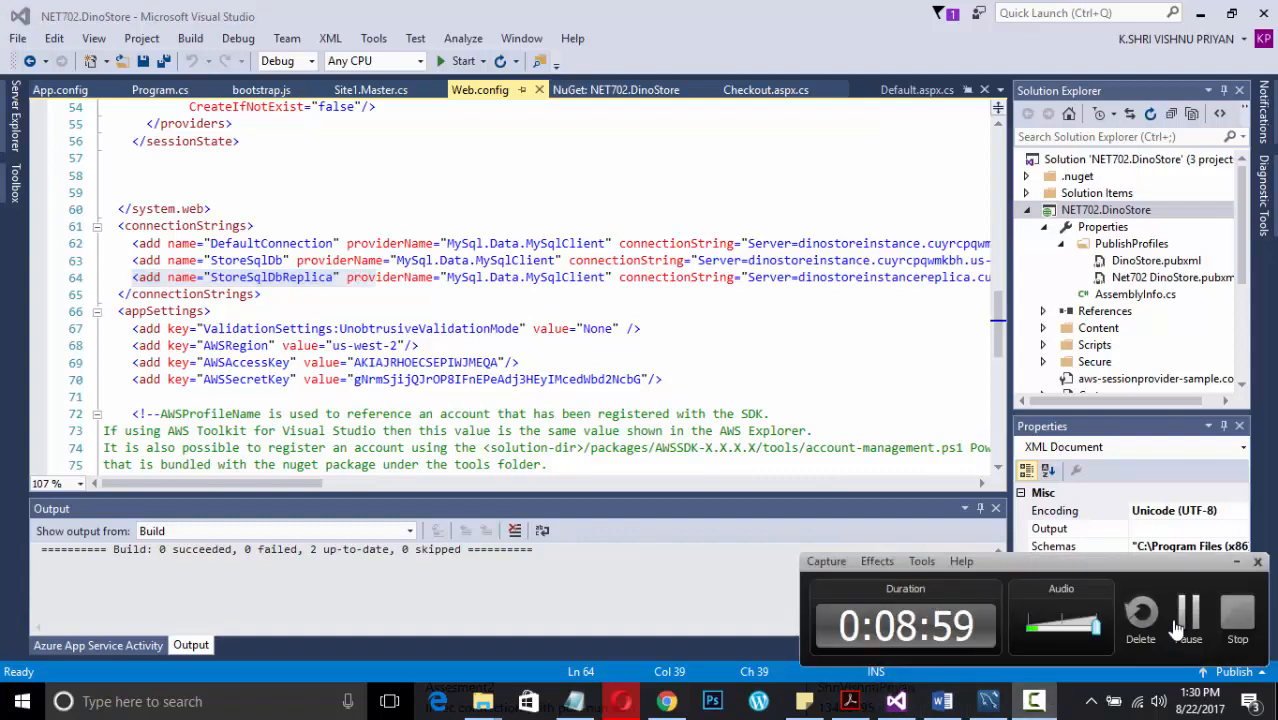
click(917, 89)
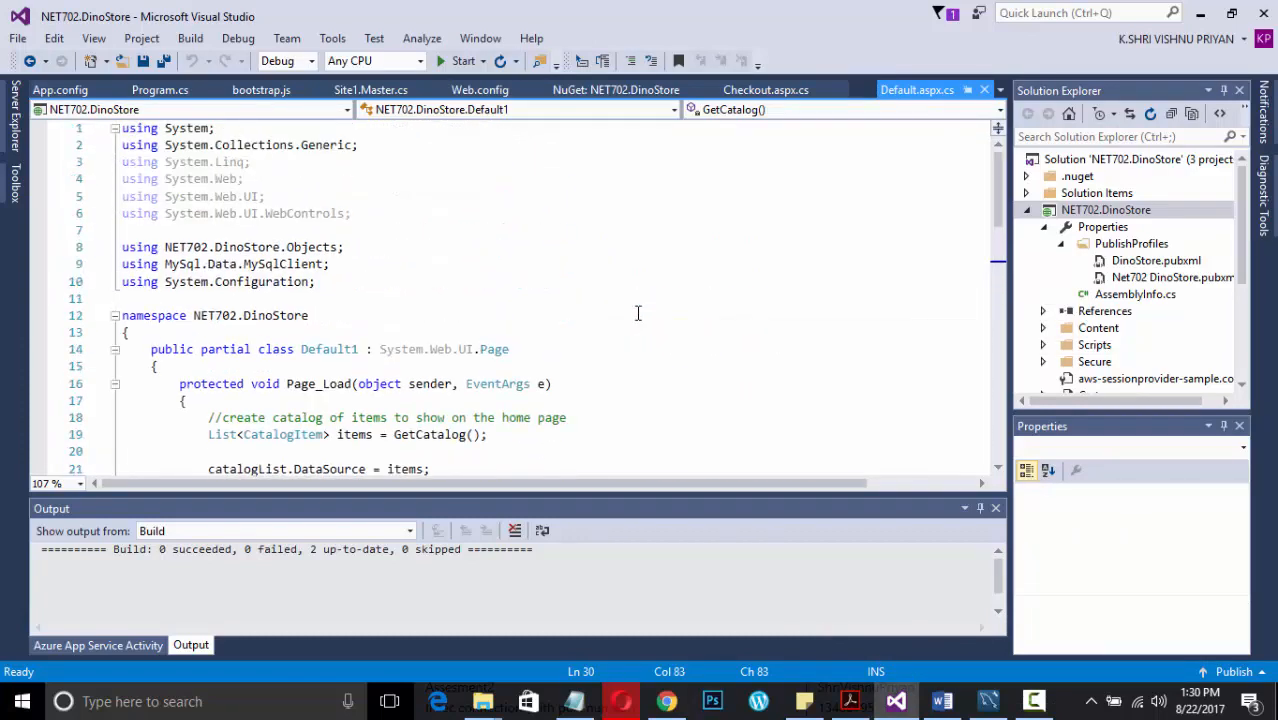
Scroll through the GetCatalog code in Default.aspx.cs and run, then stop, the site
scroll(down, 3)
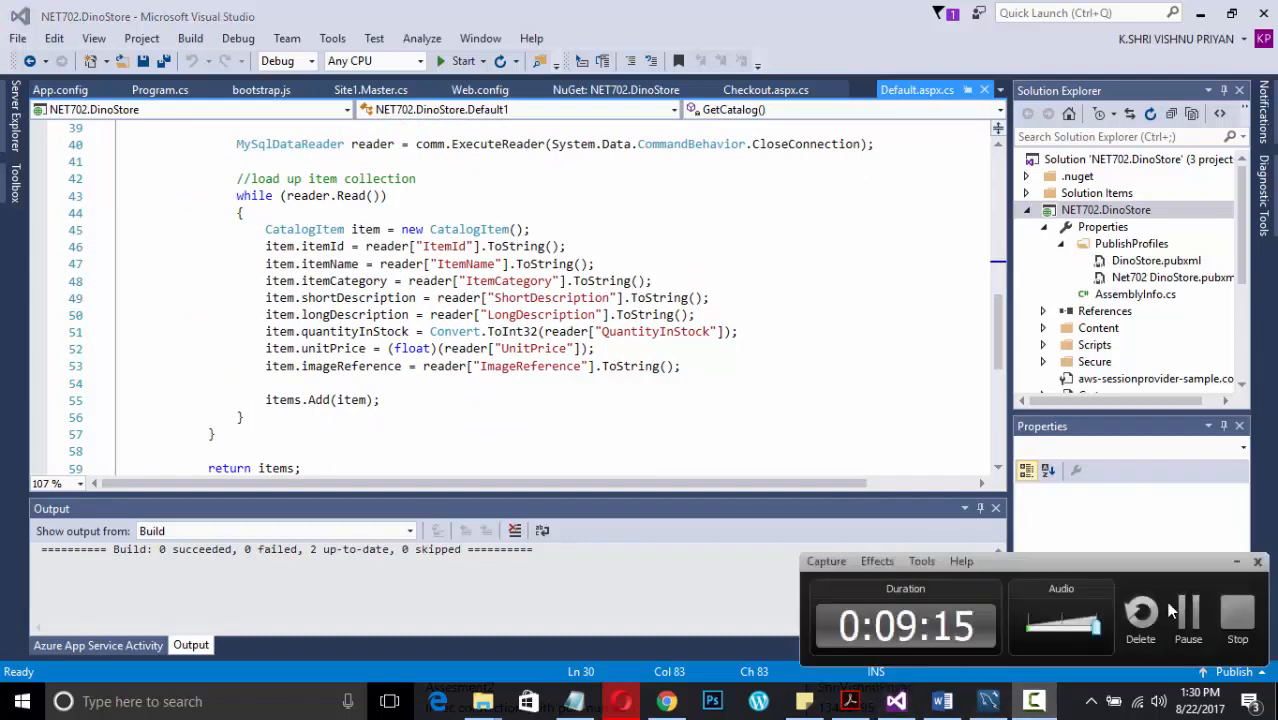
scroll(down, 3)
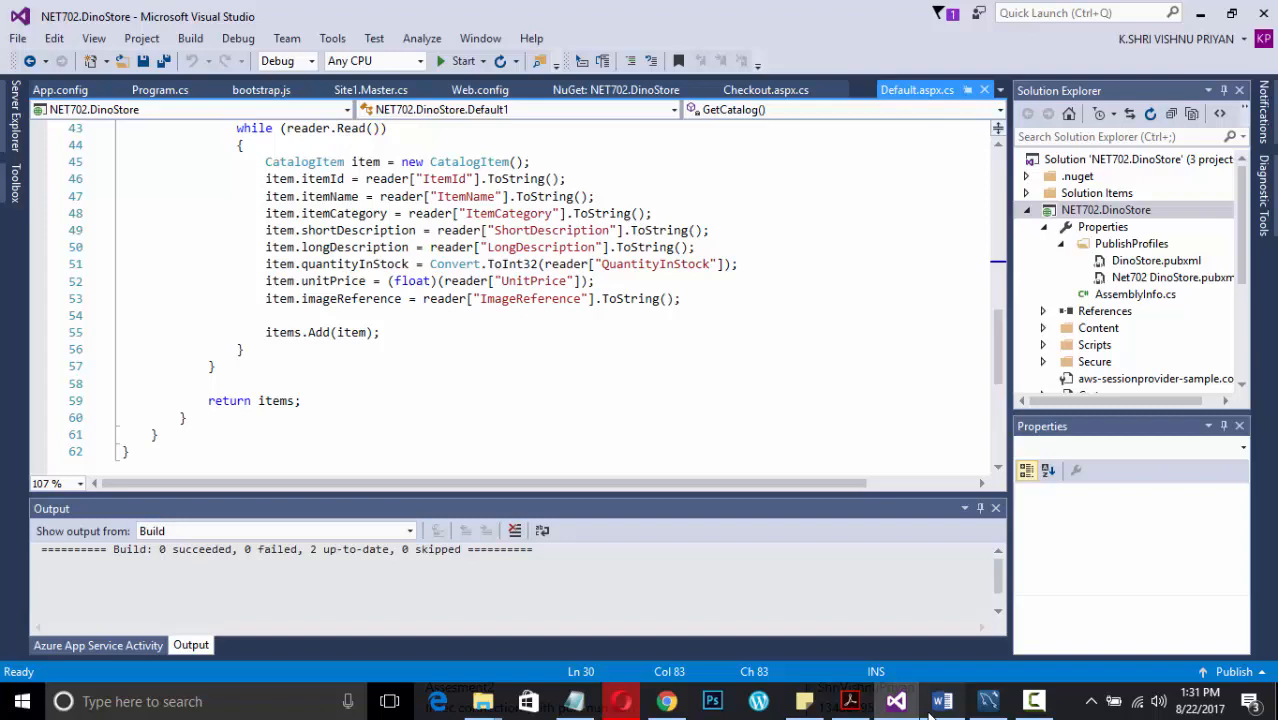
click(941, 700)
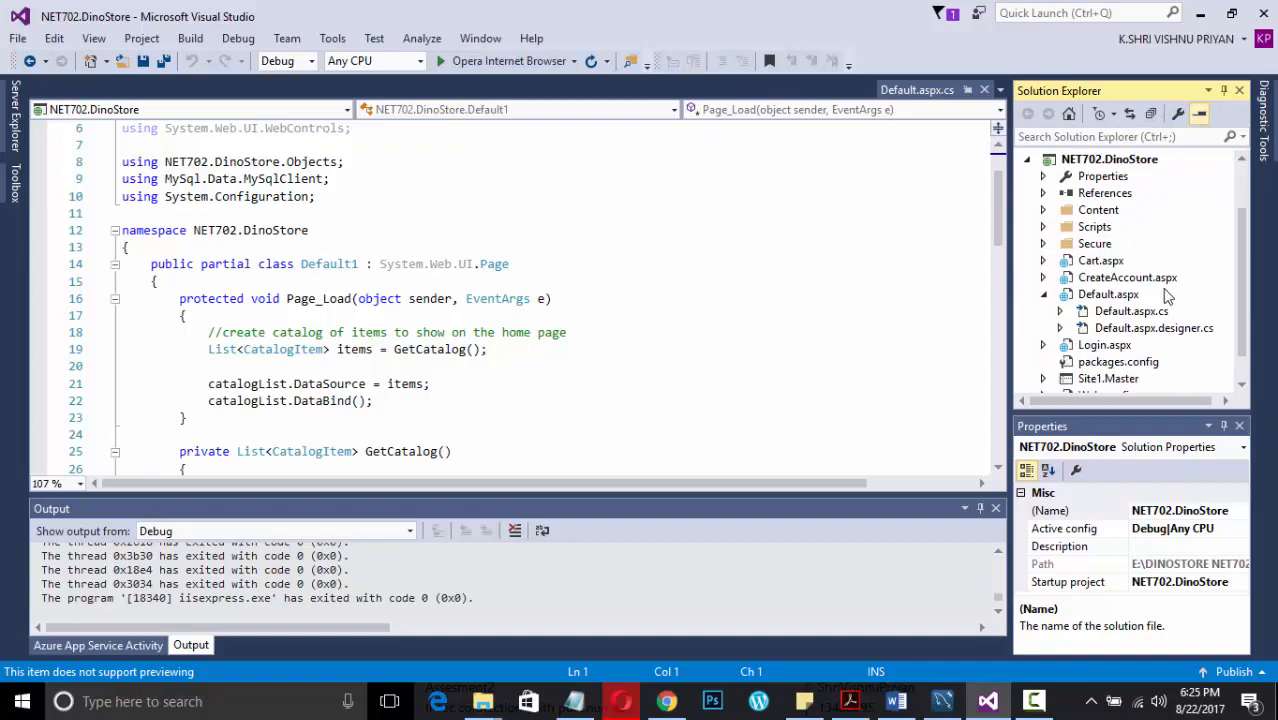
Locate the StoreSqlDbReplica connection string name in Default.aspx.cs
click(1131, 311)
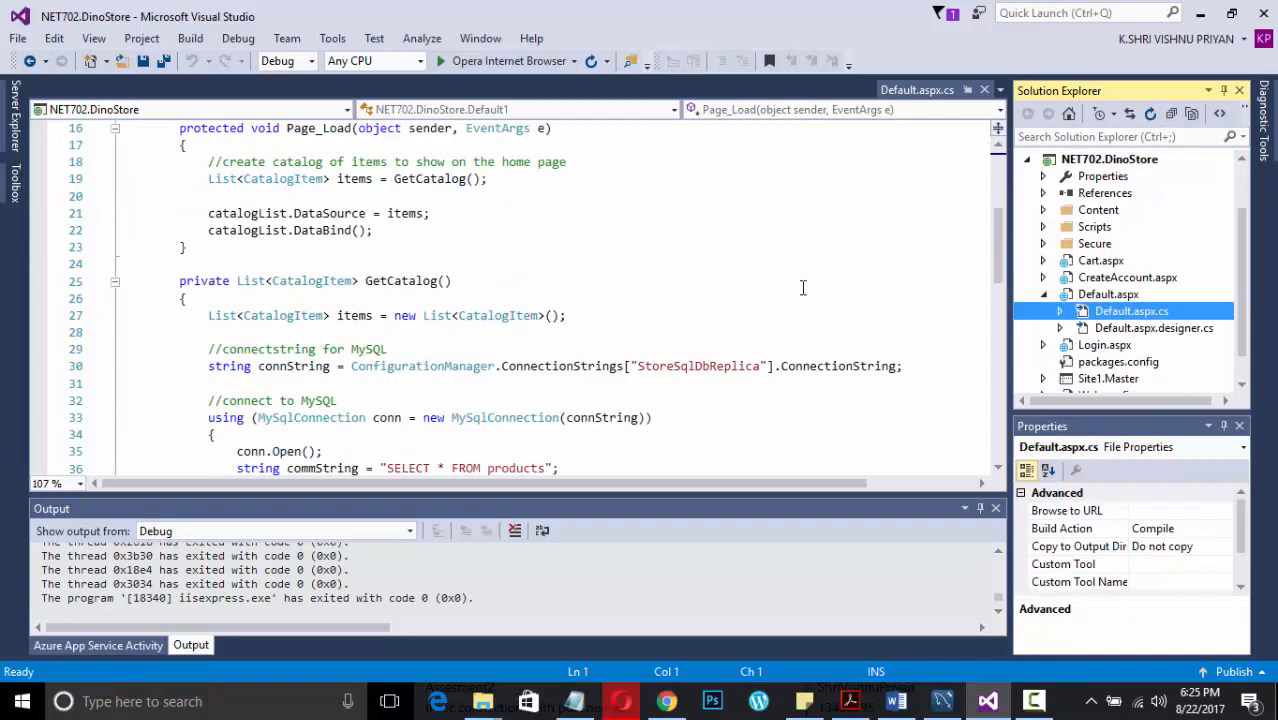
scroll(down, 3)
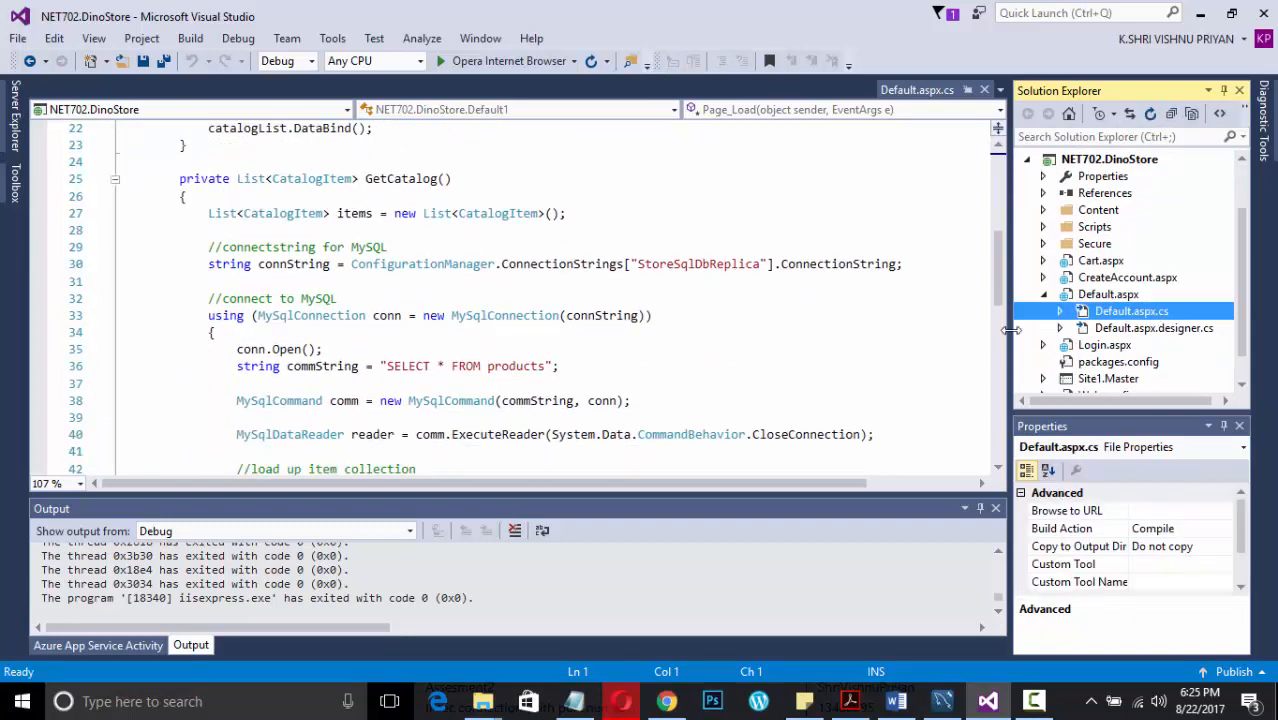
double_click(697, 263)
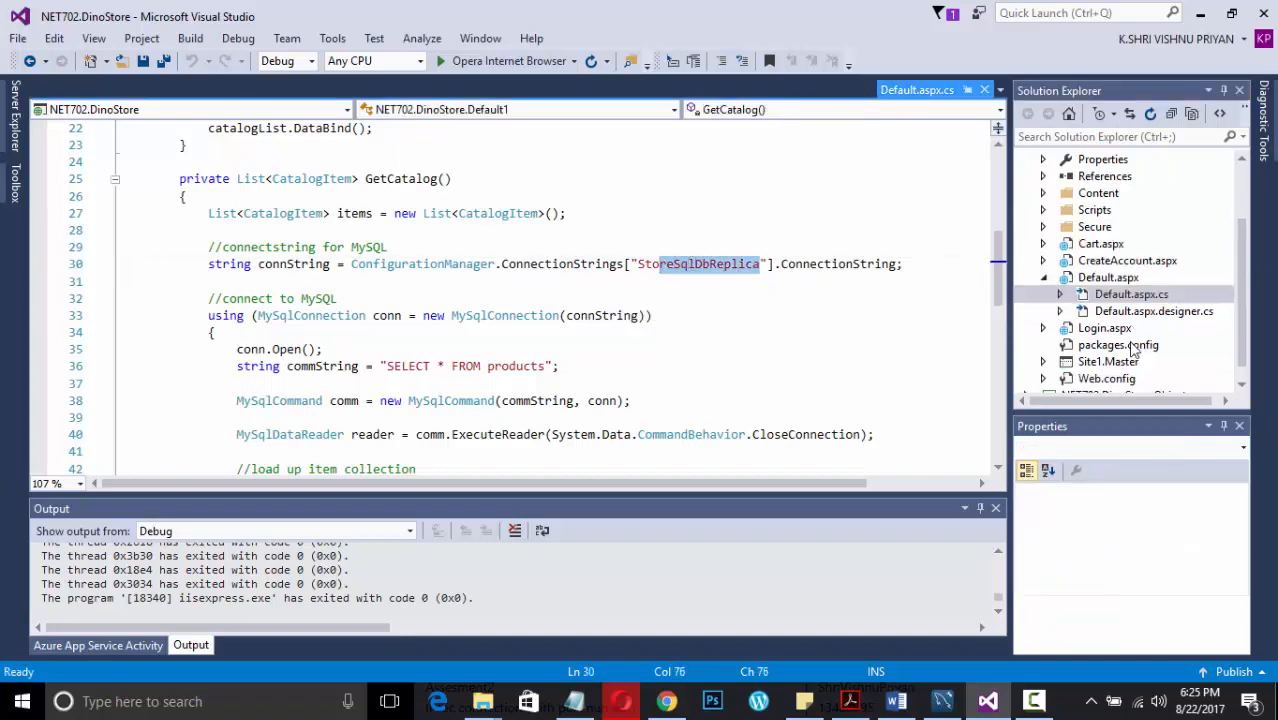
Review connectionStrings in Web.config and launch the DinoStore site in Opera
double_click(1107, 361)
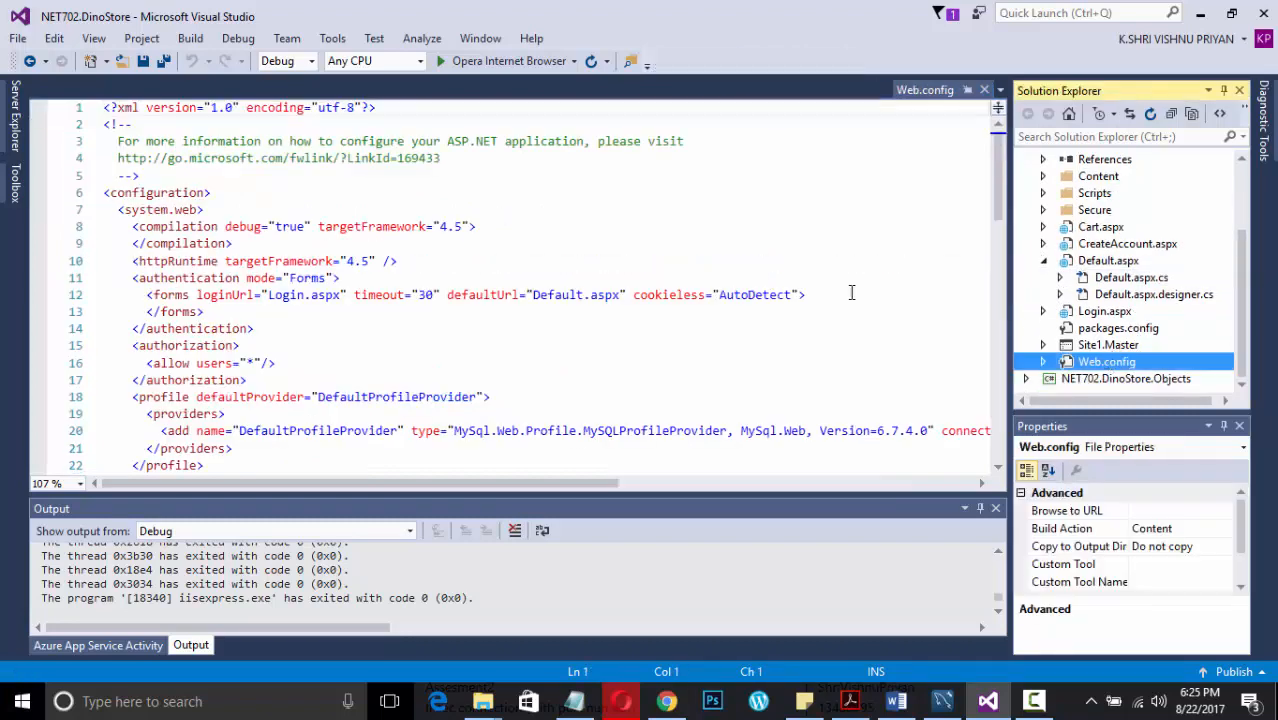
scroll(down, 3)
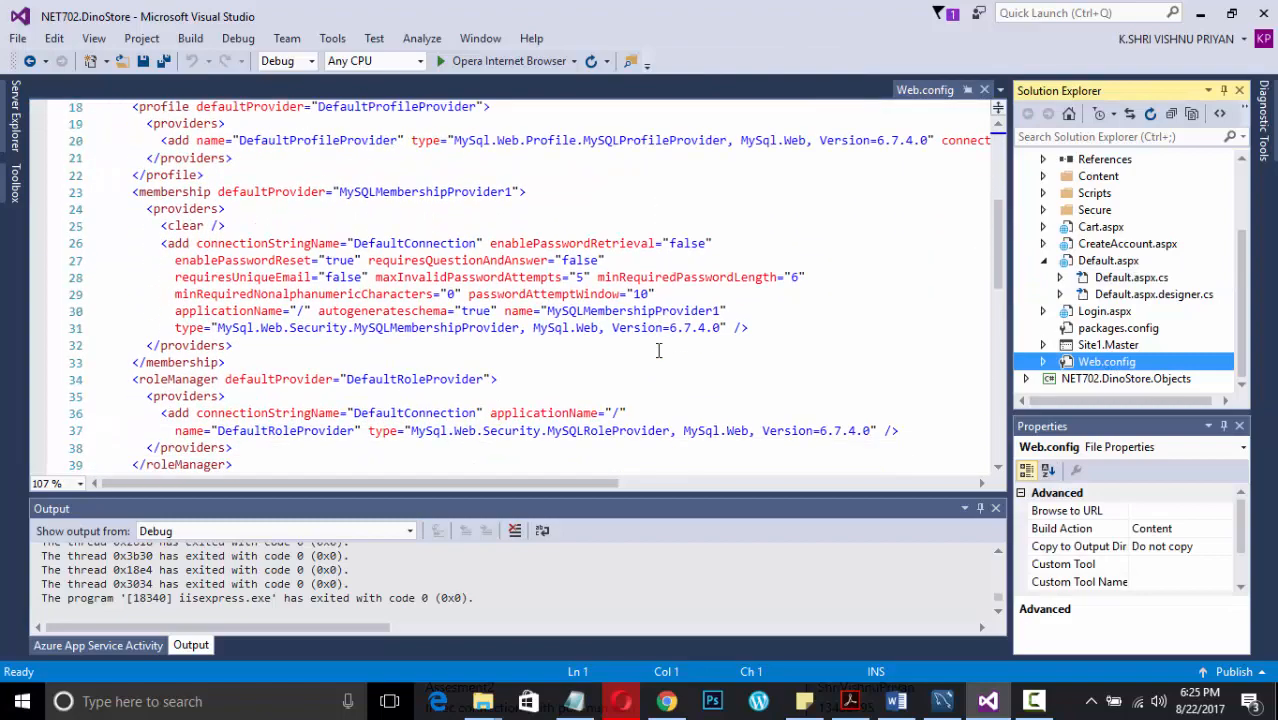
scroll(down, 3)
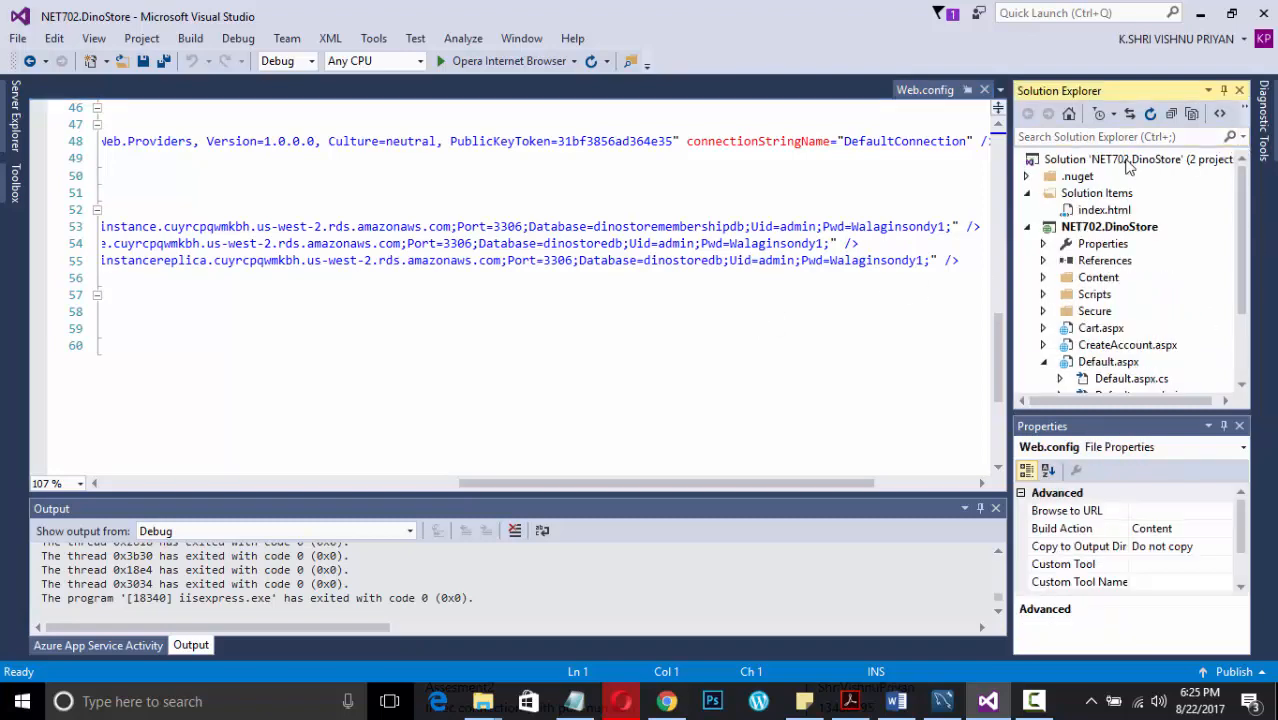
click(1120, 159)
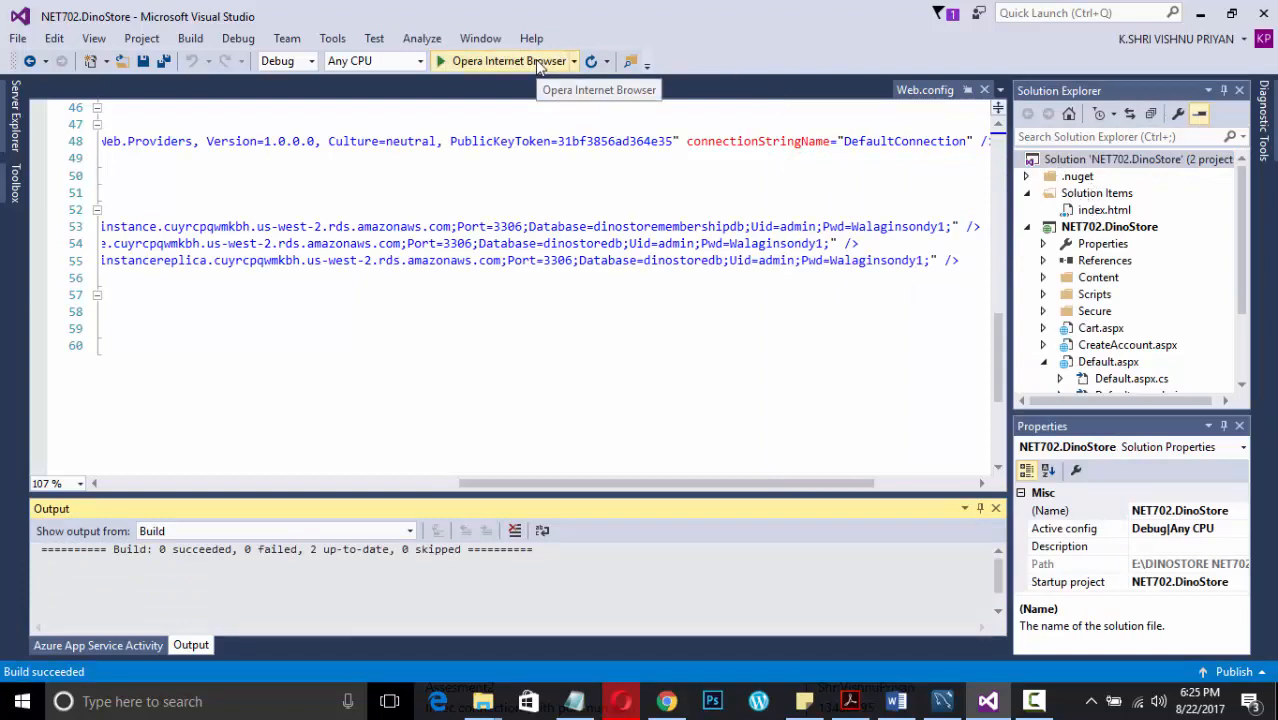
click(510, 61)
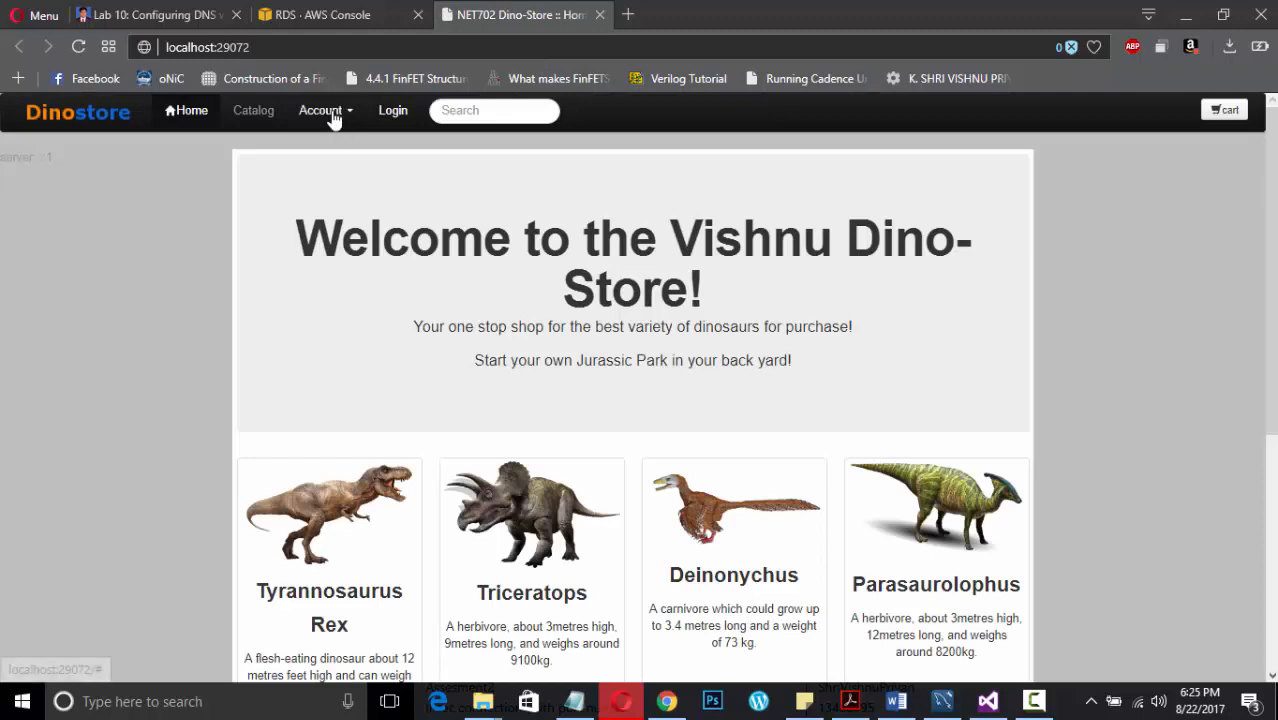
Start Create Account and enter first name Vishnu, last name vishnu and mailing address
click(320, 110)
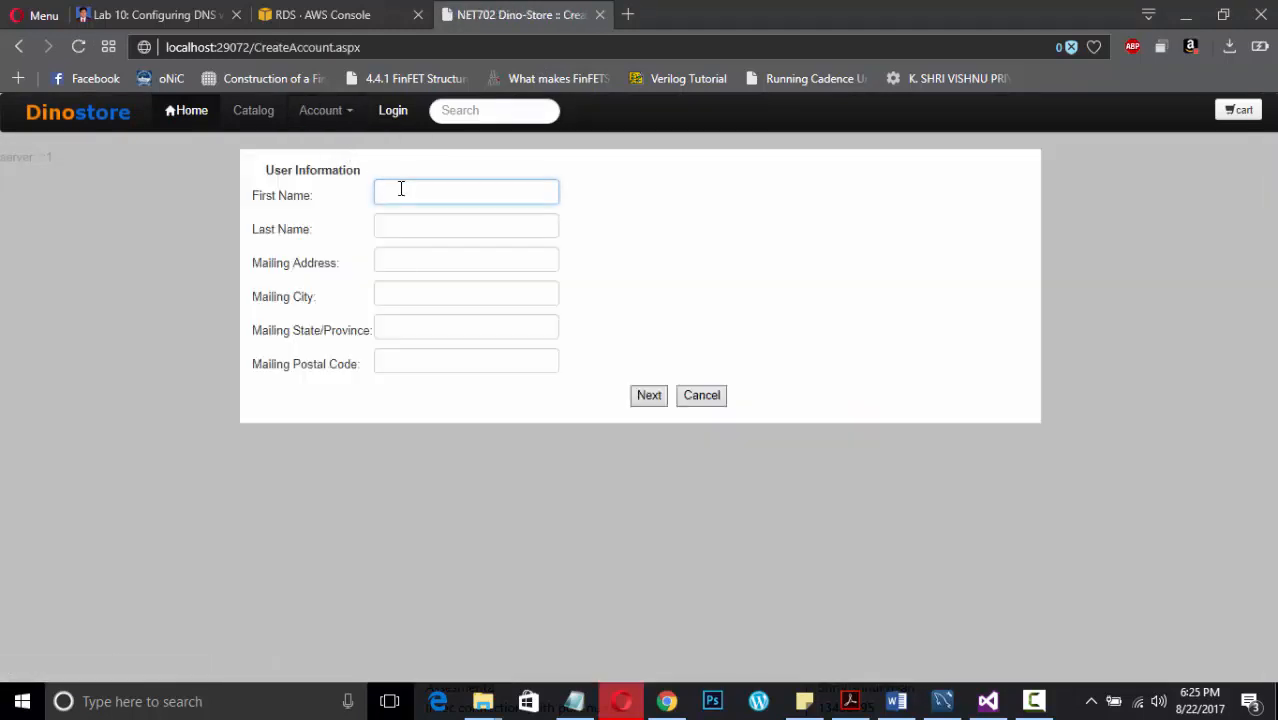
text(VishnuAcc)
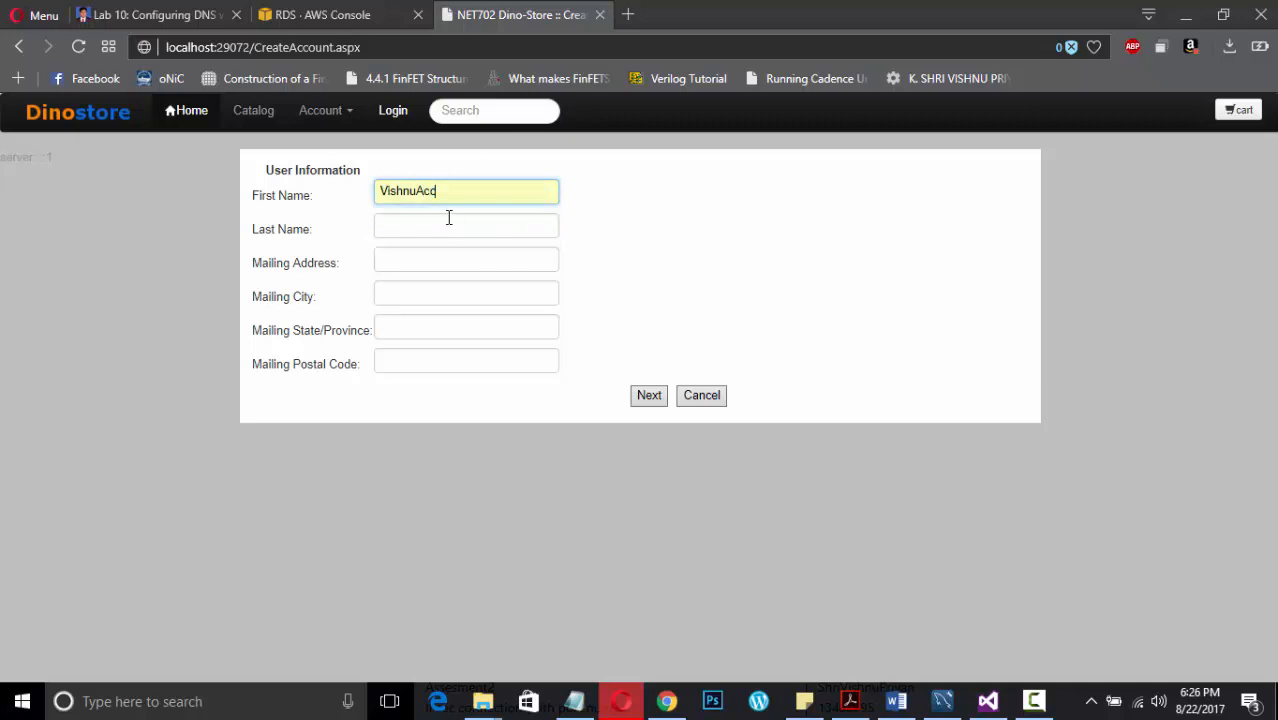
click(465, 225)
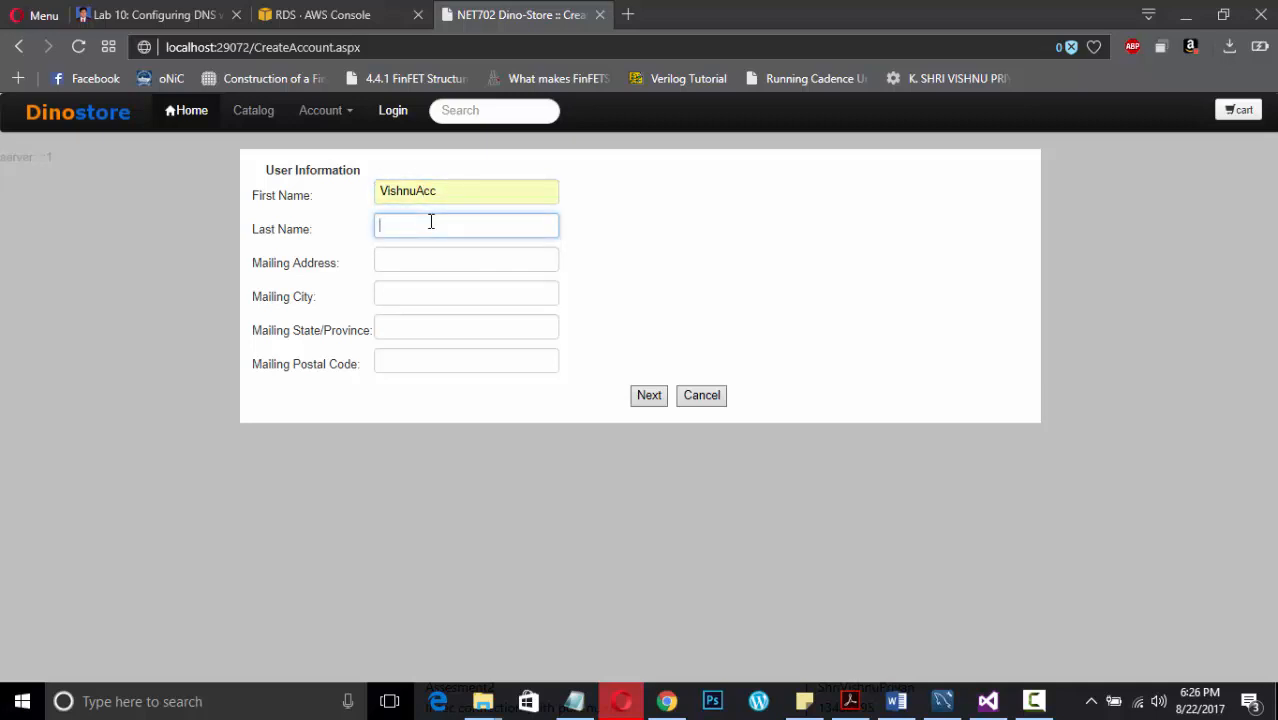
text(vis)
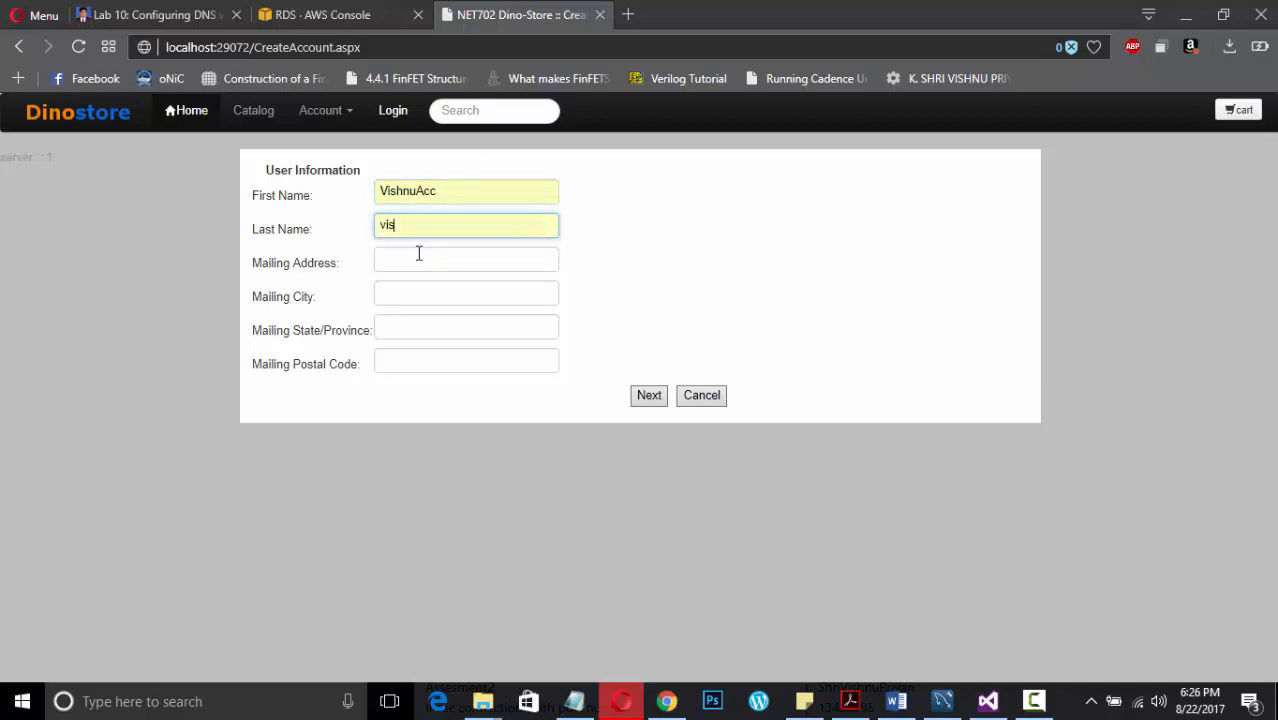
text(vishnu)
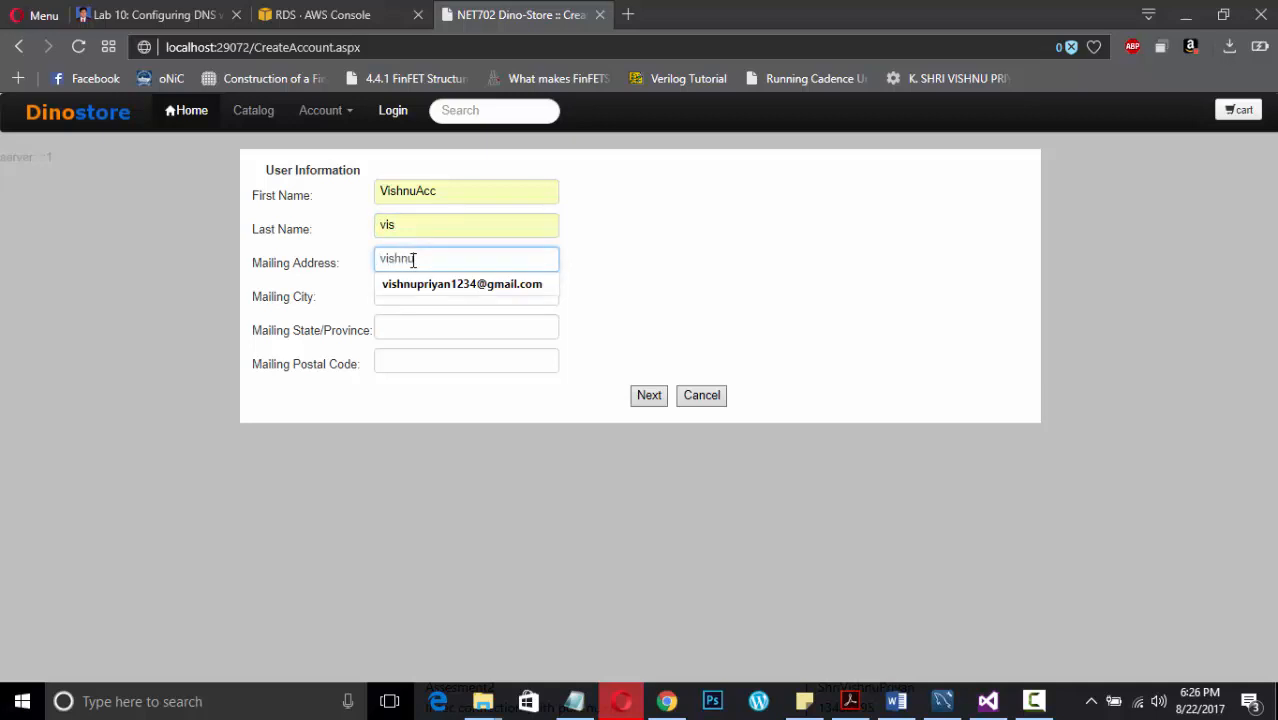
click(462, 284)
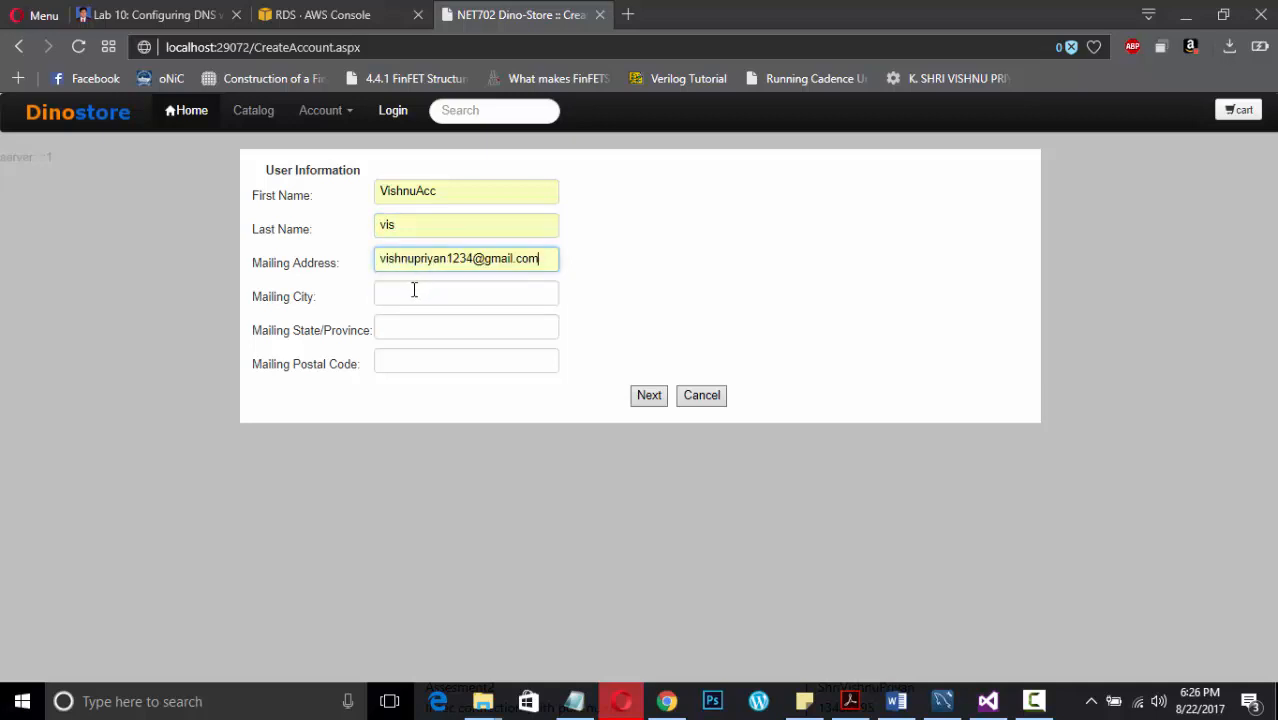
Set city and state/province to Auckland and postal code to 1025
click(466, 292)
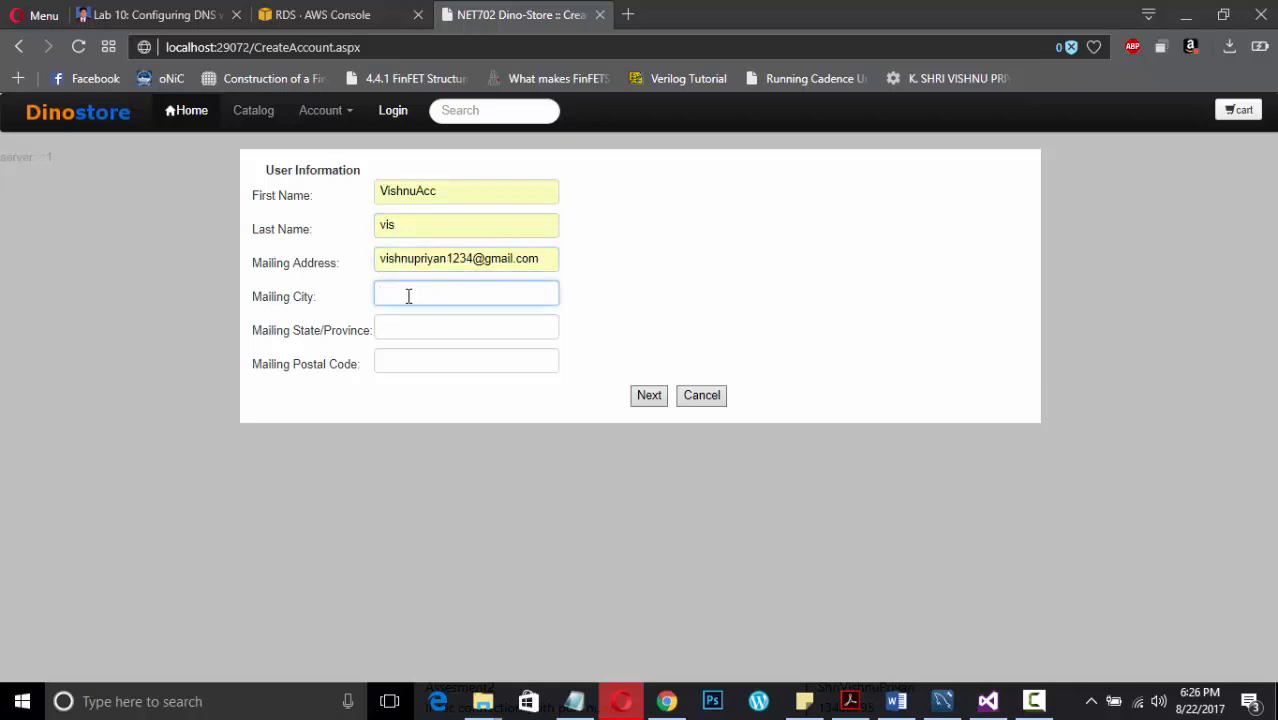
text(Auckland)
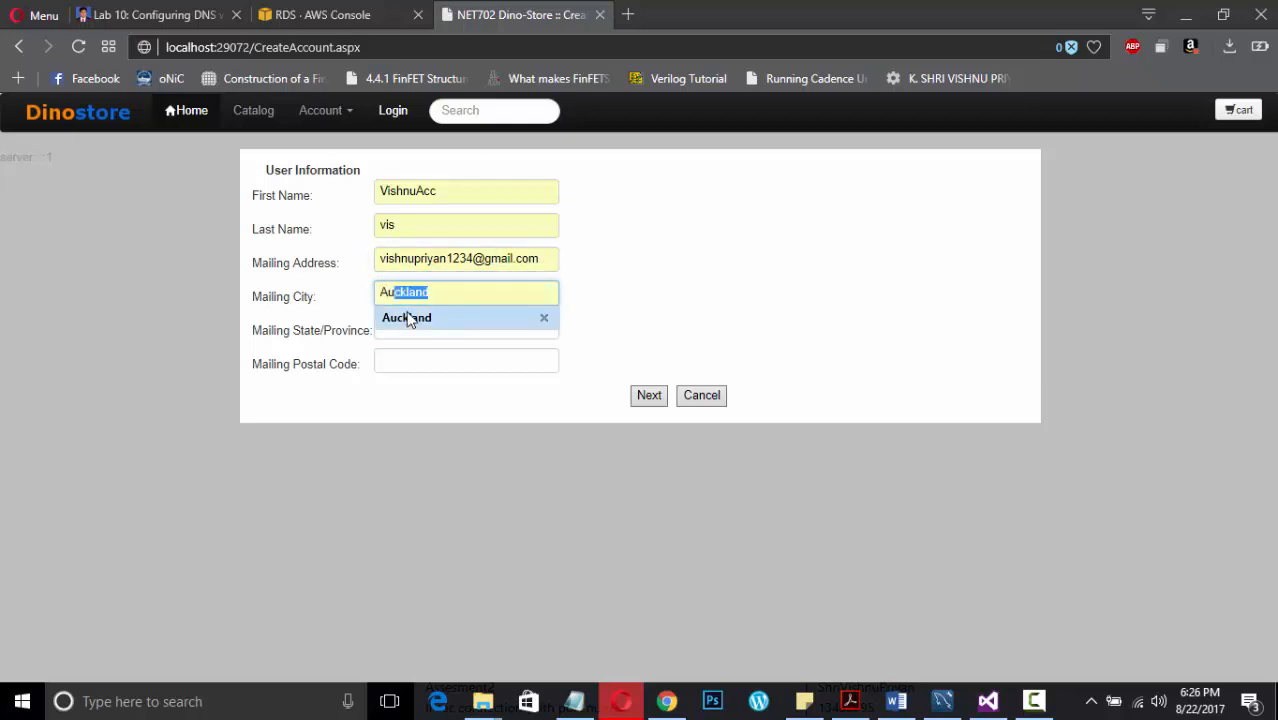
click(406, 317)
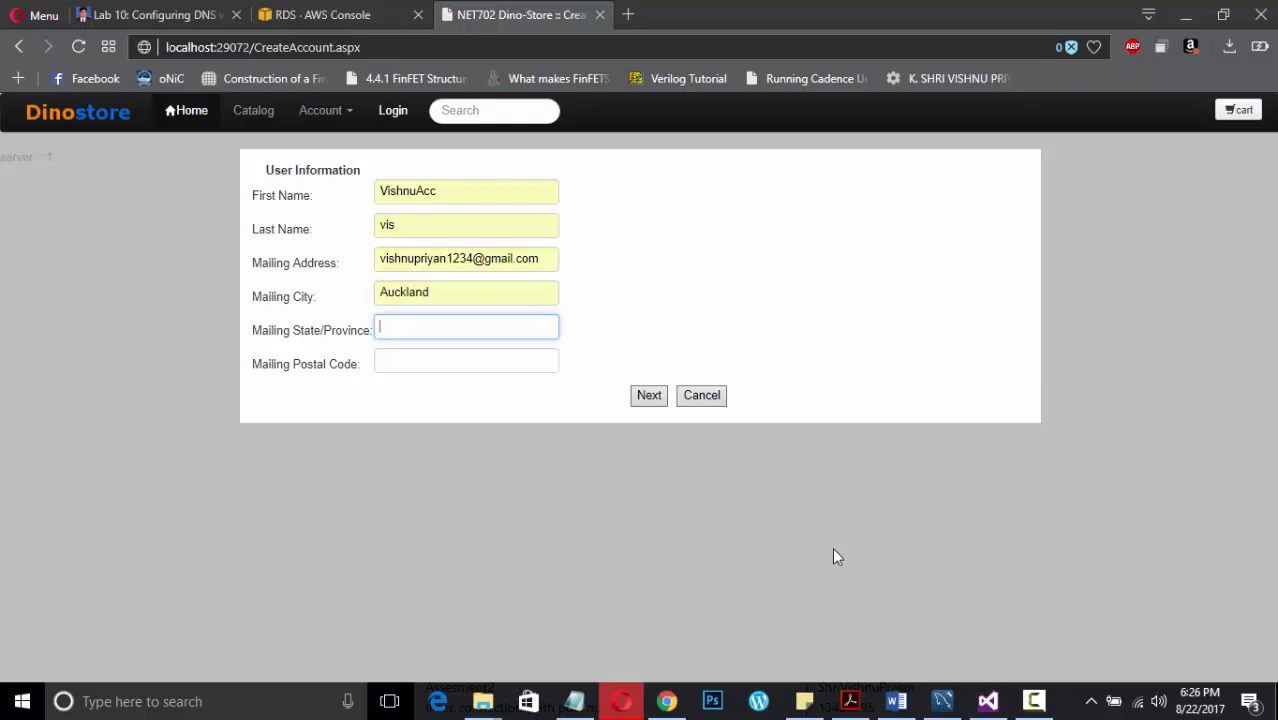
mouse_move(941, 700)
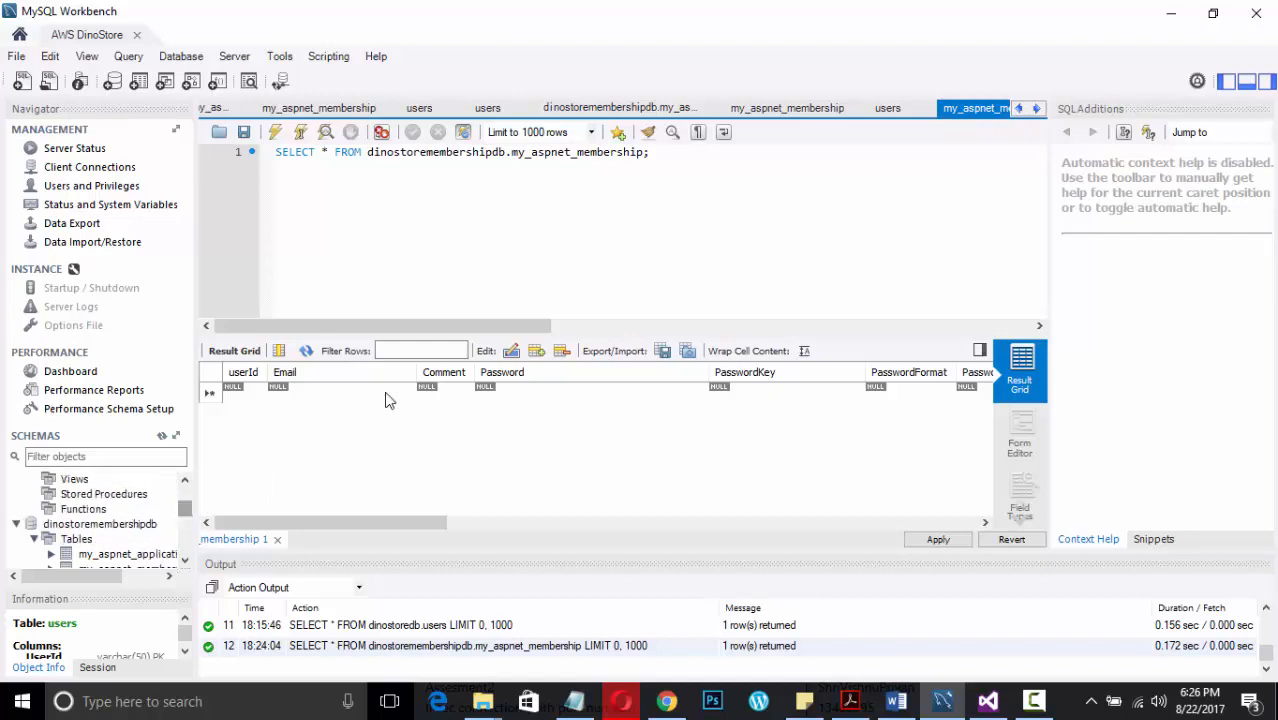
mouse_move(548, 441)
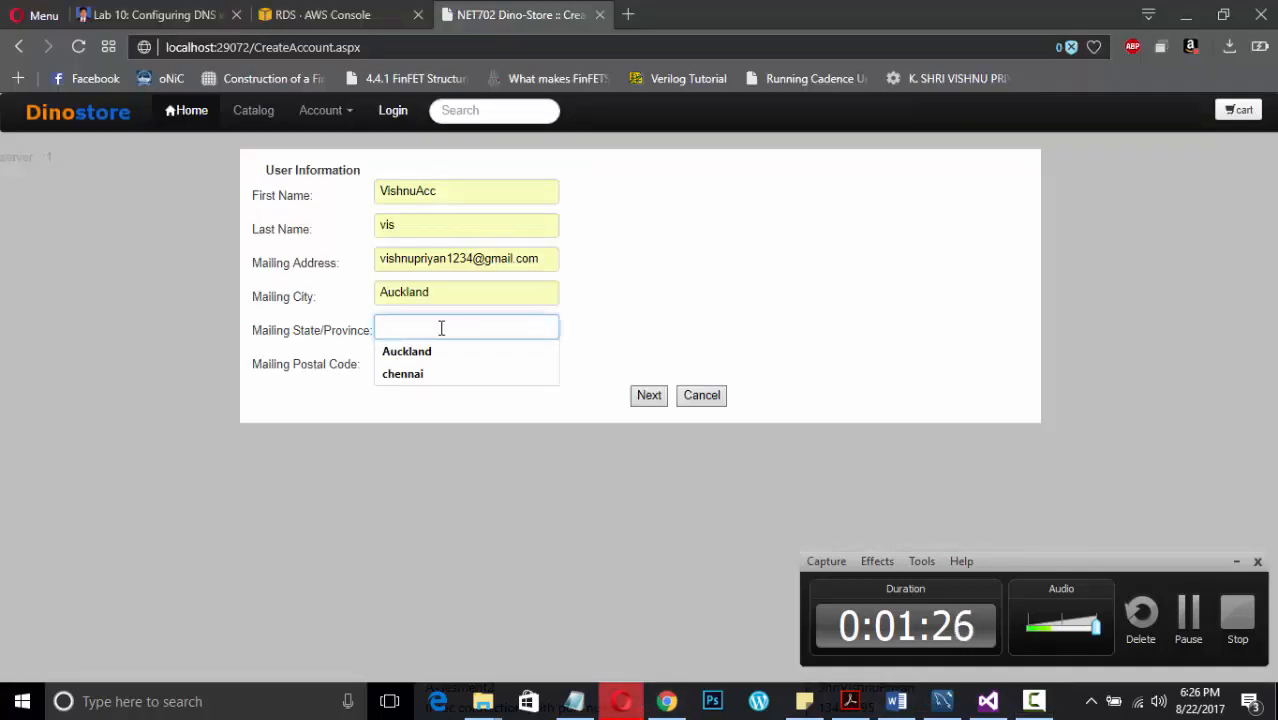
click(406, 351)
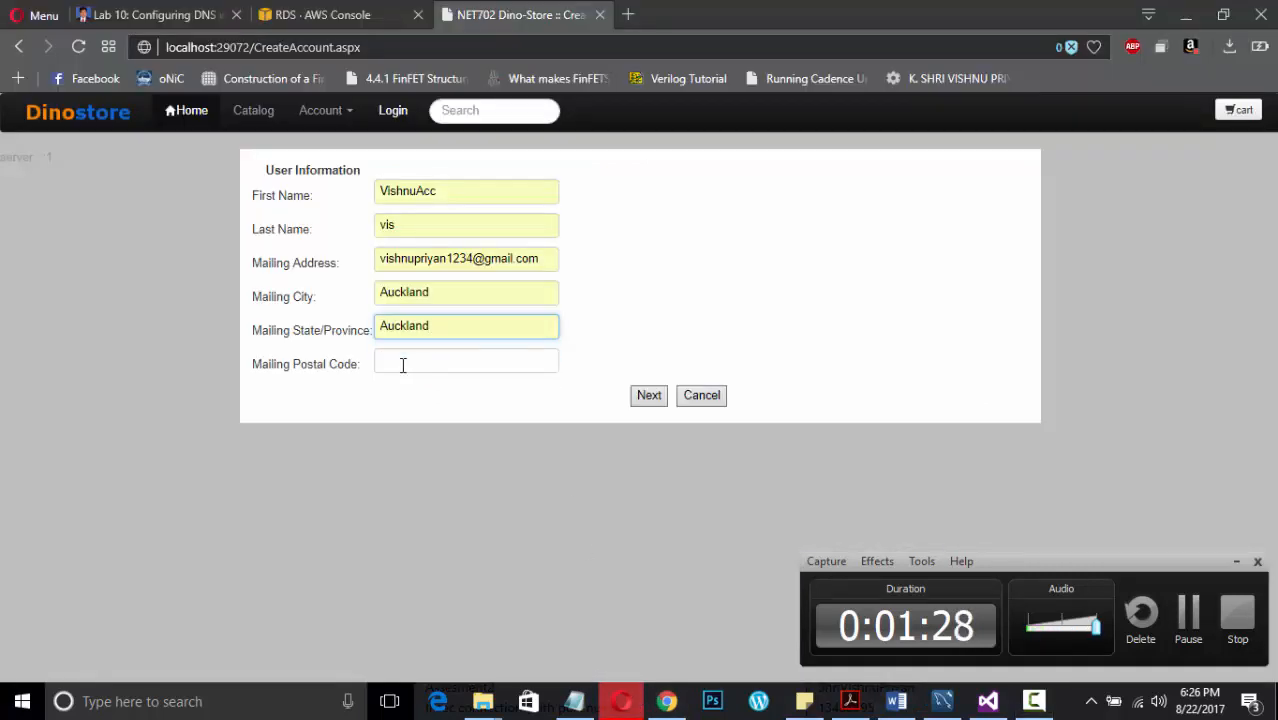
text(Aucklan)
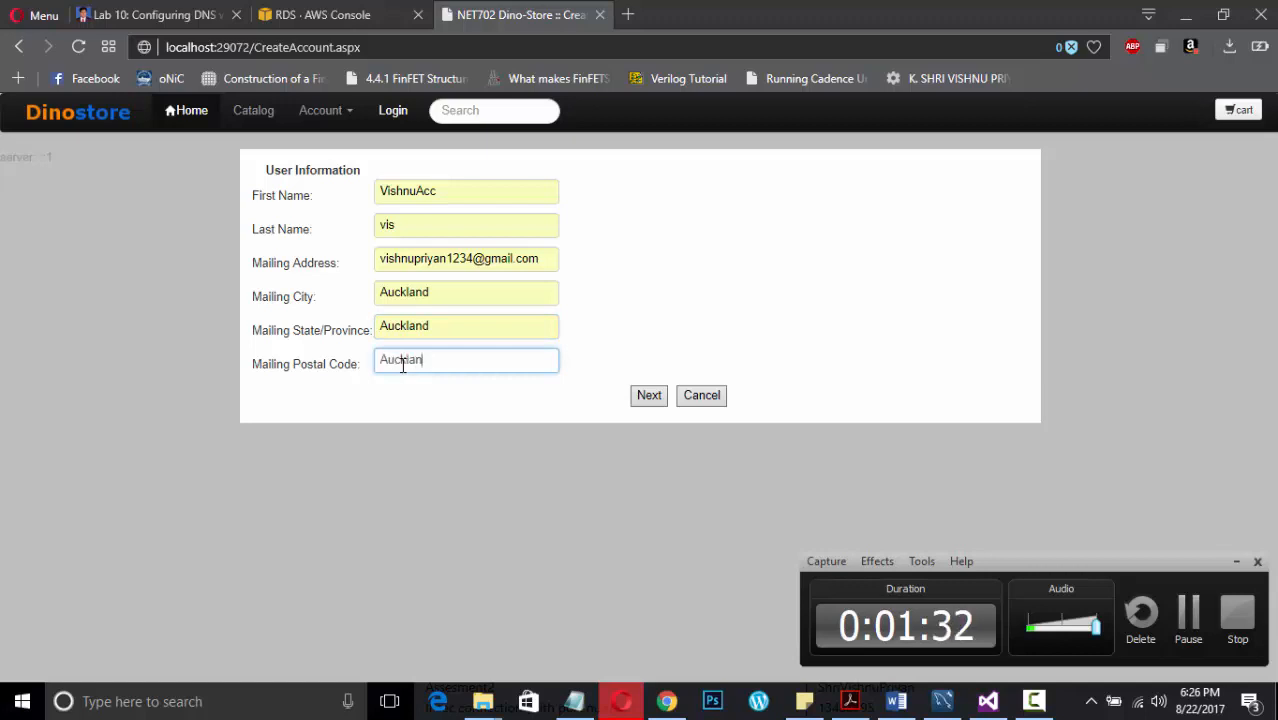
text(1025)
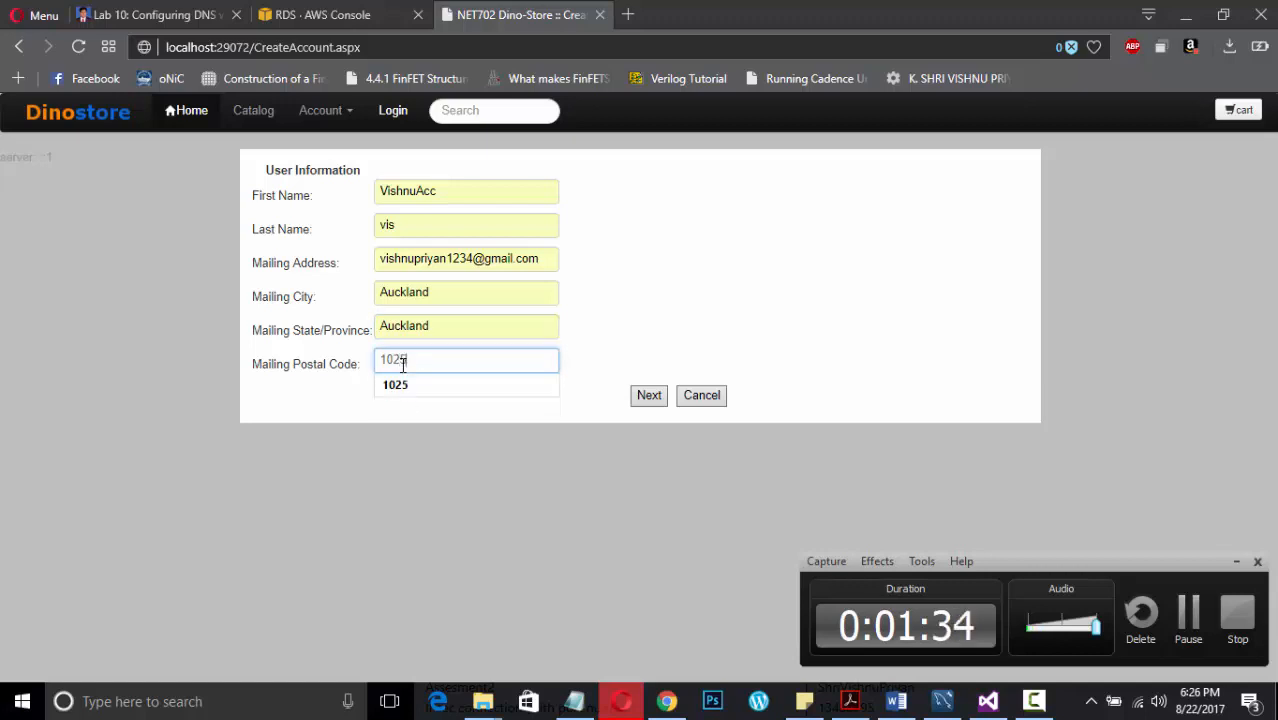
click(648, 395)
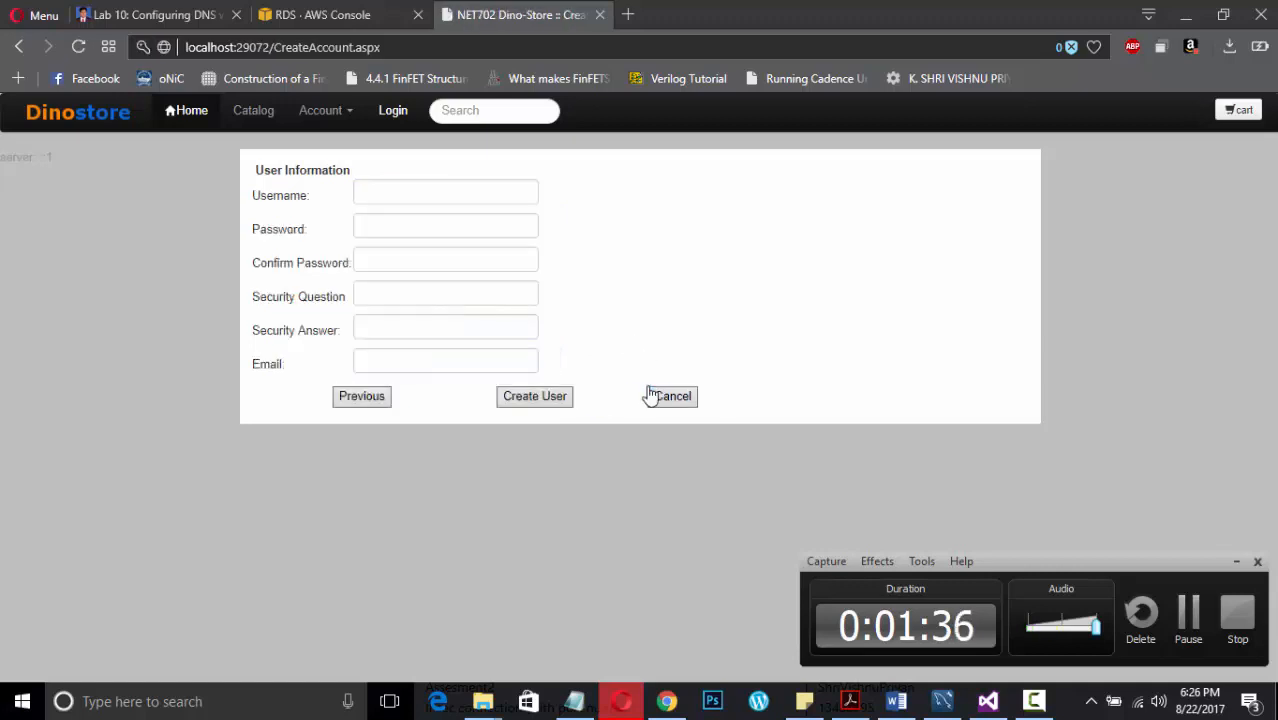
click(445, 191)
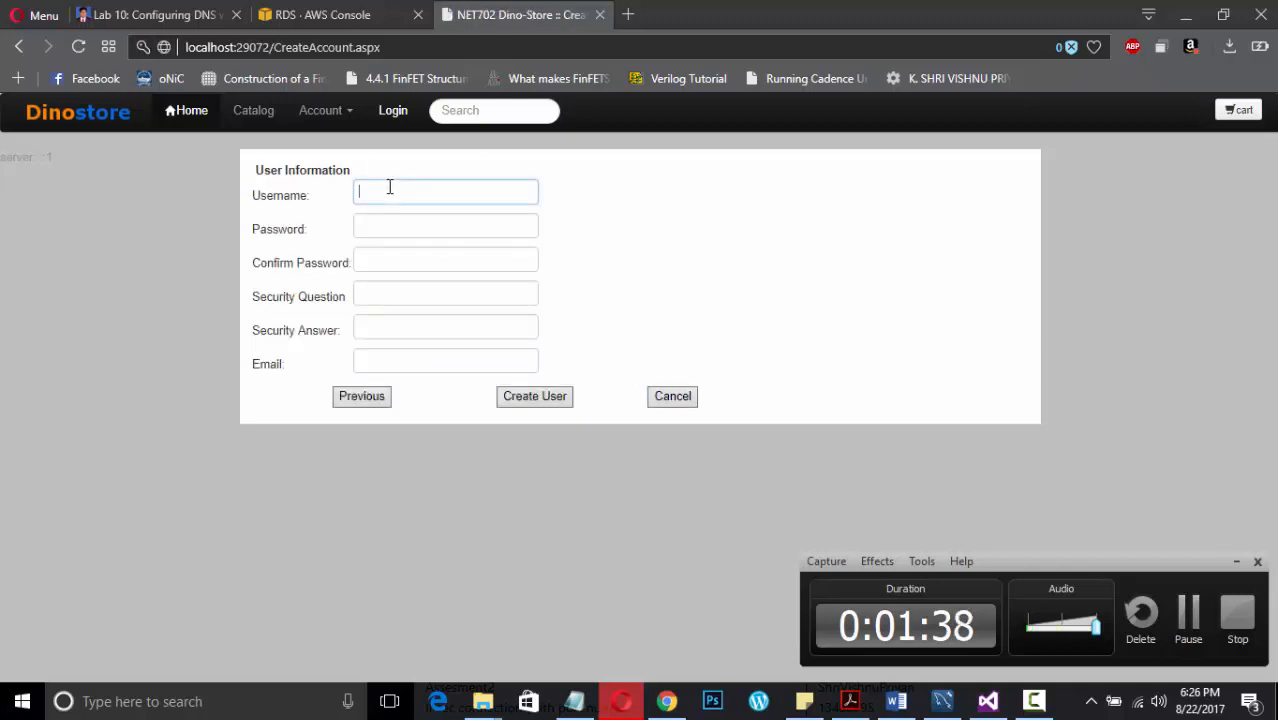
text(vishnu1234)
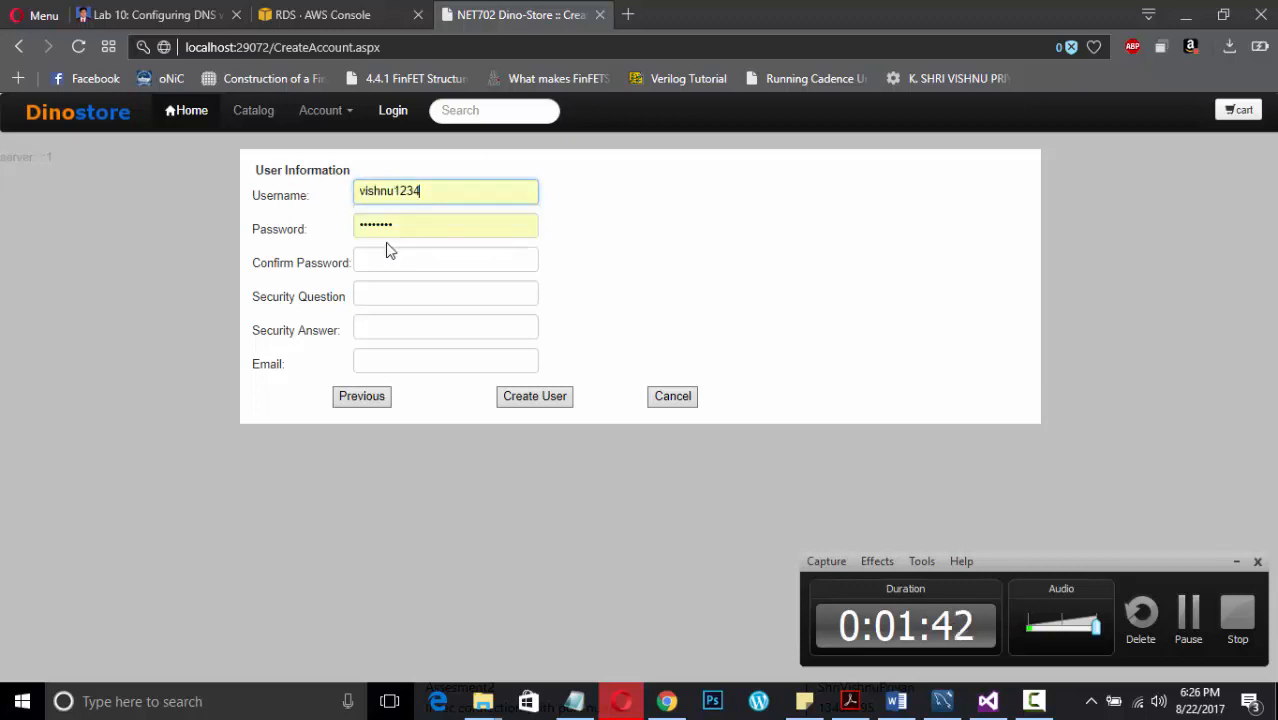
Fill the password confirmation and security question fields, then submit Create User
click(445, 261)
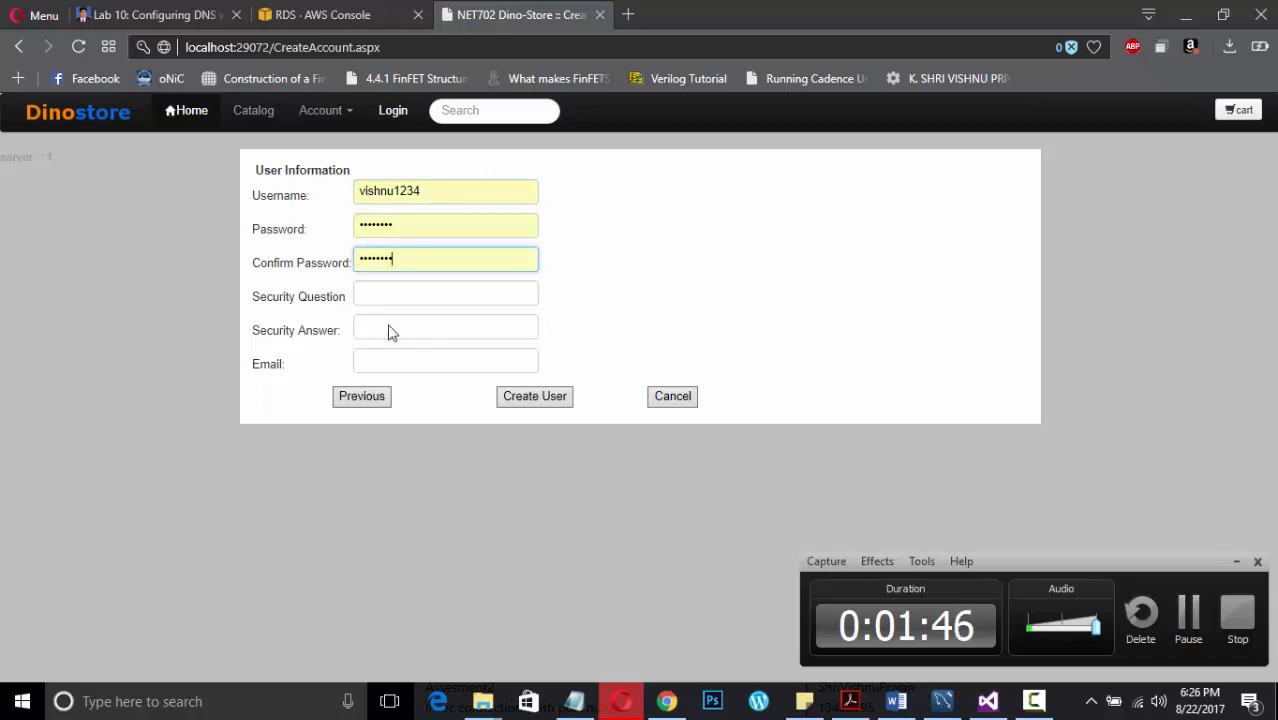
click(445, 296)
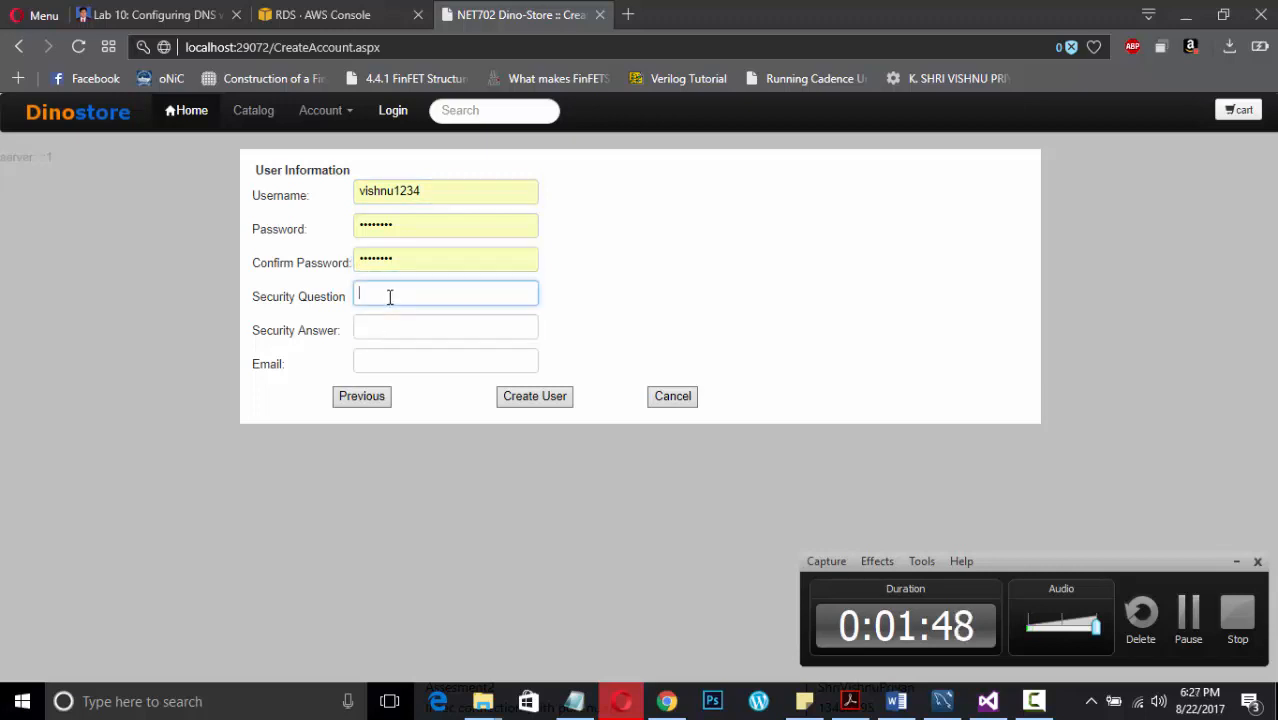
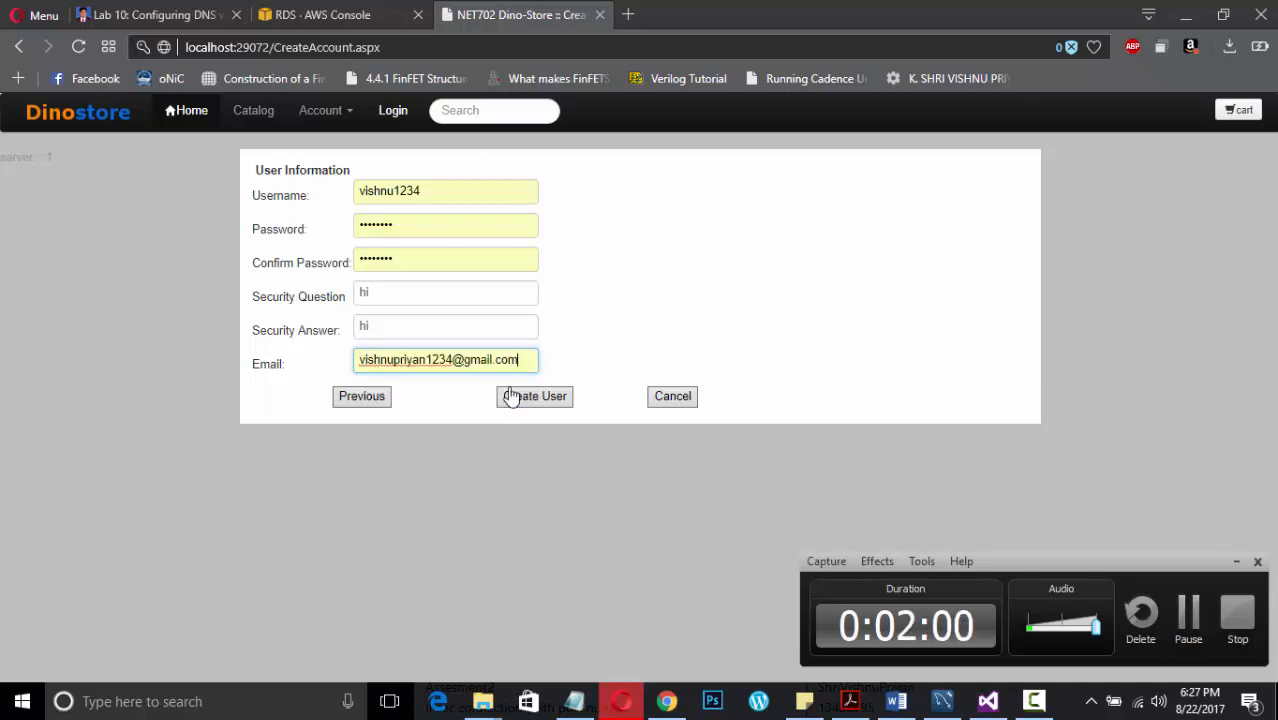
click(534, 396)
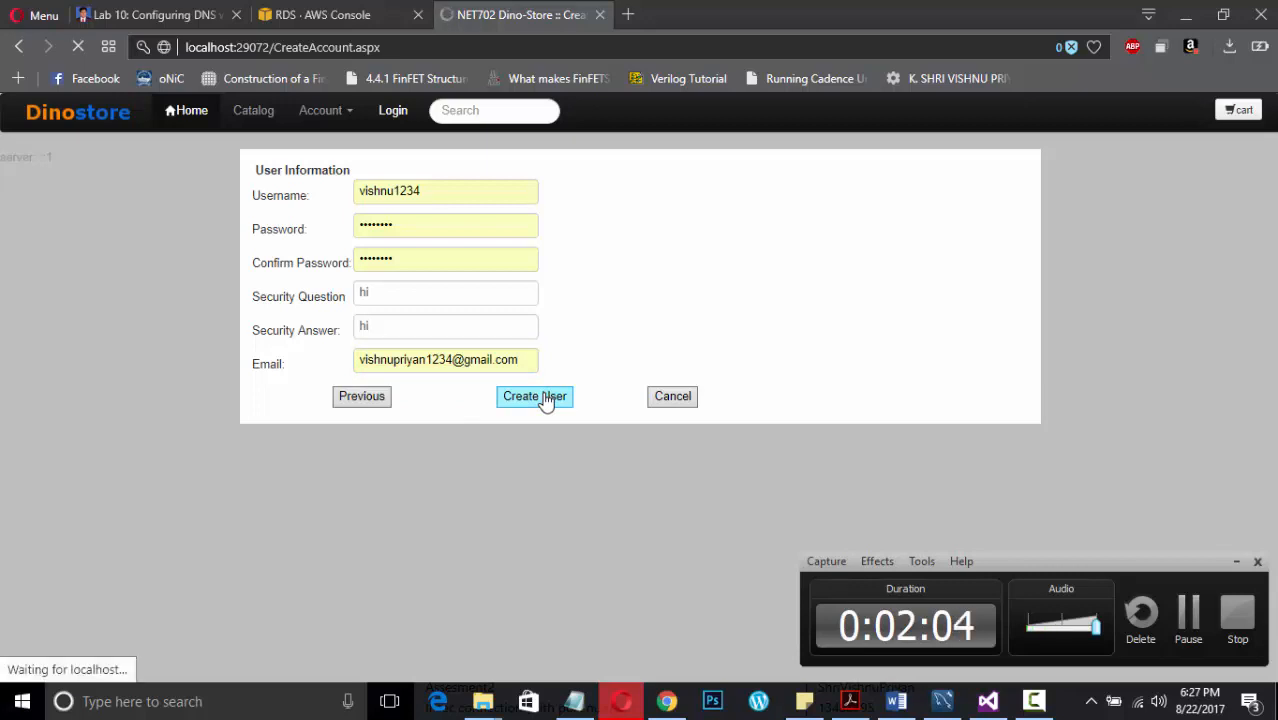
click(534, 396)
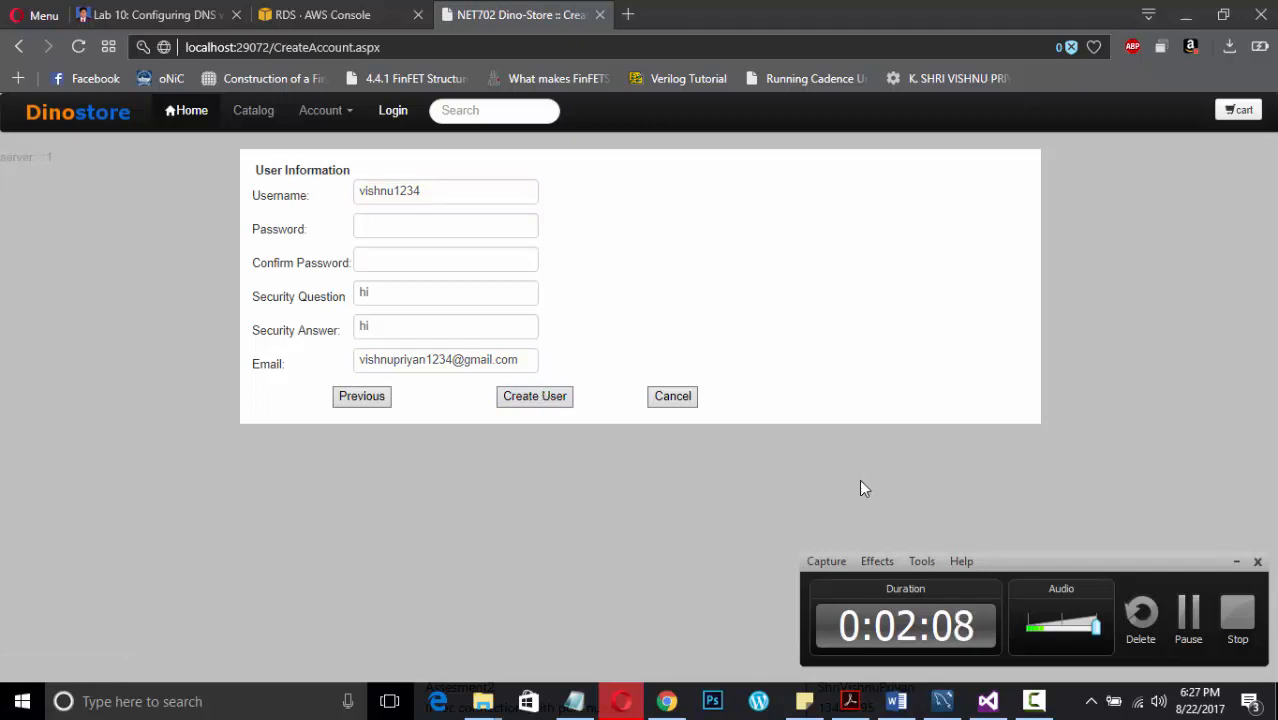
mouse_move(918, 604)
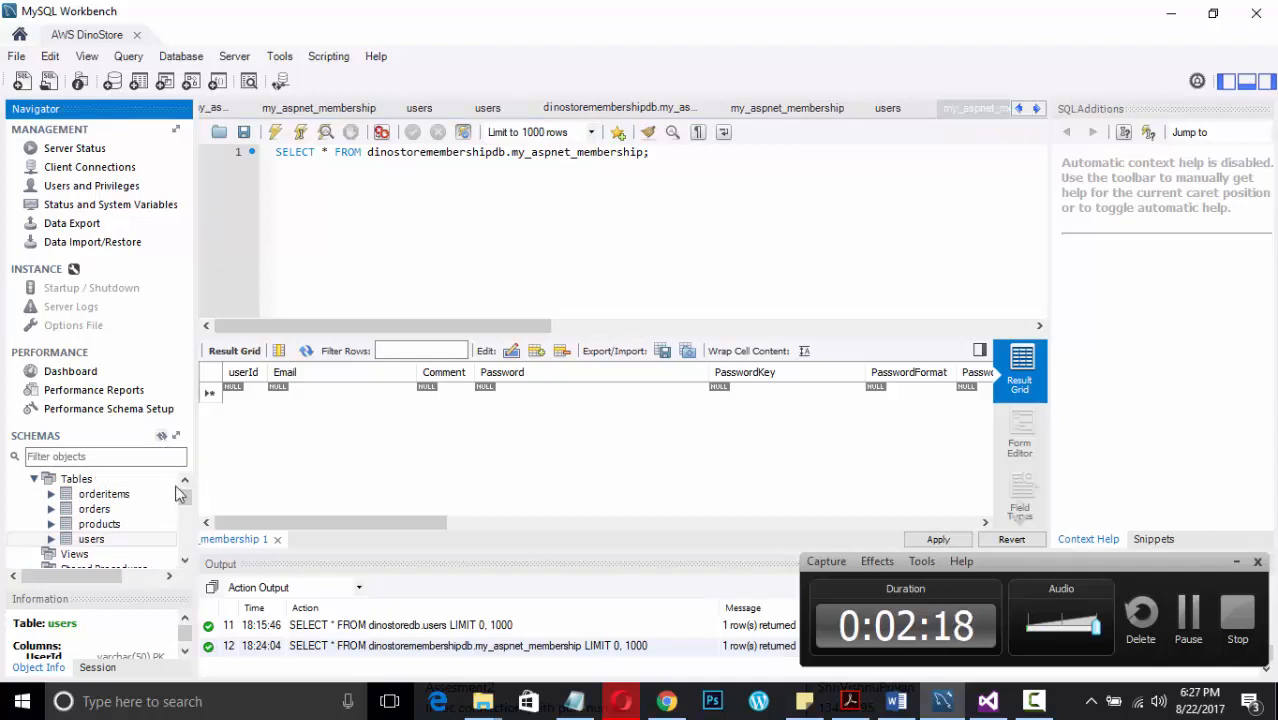
mouse_move(113, 536)
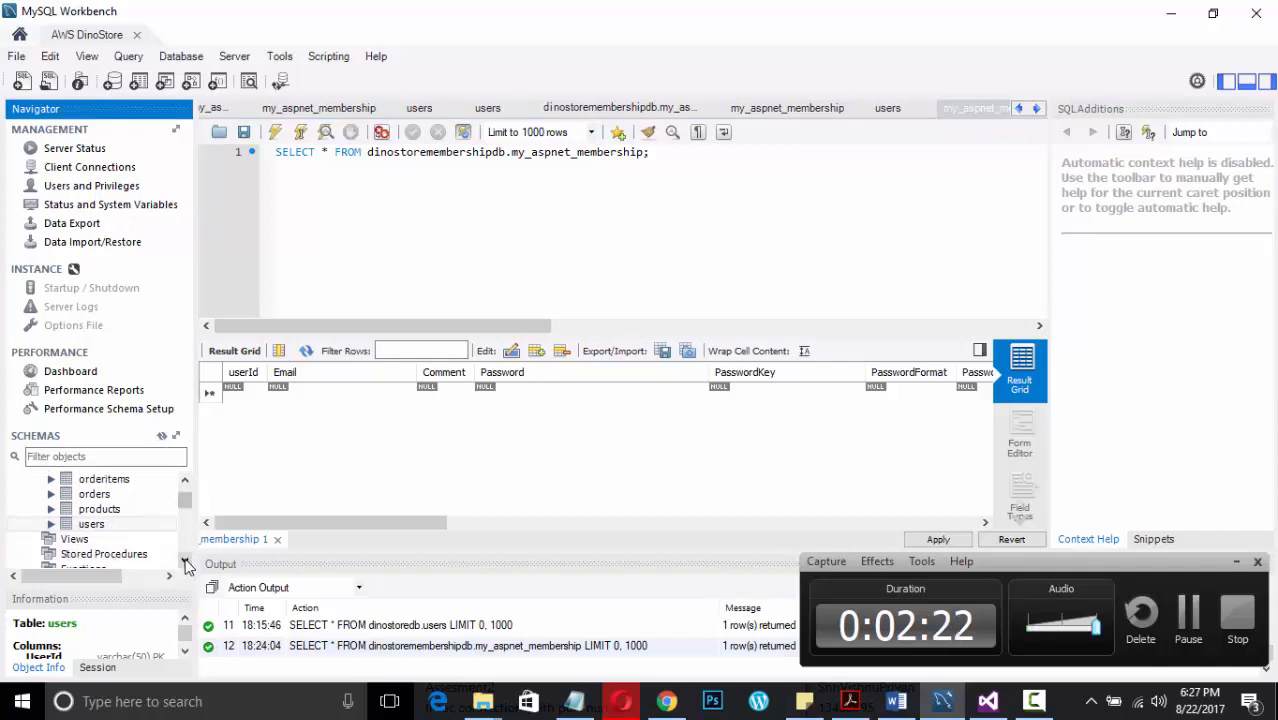
Inspect the new member's email value in the my_aspnet_membership Result Grid
scroll(down, 3)
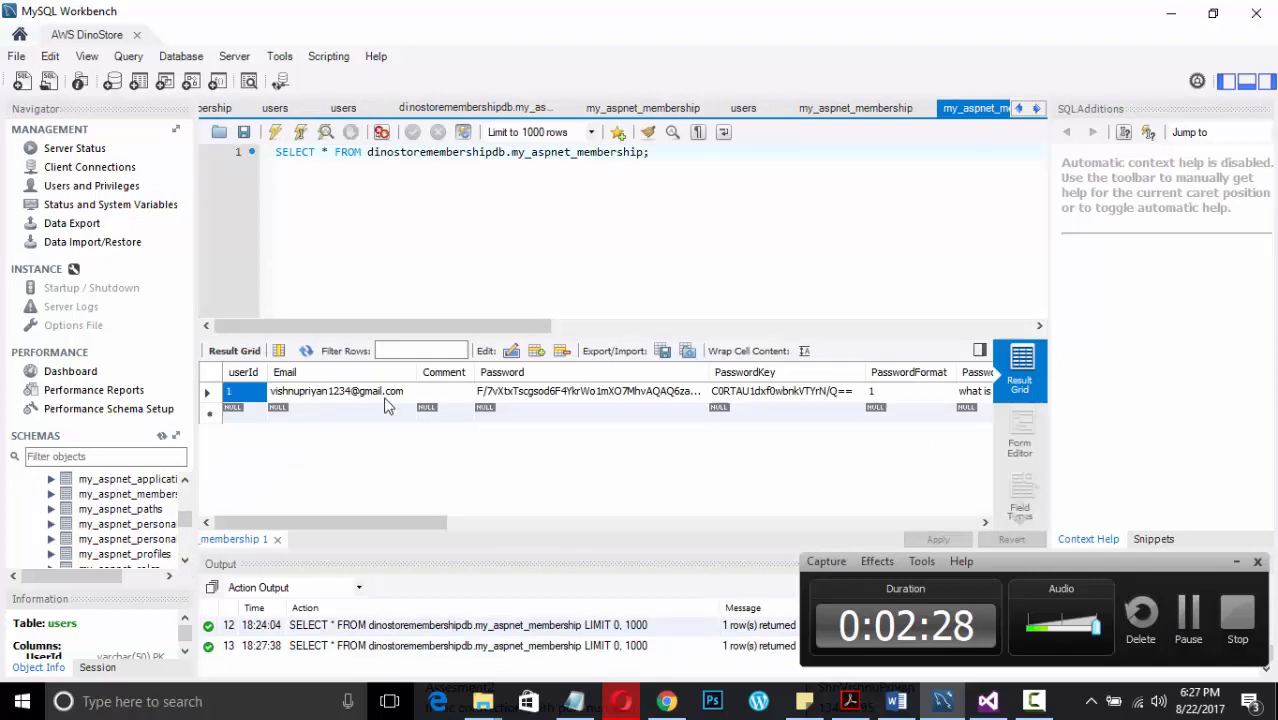
click(337, 391)
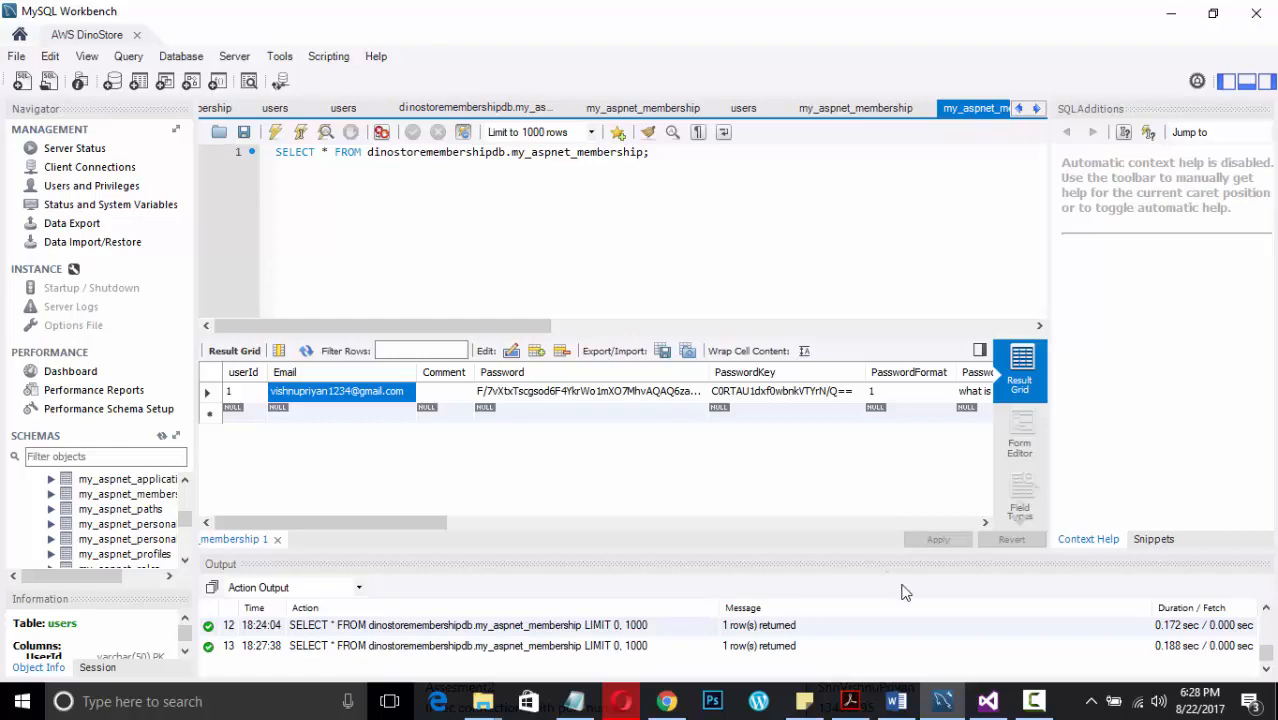
click(896, 700)
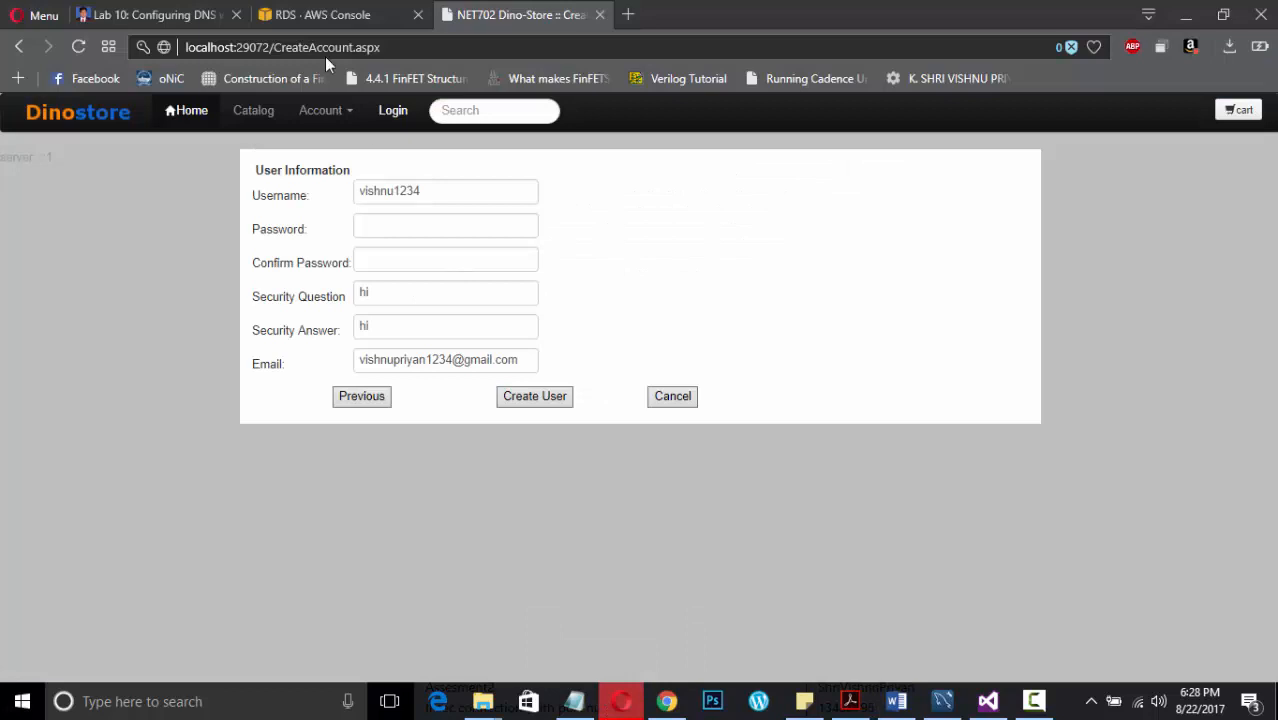
Reboot dinostoreinstance from the RDS console with Reboot With Failover ticked
click(320, 14)
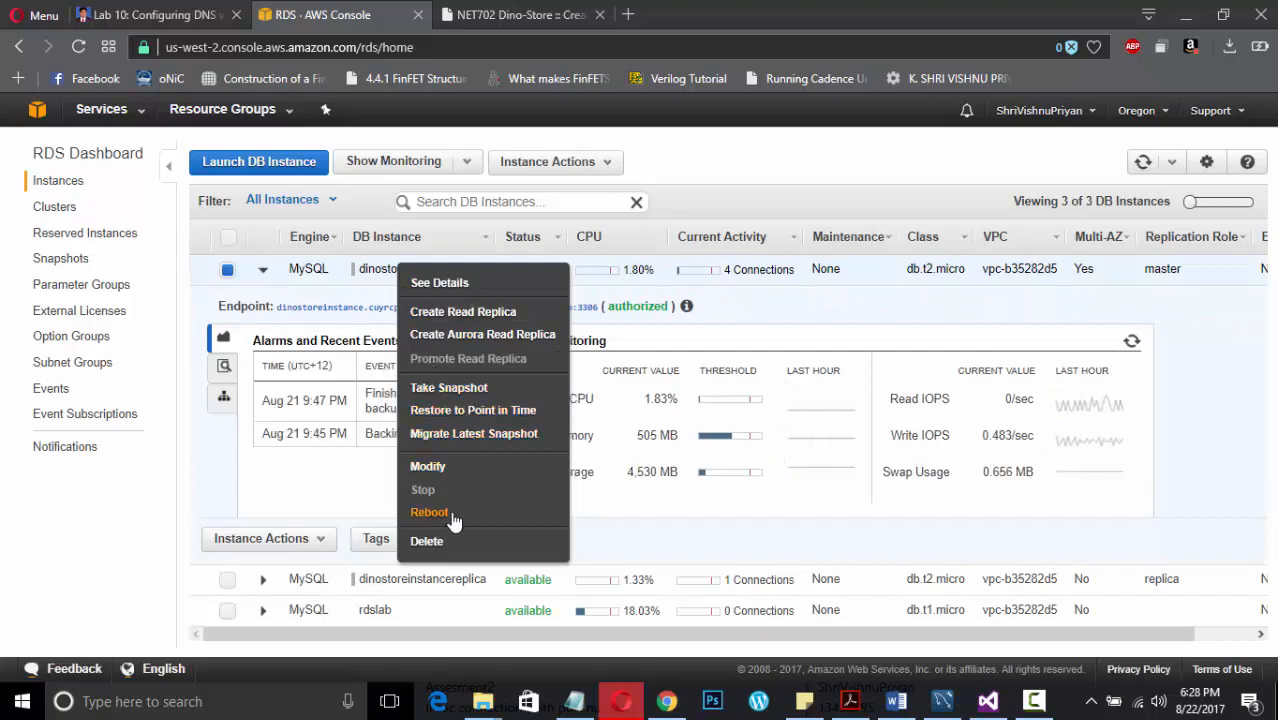
mouse_move(455, 518)
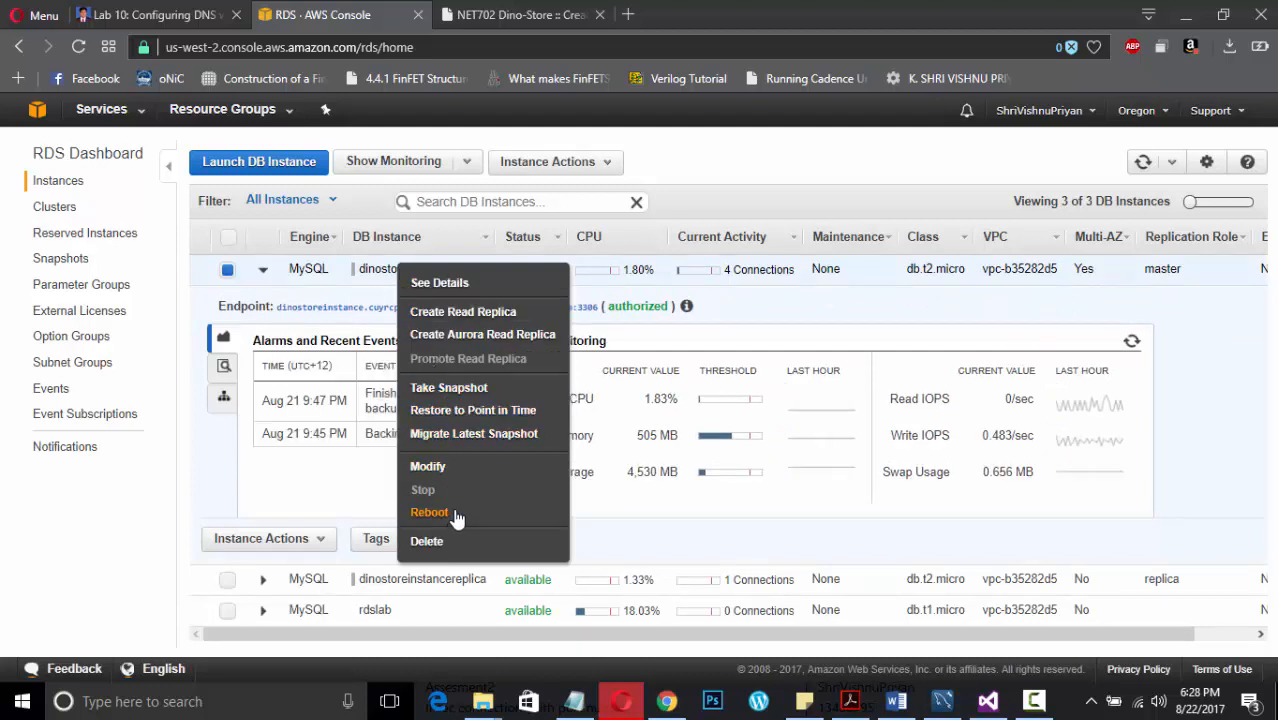
click(429, 512)
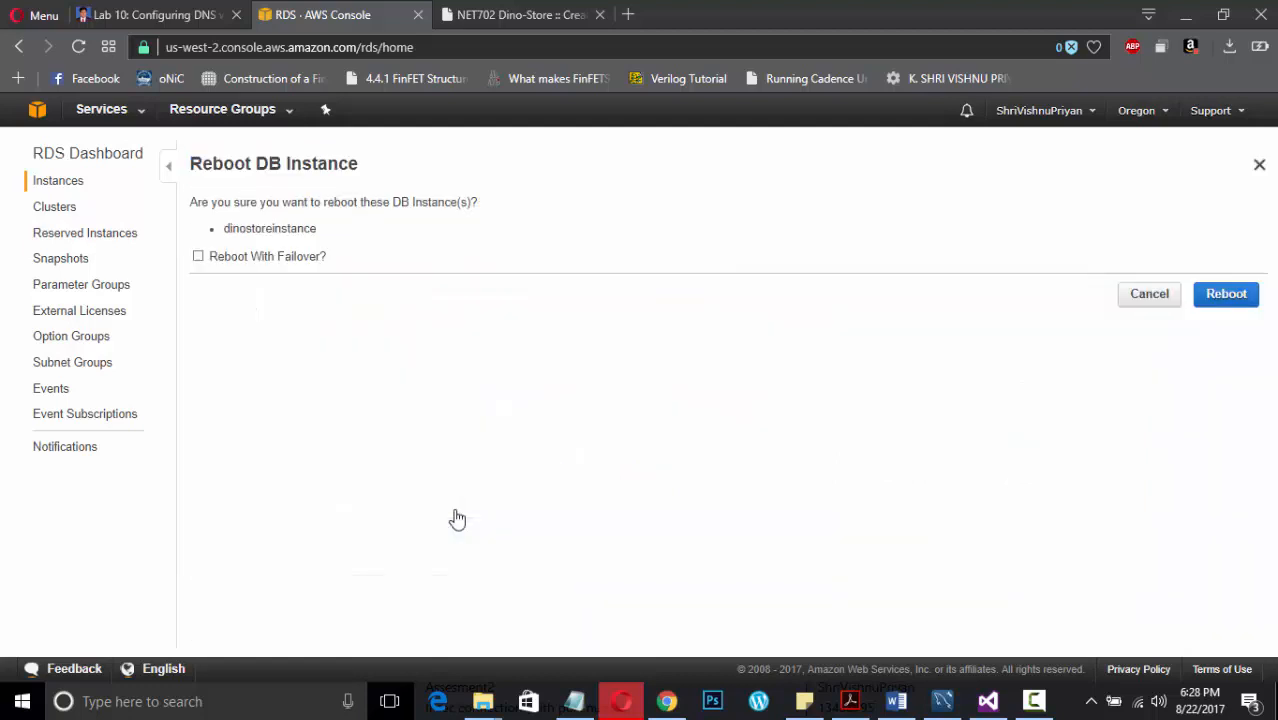
click(198, 256)
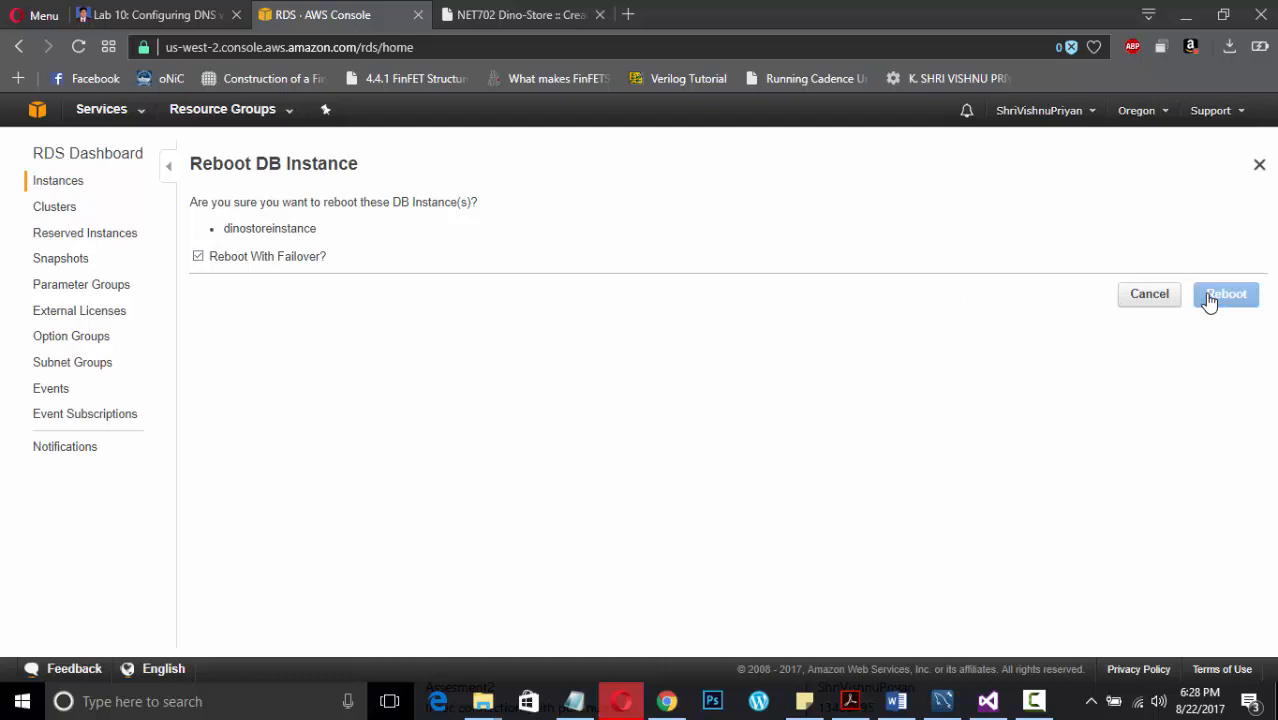
click(1225, 293)
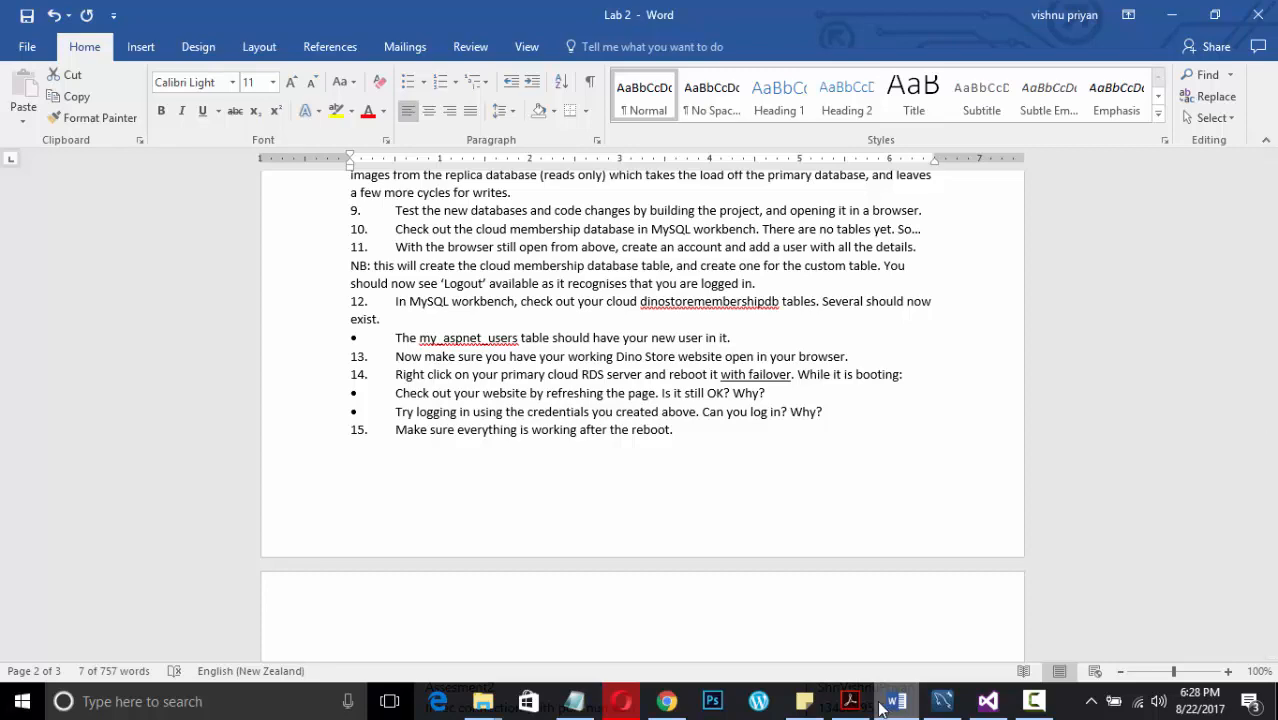
Stop debugging, relaunch DinoStore in Opera, close the old tab and refresh the home page
click(620, 700)
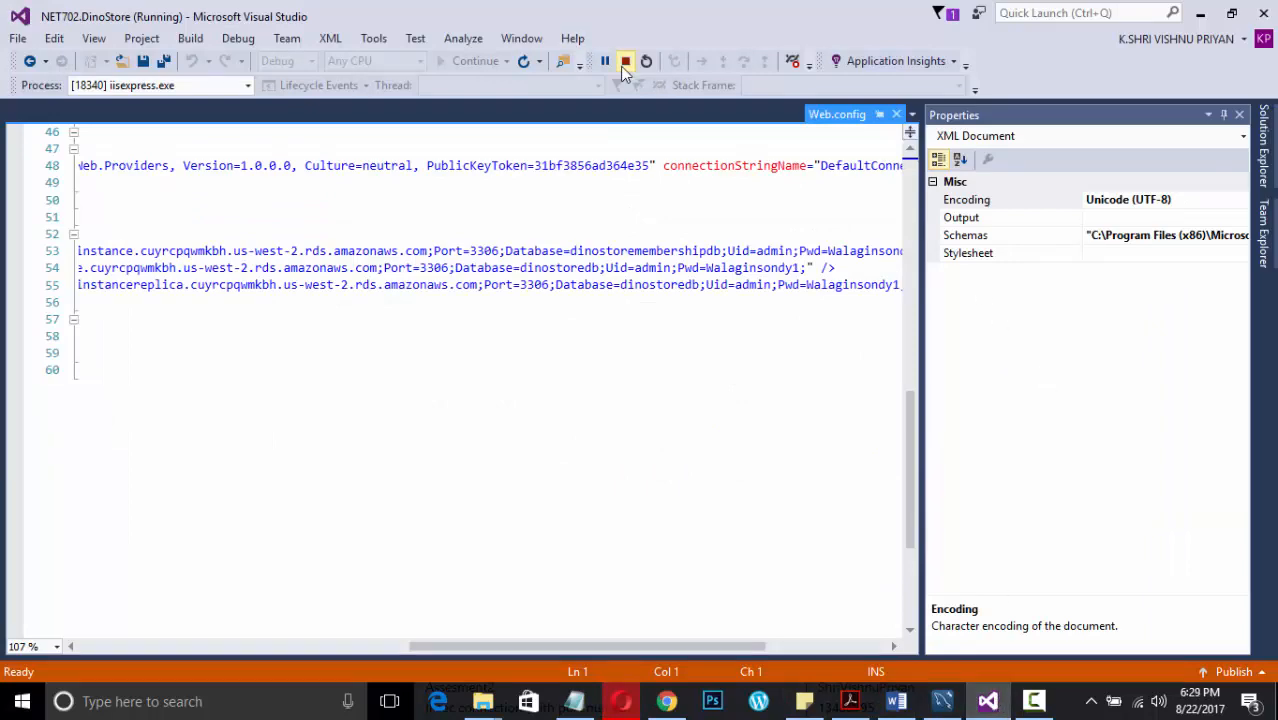
click(625, 61)
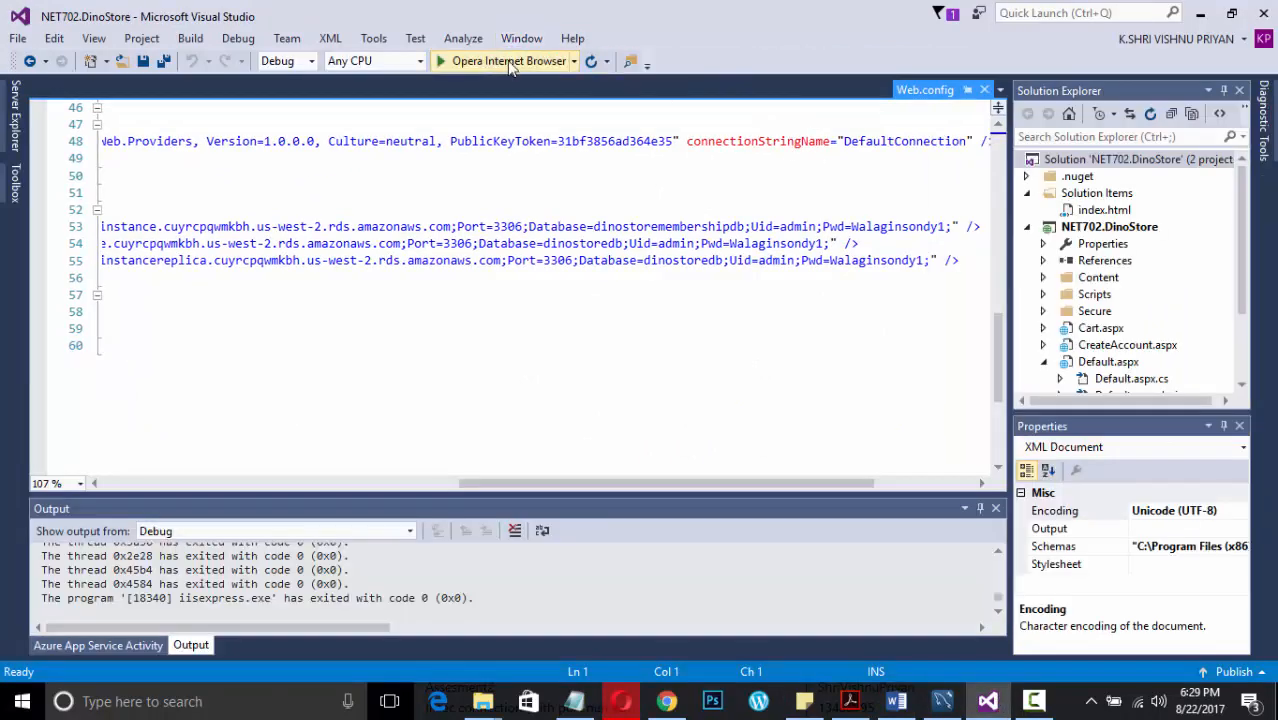
click(509, 61)
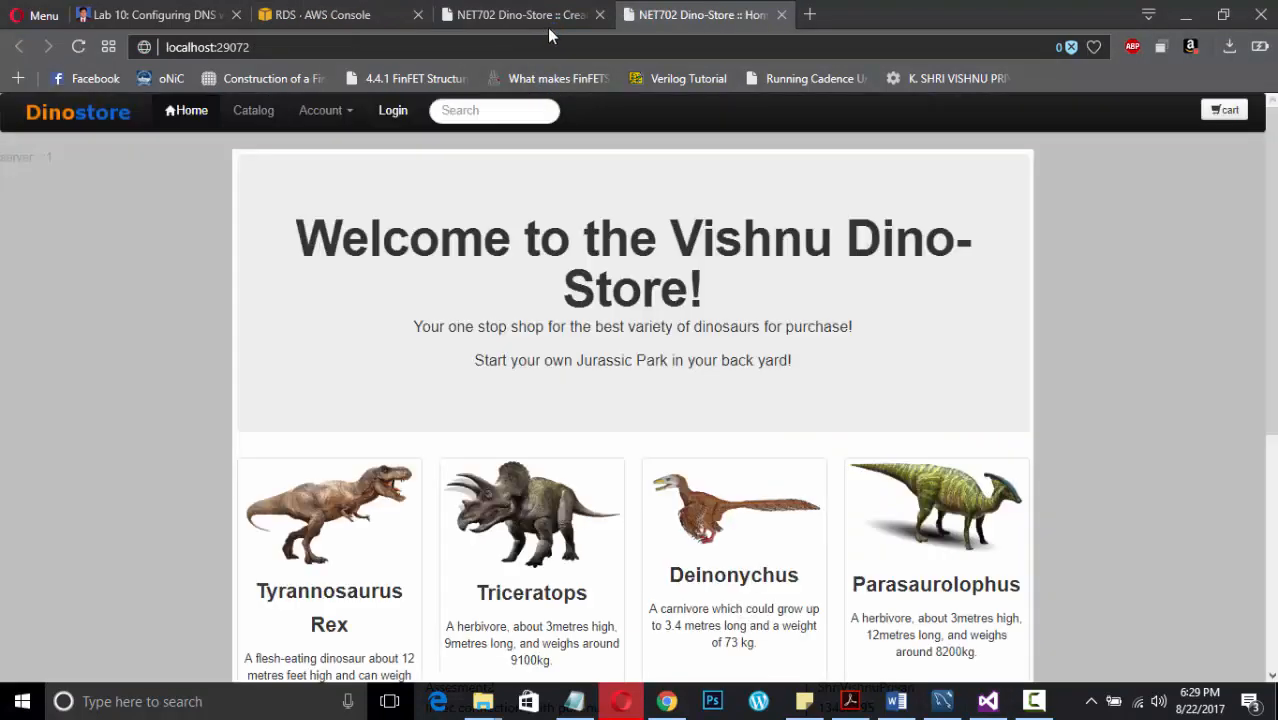
click(600, 14)
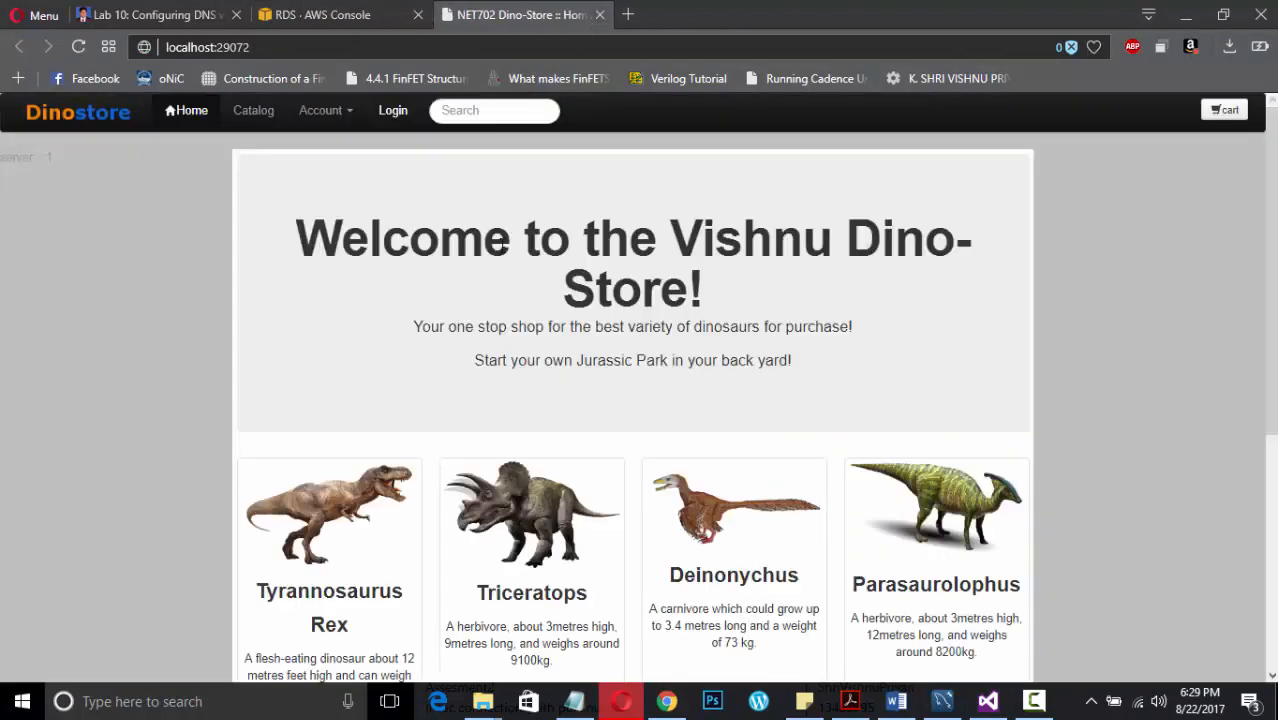
click(78, 47)
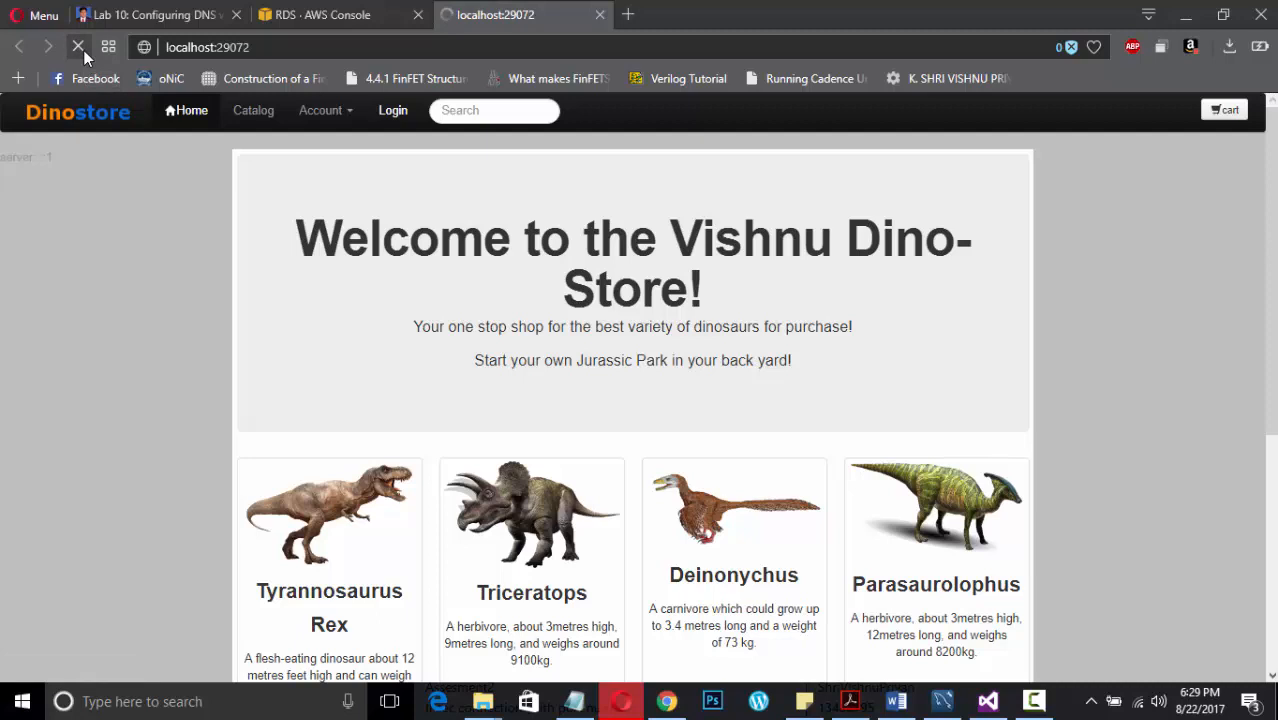
click(78, 47)
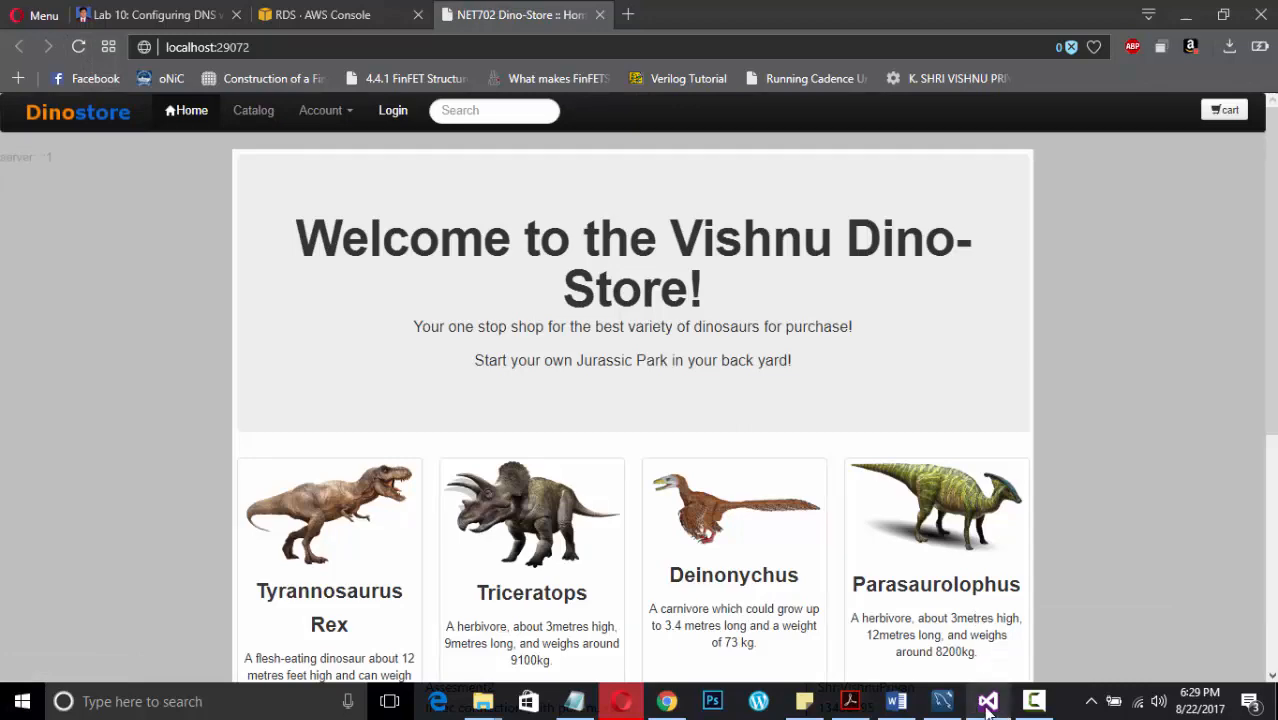
click(895, 700)
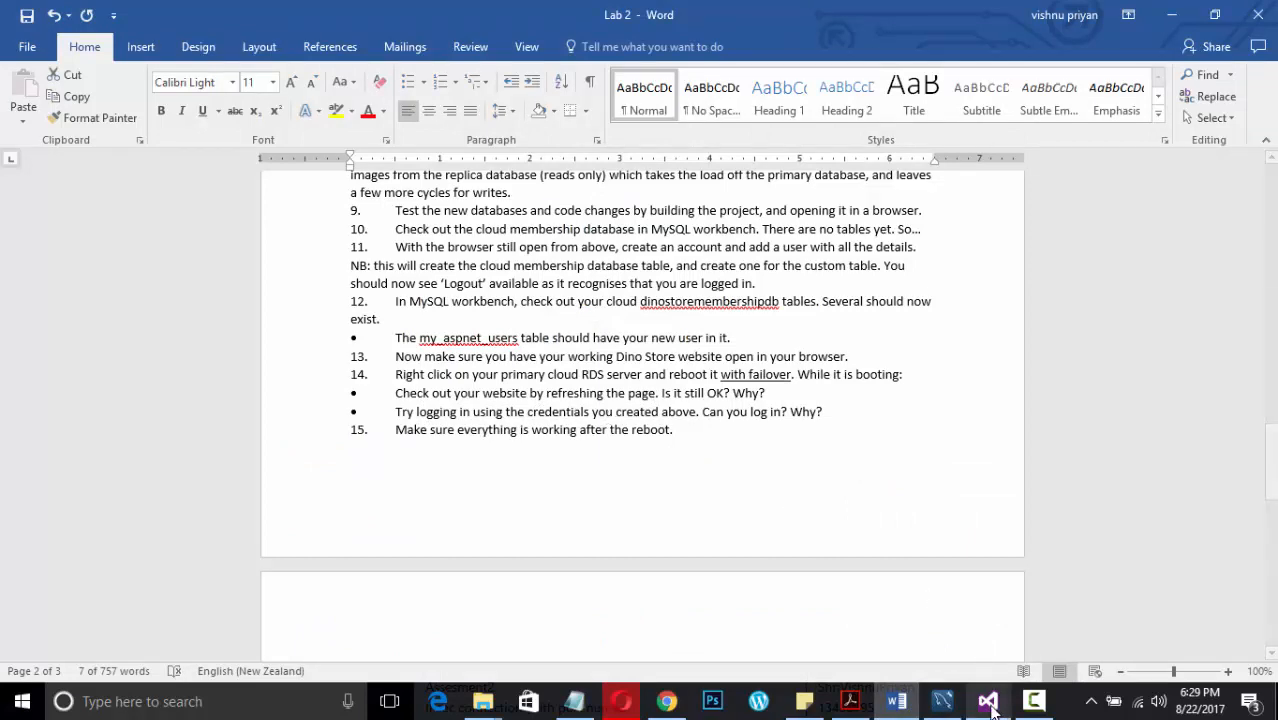
mouse_move(620, 700)
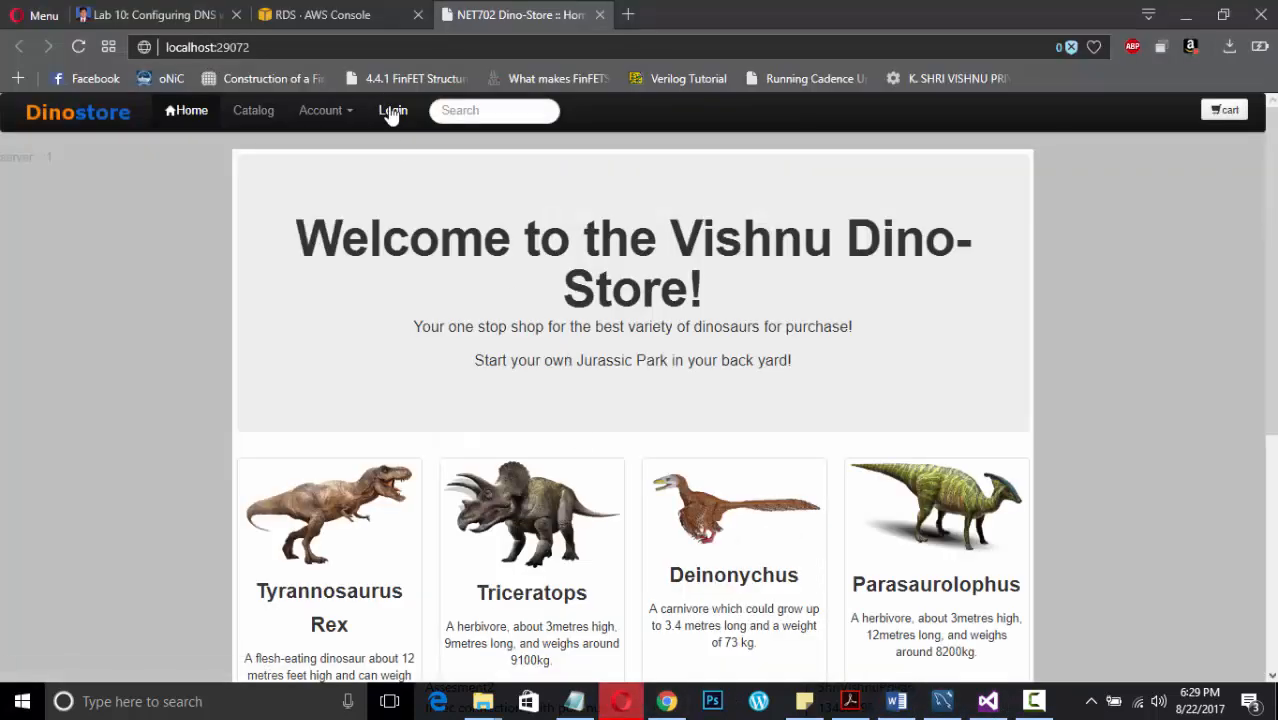
Log in to DinoStore in Opera as vishnu1234 with Remember me ticked, retrying the submit
click(392, 110)
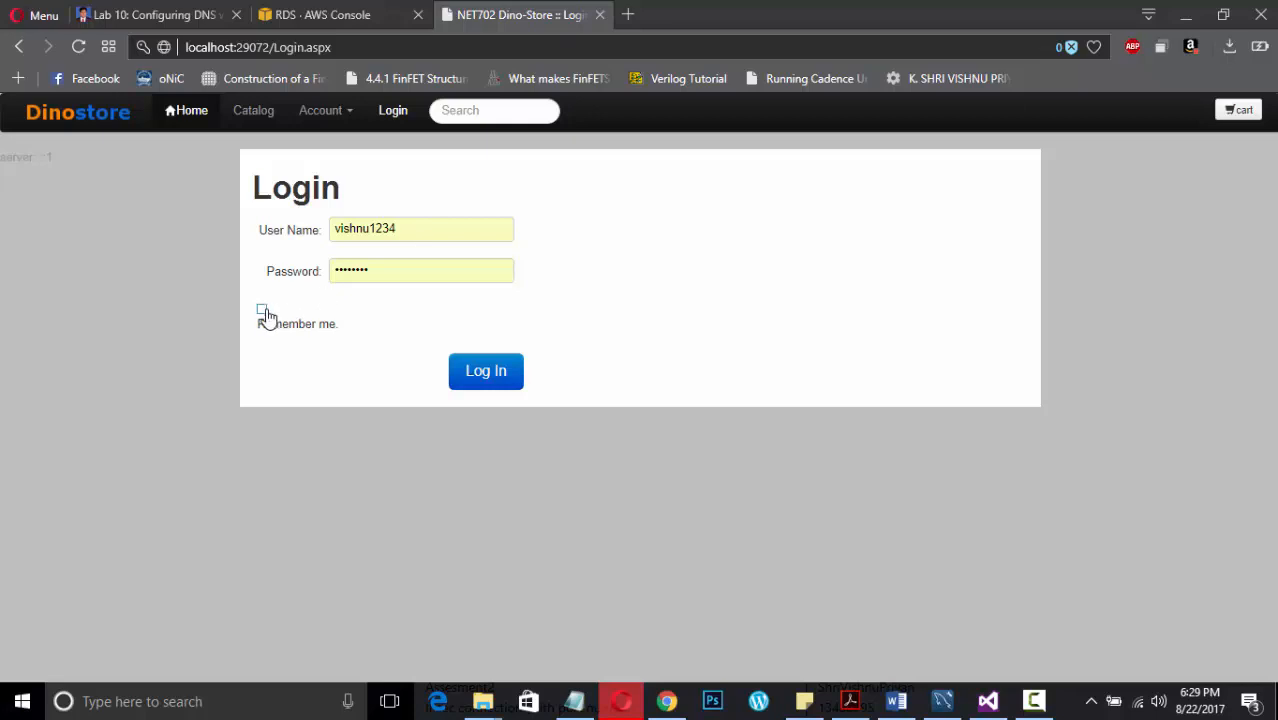
click(486, 371)
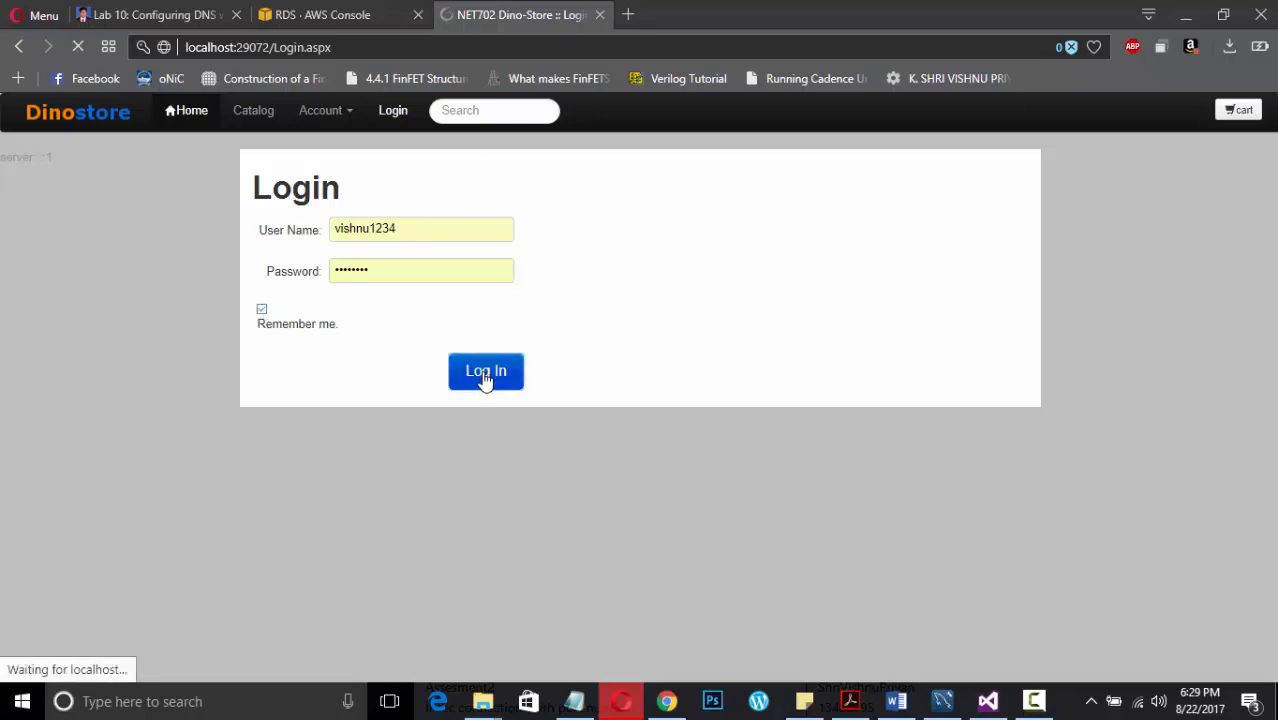
click(485, 371)
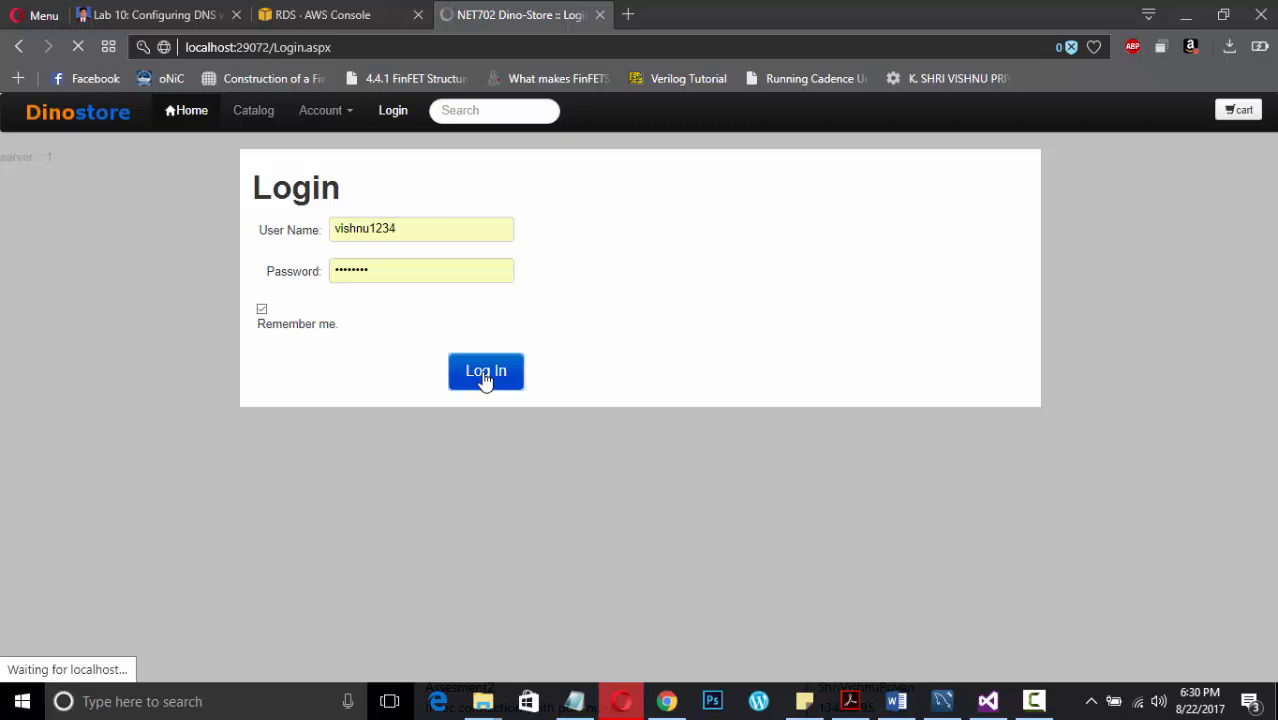
click(486, 371)
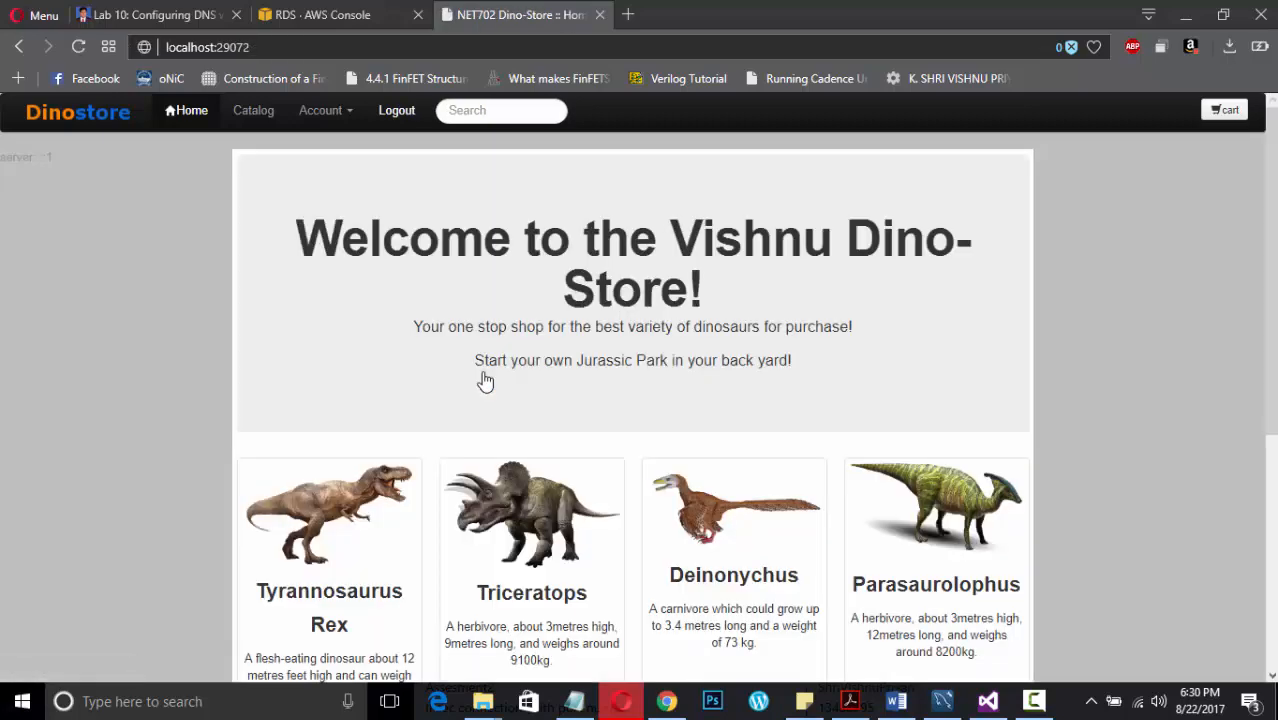
mouse_move(407, 157)
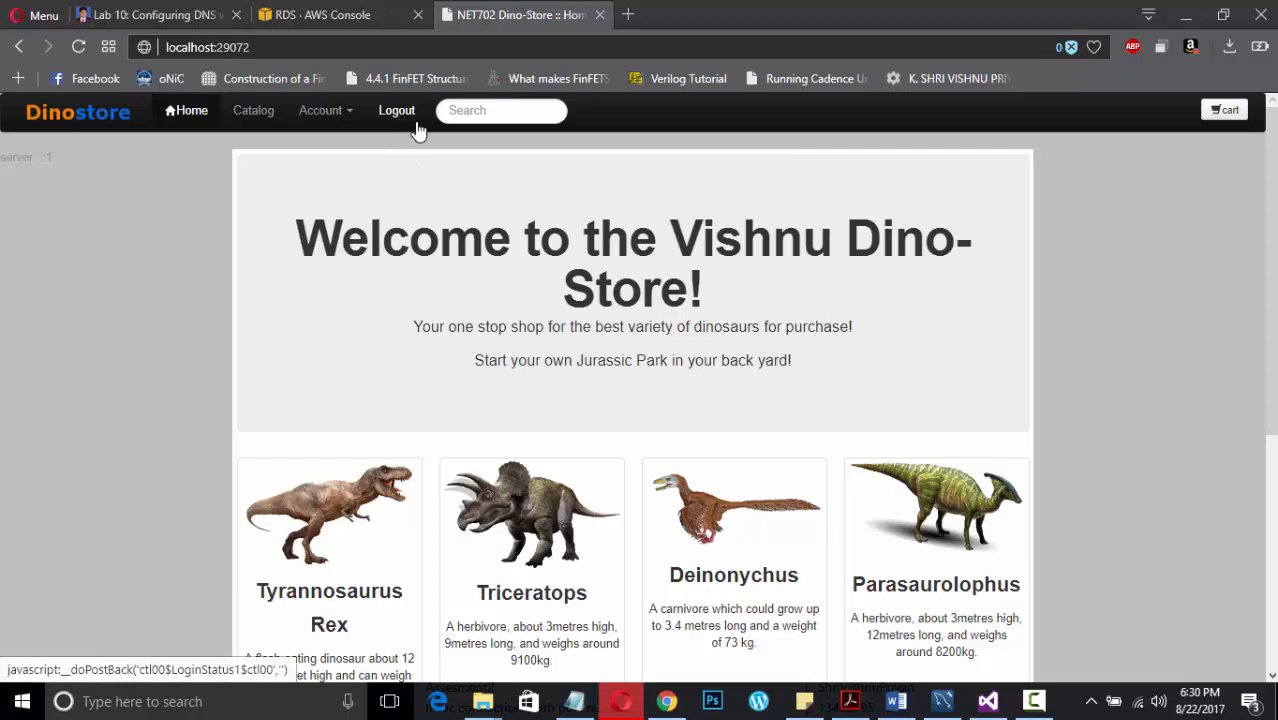
mouse_move(810, 312)
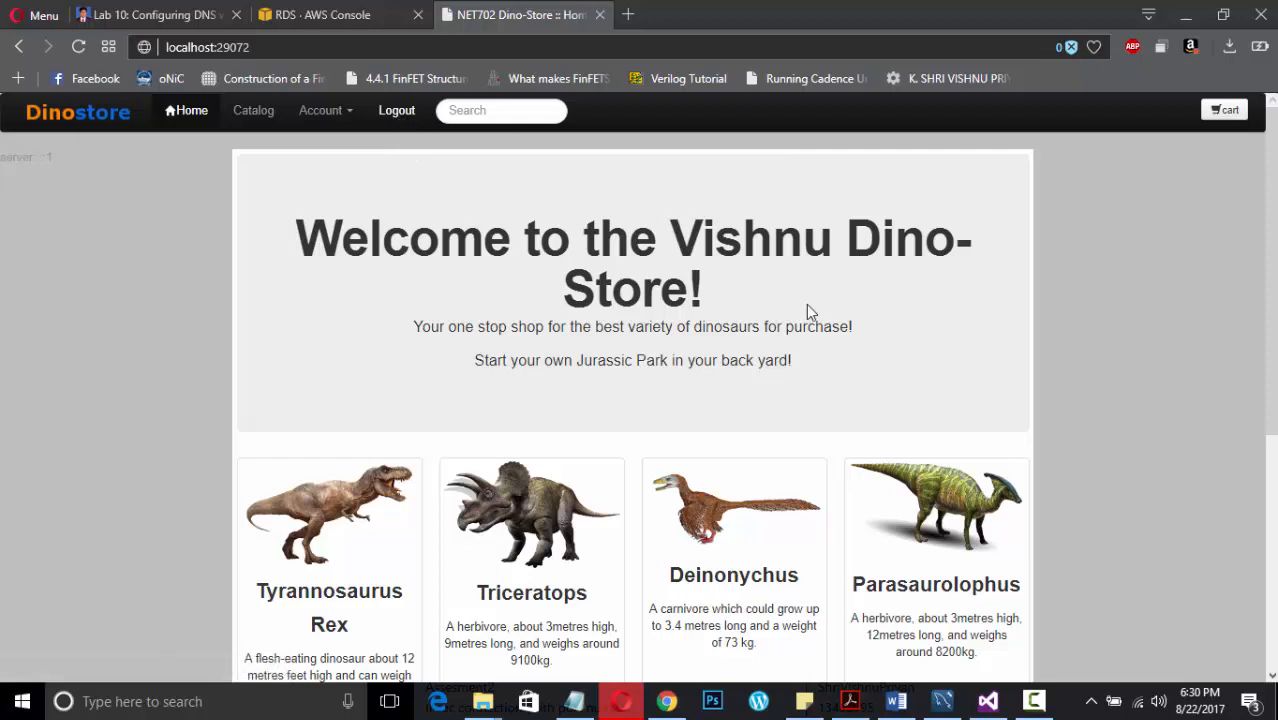